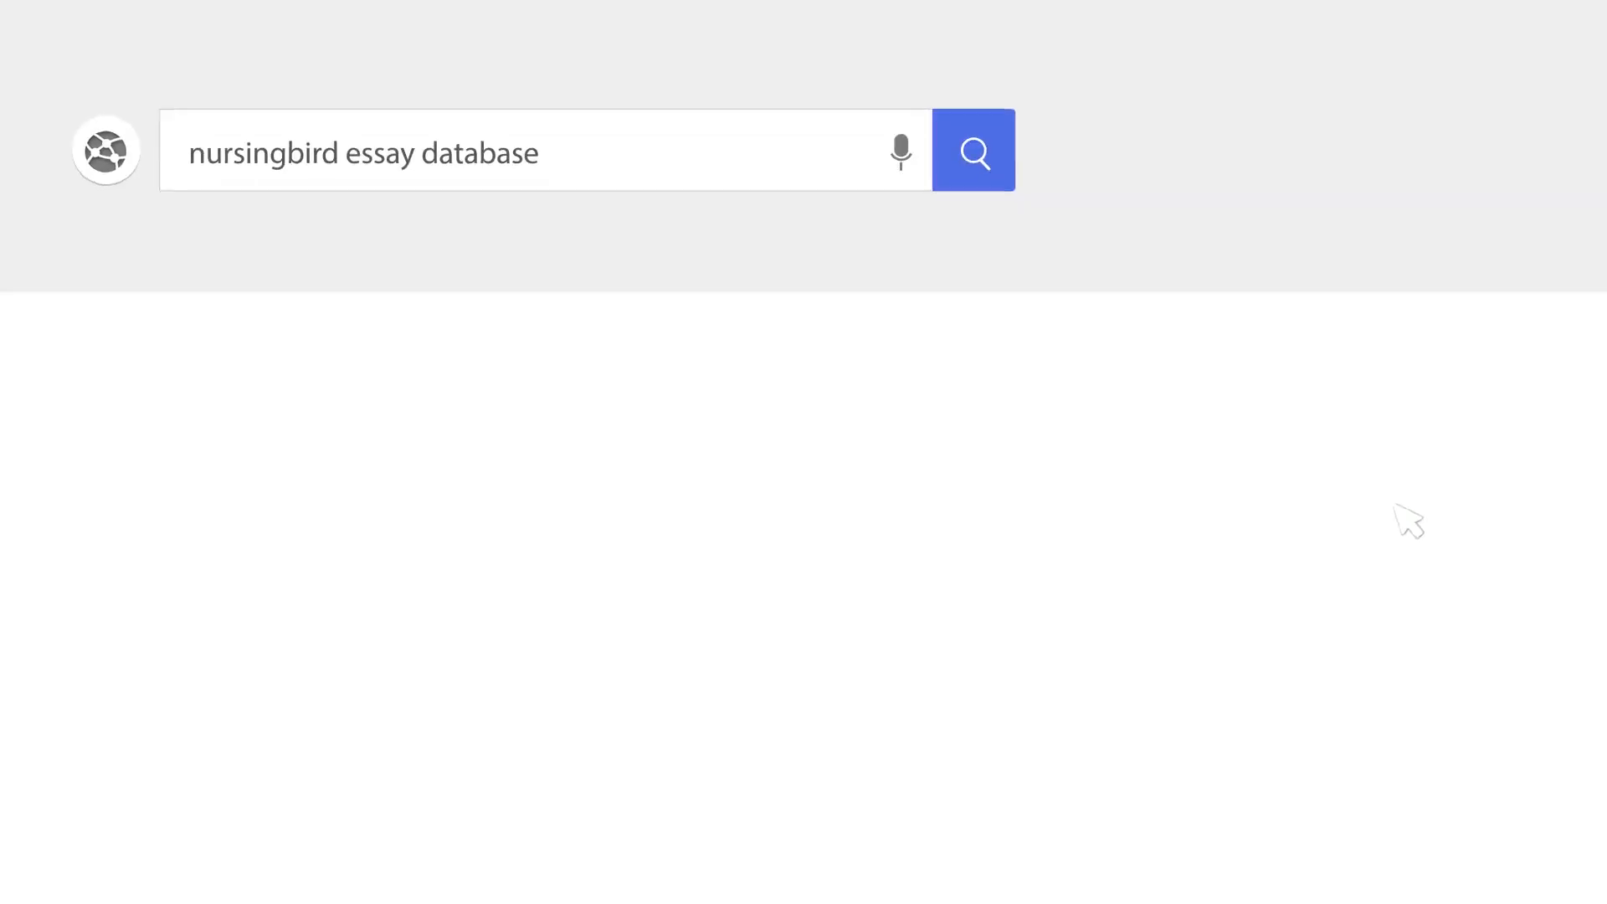
Search the browser for 'nursingbird essay database'.
left_click(975, 151)
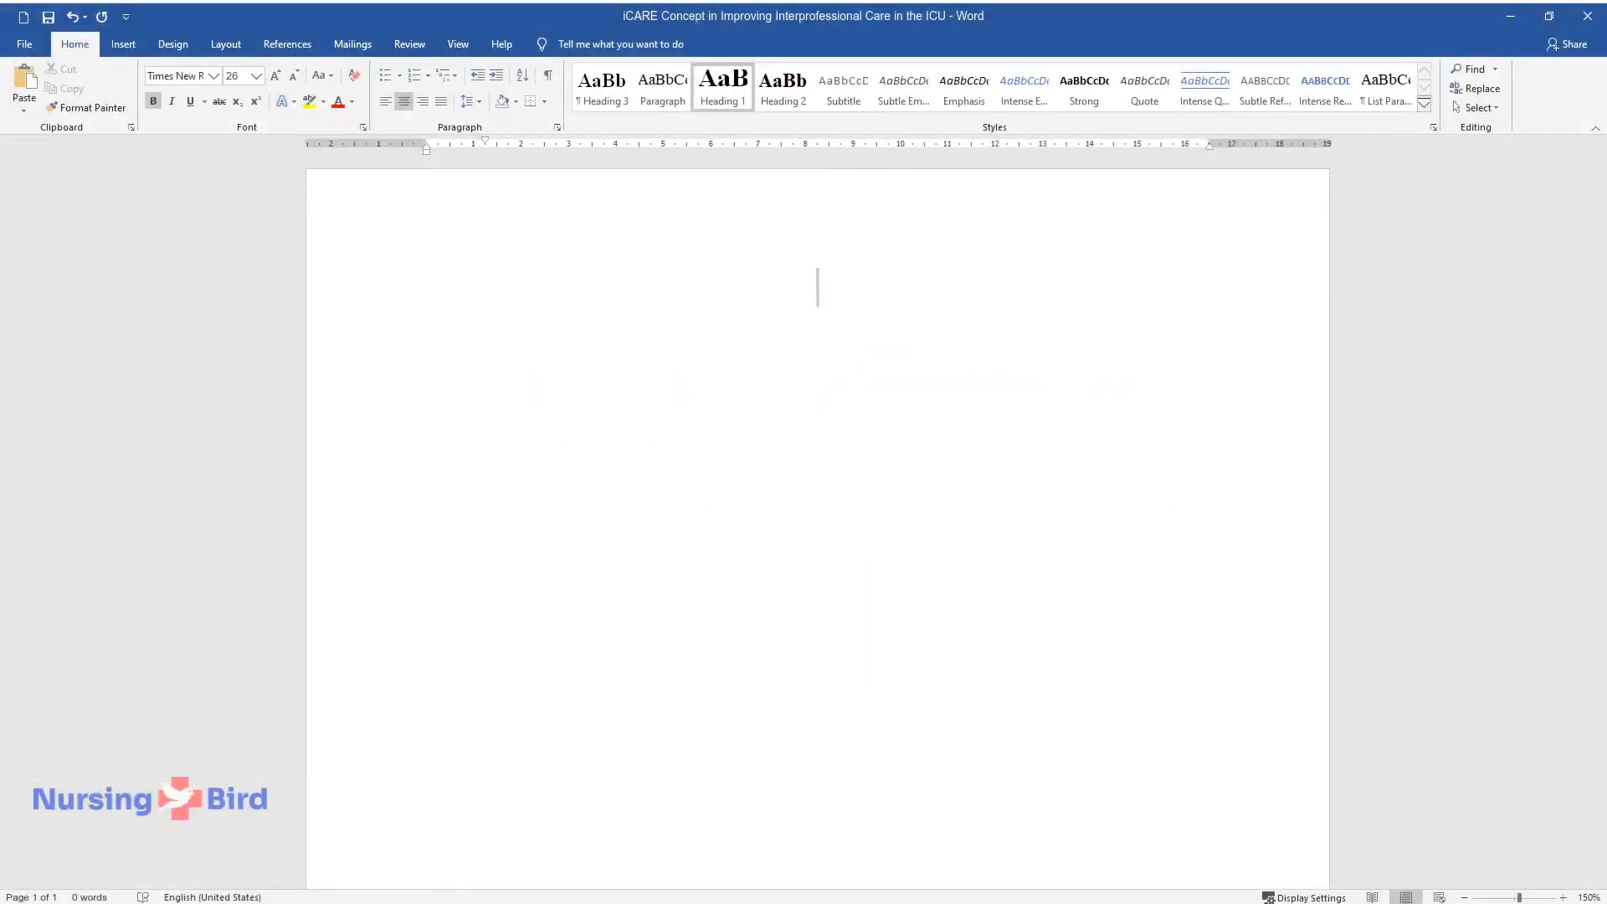
Enter the centred bold title 'iCARE Concept in Improving Interprofessional Care in the ICU'.
type("iCARE Concept in Improving Interprofessional Care in the ICU")
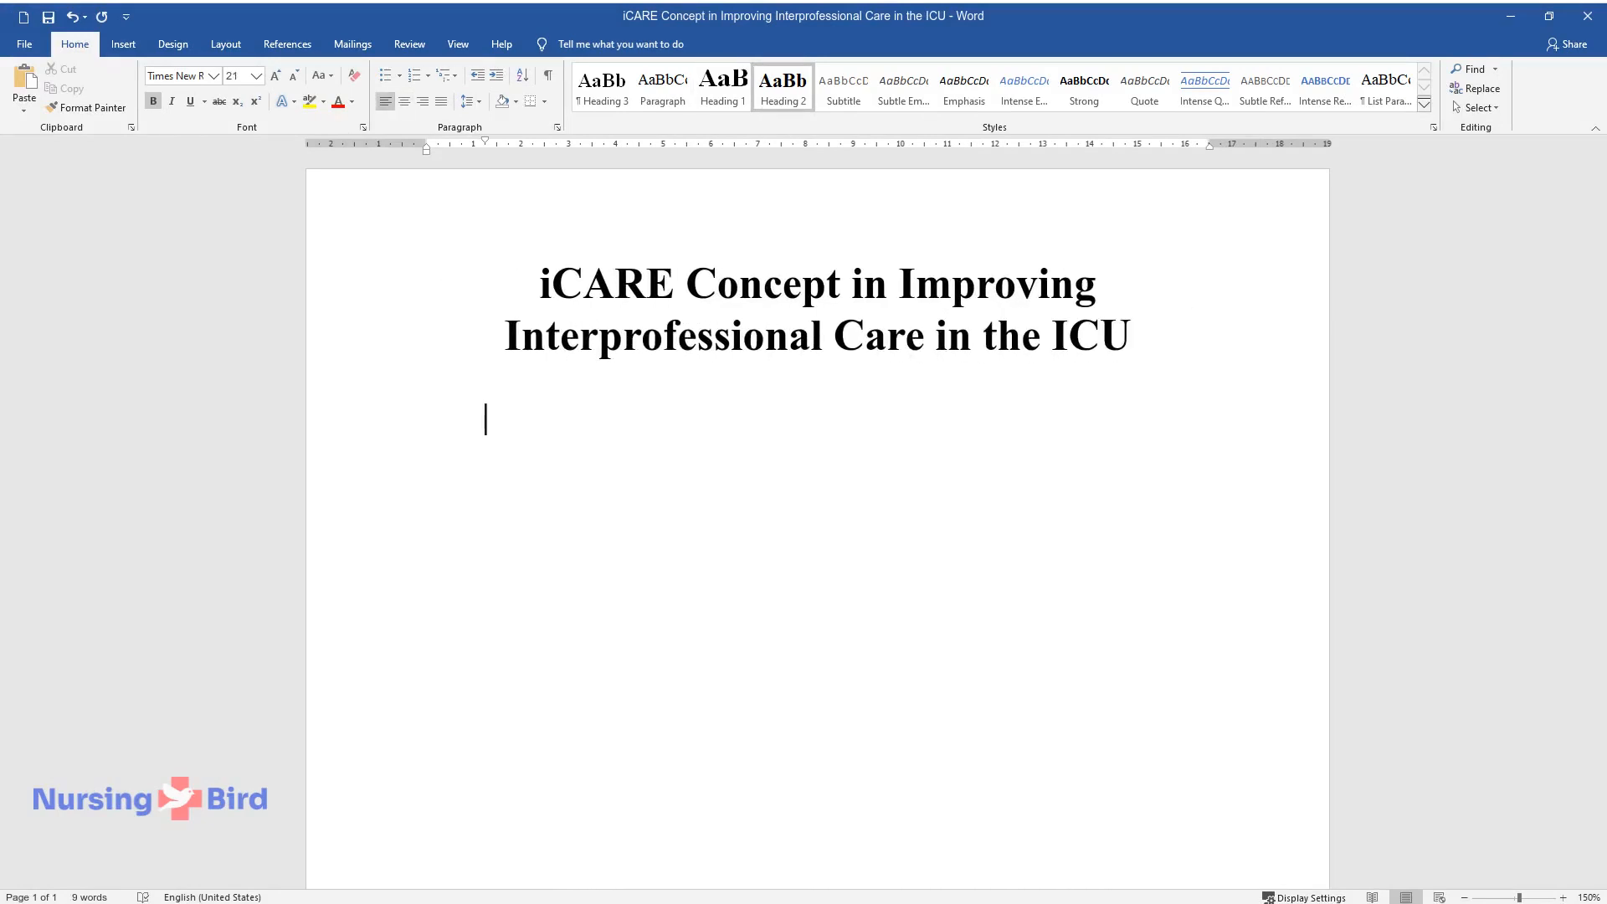
Add the Introduction heading and describe the ICU as a complex setting needing coordinated multidisciplinary care.
type("Introduction")
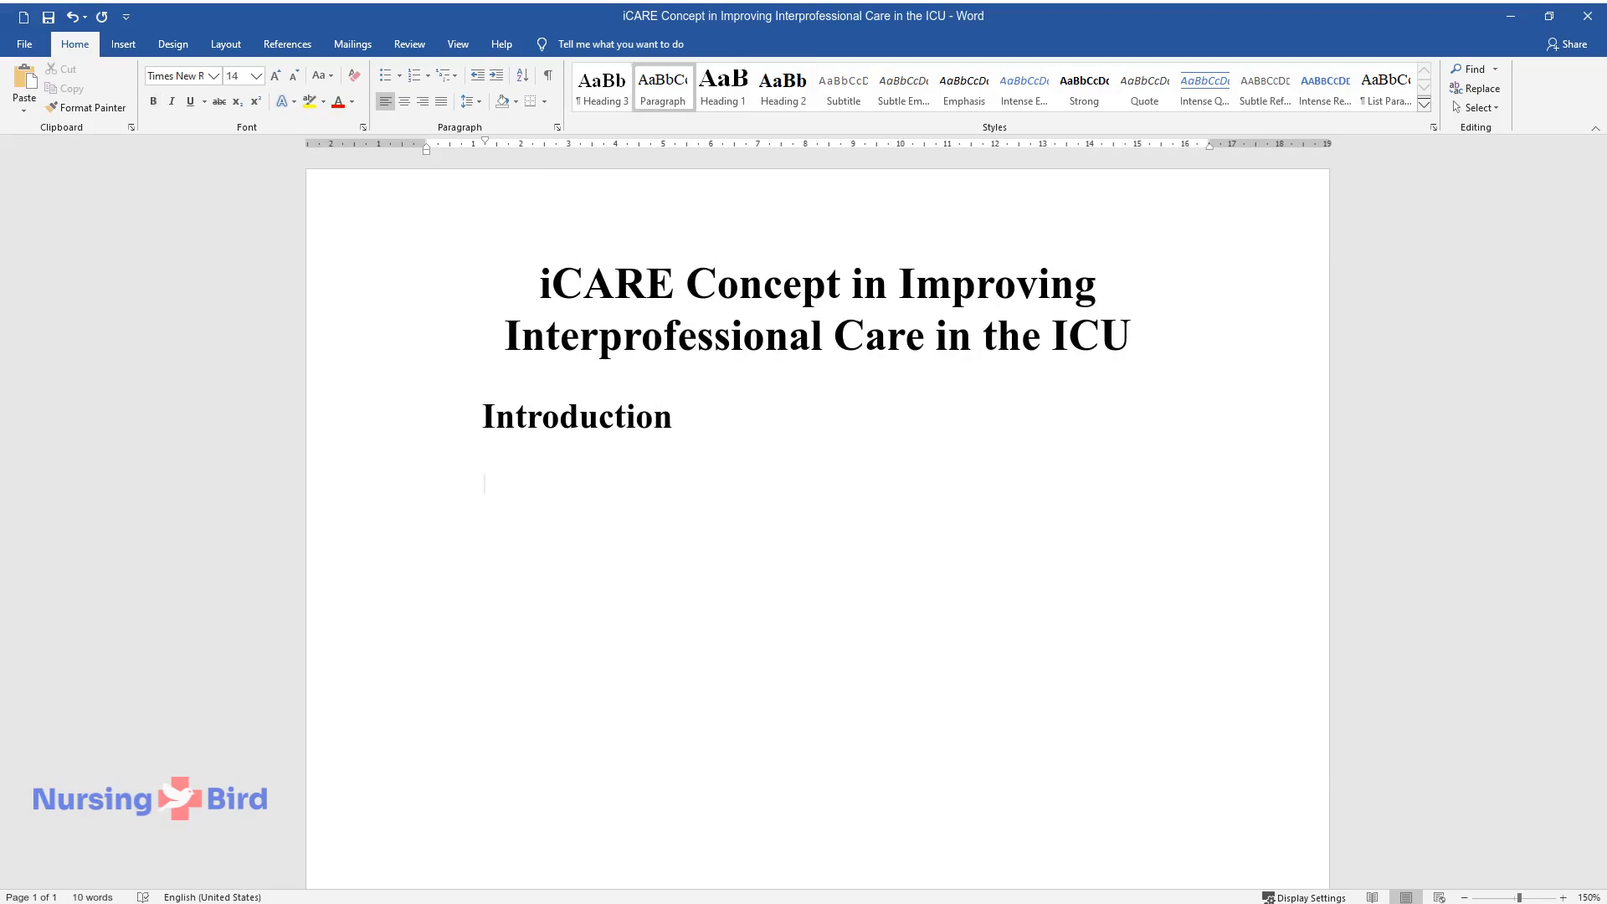
type("The intensive care unit (ICU) is one of the most c")
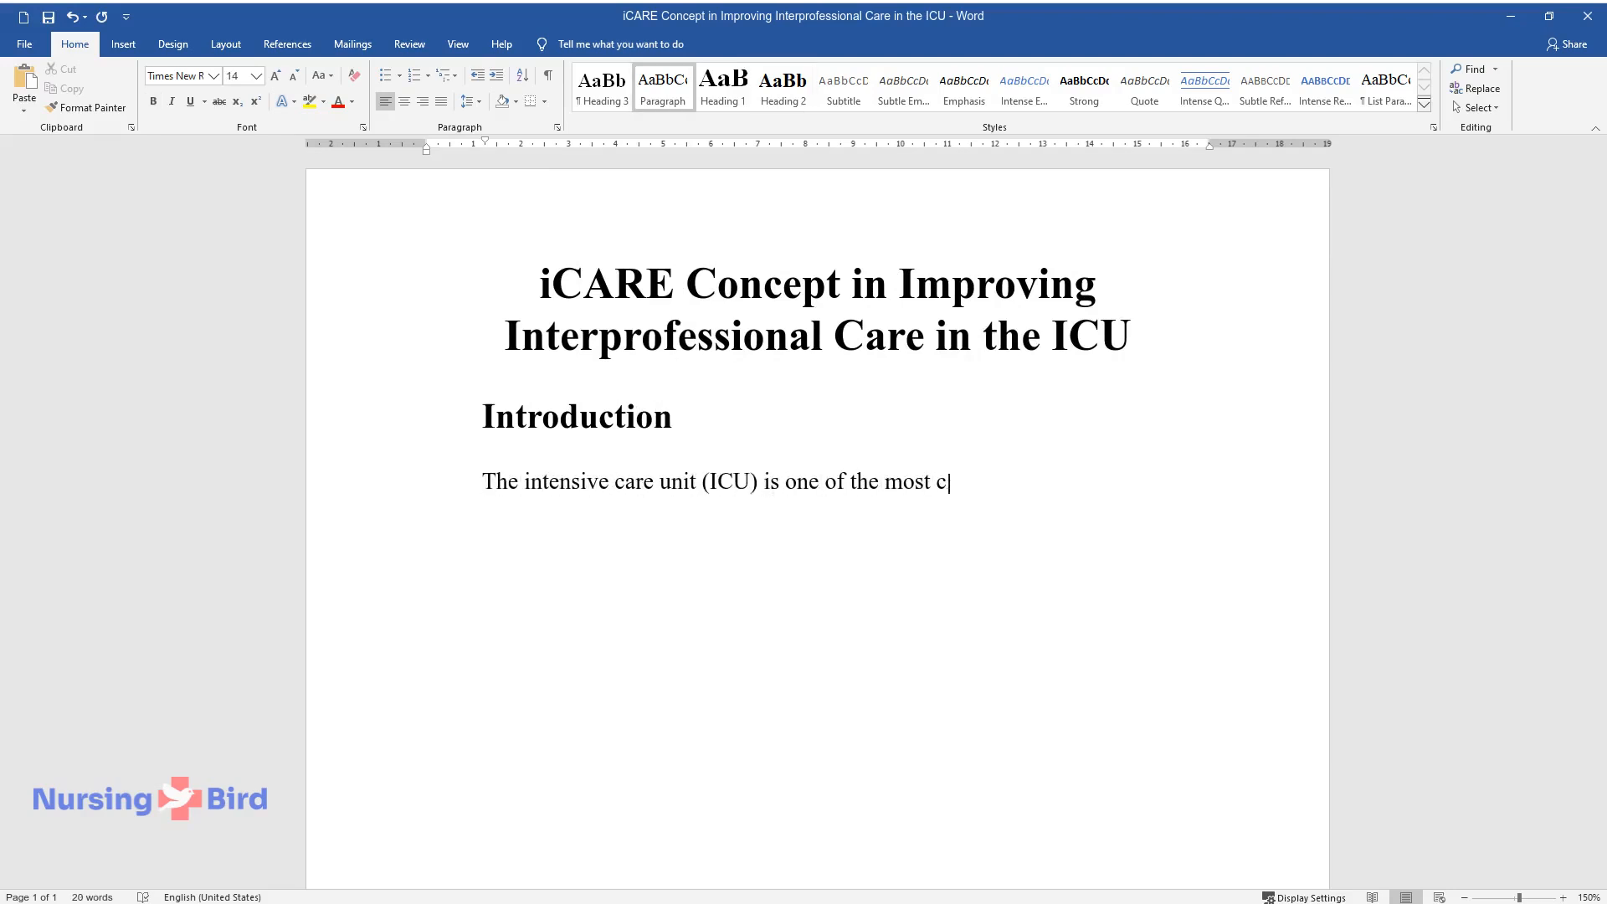
type("hallenging and complex locations")
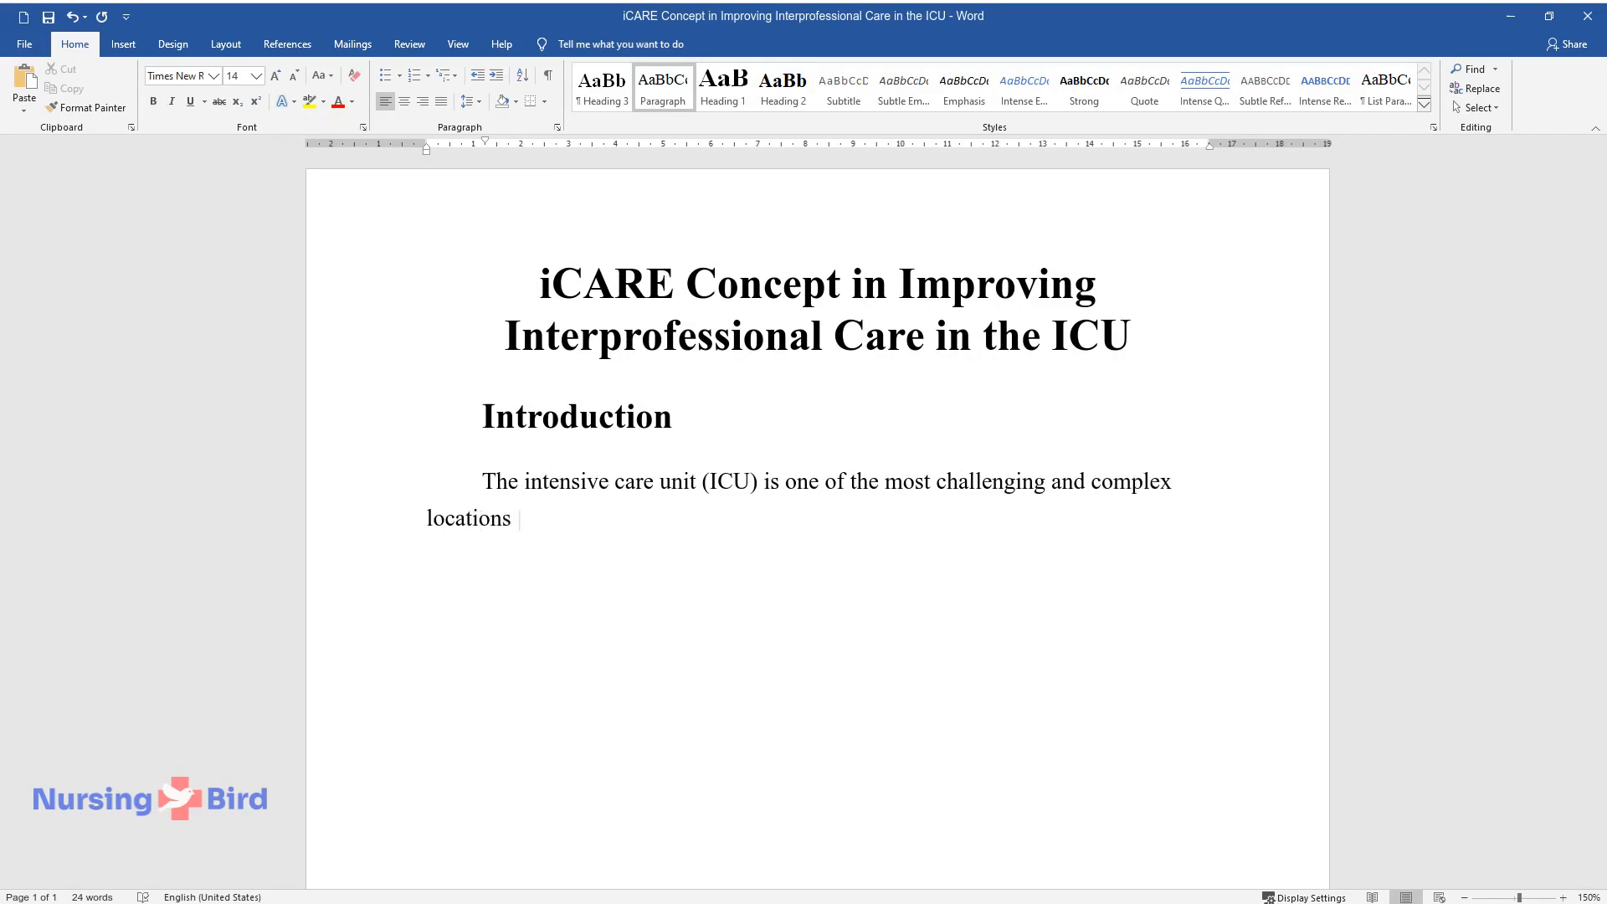
type("in a hospital environment. Patient")
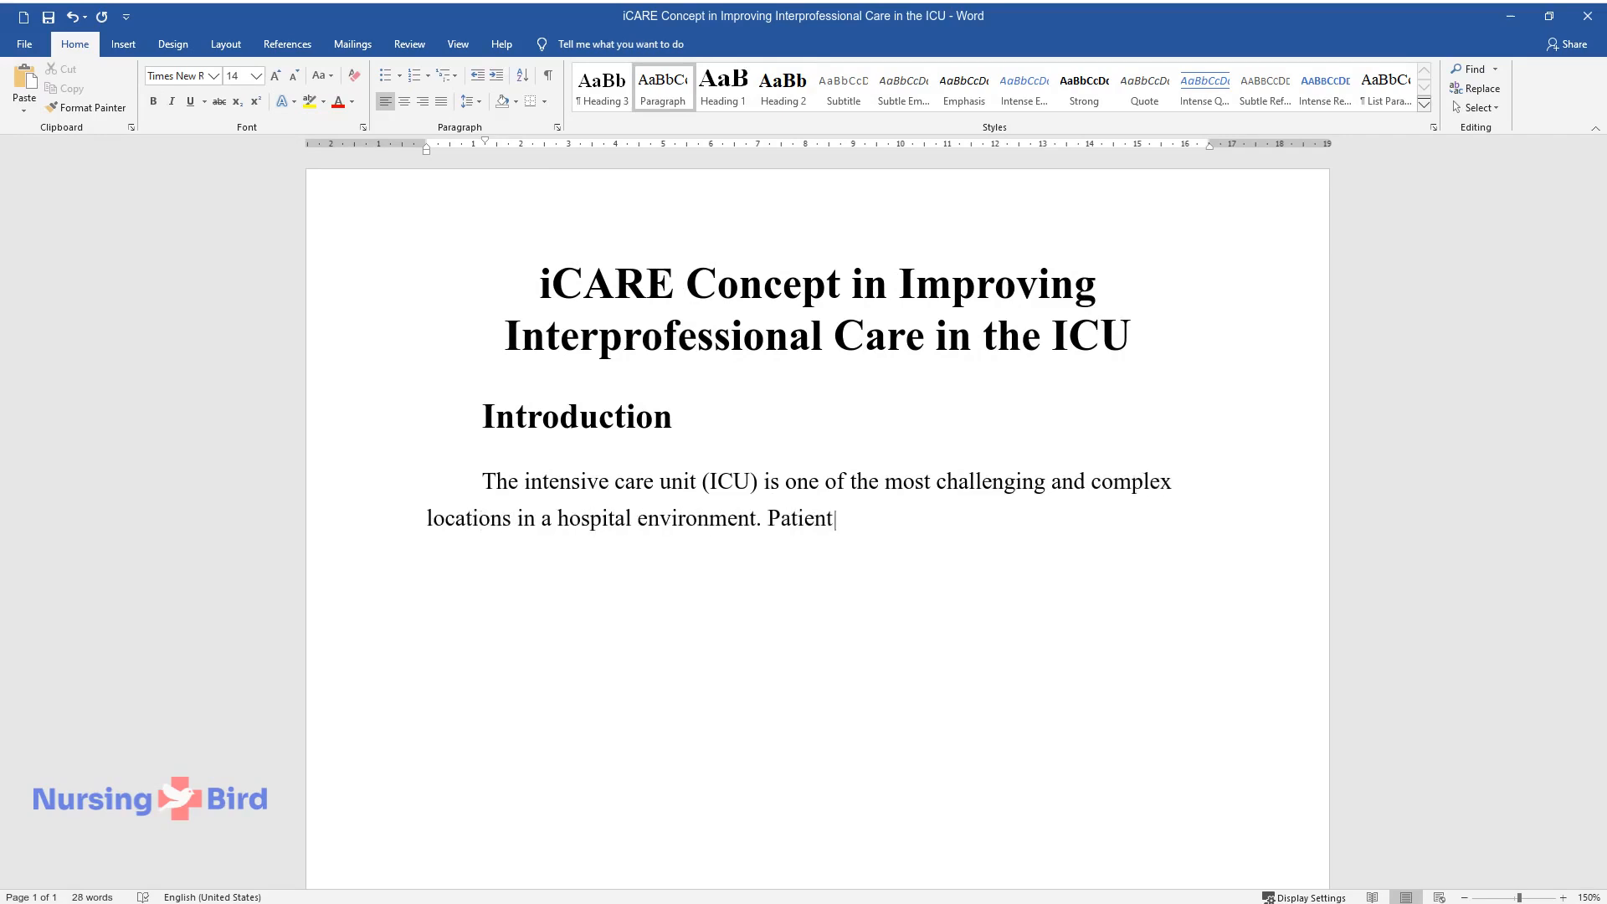
type("s admitted to the ICU are in crit")
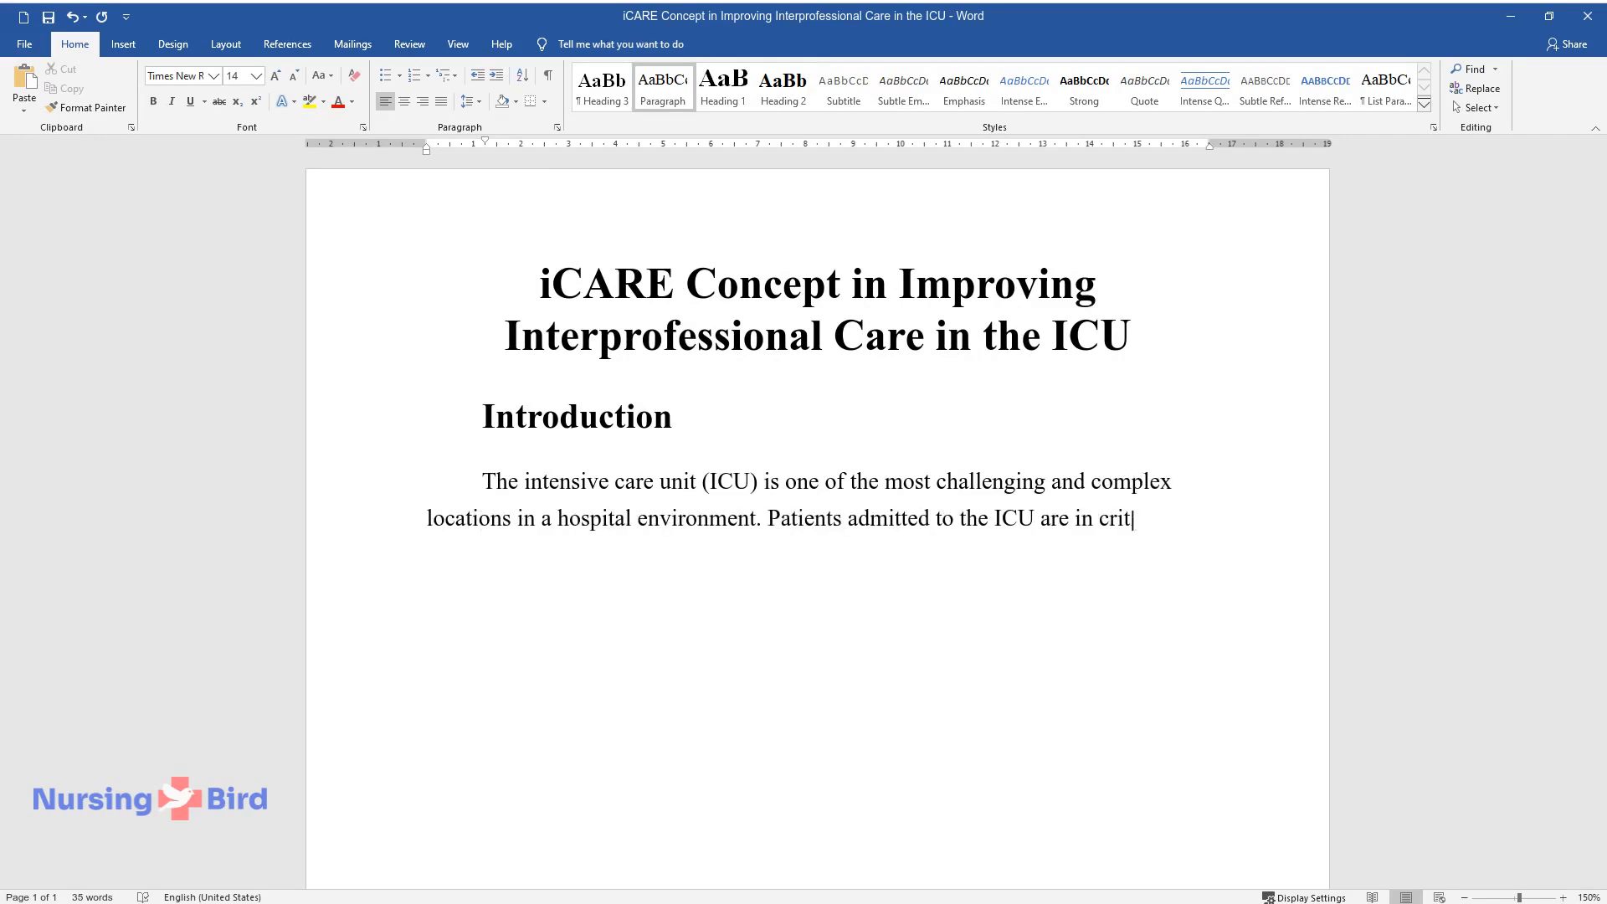
type("ical condition, exhibiting a wide")
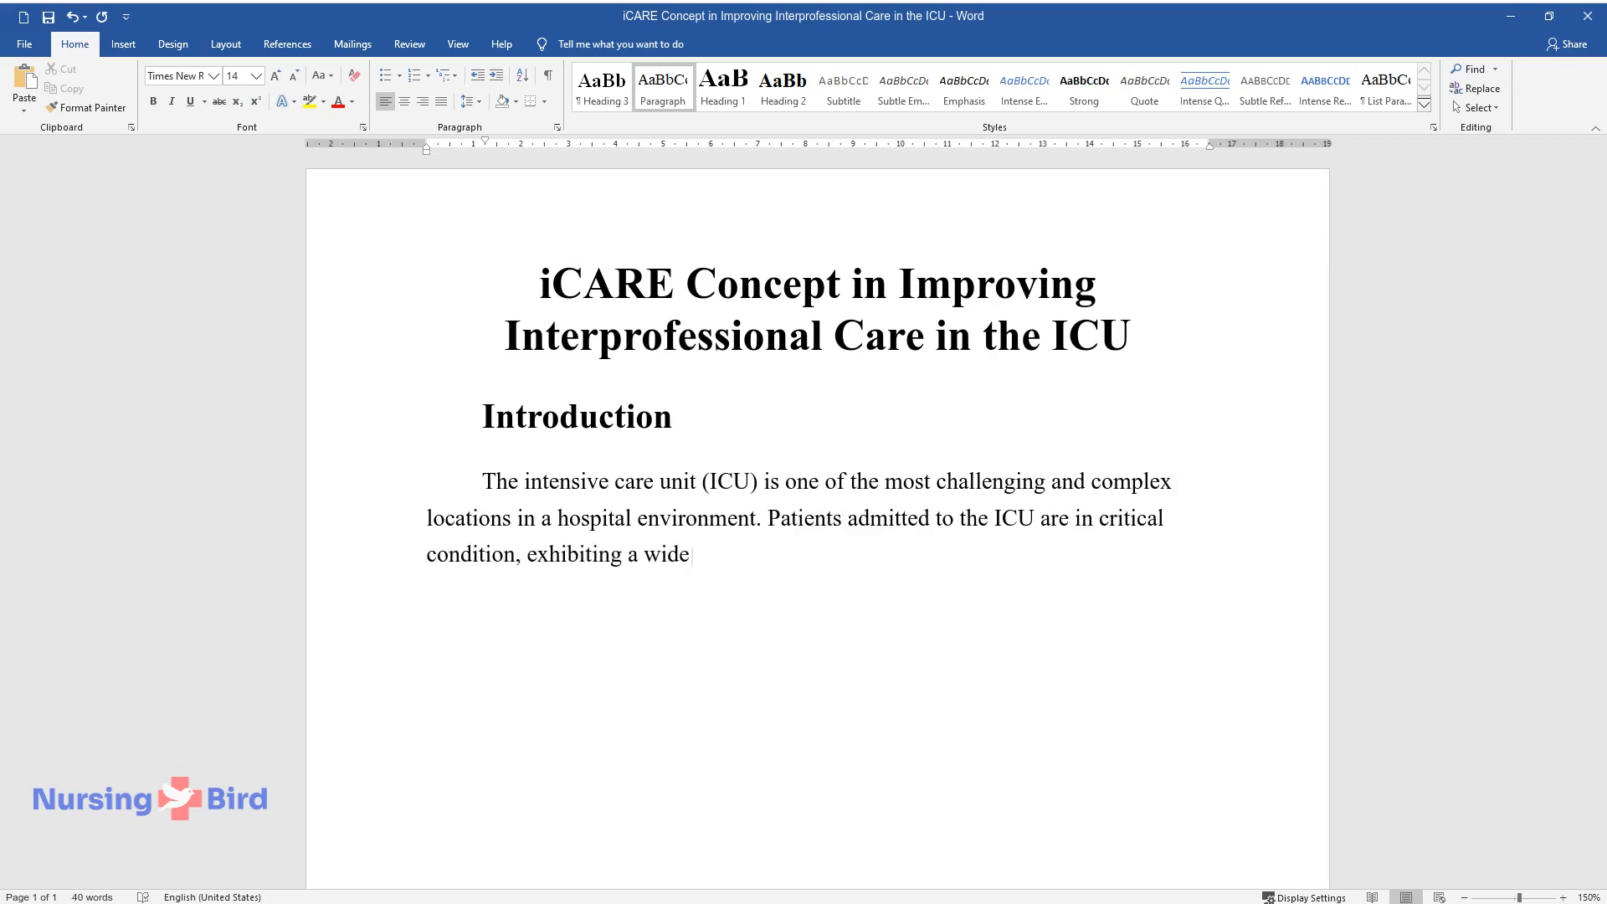
type("range of illnesses and traumas.")
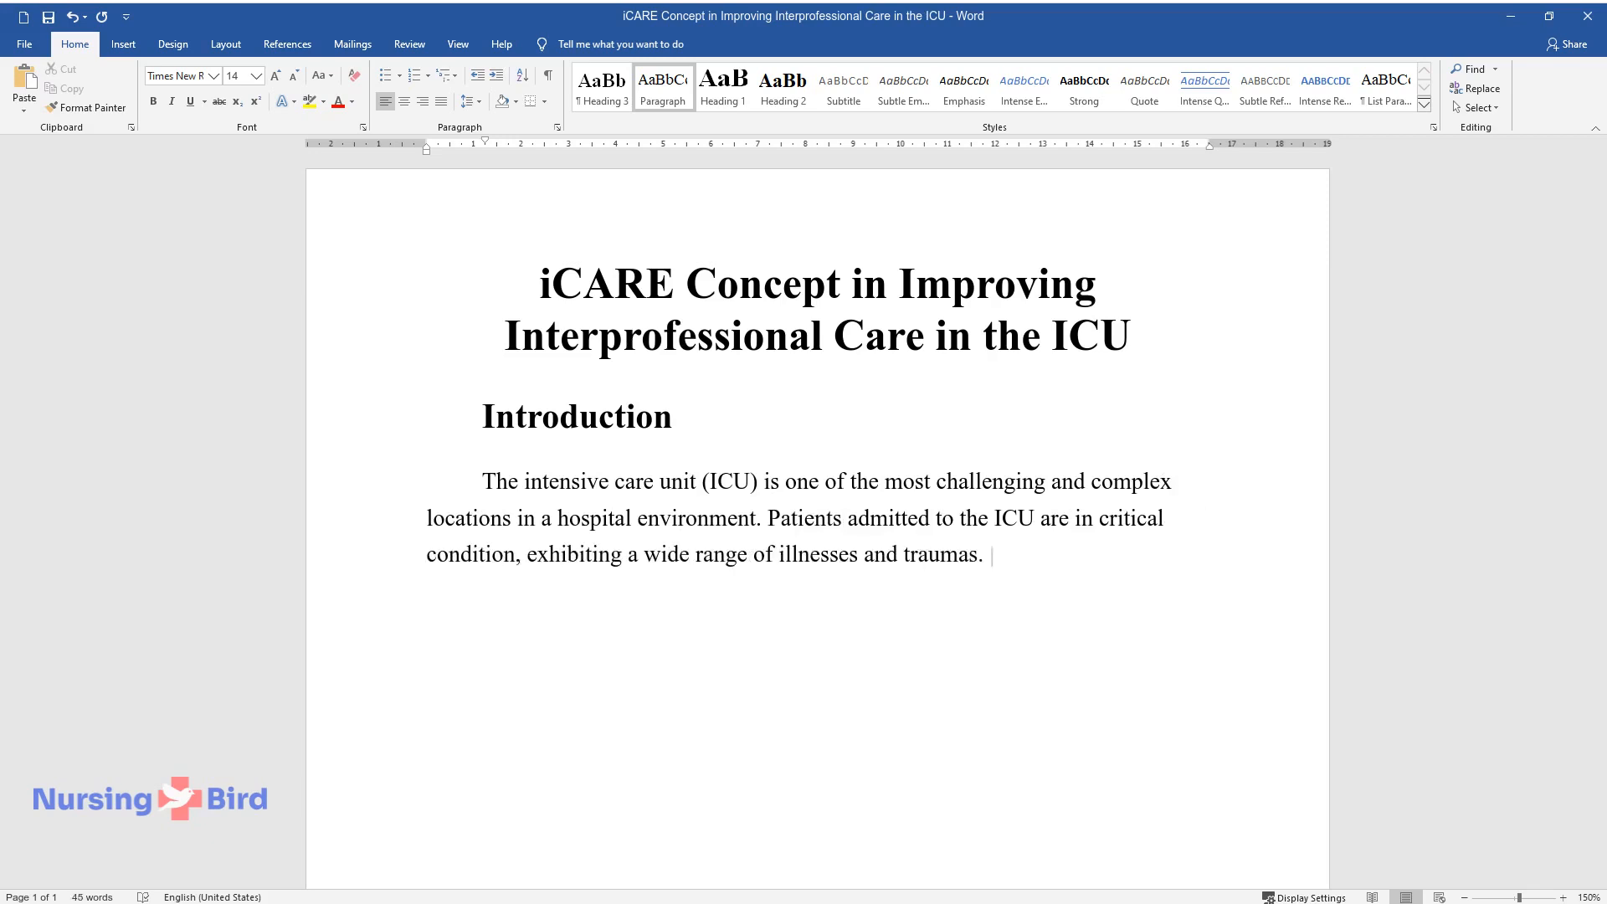
type("Managing care in an ICU ward requi")
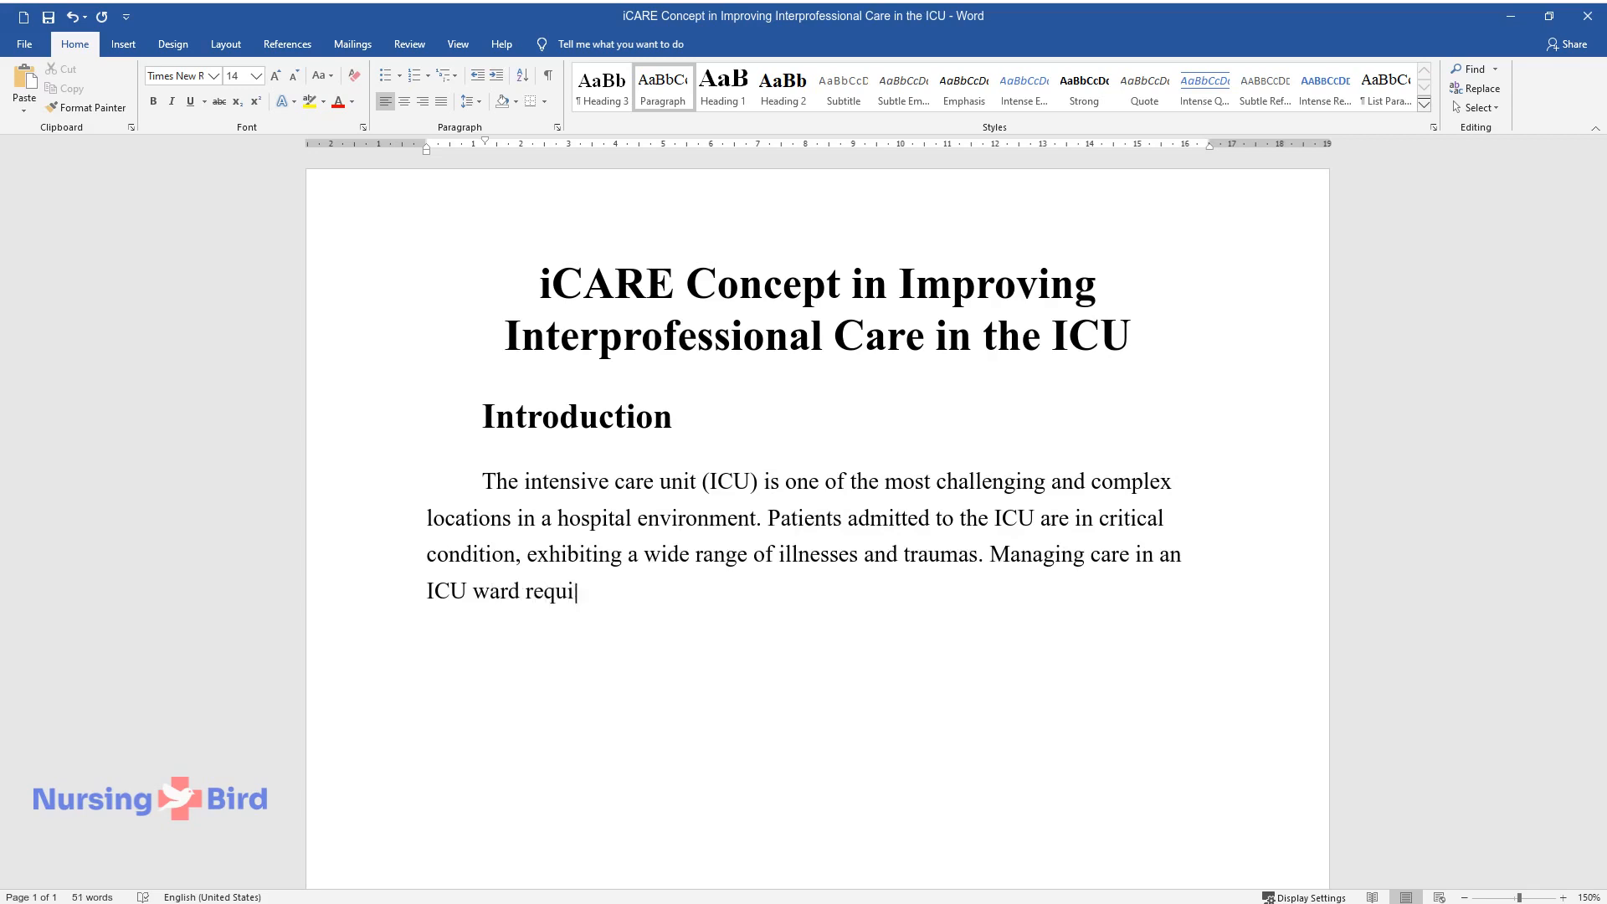
type("res continuous coordinated and mu")
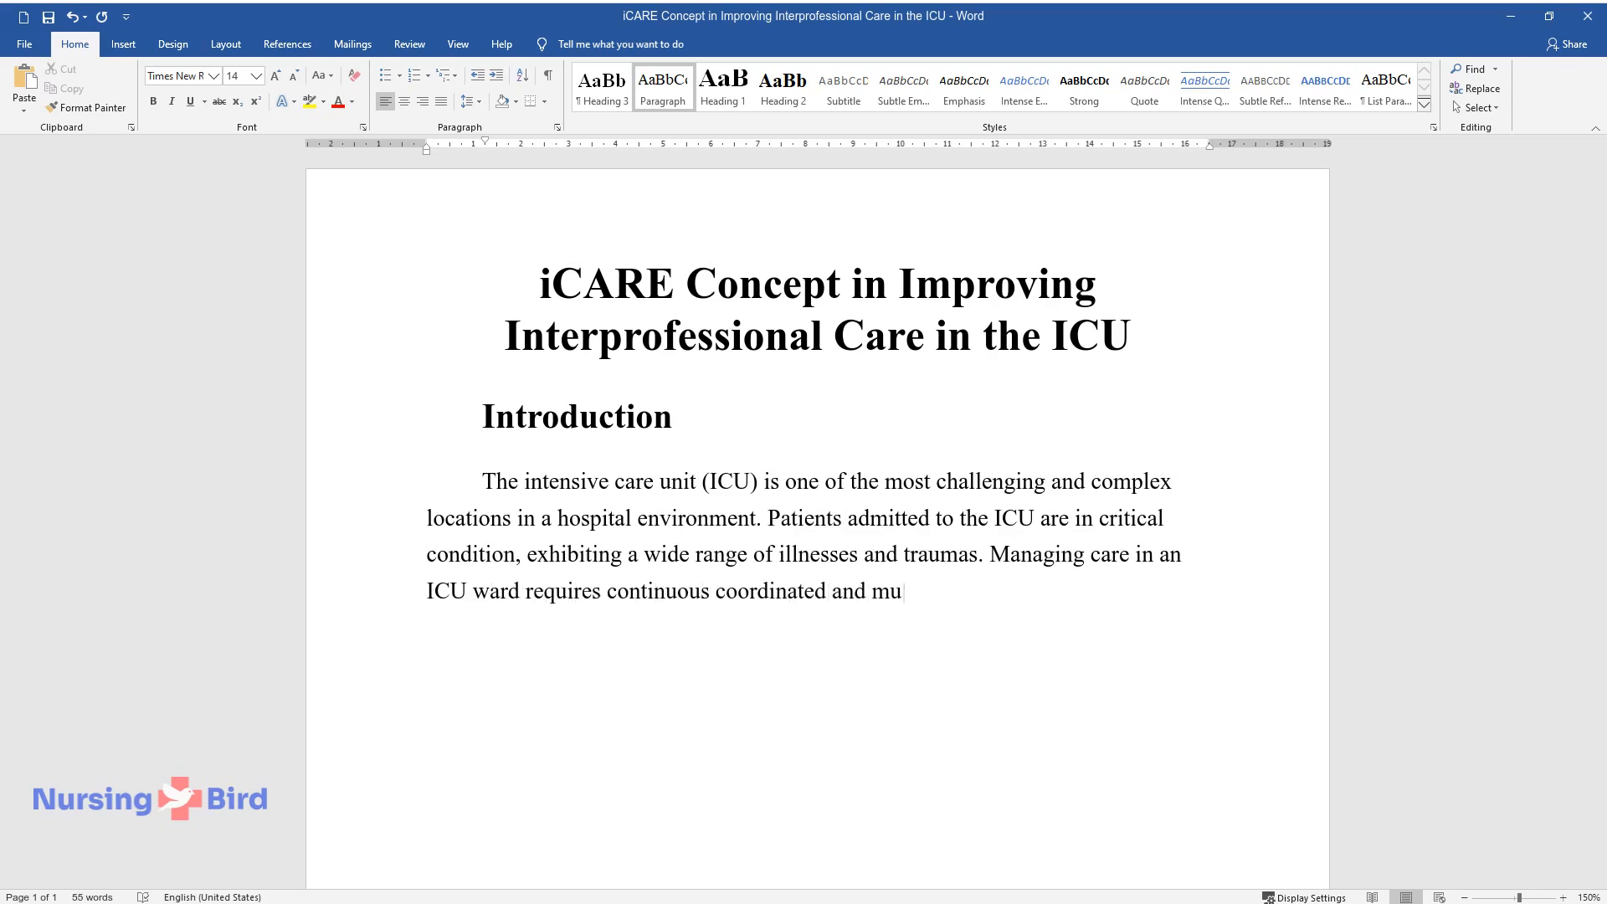
type("ltidisciplinary care. There are multiple interprofessional collabor")
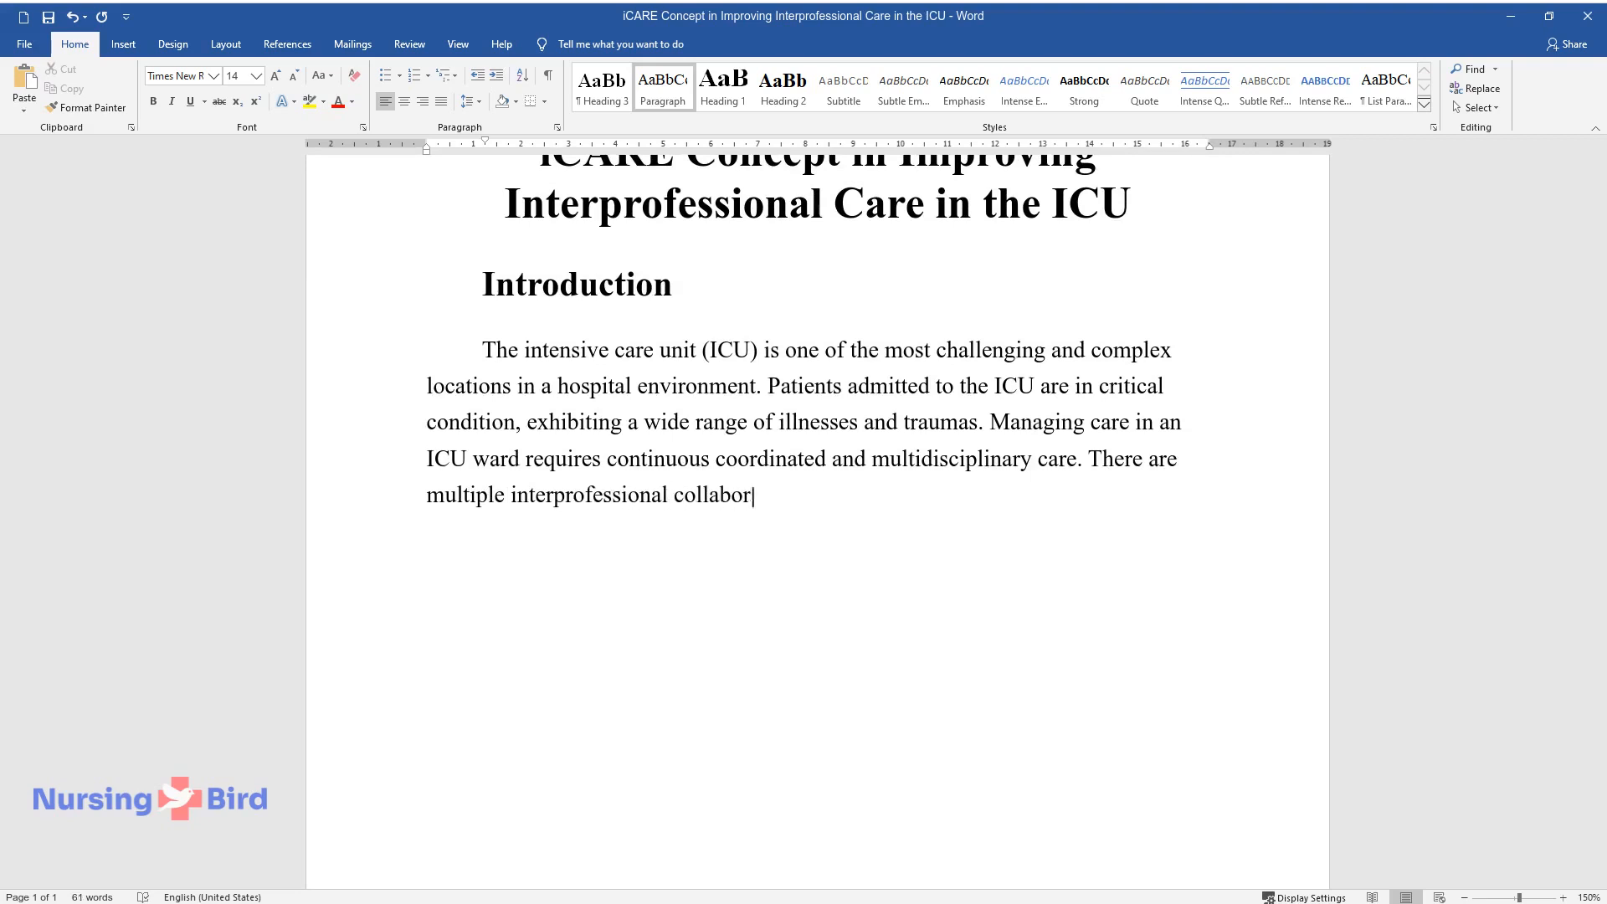
List the ICU team professionals and note each specialist's unique expertise in interprofessional care.
type("ations and teams ongoing which include critical")
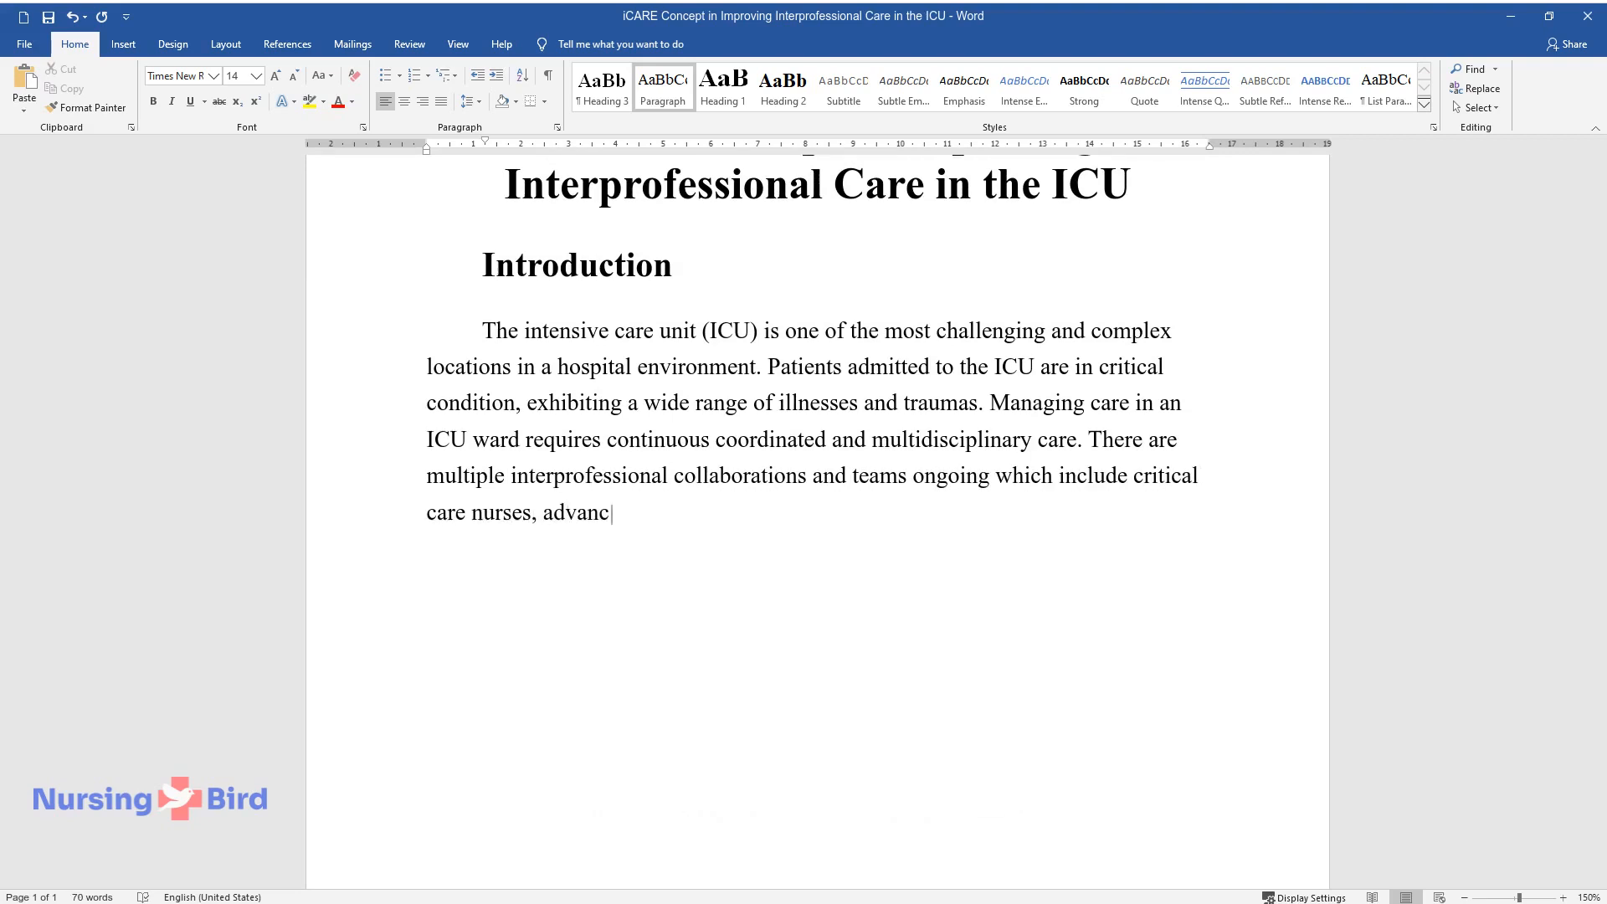
type("ed practice providers, physicians of various types, respiratory")
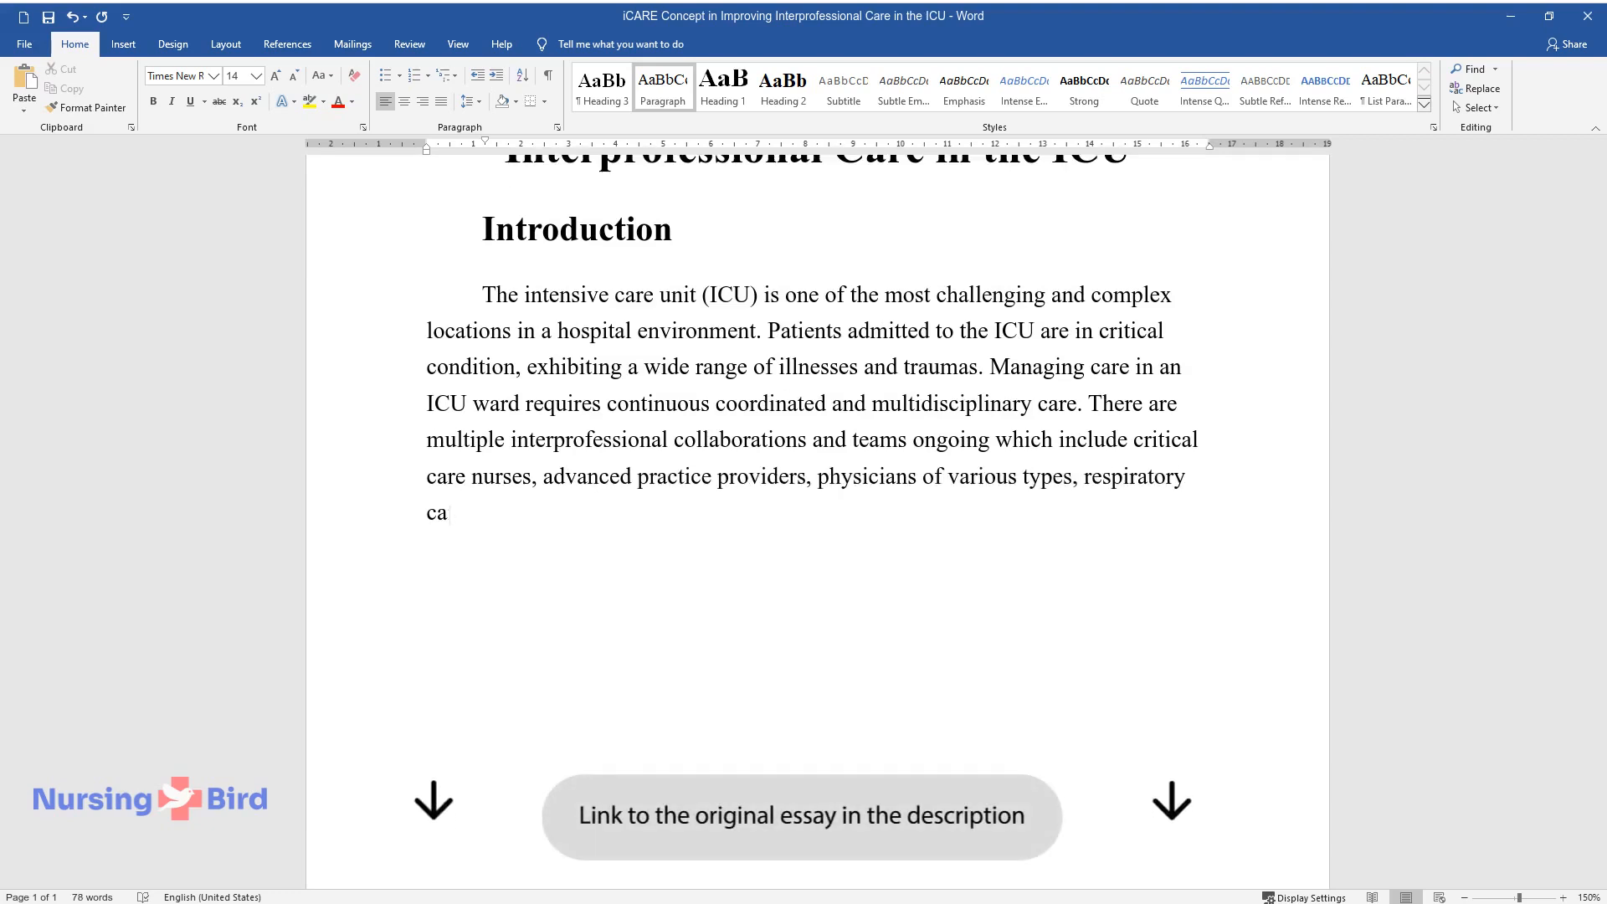
type("re, rehabilitation specialists, p")
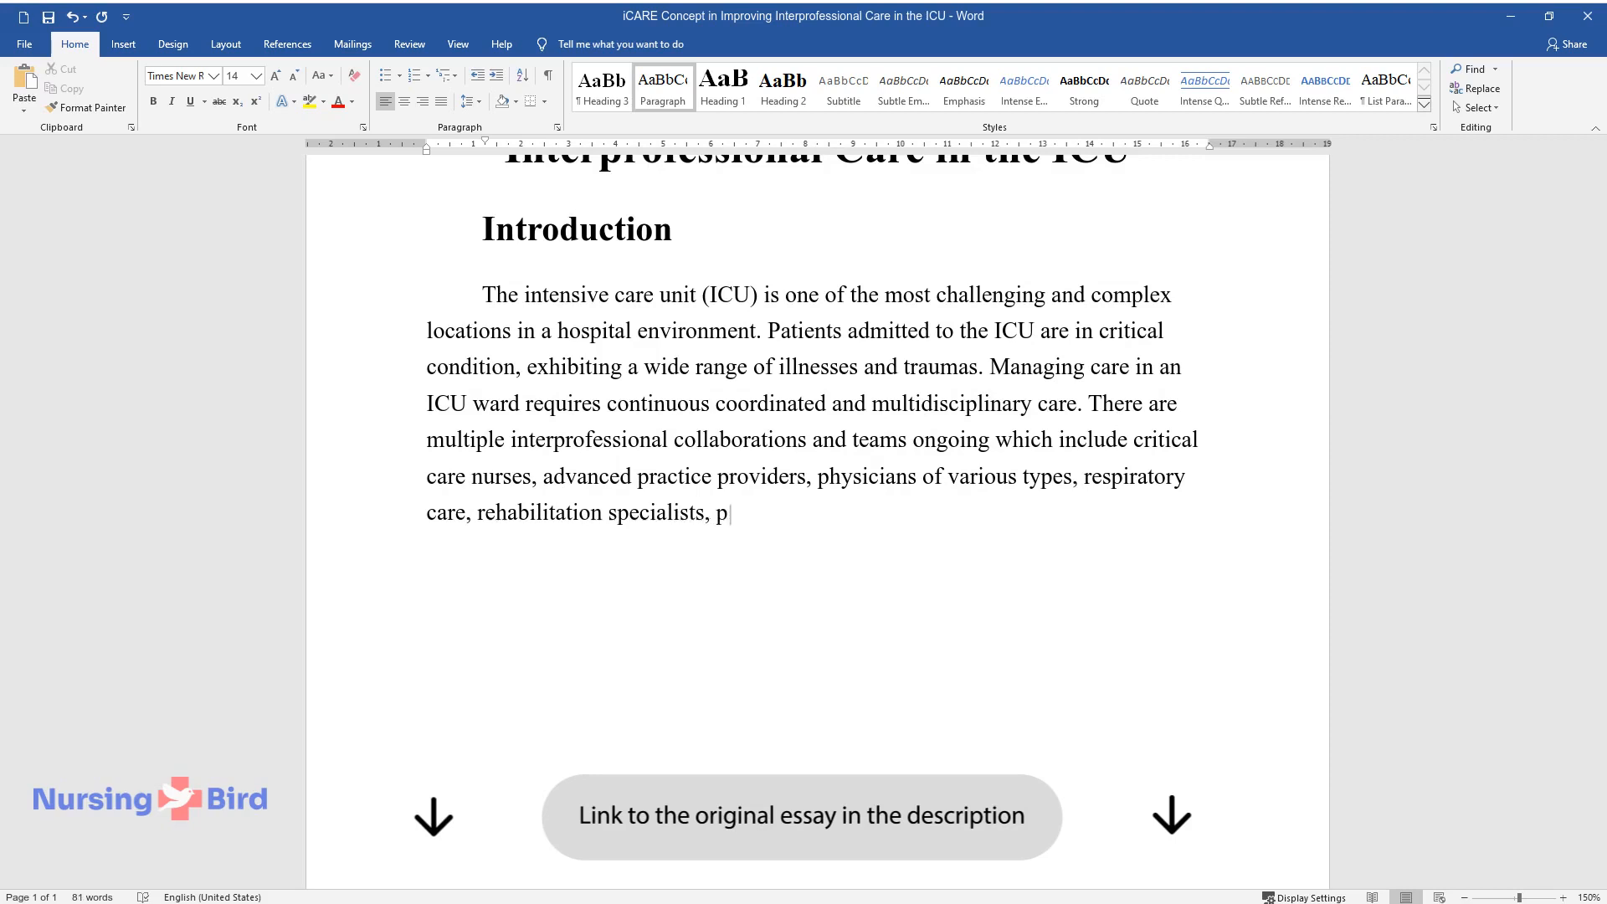
type("harmacists, social workers, case m")
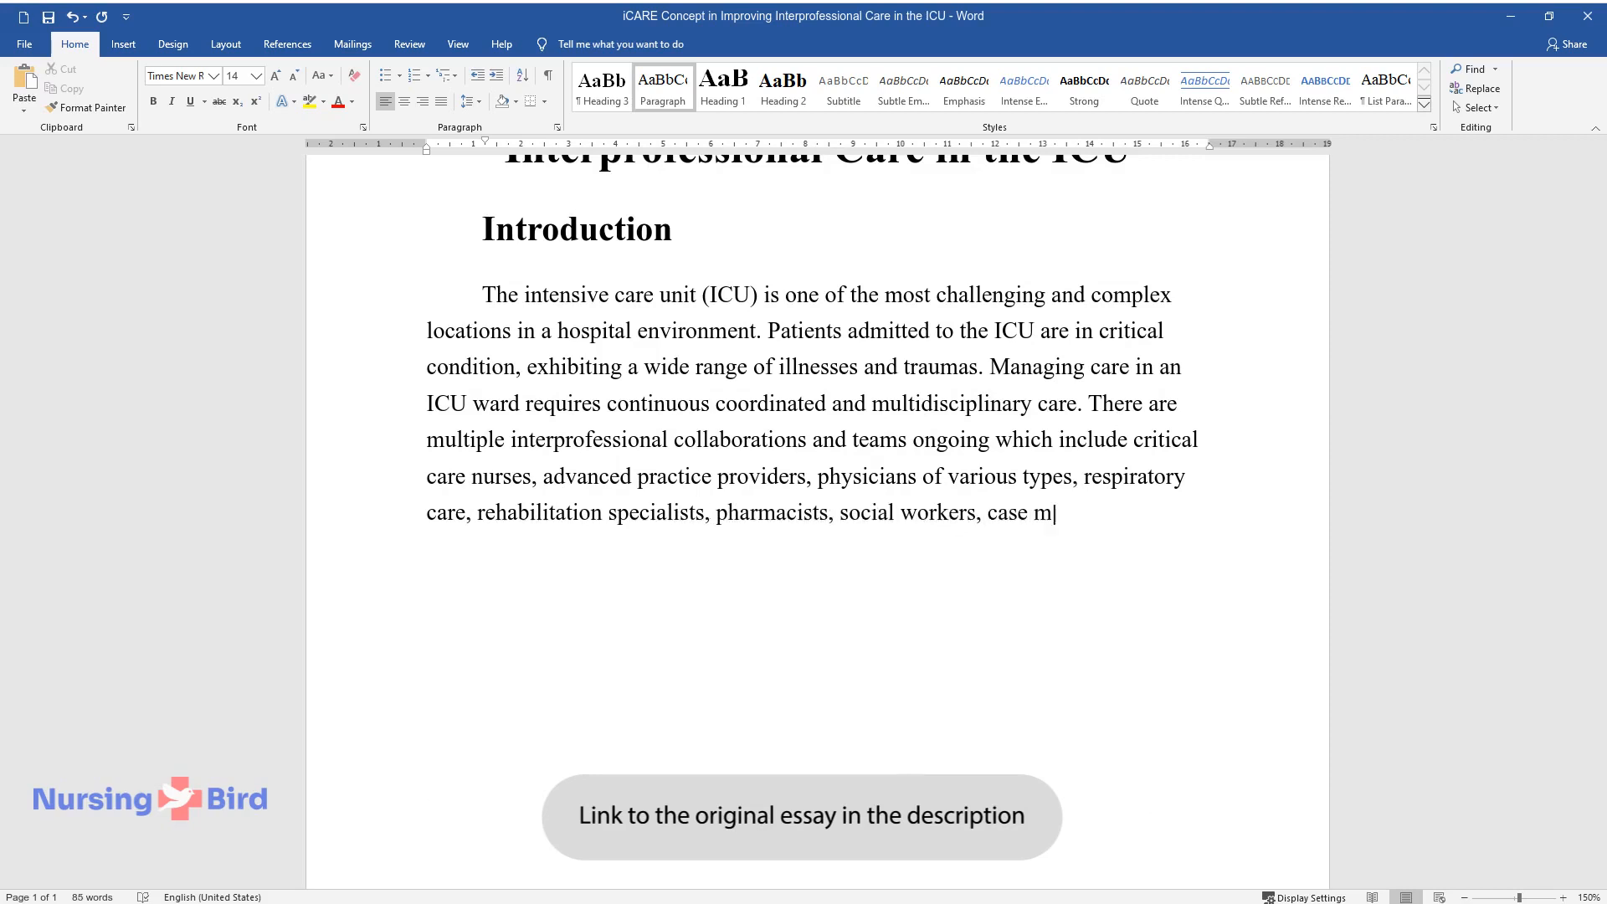
type("anagers, dietitians, and spiritua")
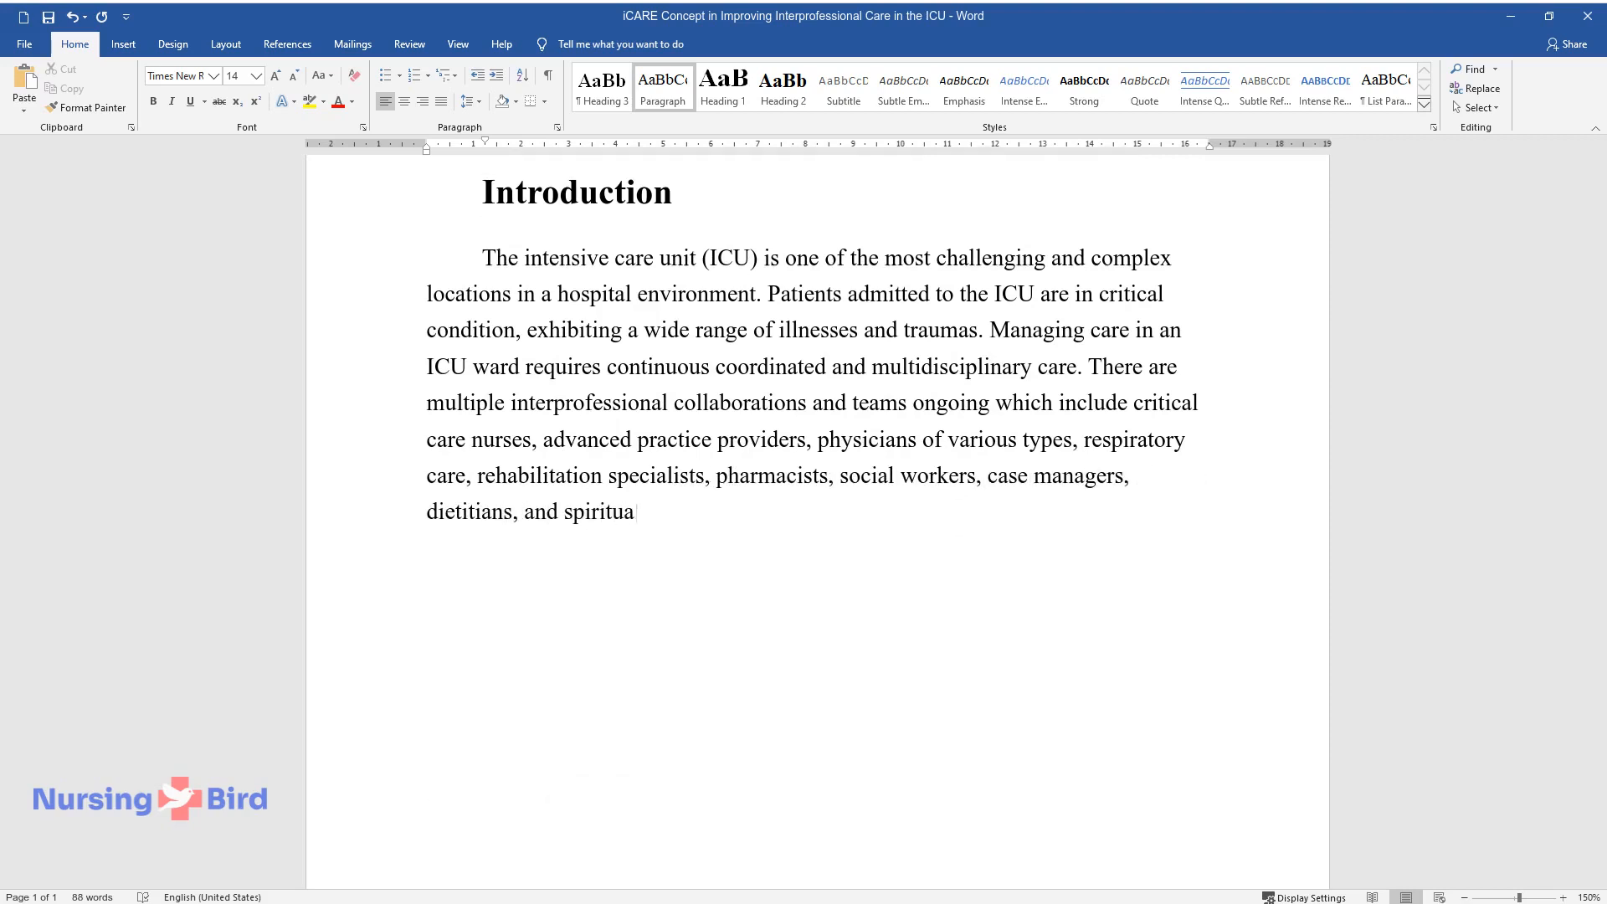
type("l care providers, among other pote")
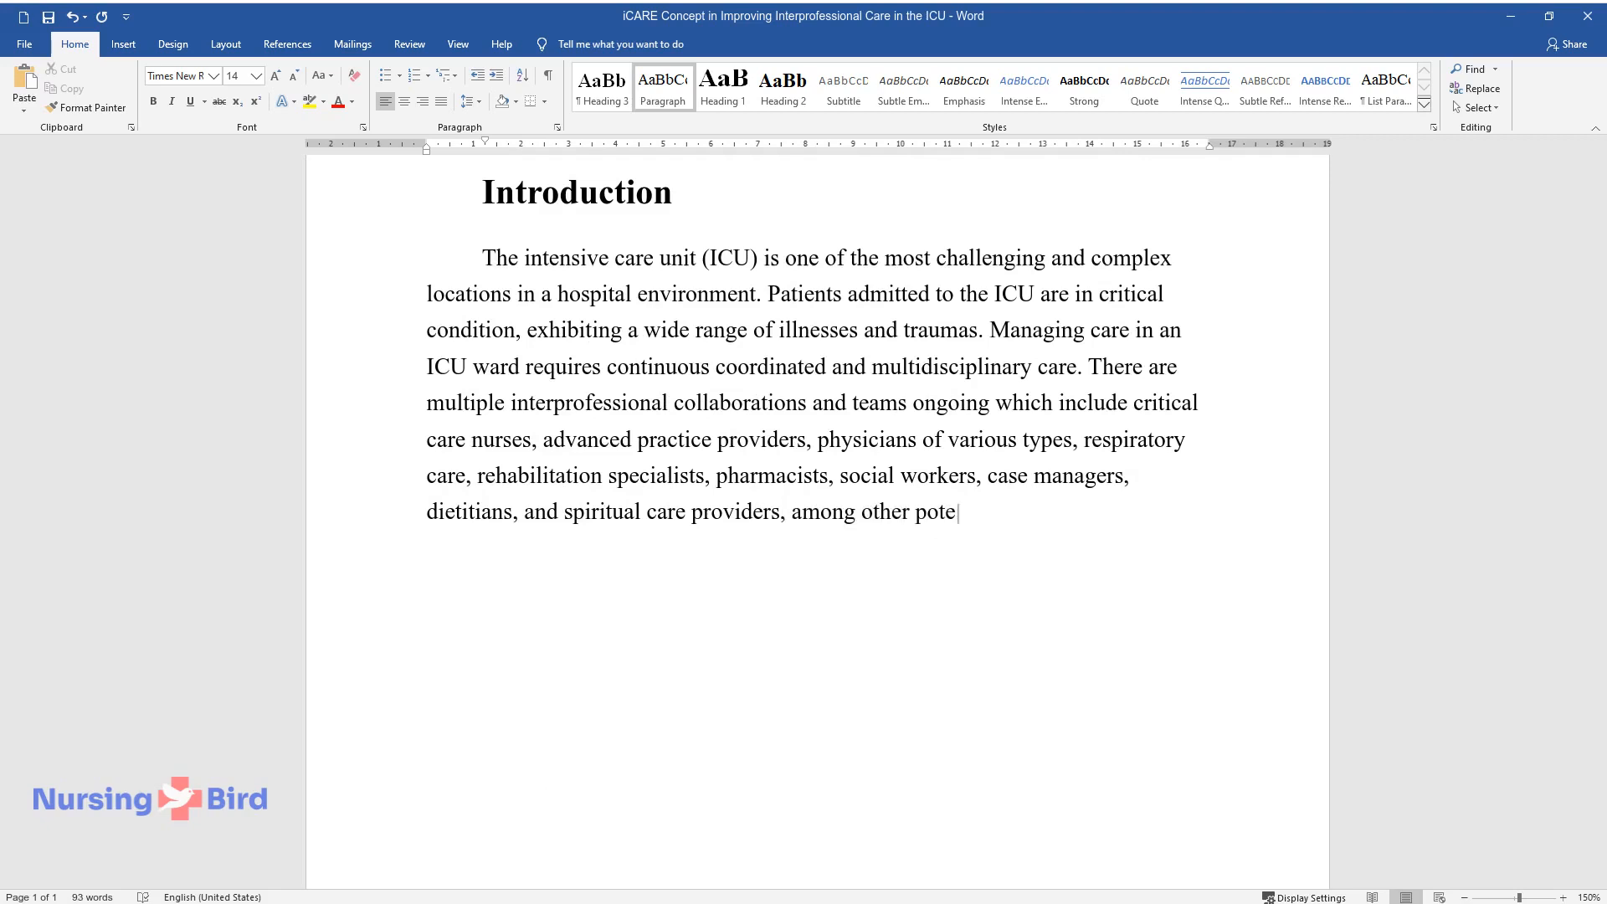
type("ntial professionals that may be i")
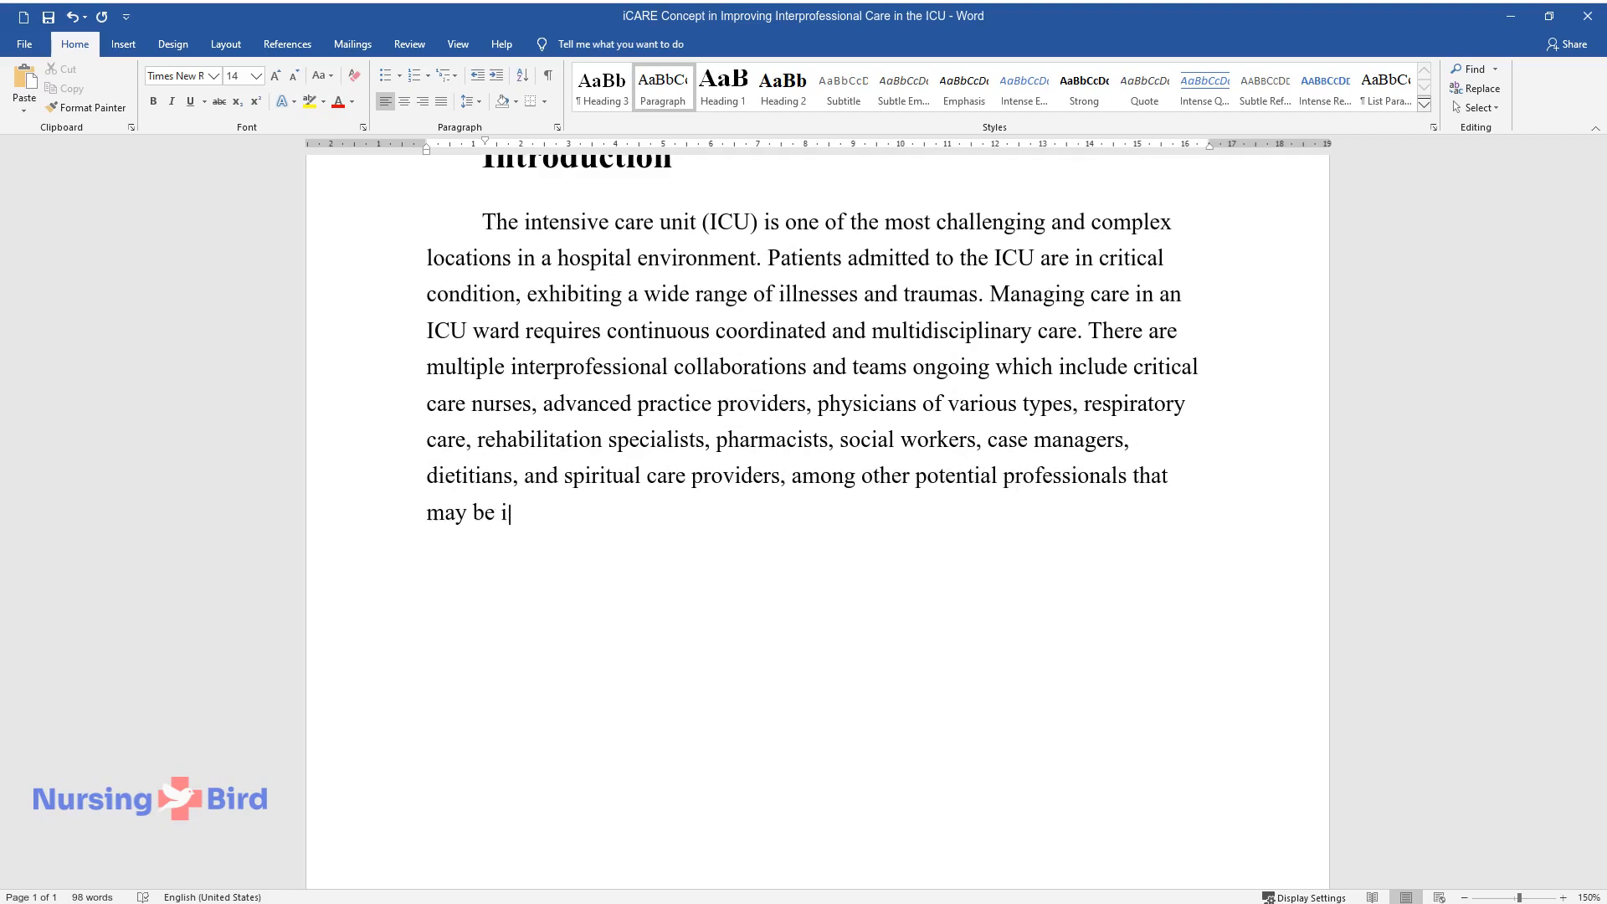
type("ncluded on a case-by-case basis.")
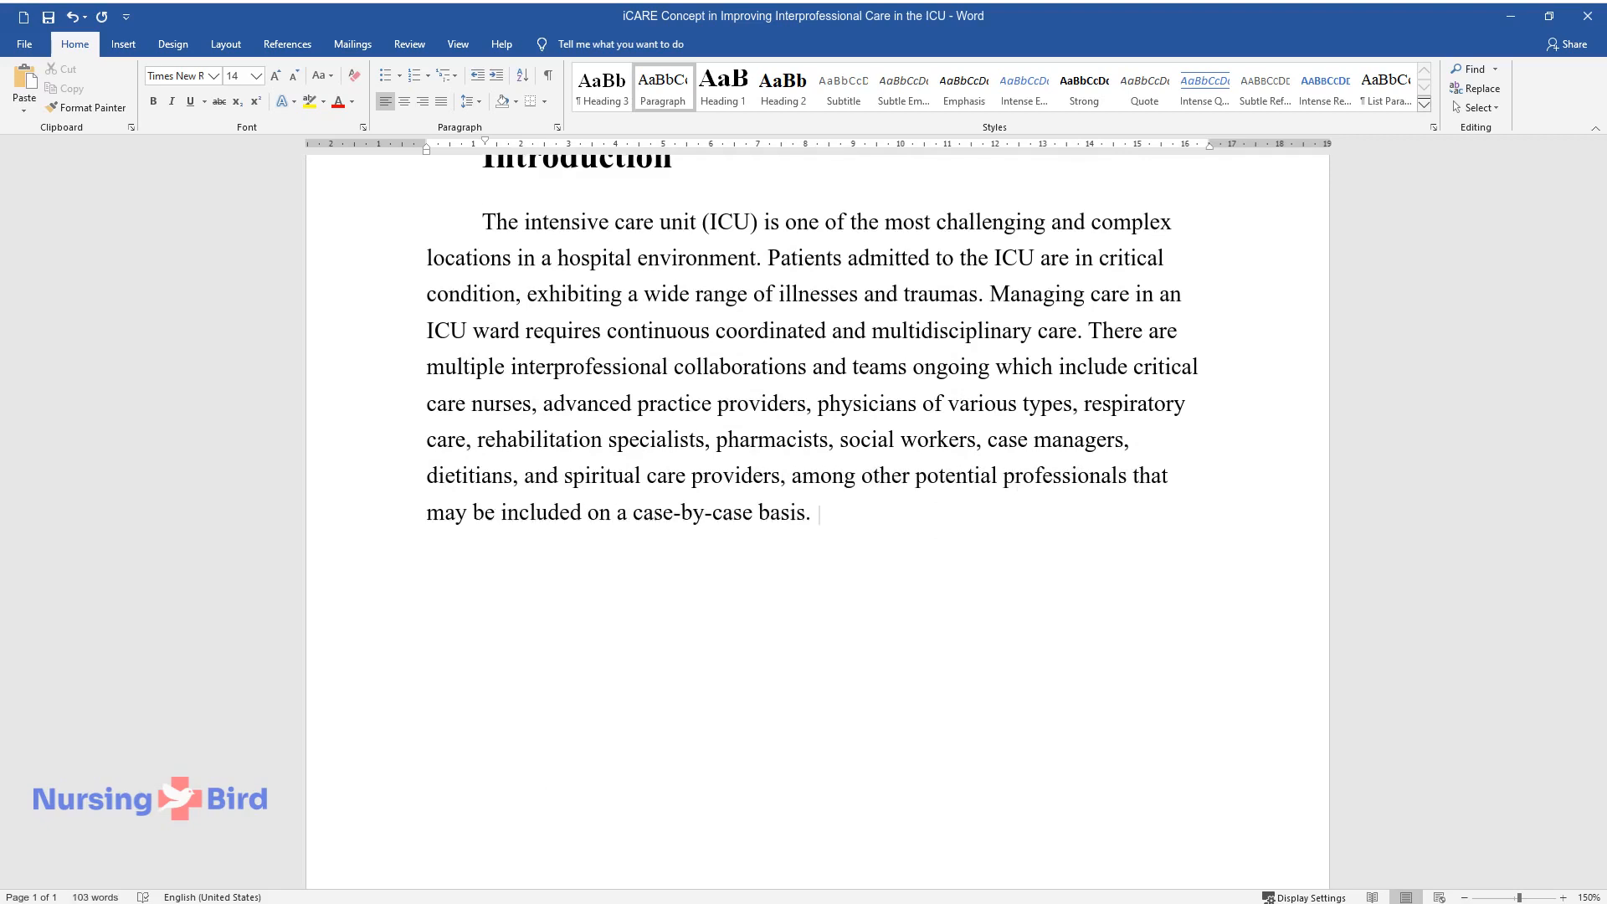
type("Each specialist in the context of")
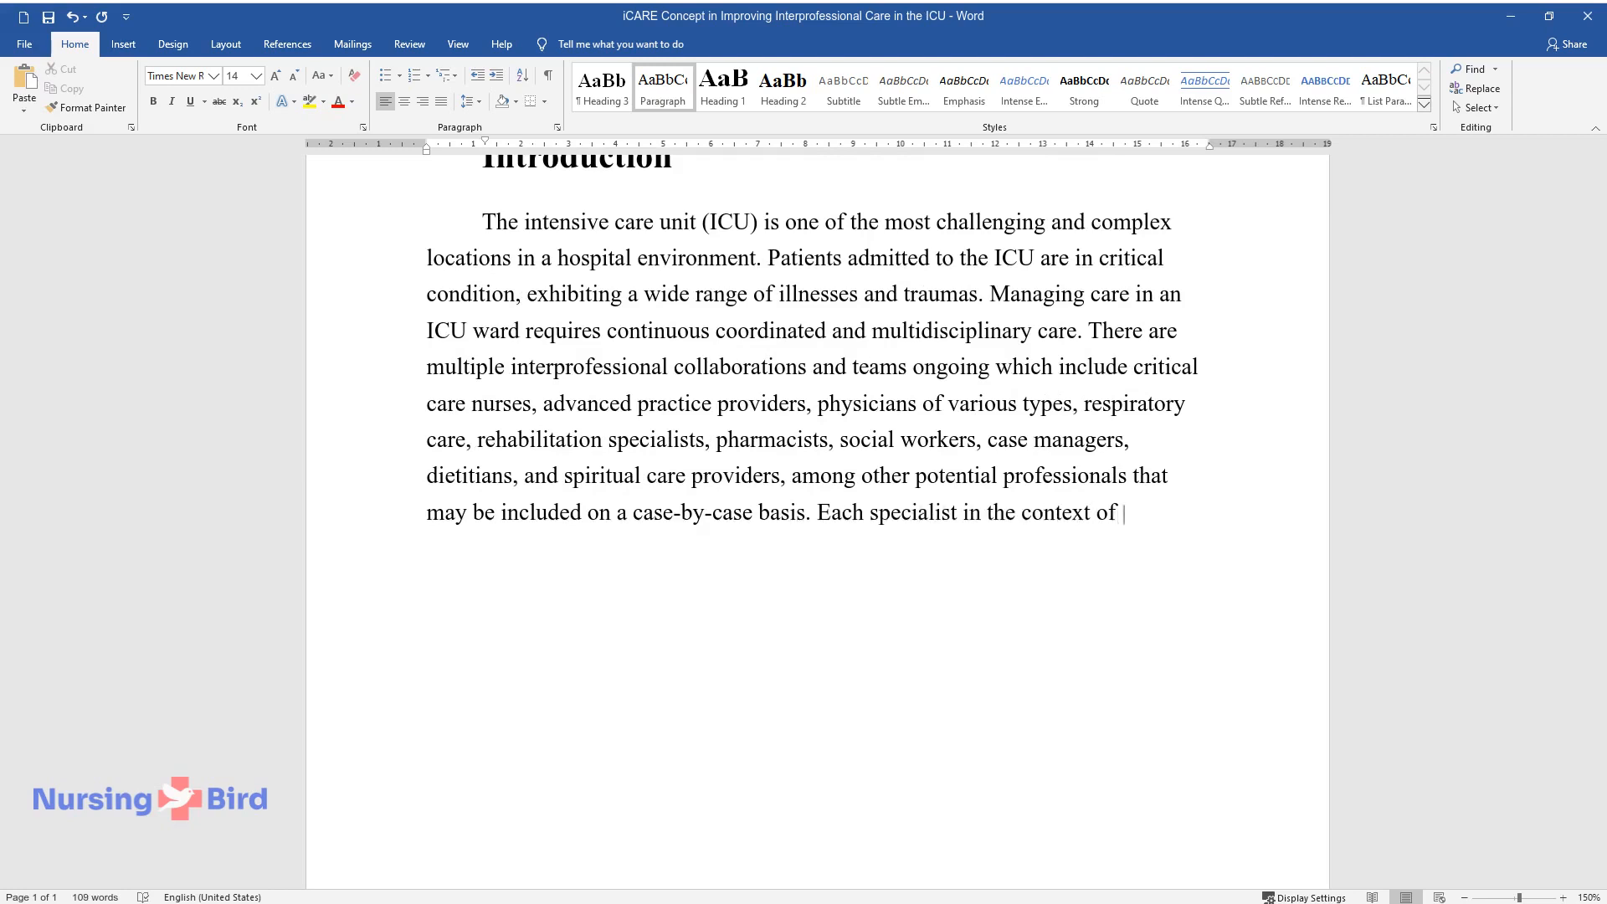
type("interprofessional care provides")
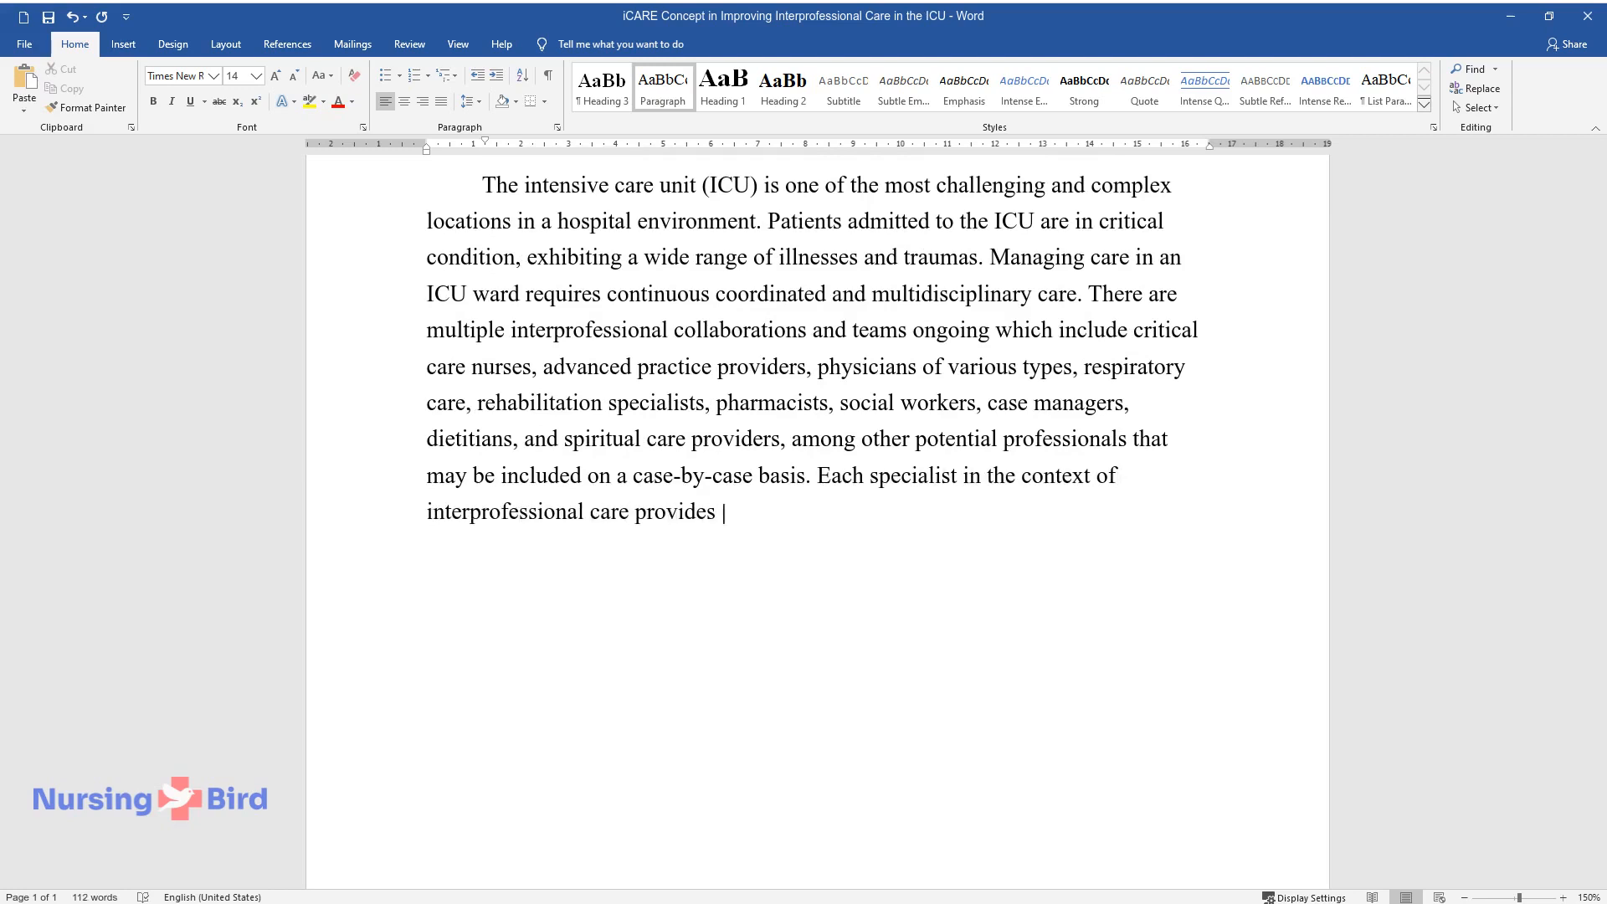
type("unique expertise and perspective")
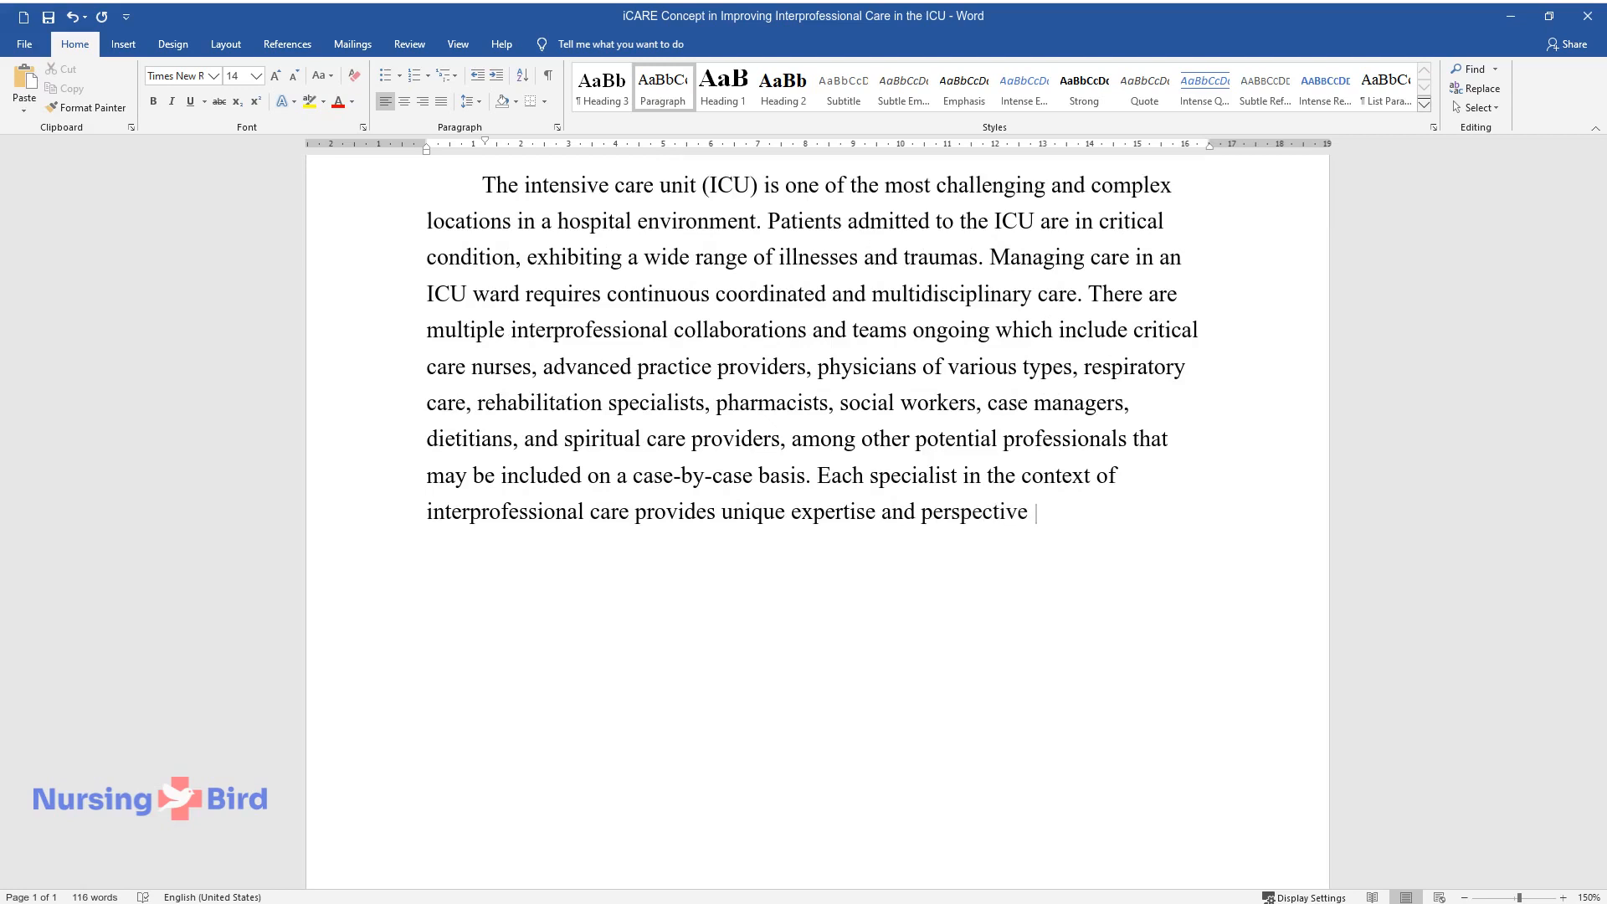
type("to the treatment, playing a key rol")
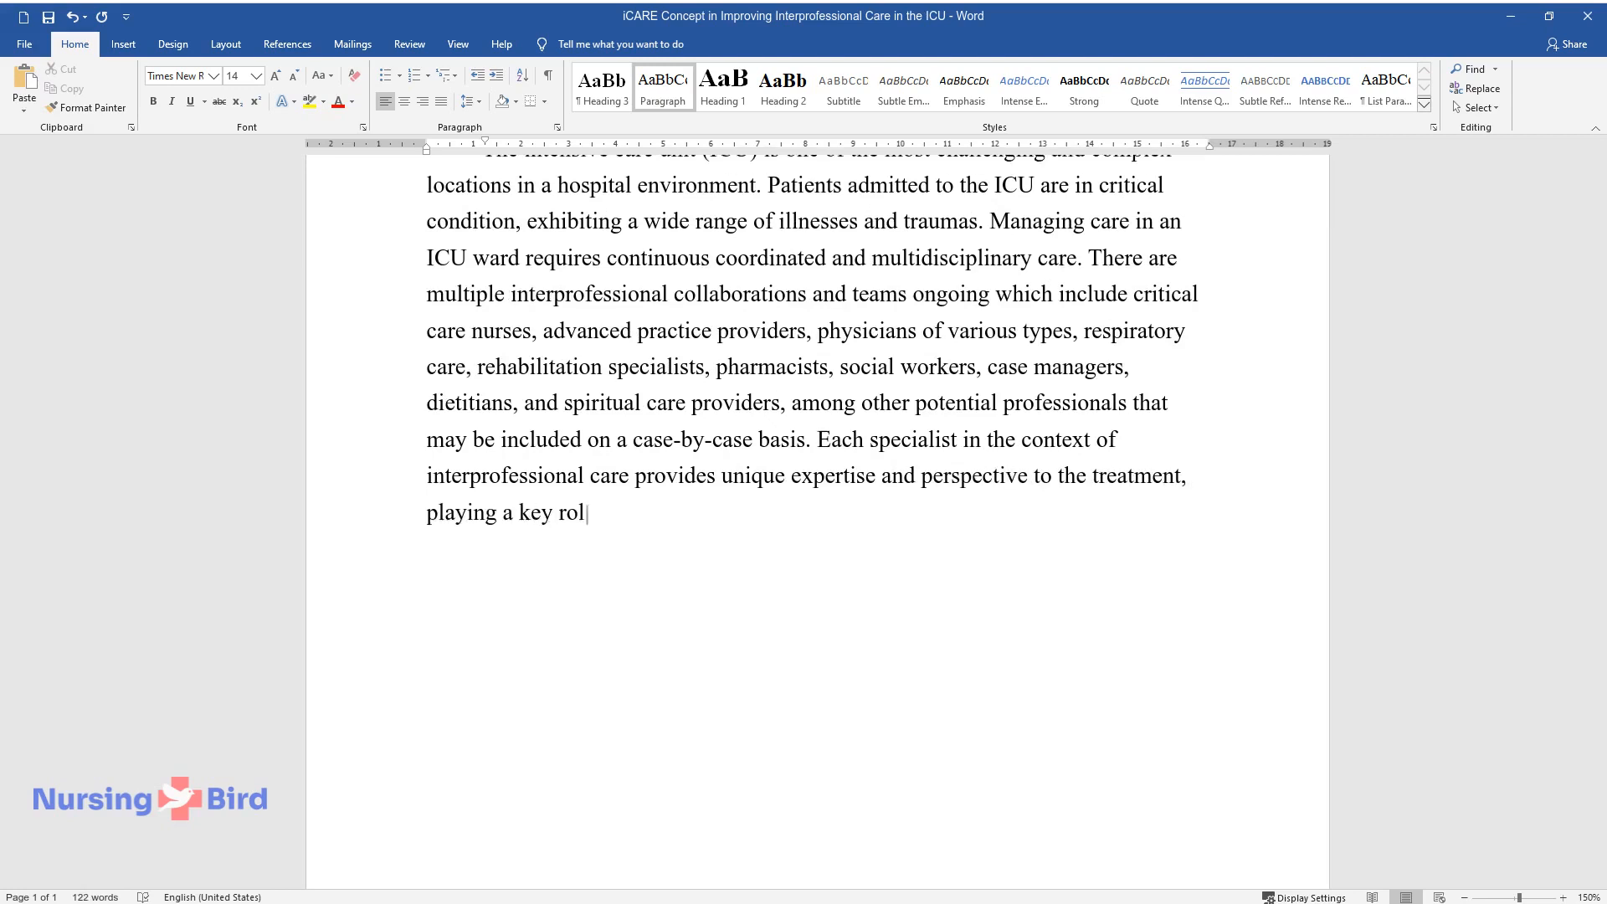
type("e in addressing the diverse needs of patients and their families.")
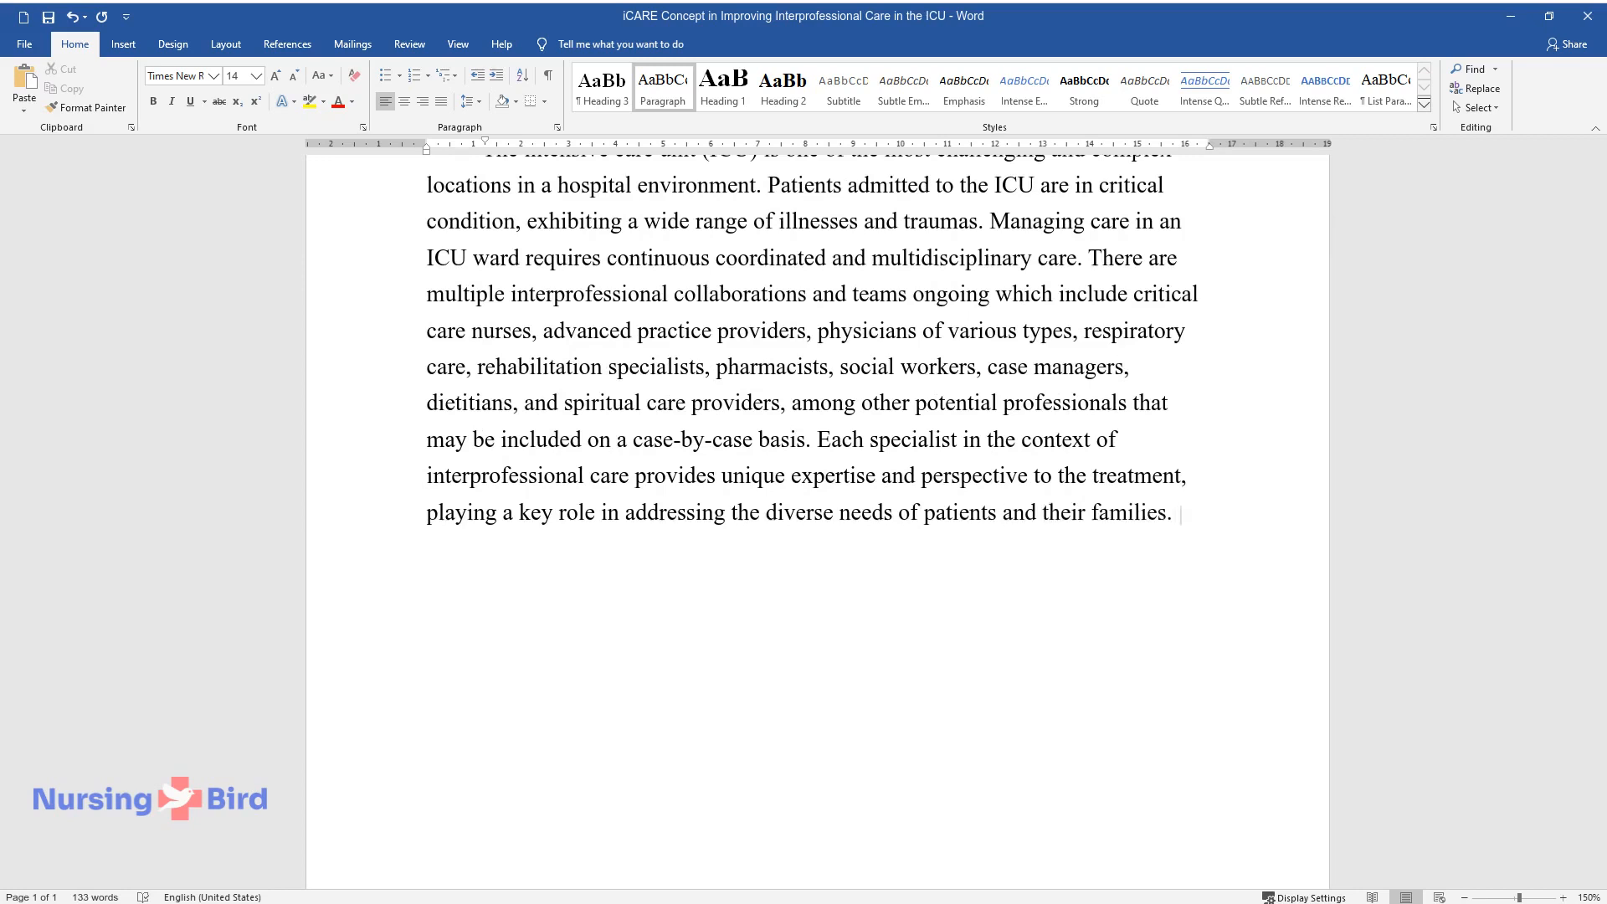
Write about specialists' communication gaps and the paper's aim of exploring iCARE for enhancing communication.
type("One aspect, that needs improvement")
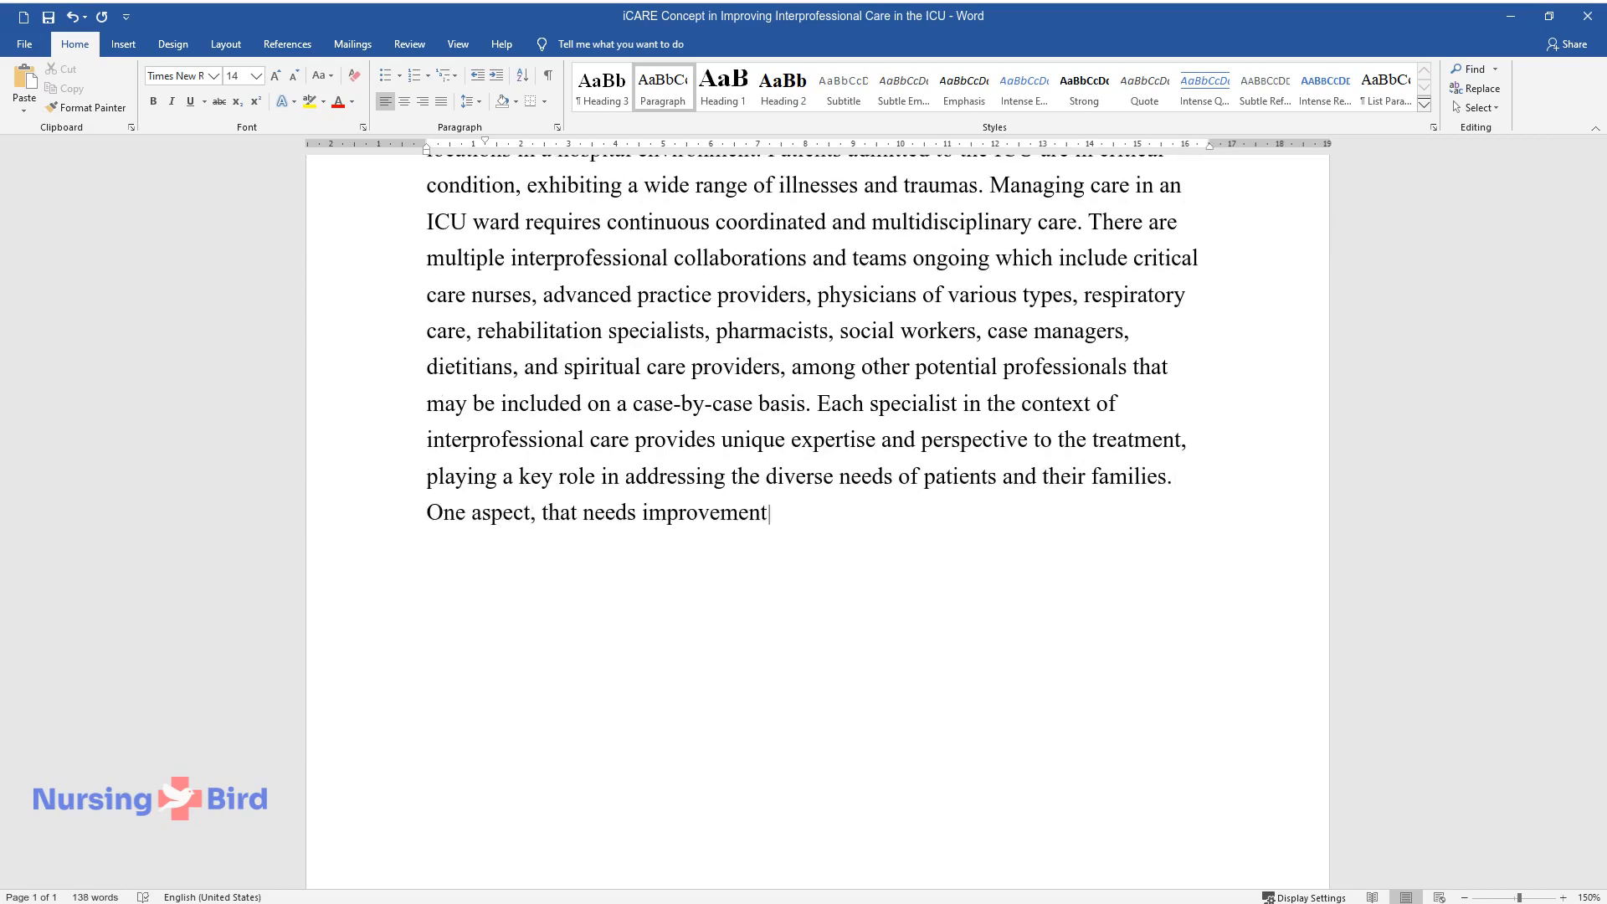
type("among these interdisciplinary teams is")
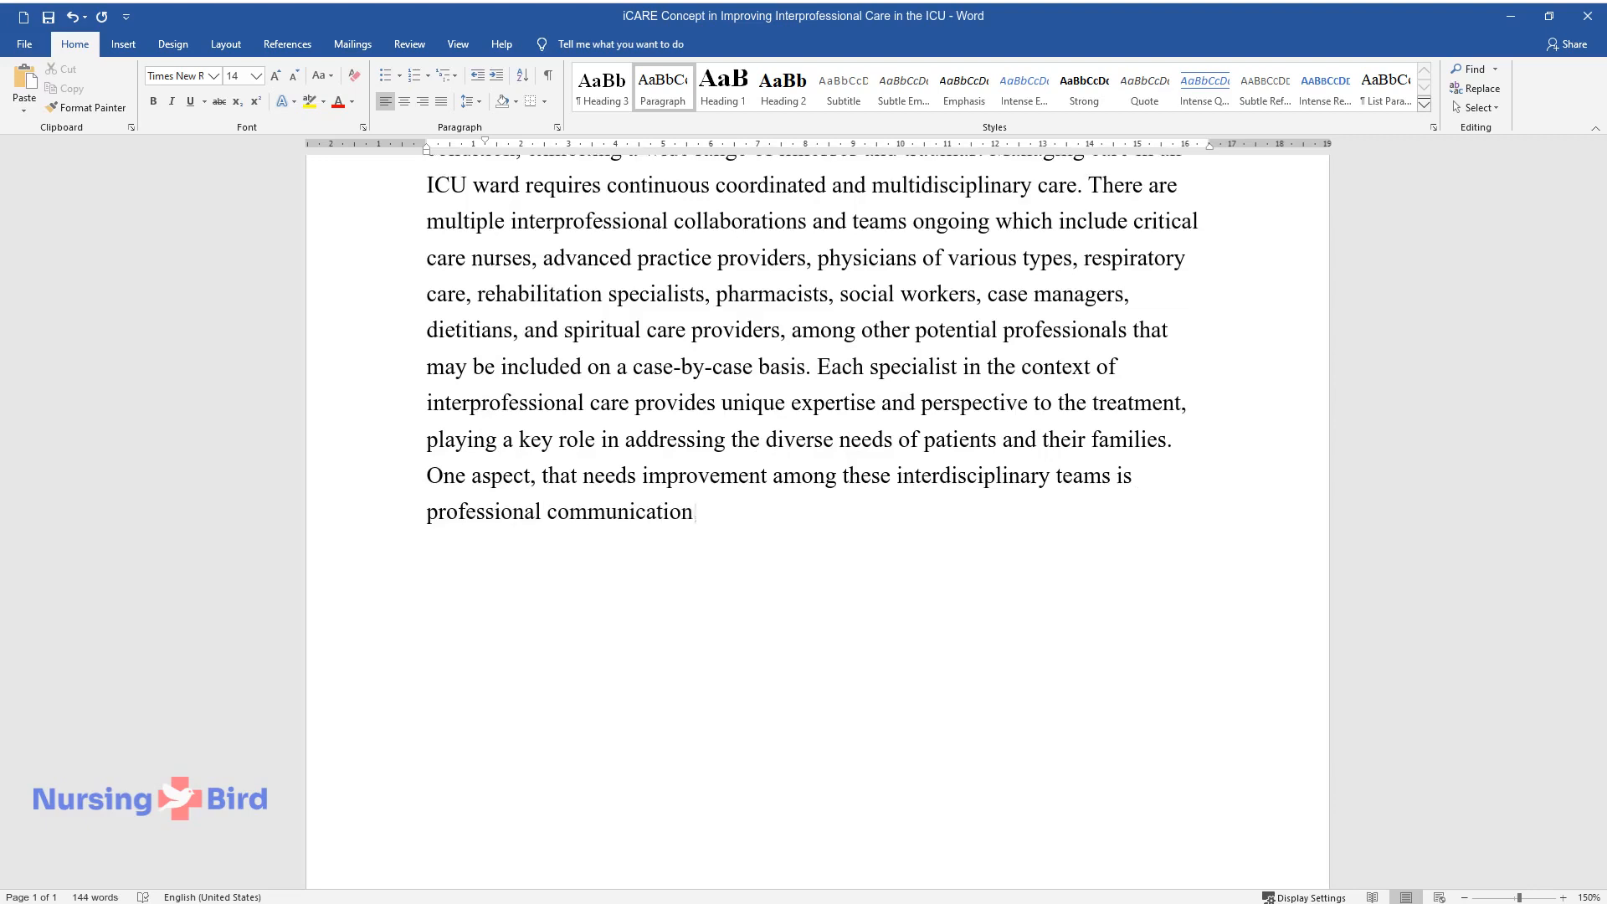
type(", as many specialists do a competent job in their")
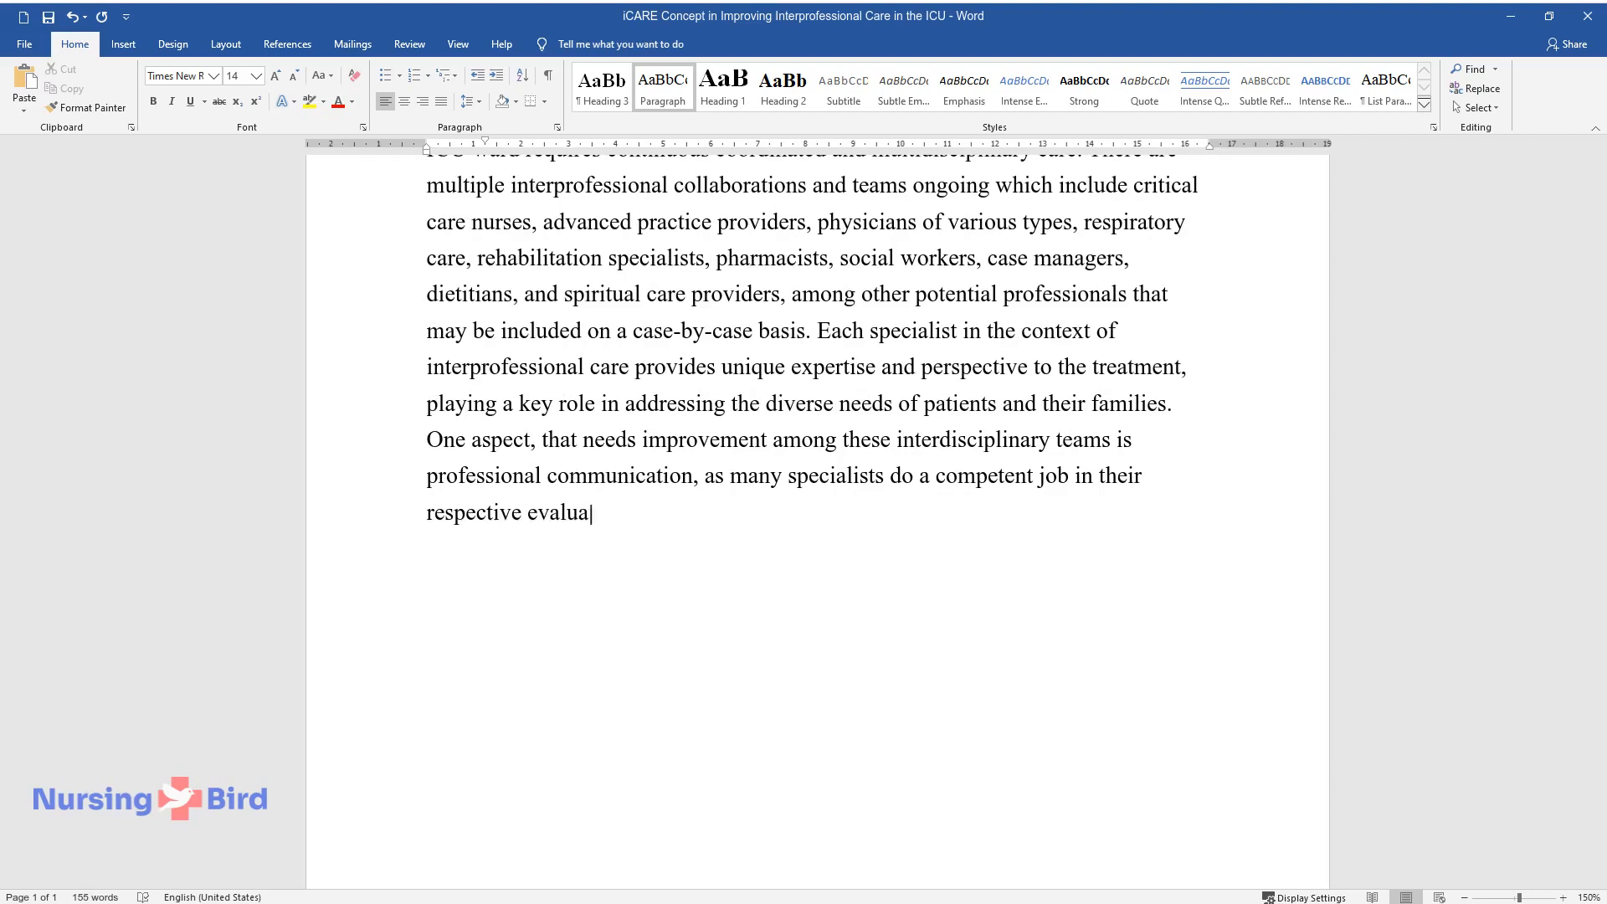
type("tions and treatment, but do not c")
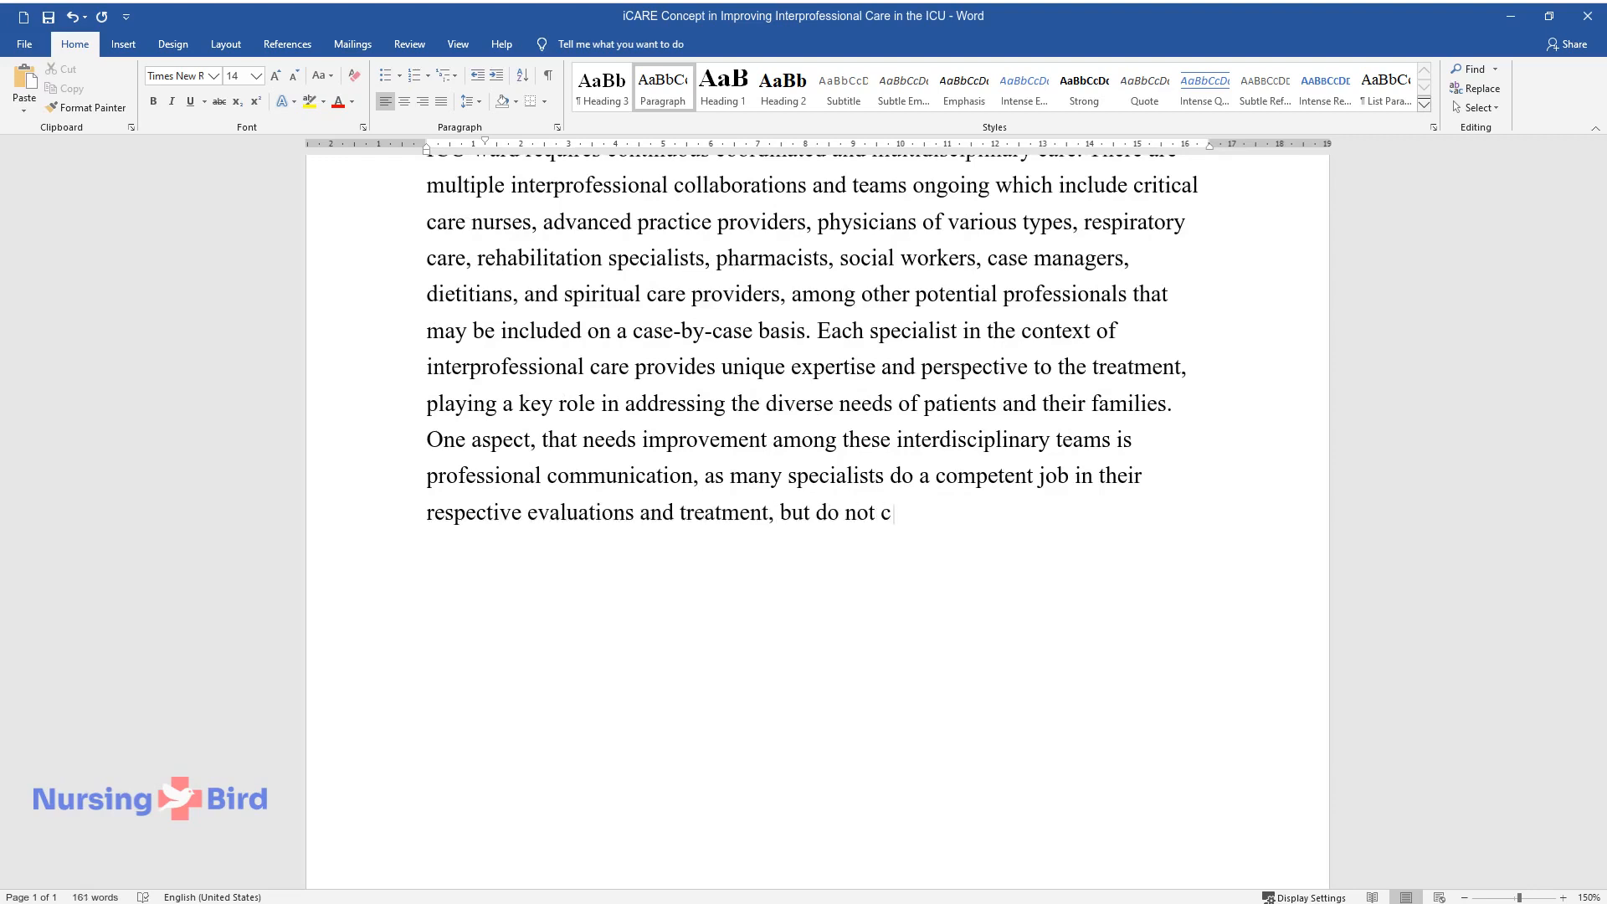
type("ommunicate thoroughly with the tea")
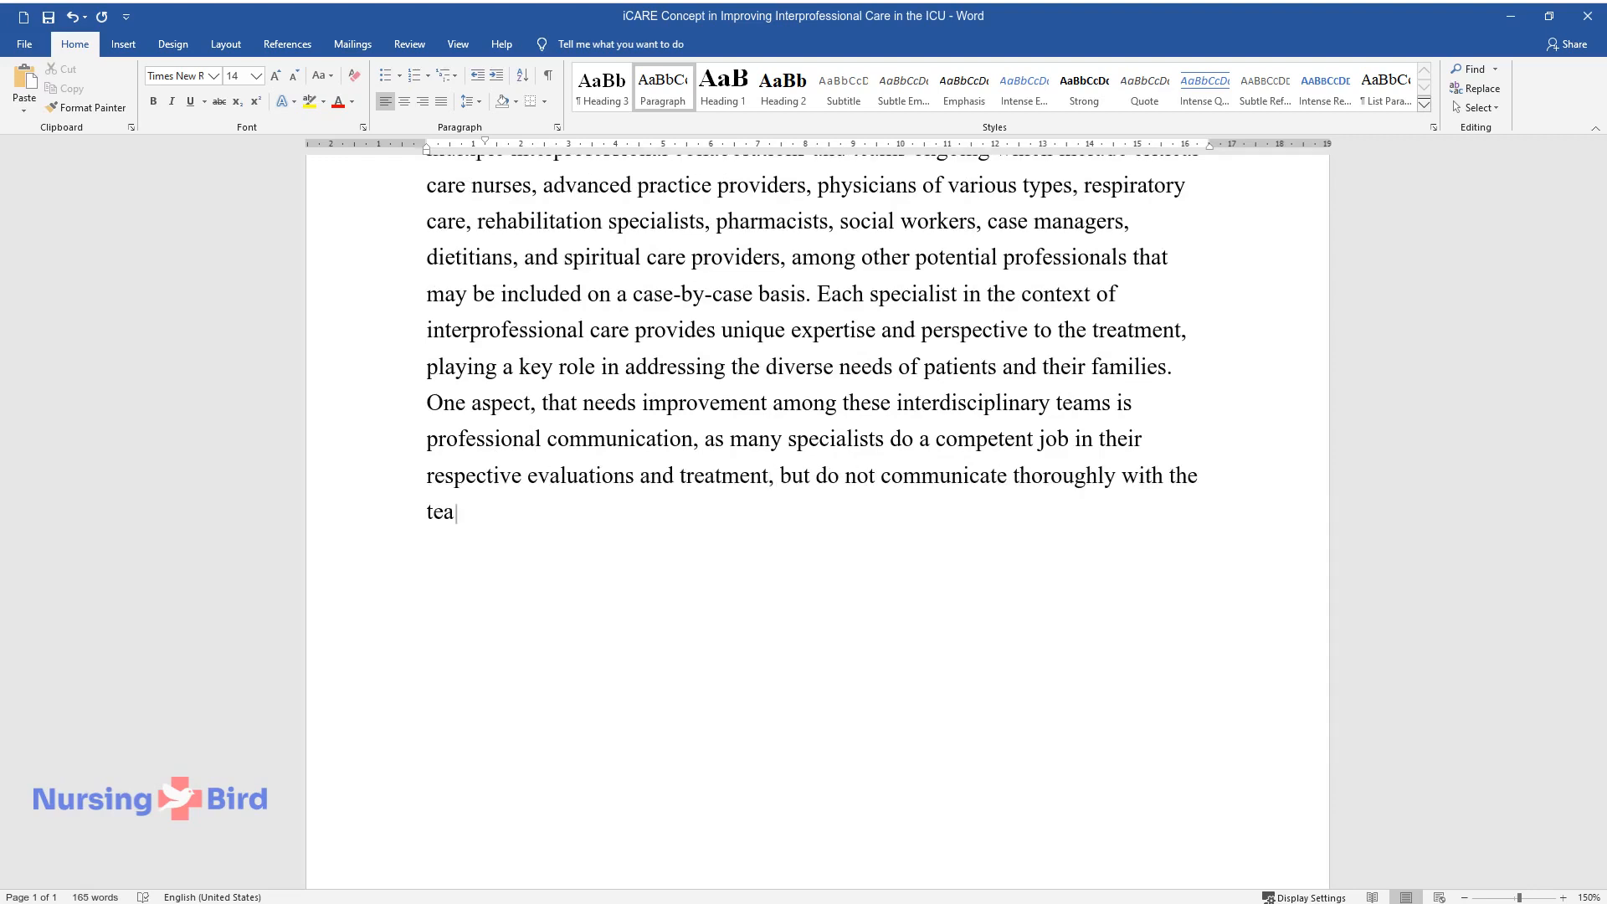
type("ms, relying on the nurses to main")
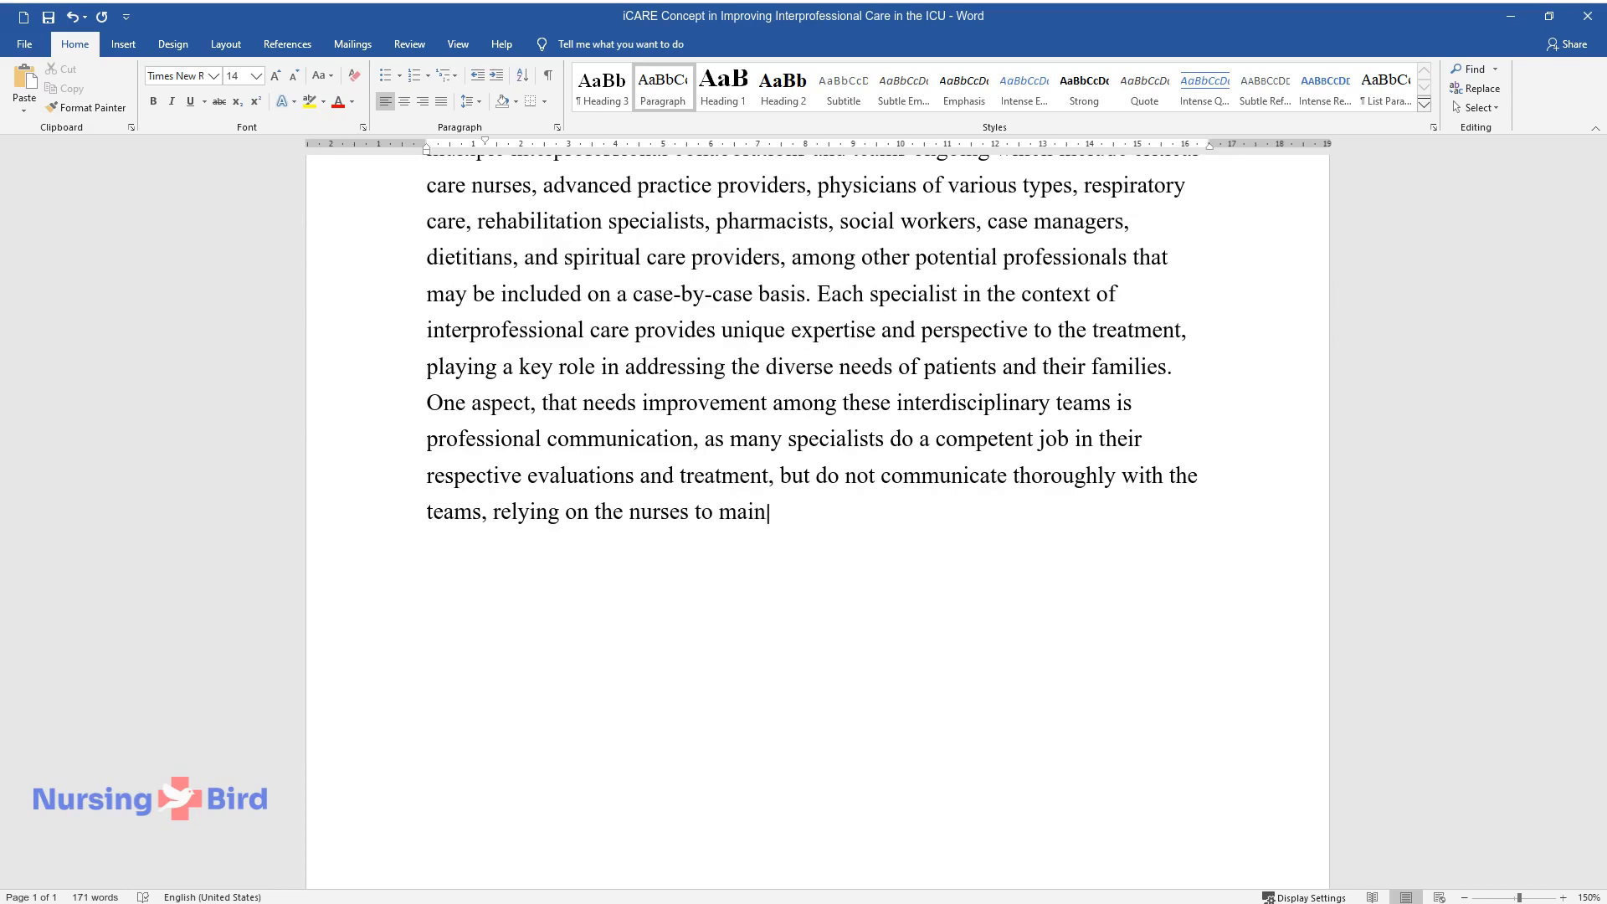
type("tain the chain of information. Thi")
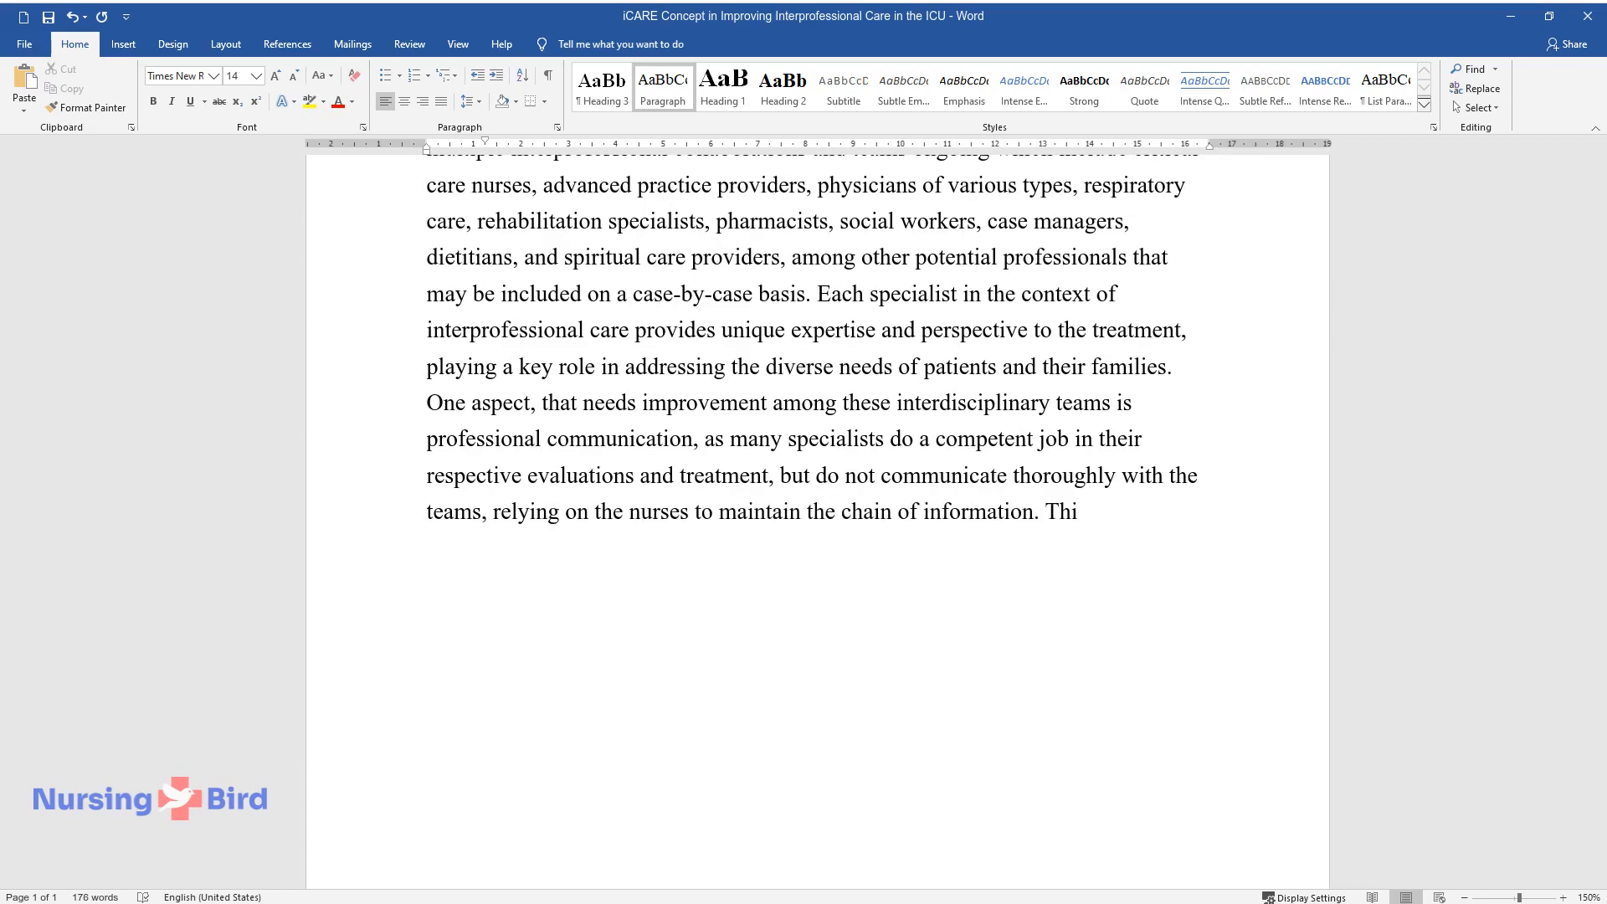
type("s paper will explore how the iCAR")
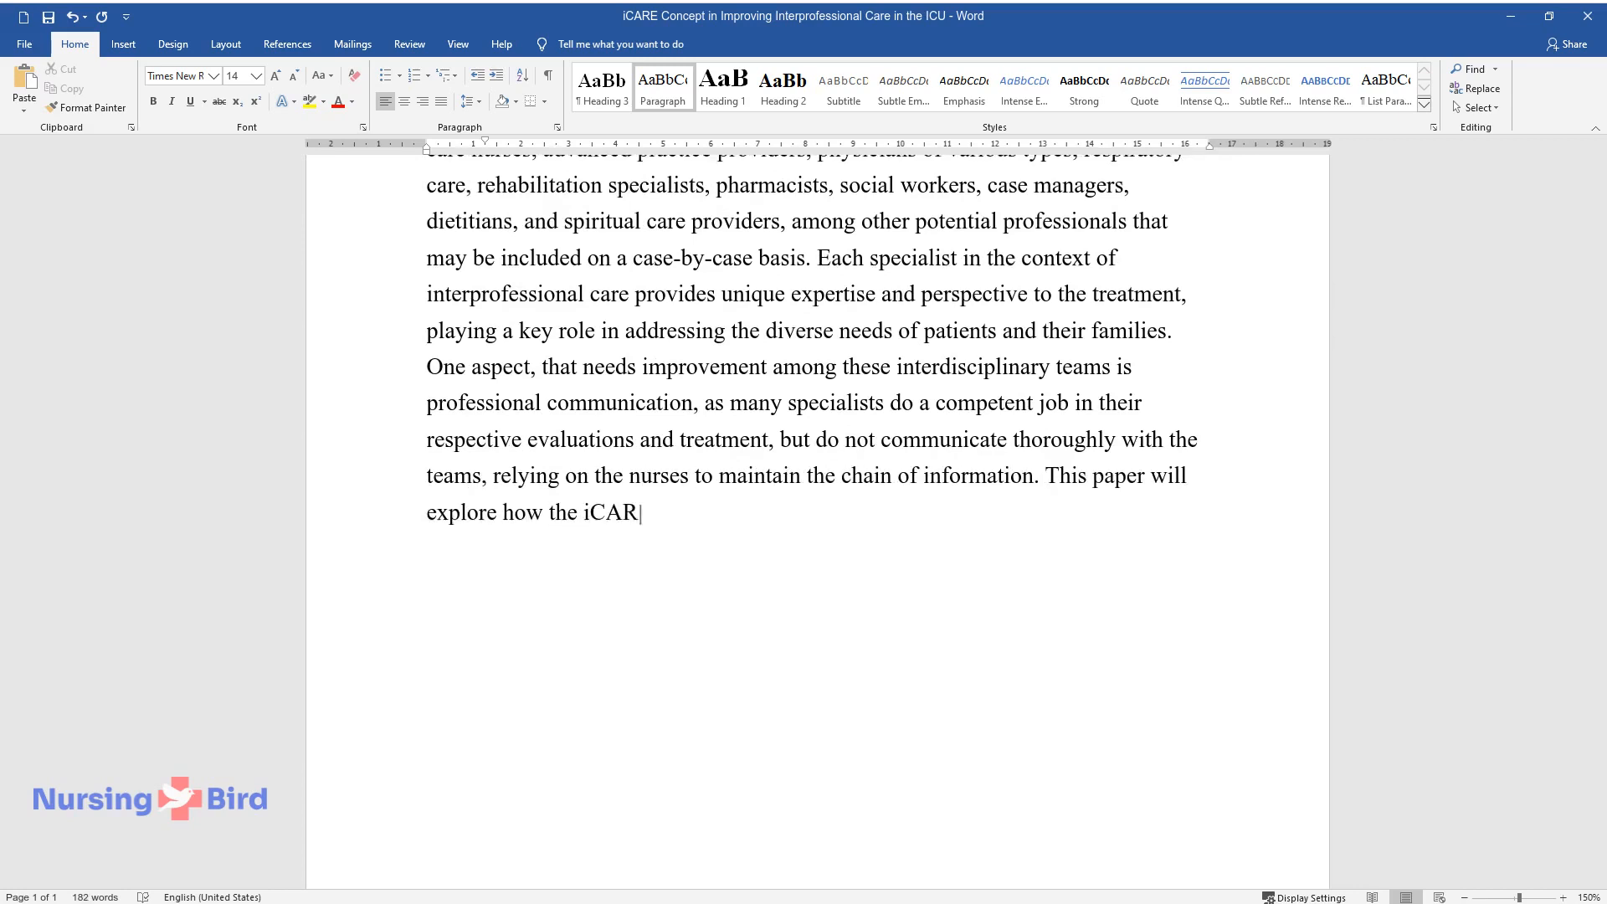
type("E concept could improve interprofessional care in the ICU,")
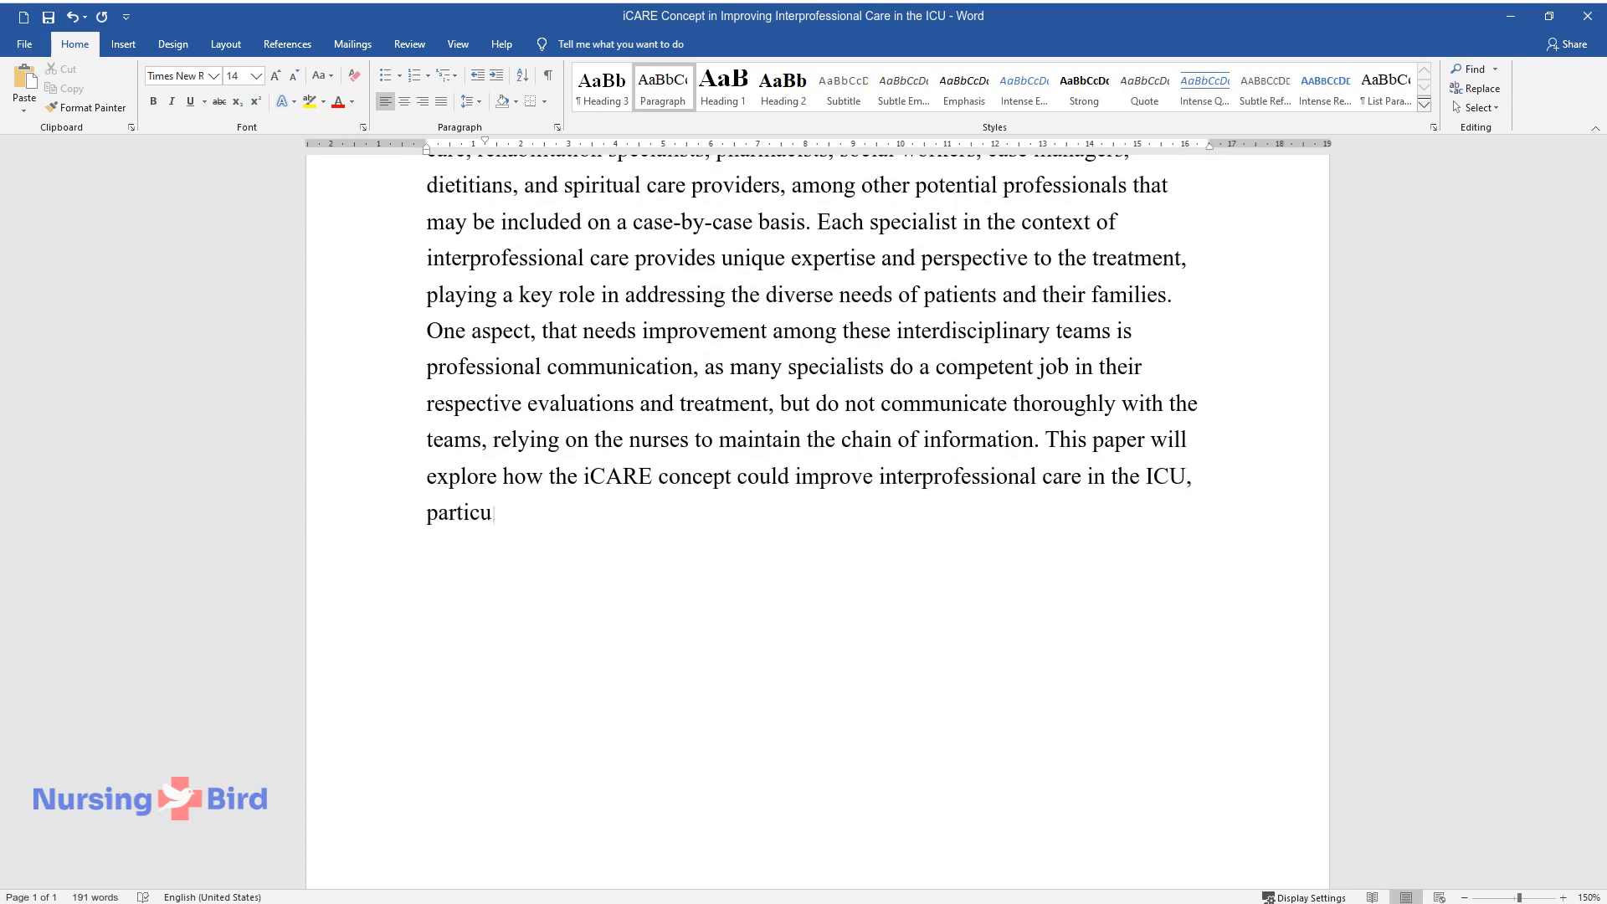
type("larly in the context of enhancing communication.")
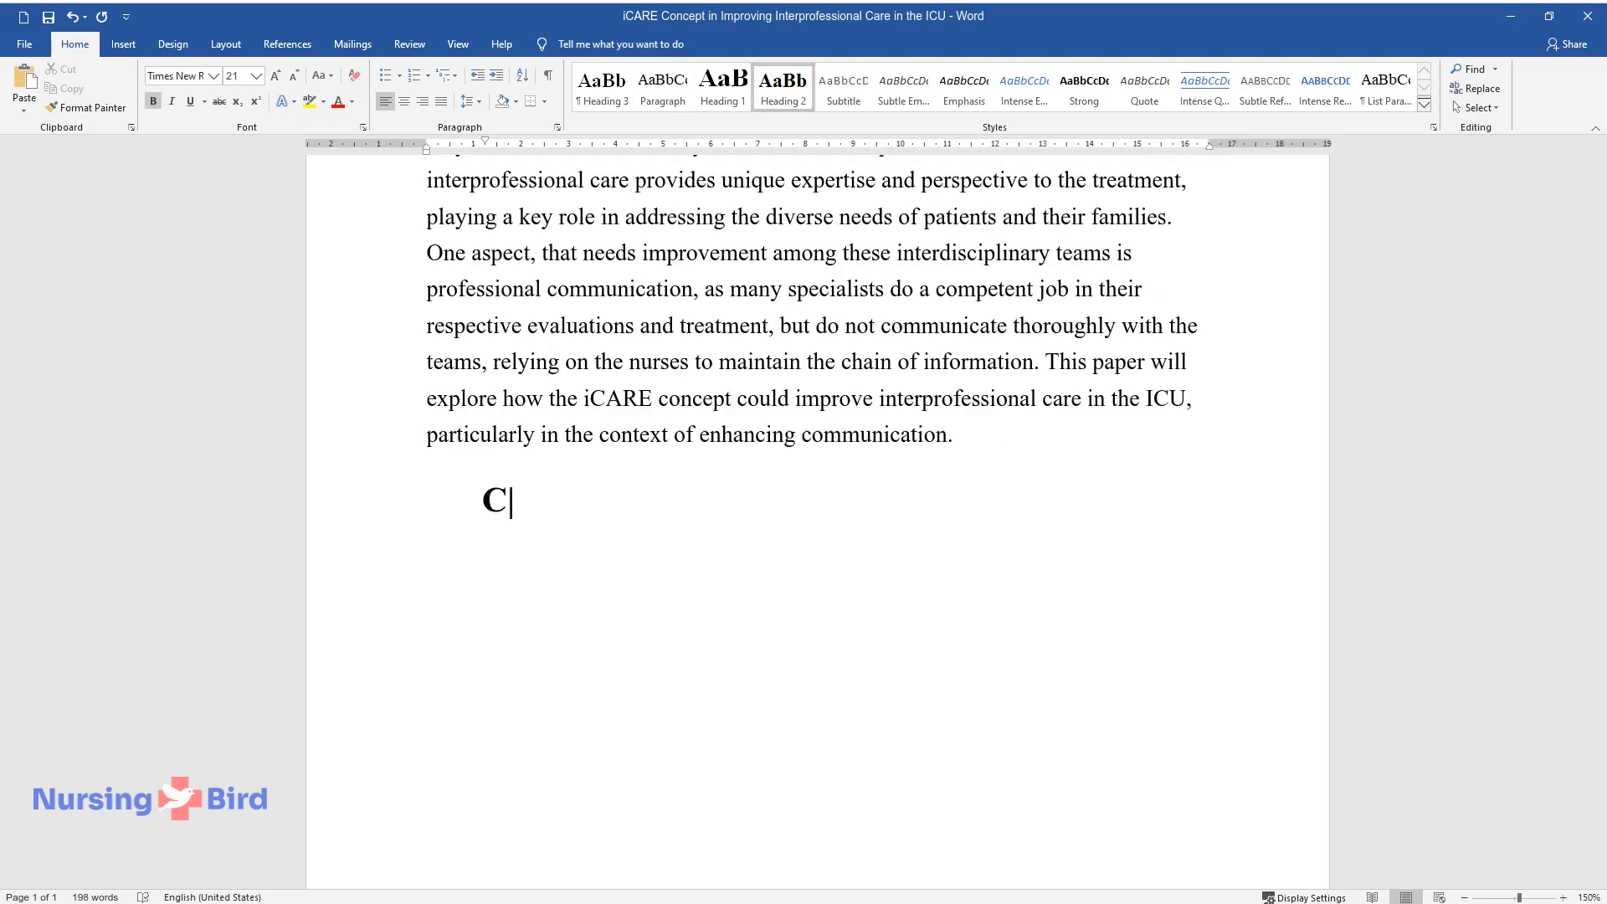
Add the Compassion heading and introduce the compassionate collaborative care (CCC) framework and its values.
type("ompassion")
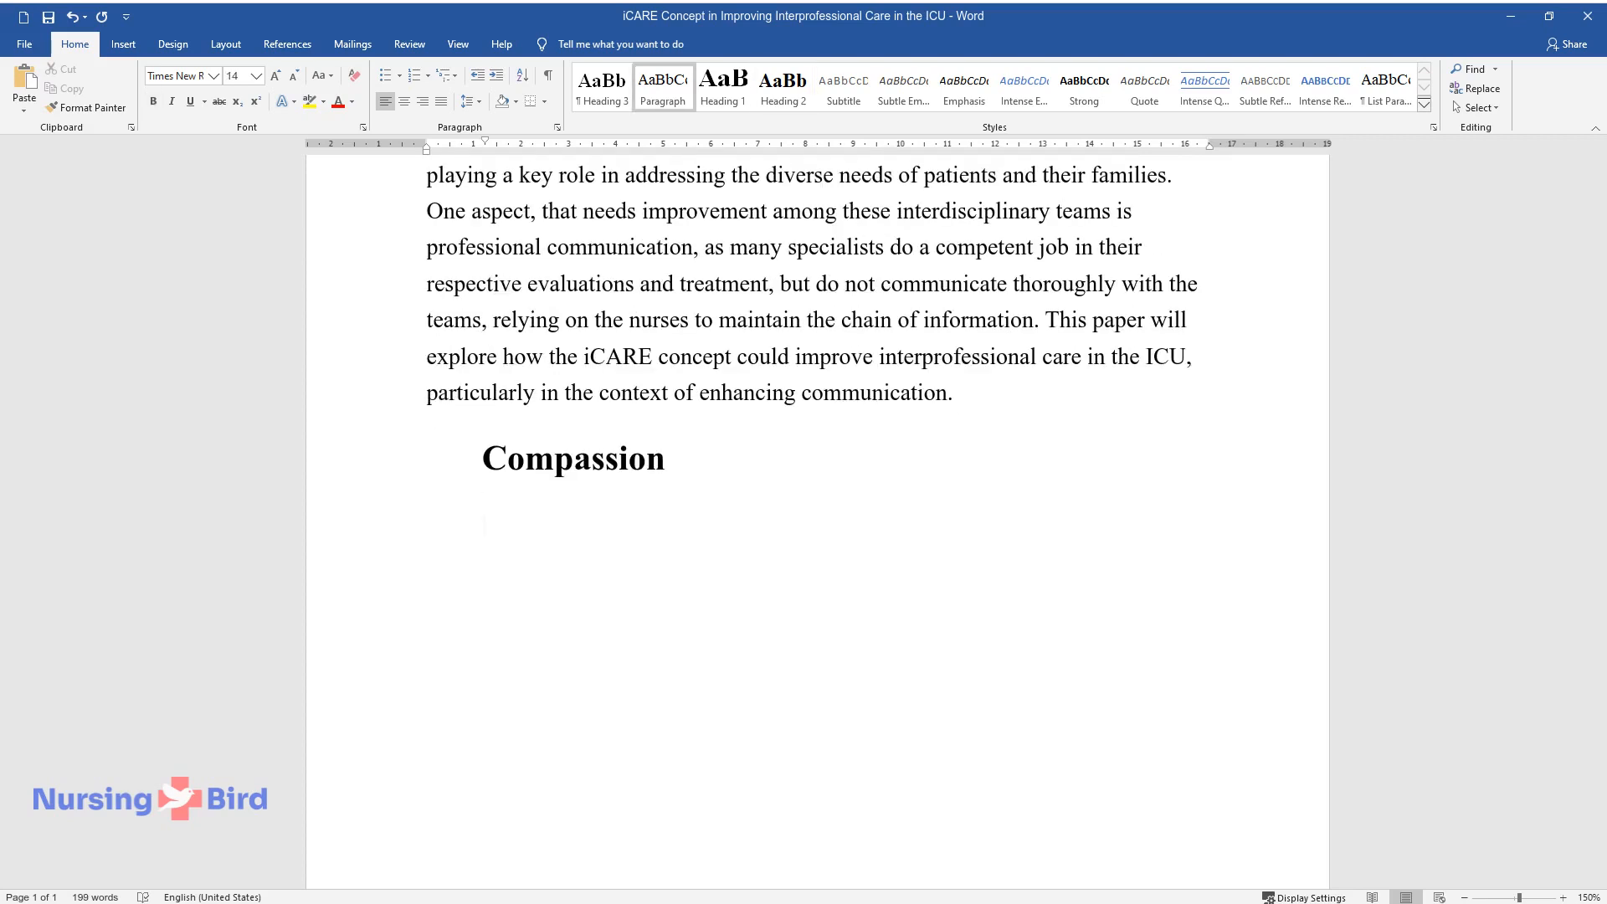
type("A nurse can incorporate compassio")
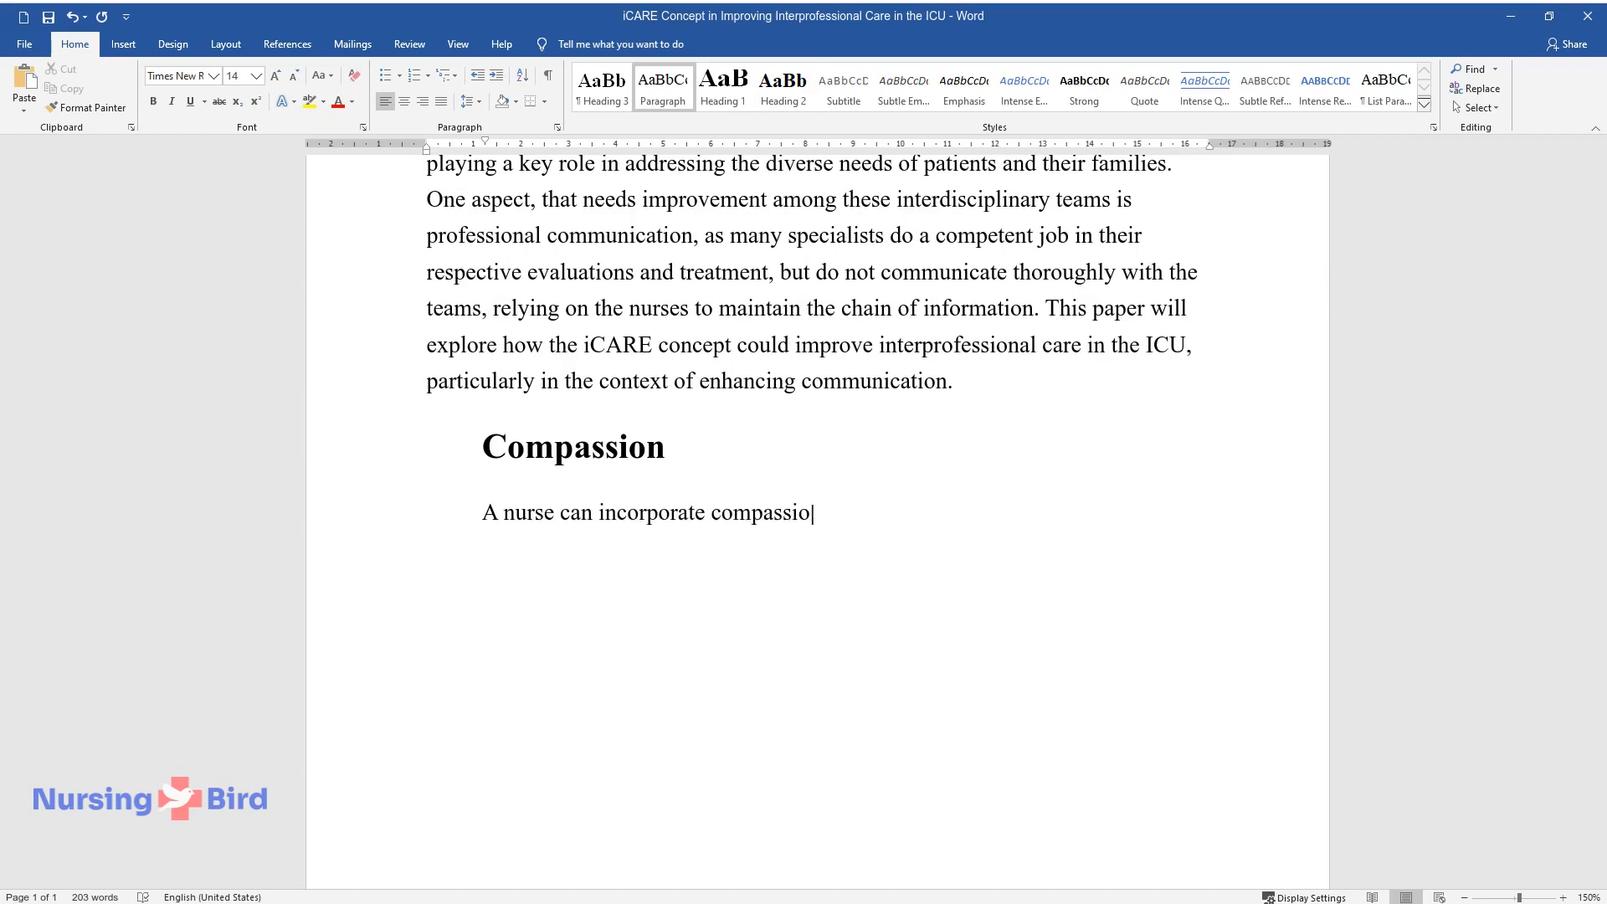
type("n by promoting compassionate collab")
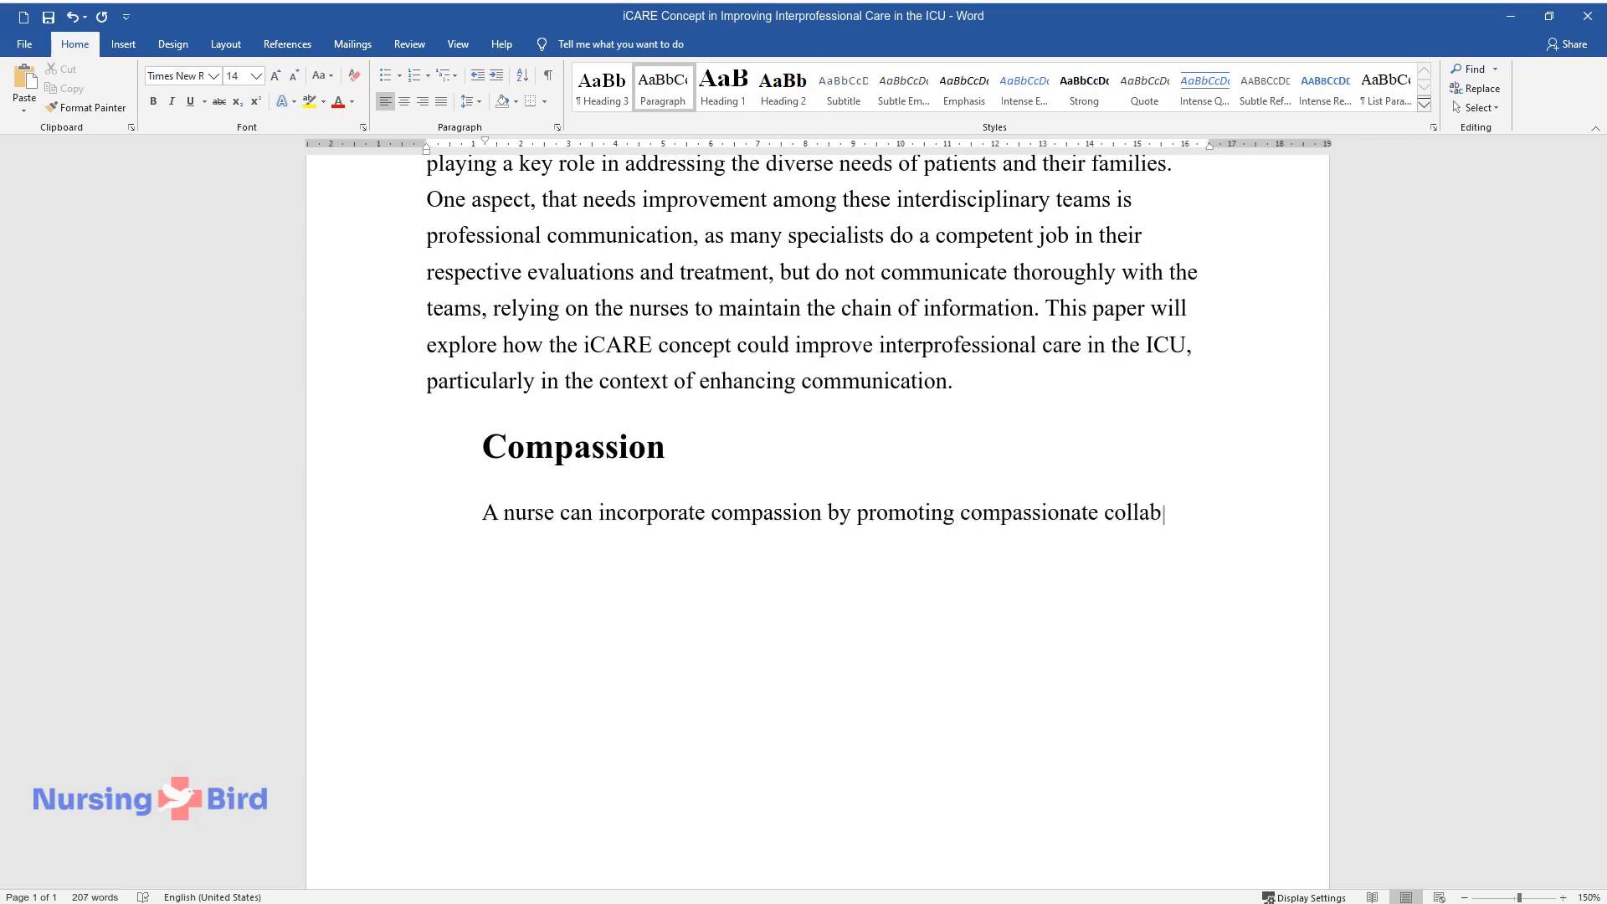
type("orative care (CCC) framework and emp")
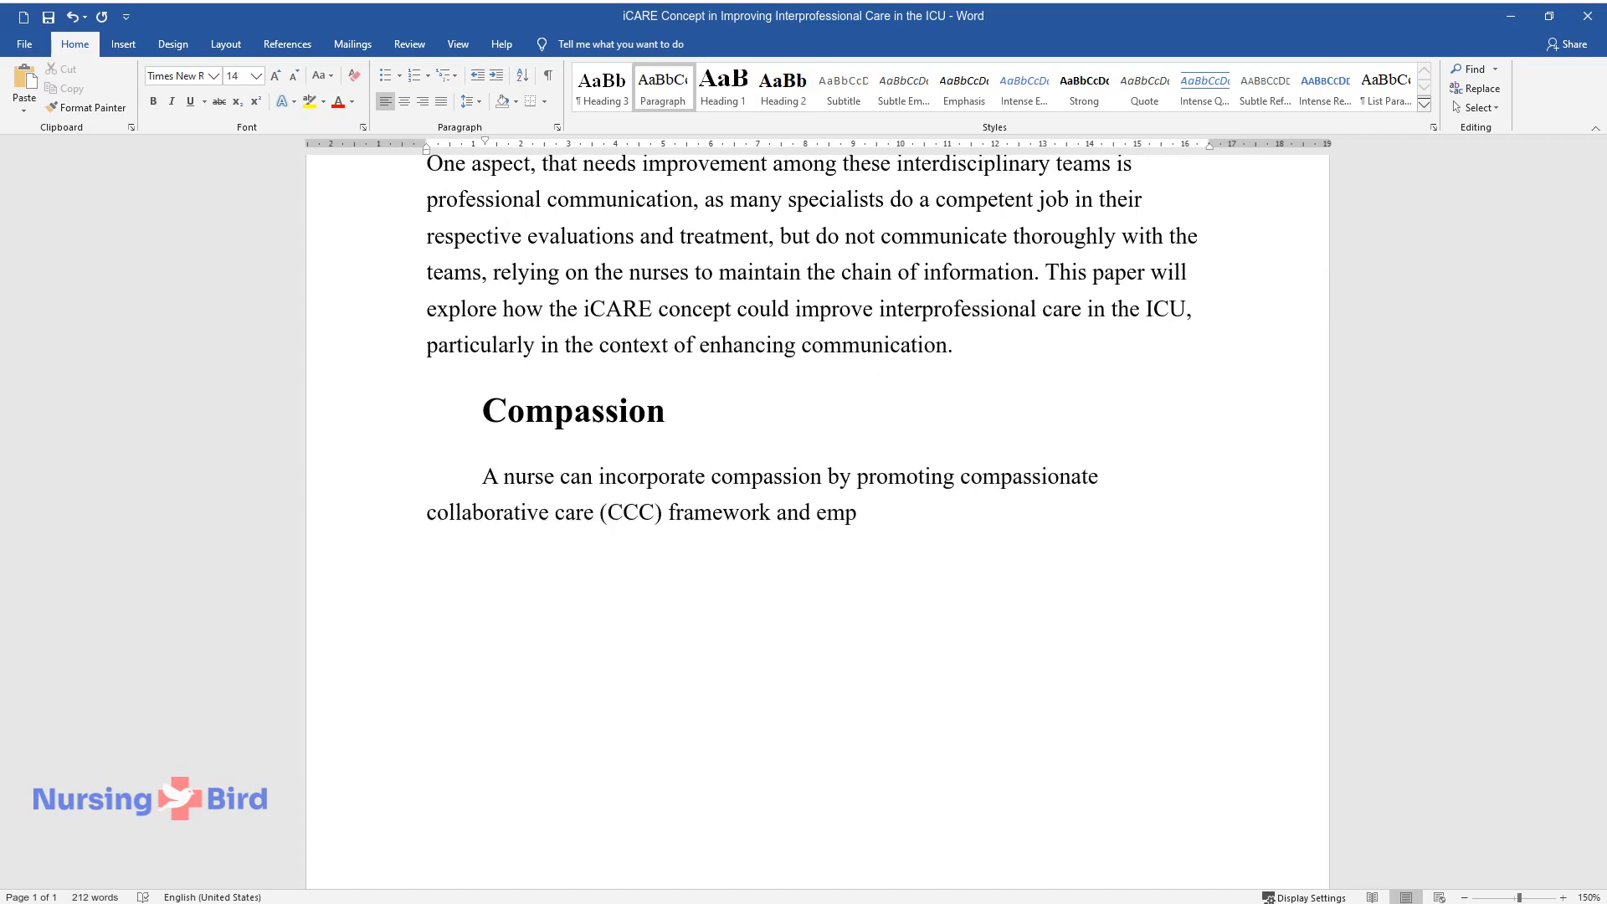
type("hasizing the values of compassion")
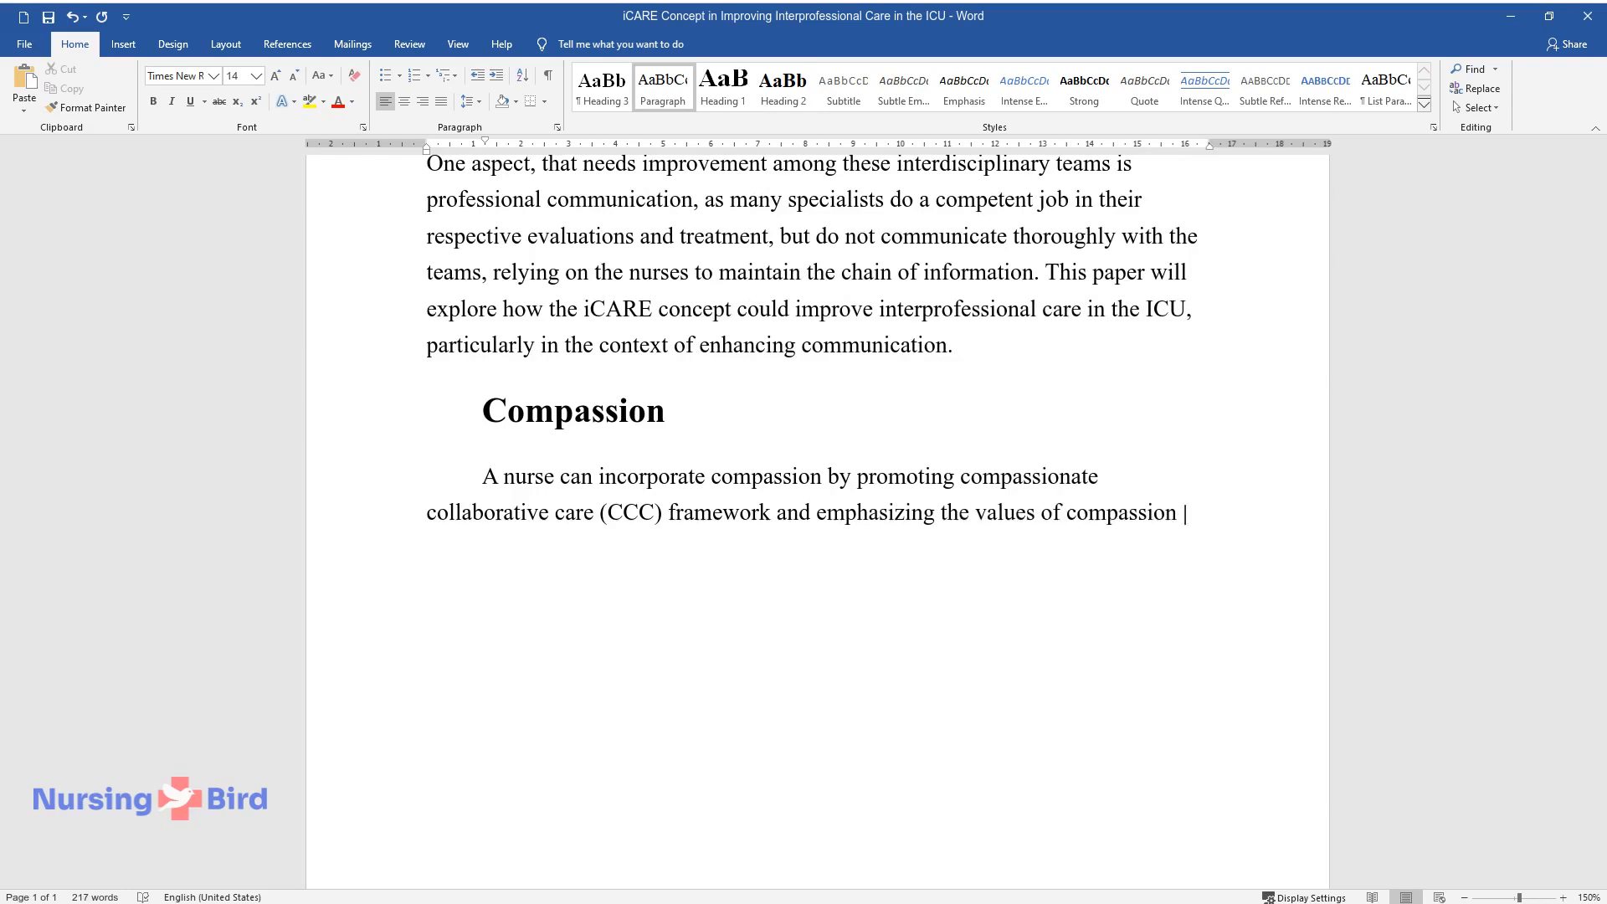
type("in interdisciplinary communication.")
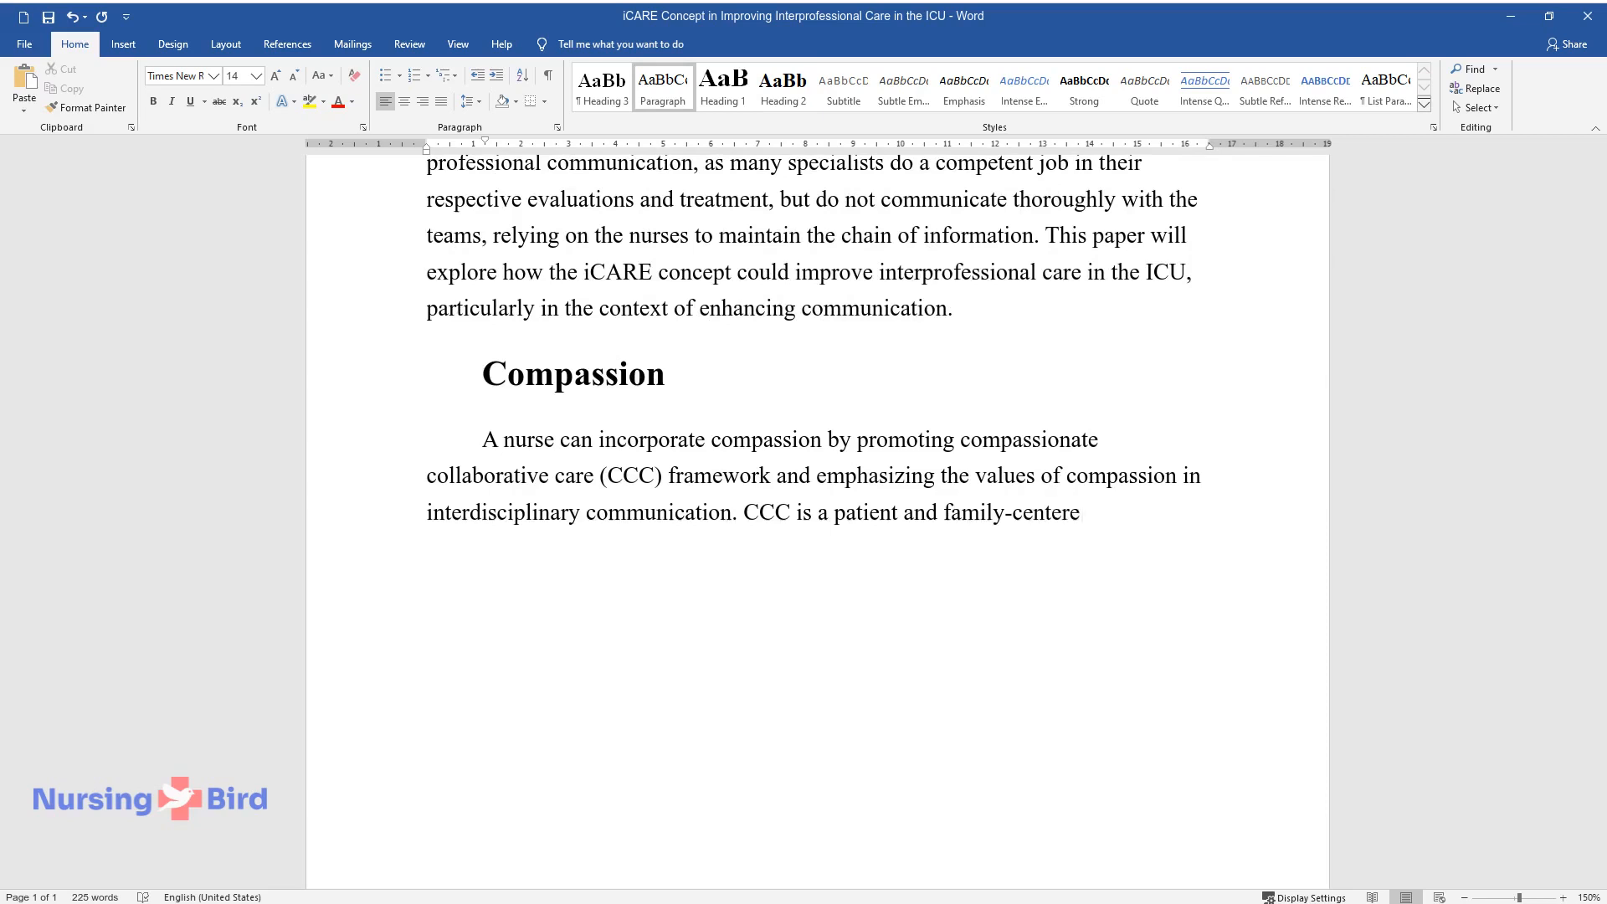
type("d approach to care that focuses on")
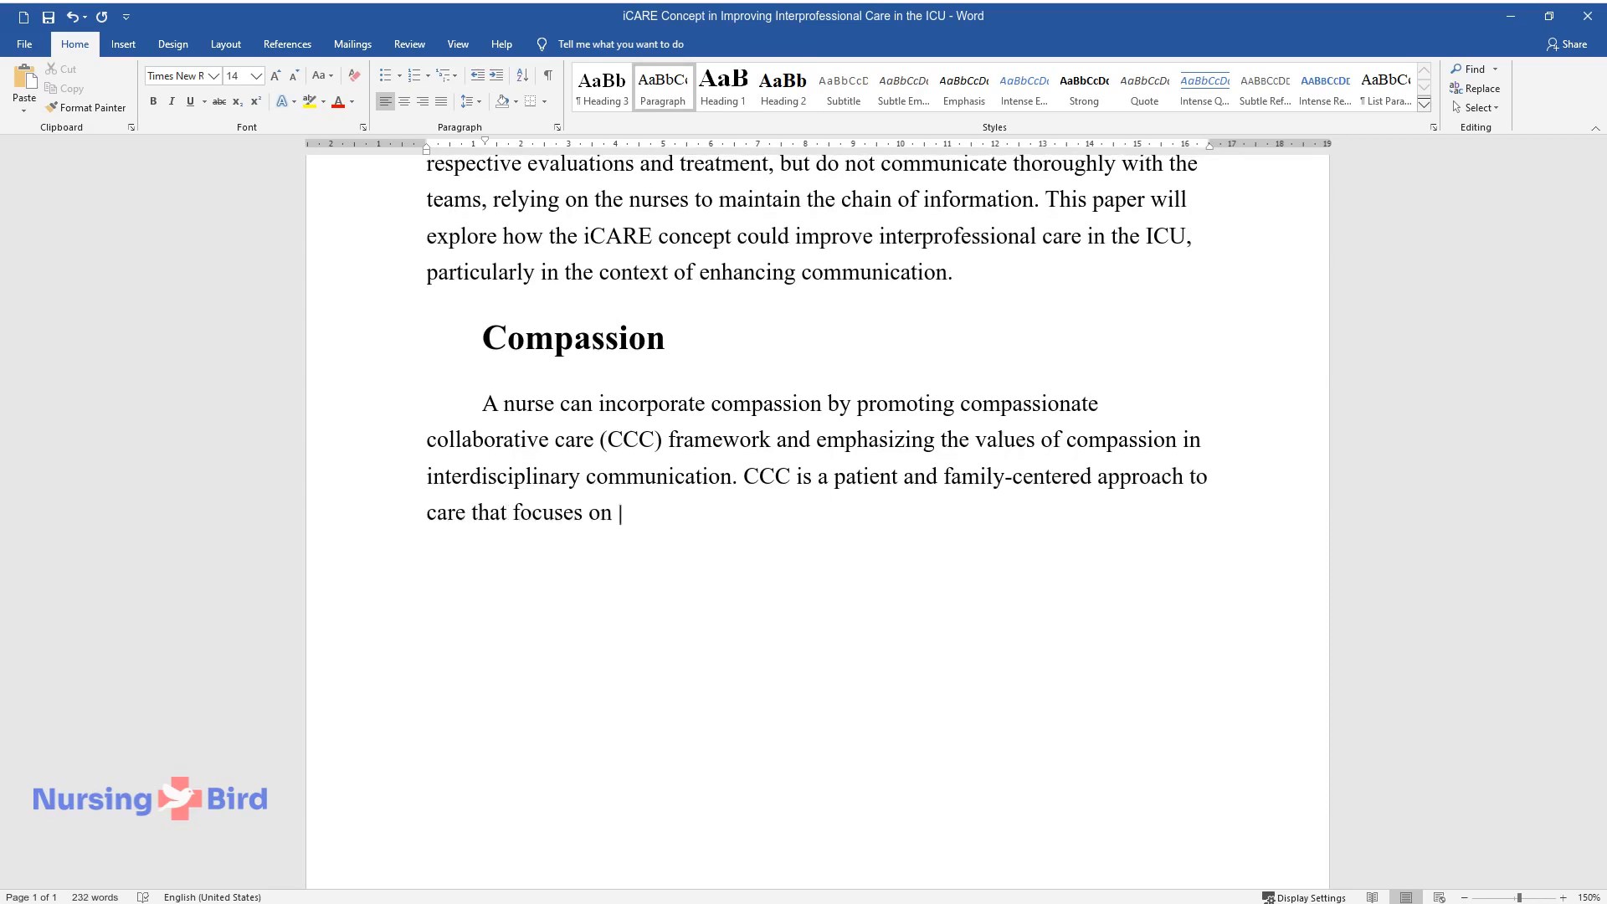
type("the values of empathy, sharing, and")
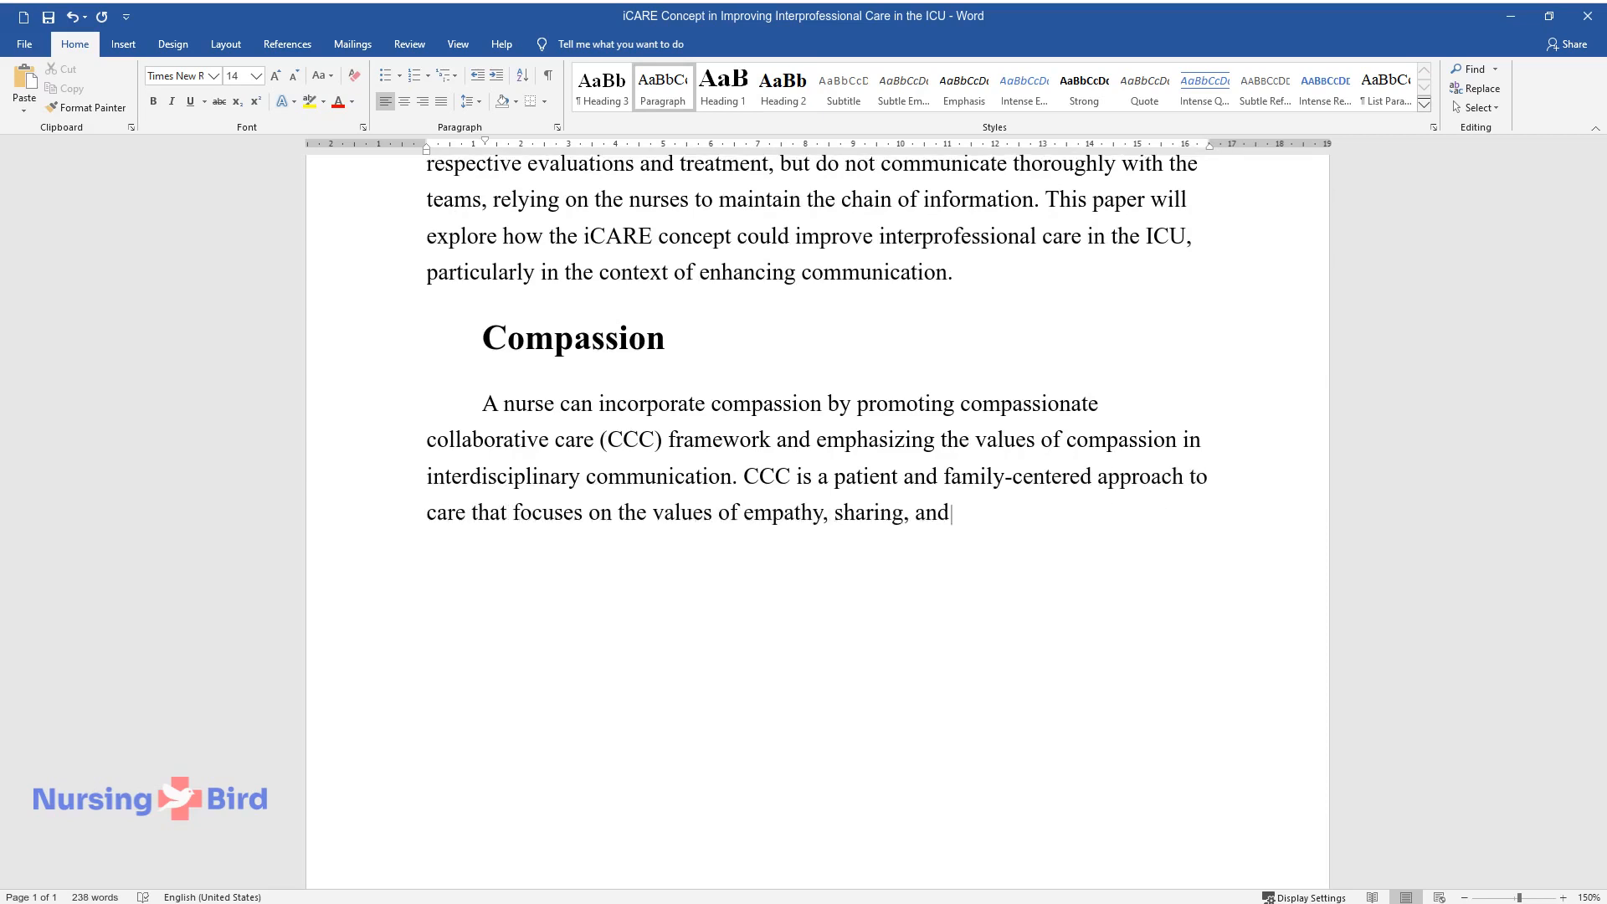
type("respect. However, to achieve these")
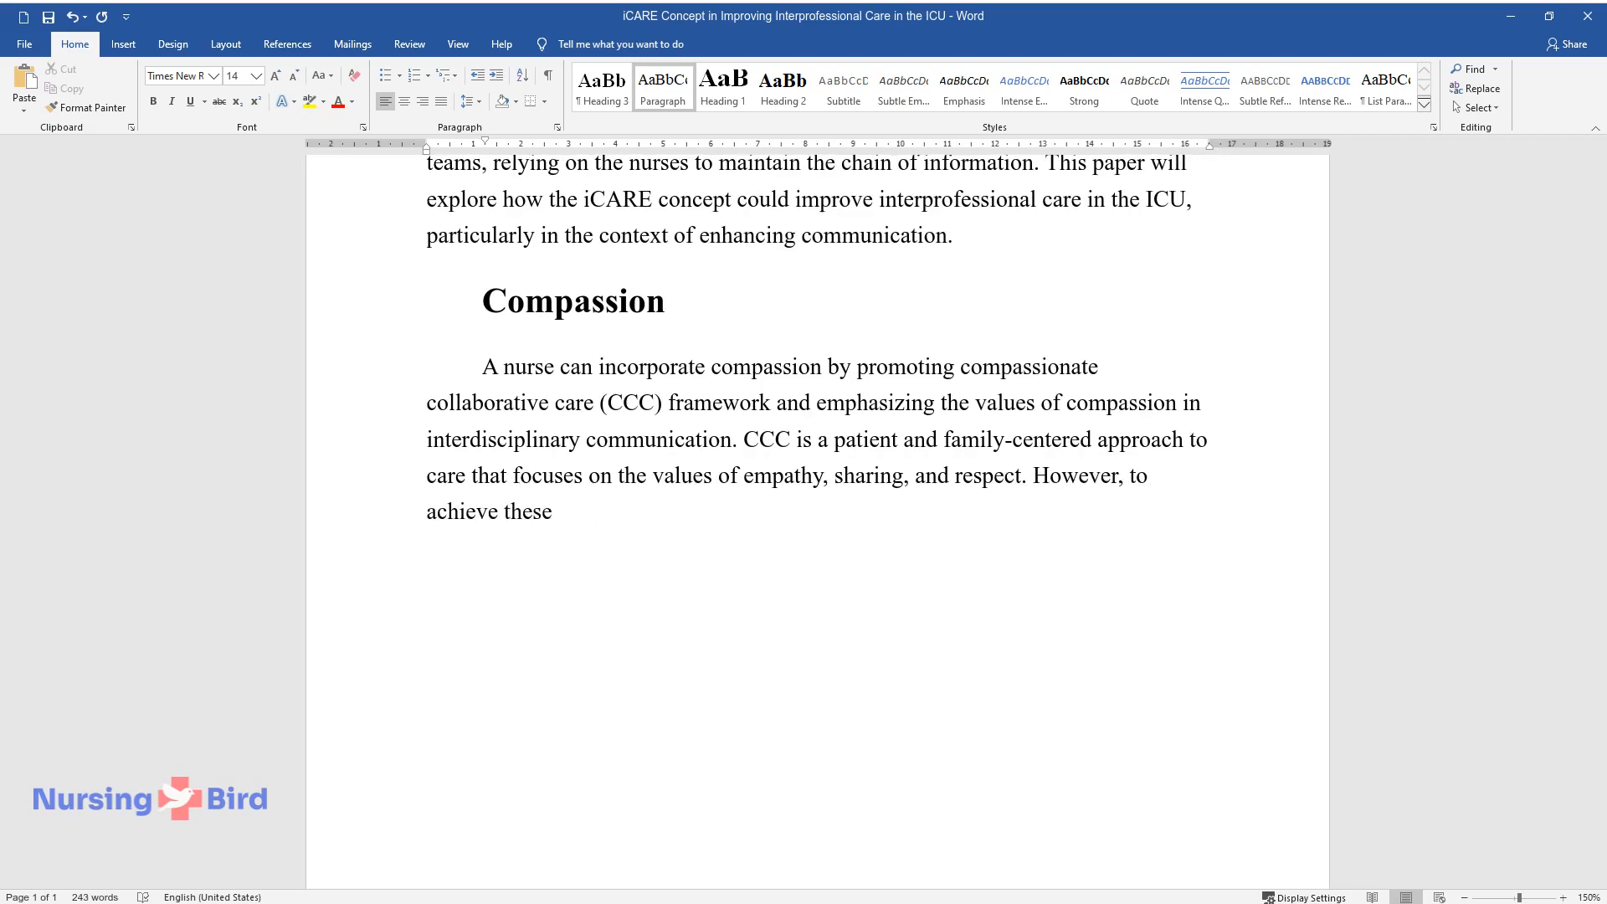
type("outcomes, it is necessary to practice closer communication an")
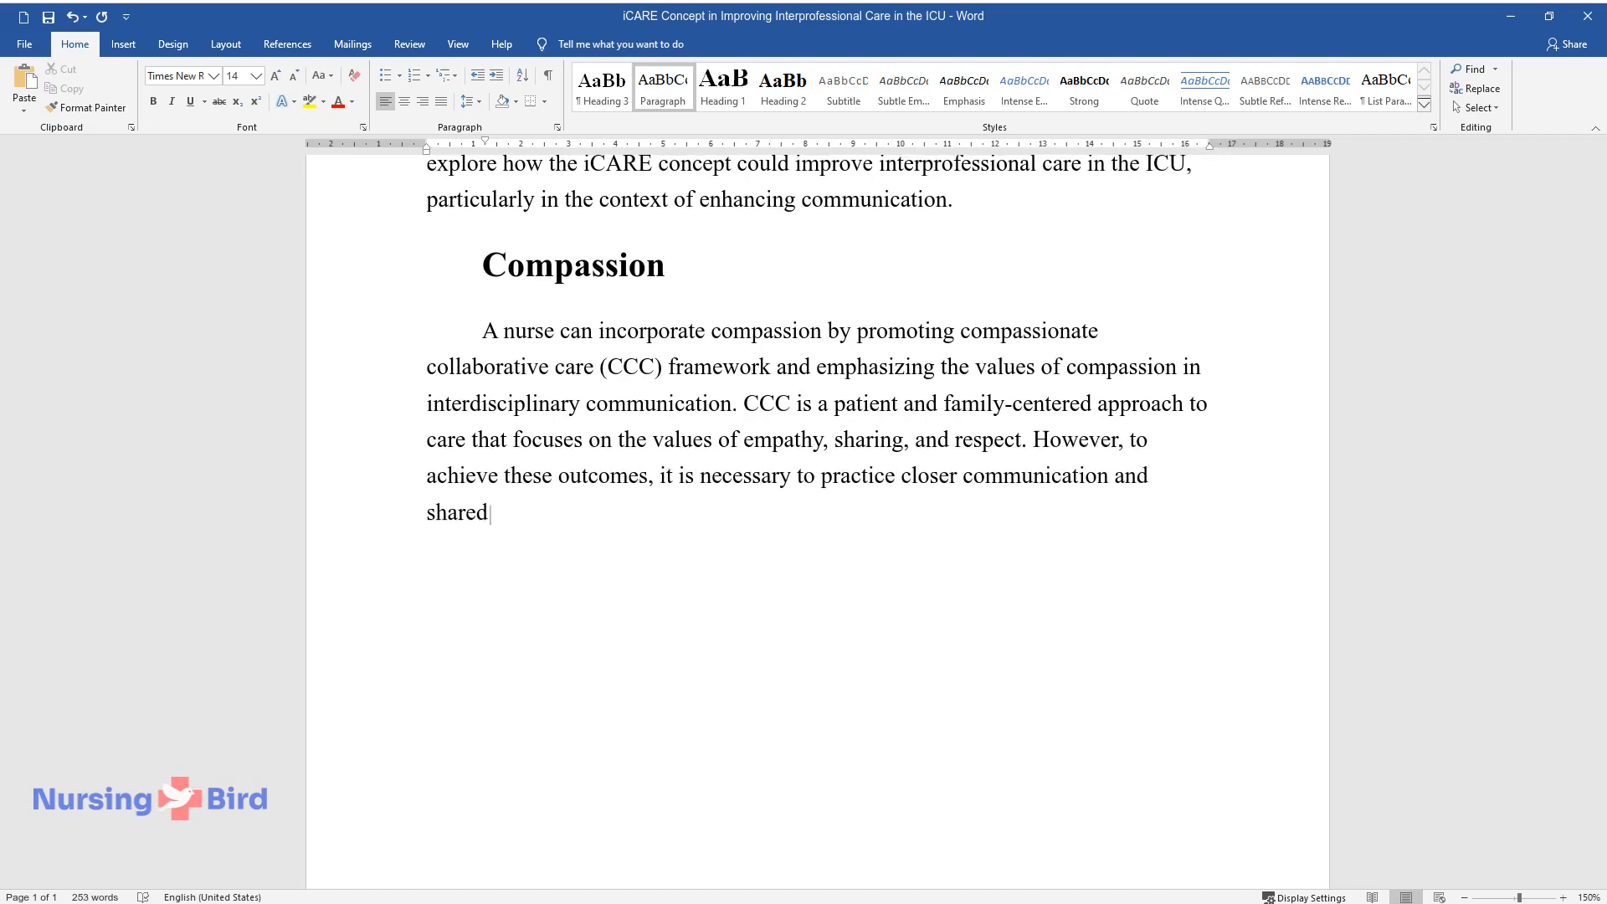
Explain how nurses implement the model with a compassionate, empathetic approach fostering patient-centered care.
type("decision-making. Nurses can implem")
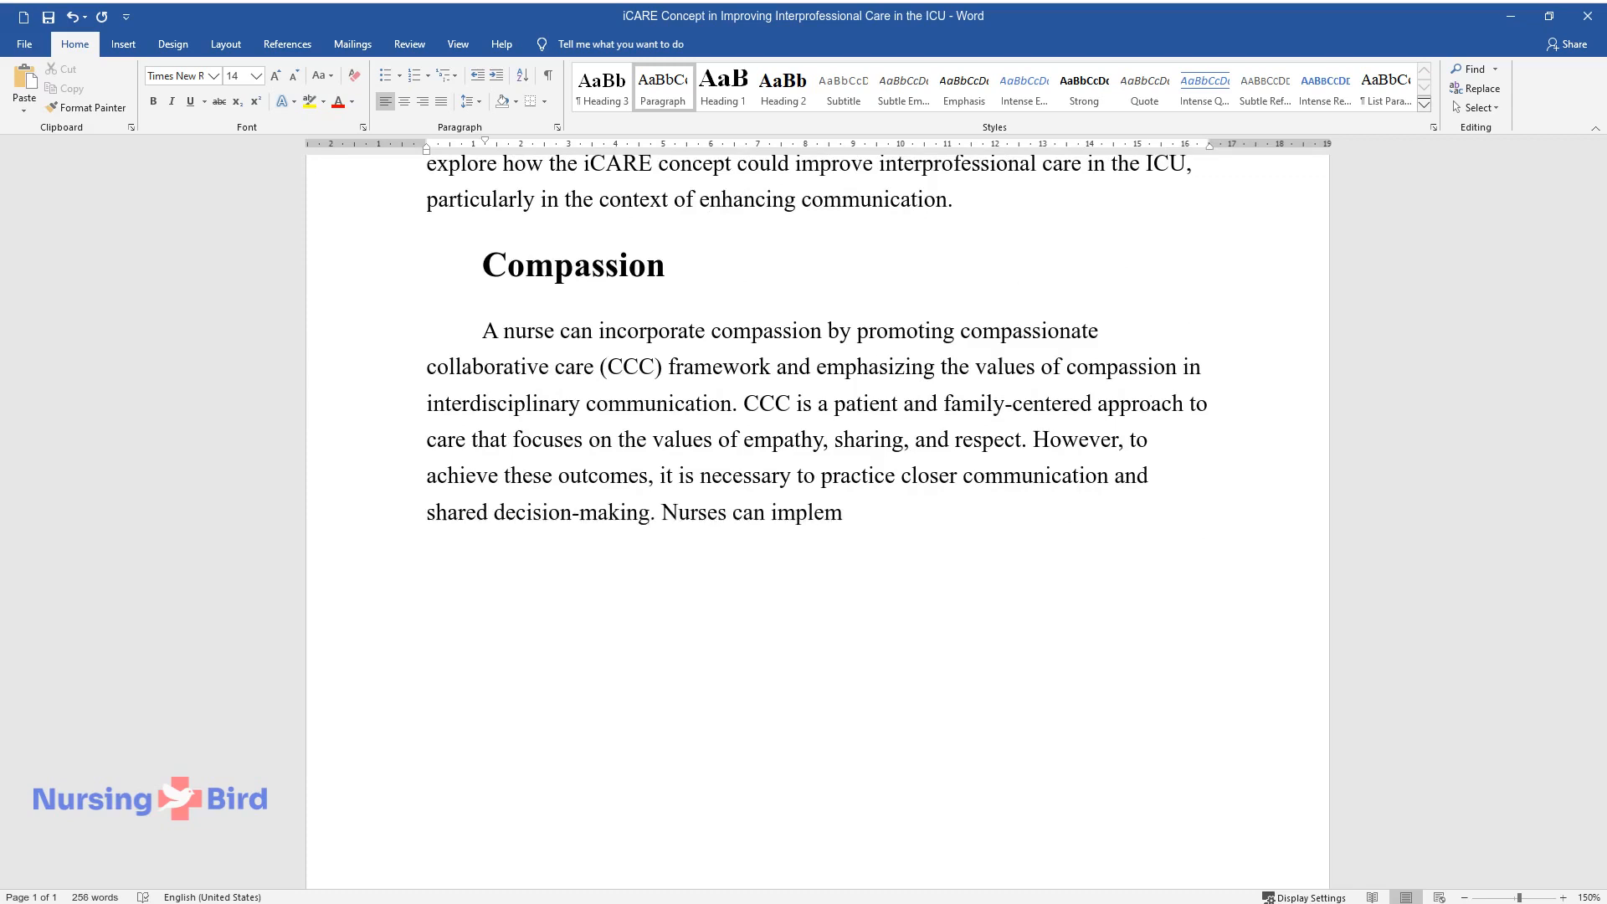
type("ent the model by demonstrating a mor")
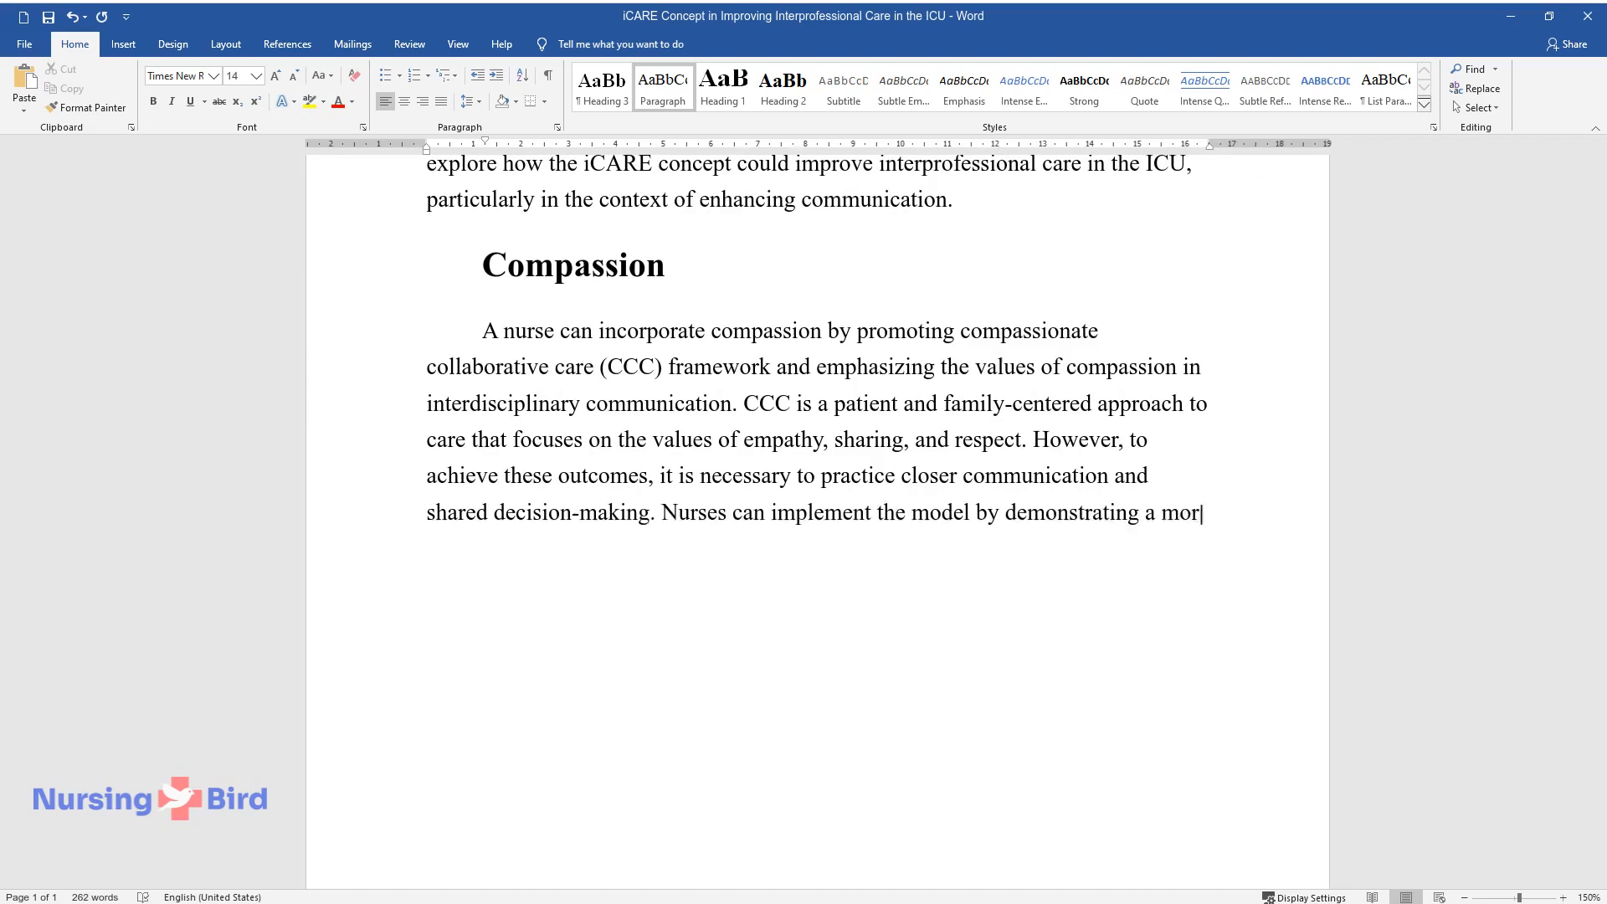
type("e compassionate and empathetic app")
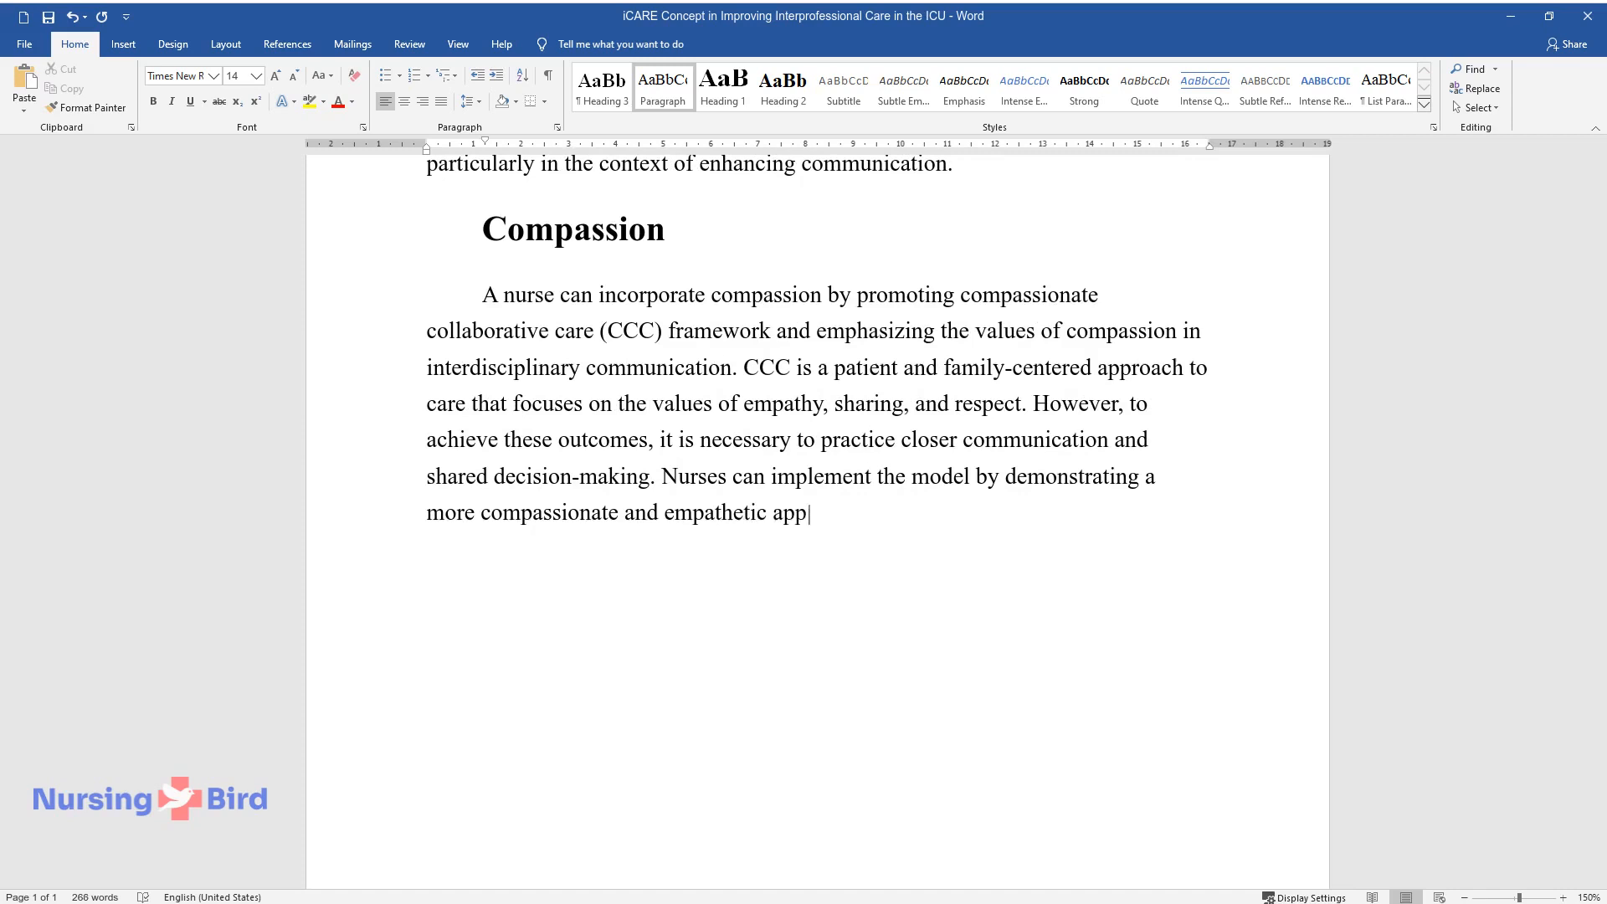
type("roach in the process of interdisciplinary")
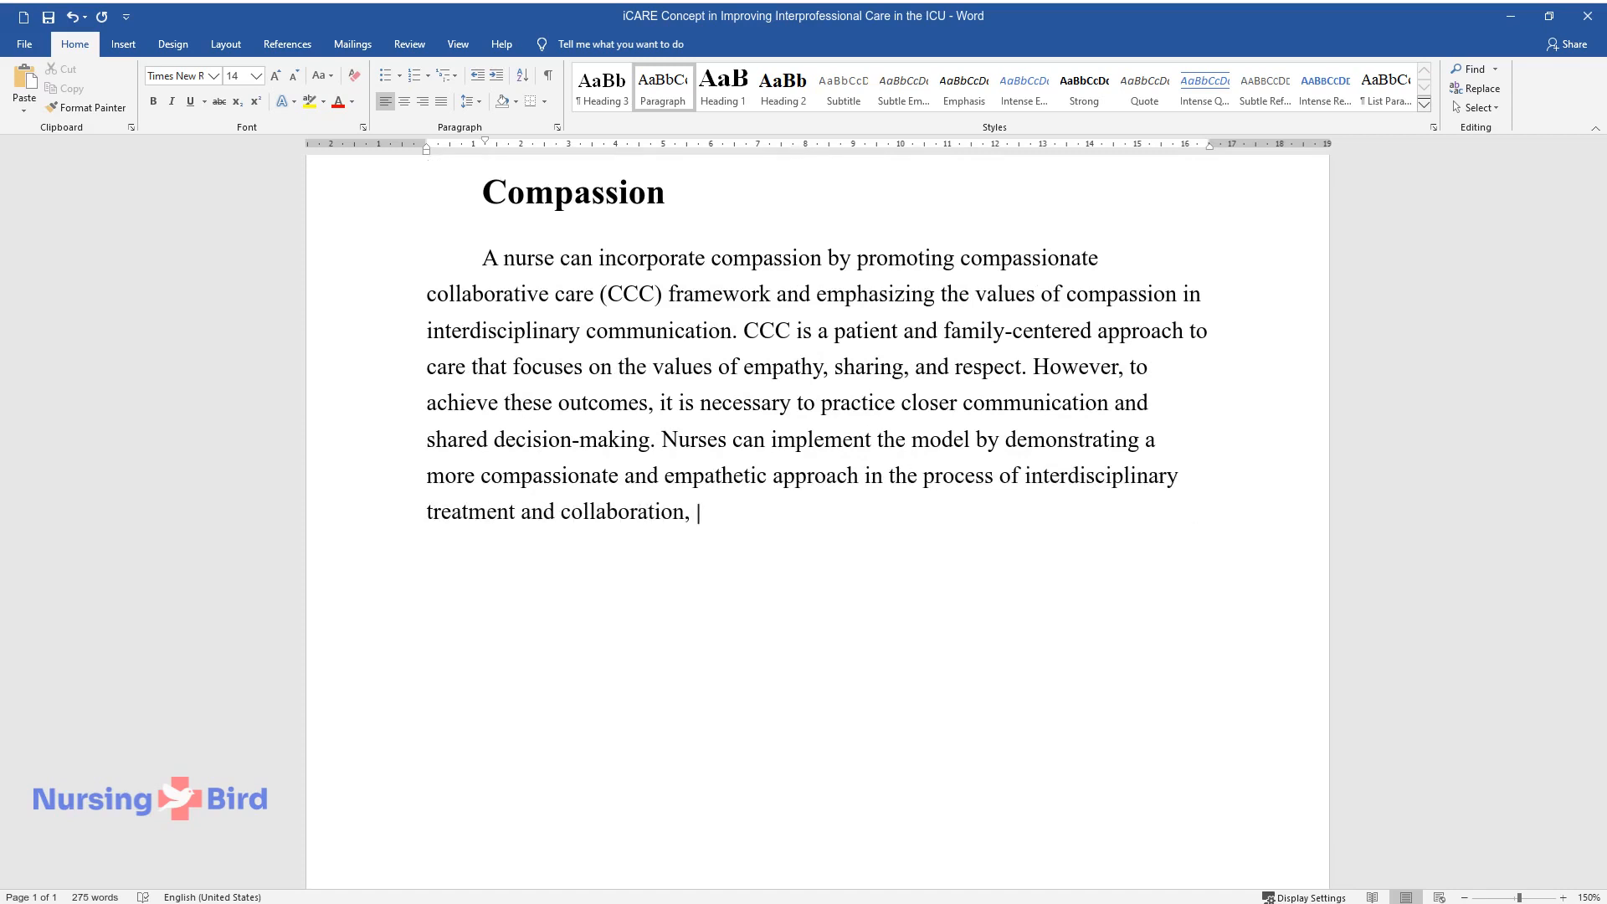
type("attempting to foster collective emp")
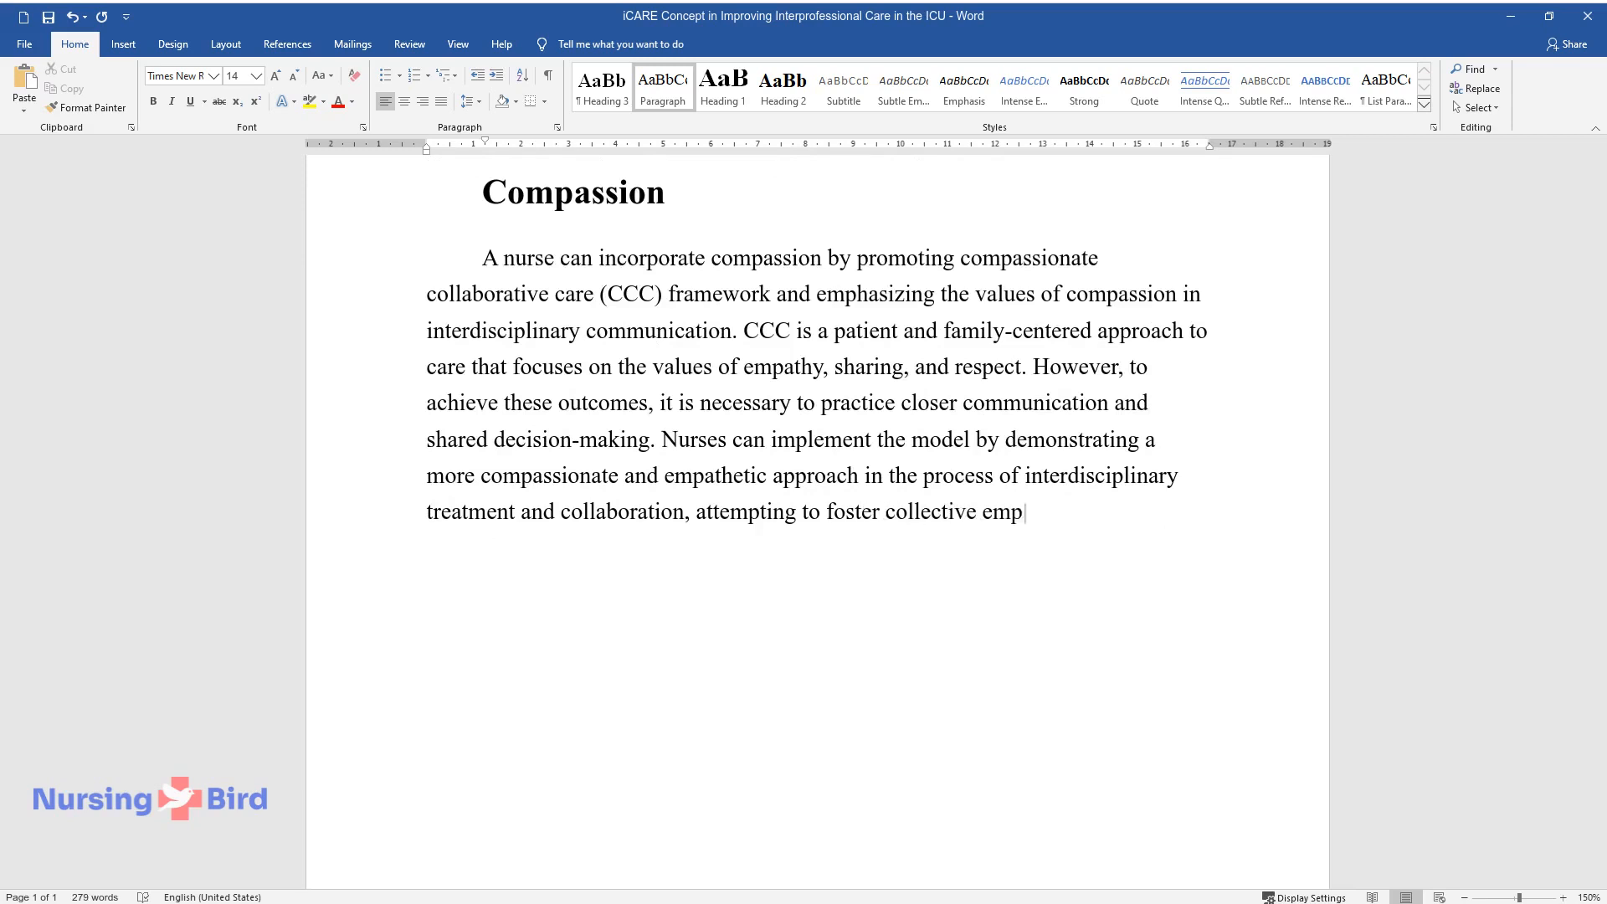
type("athy and closeness in the attempt t")
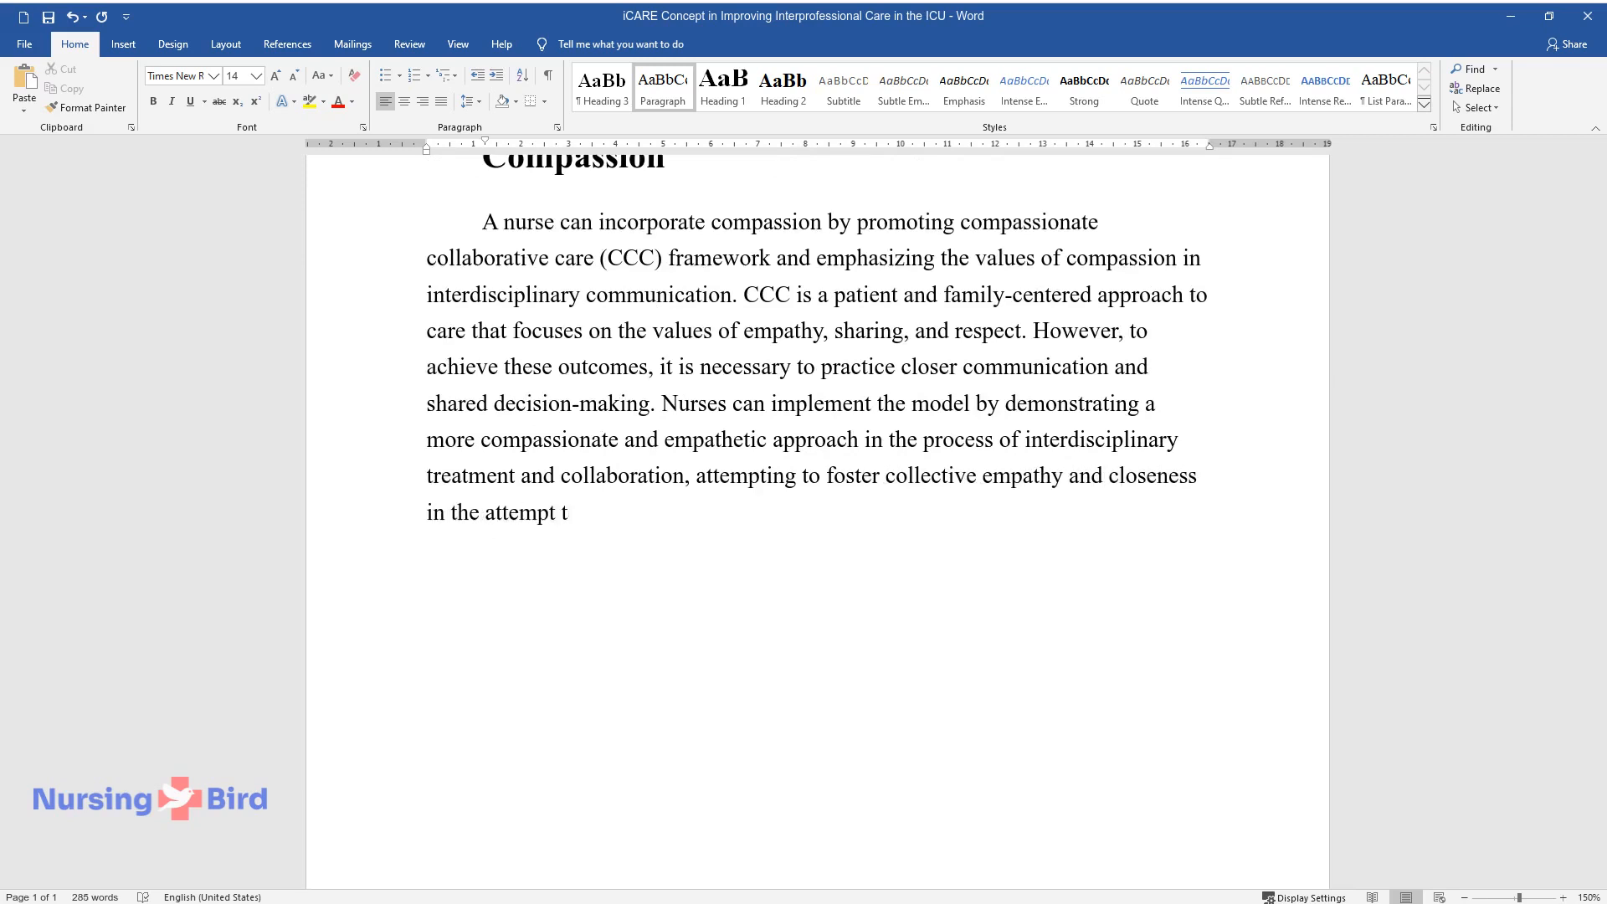
type("o provide the best patient-centered")
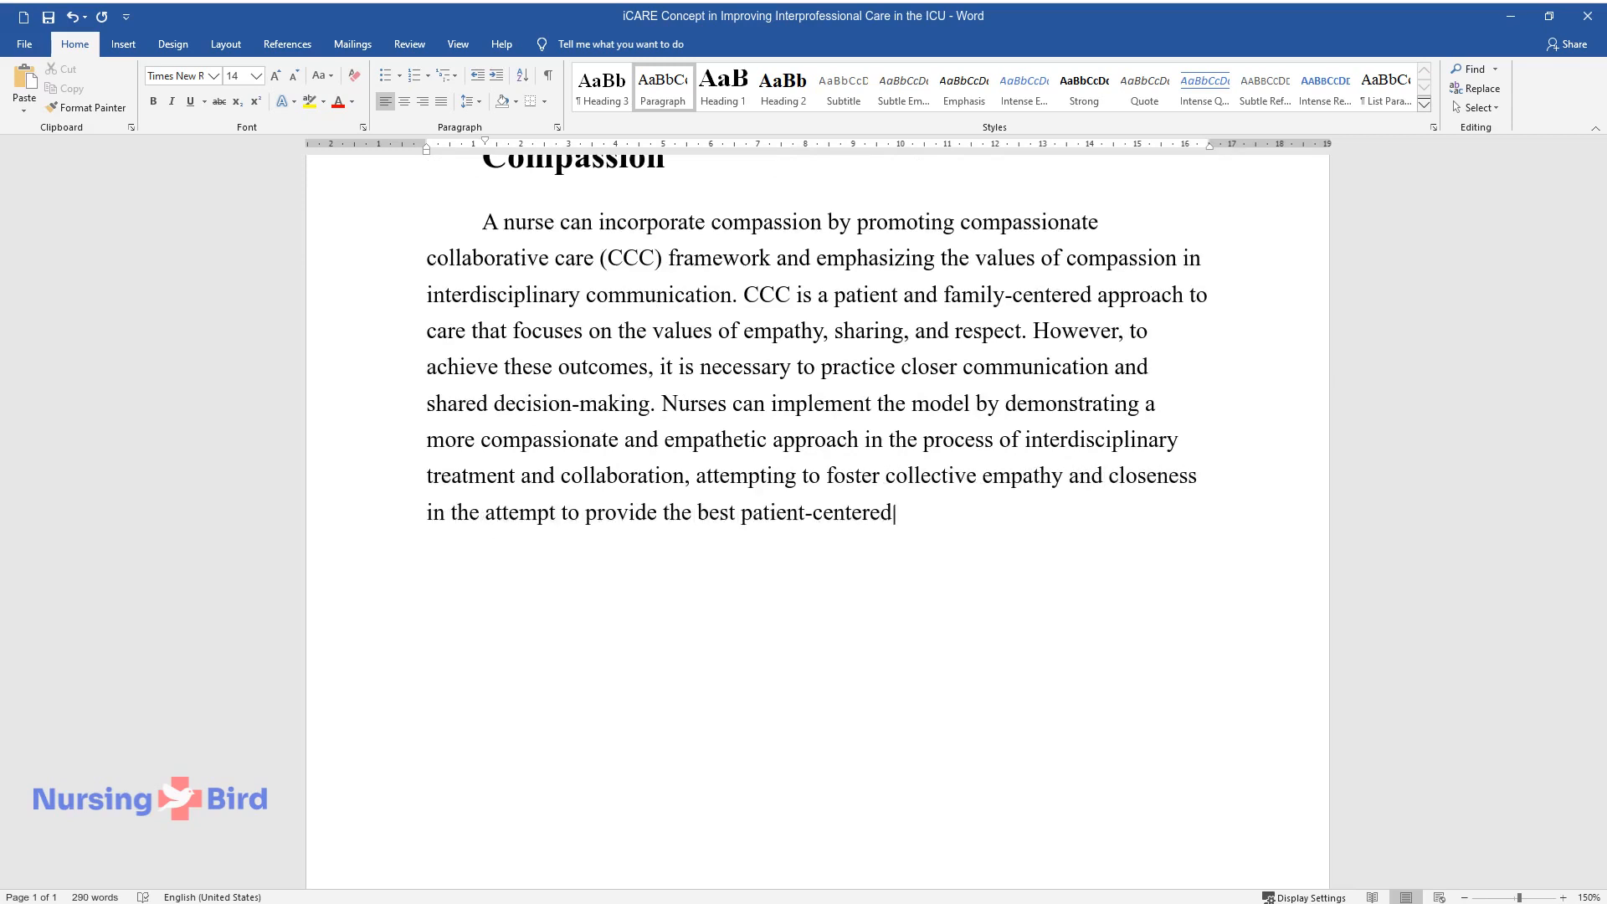
Conclude that CCC makes the interdisciplinary team culture more personable and 'warm' with mutual openness.
type("care. Through an emphasis on compa")
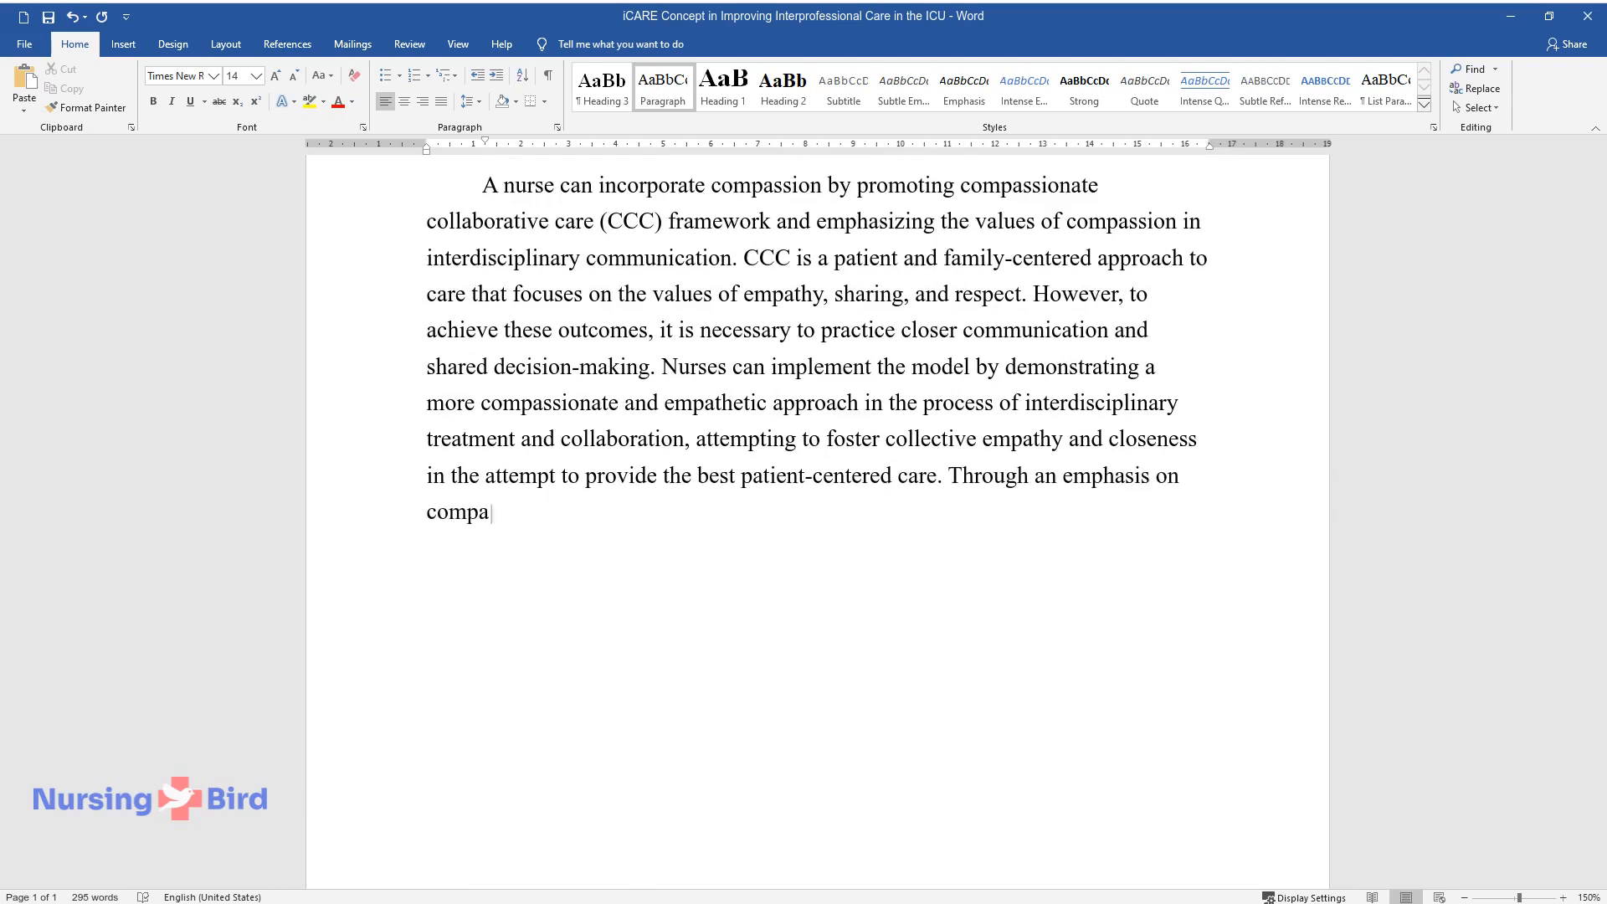
type("ssion for patients and families, practitioners can understand their needs")
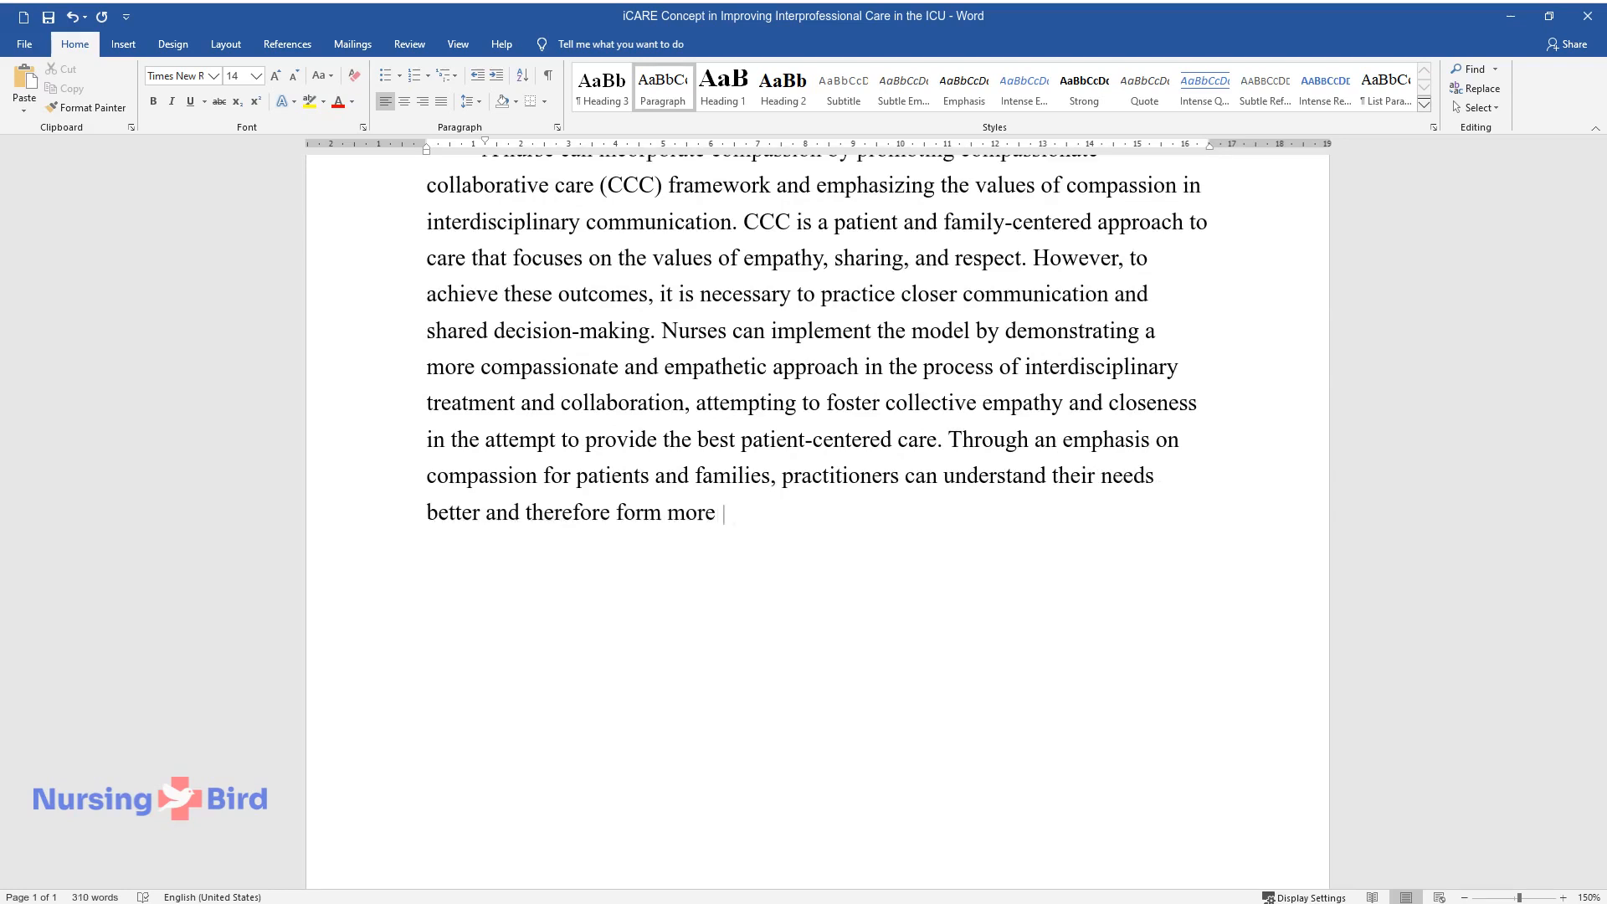
type("effective collaborative treatments or support. By")
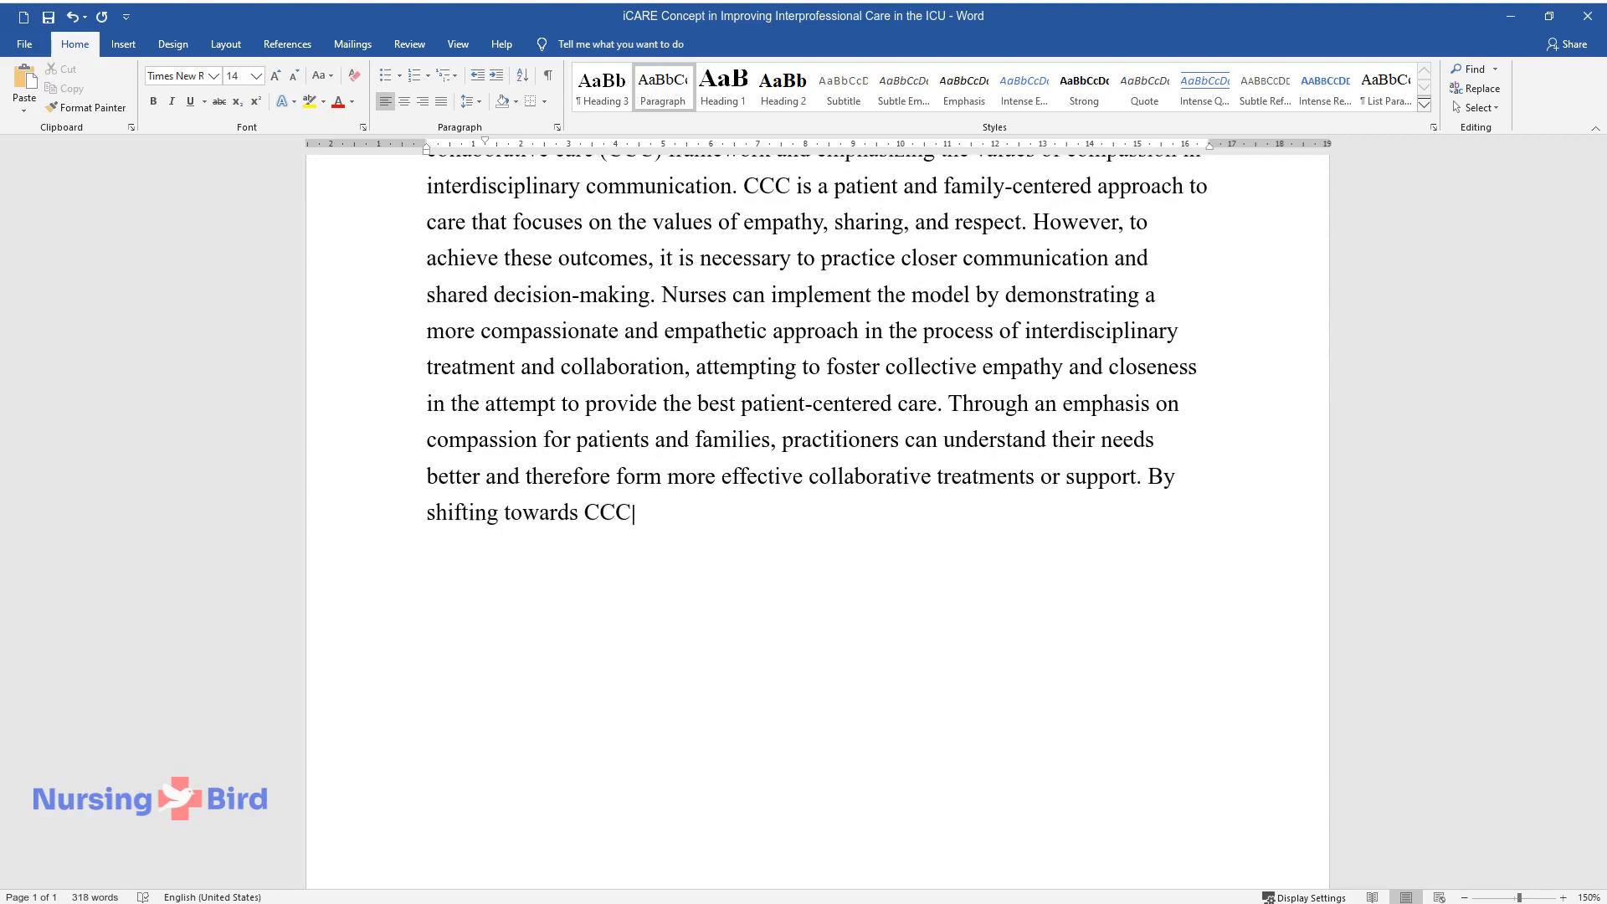
type(", the culture within an interdisiplinary team would become")
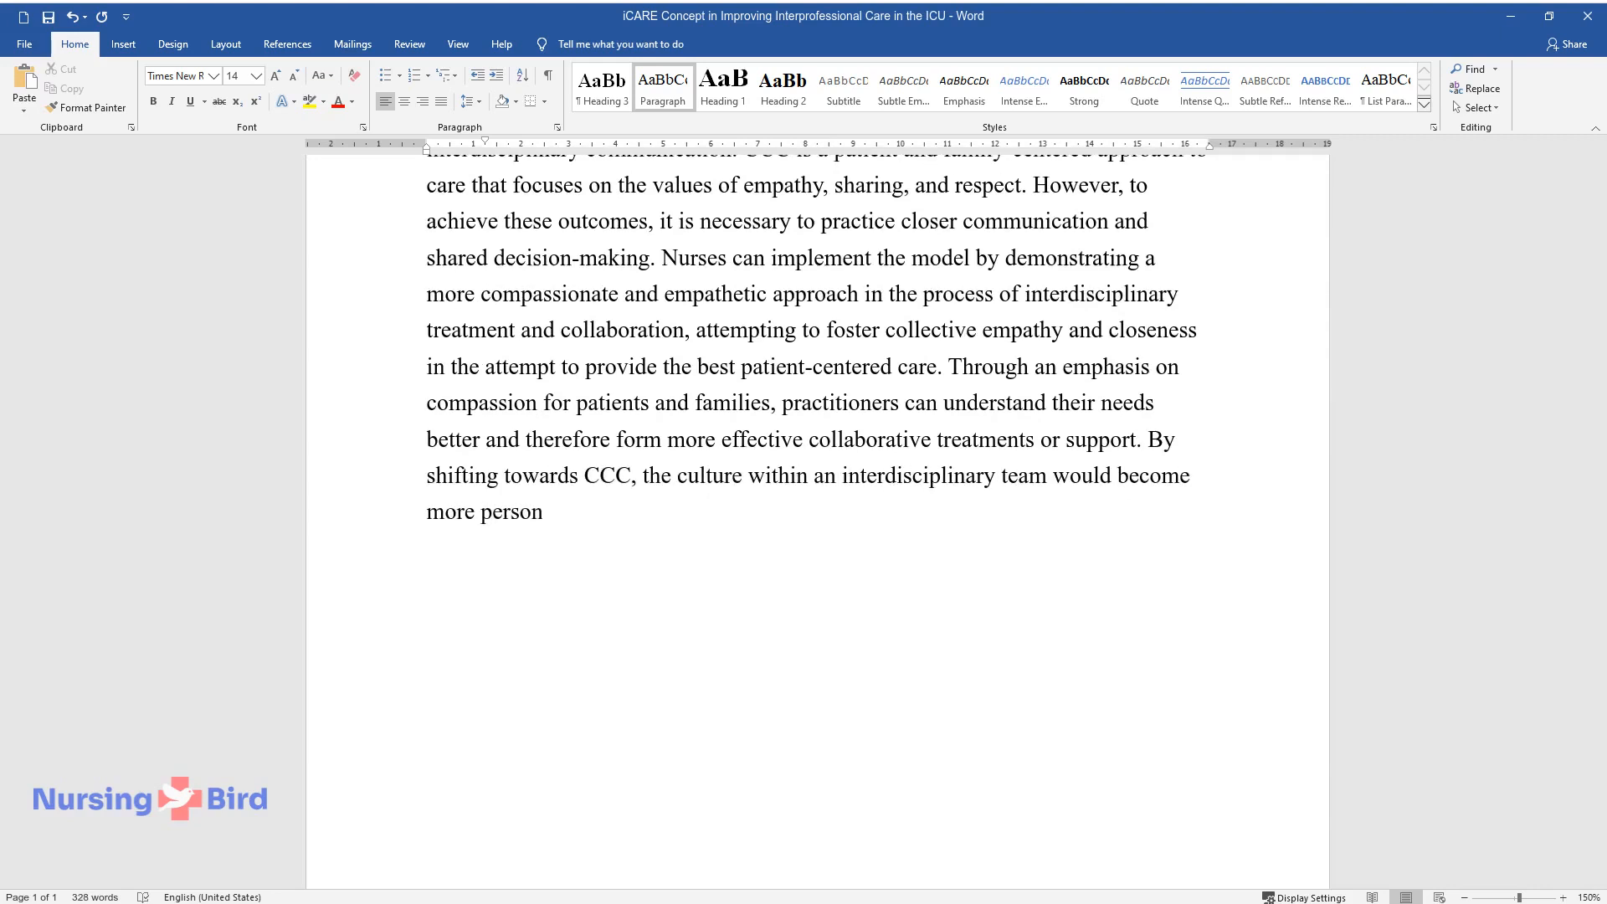
type("able and 'warm' as individuals are")
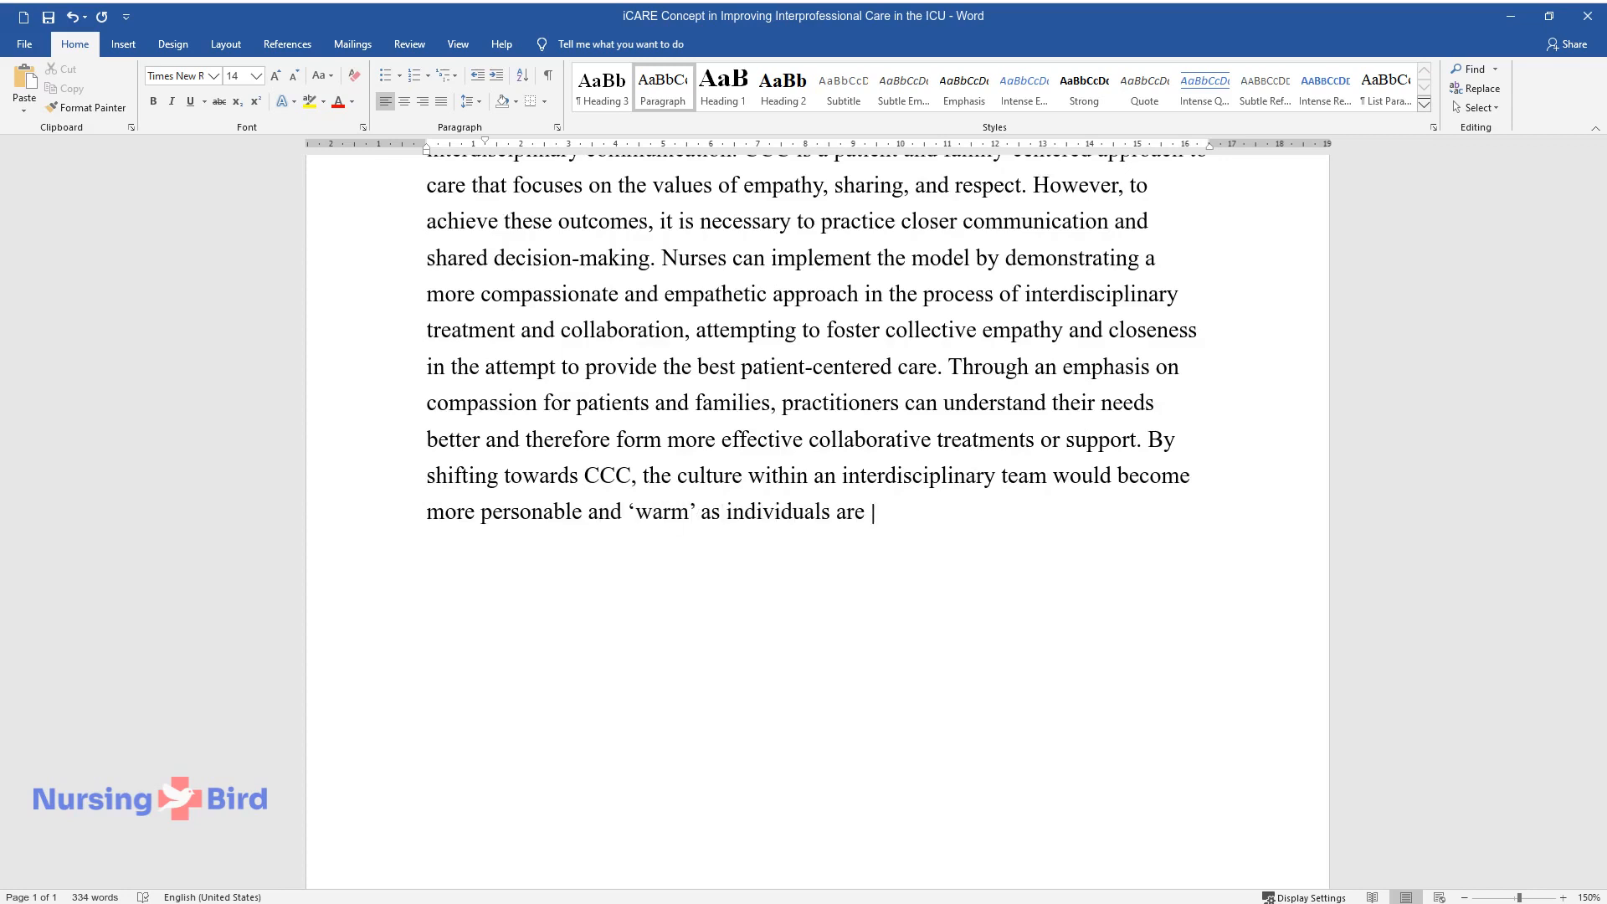
type("more likely to demonstrate openness")
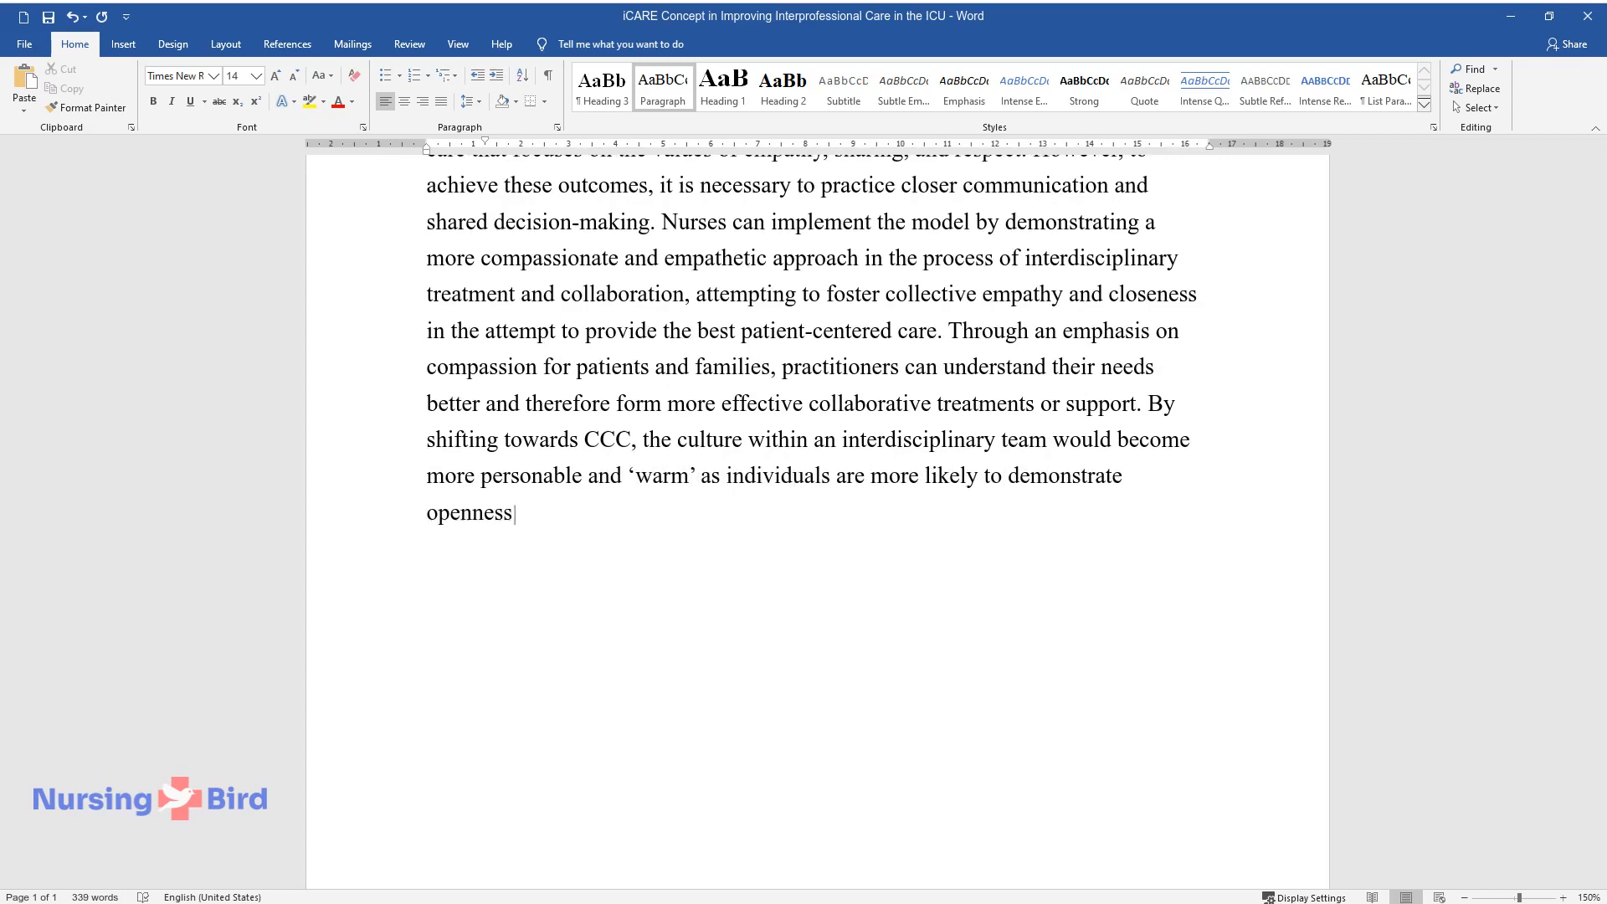
type("and compassion with each other as well.")
type("Advocacy")
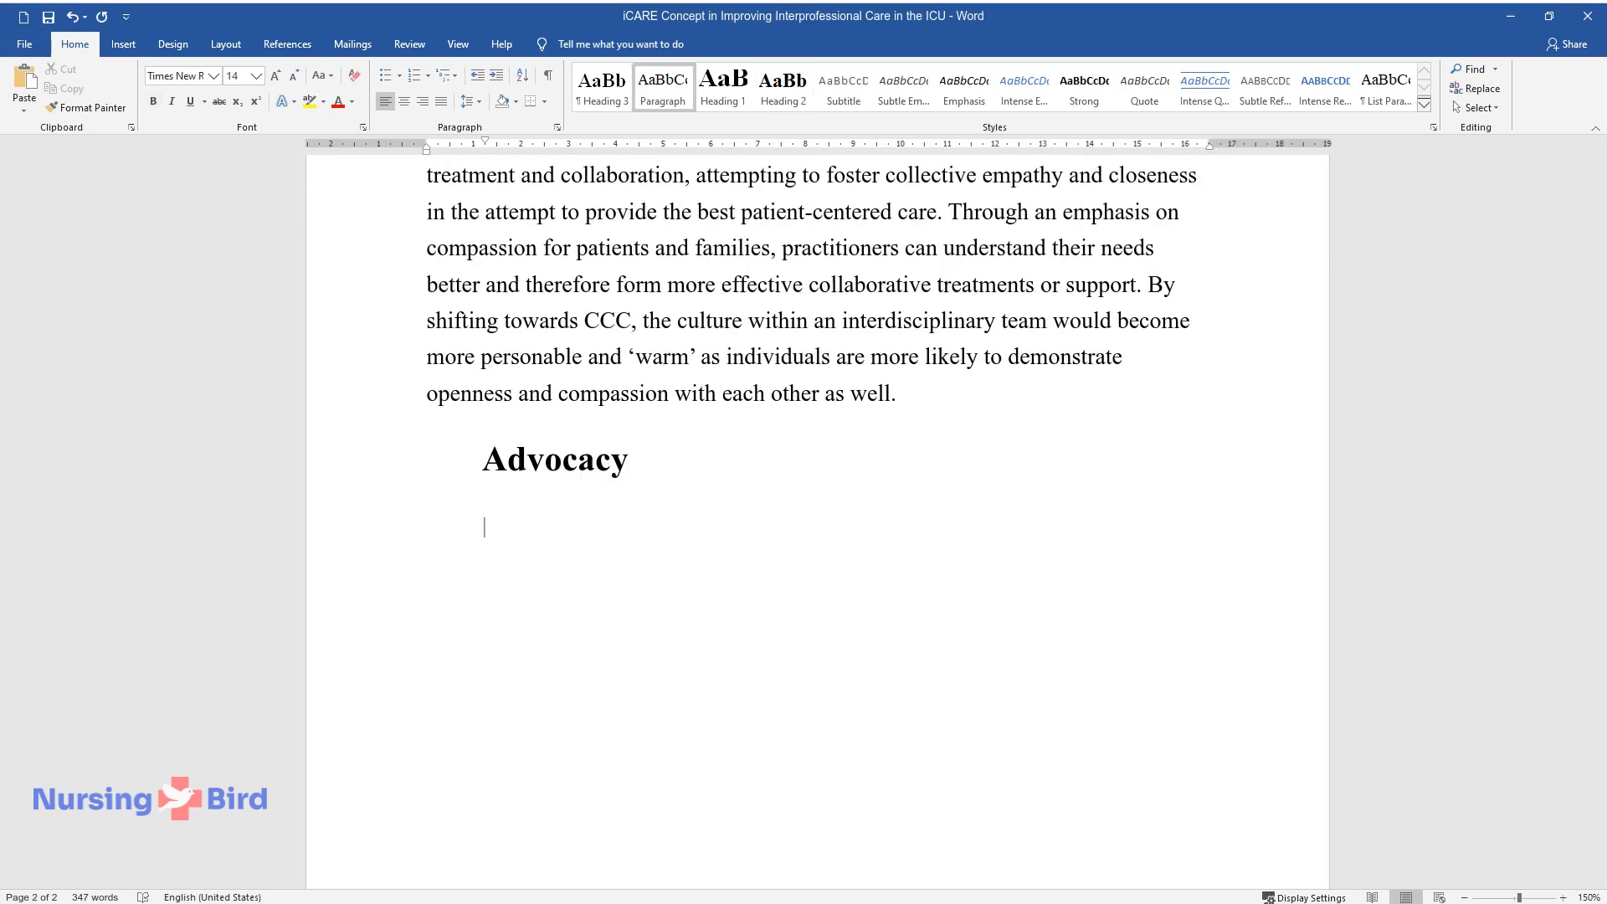
Write the Advocacy paragraph's opening on nurses' unique perspective and key responsibilities to the patient.
type("Nurses have a unique persp")
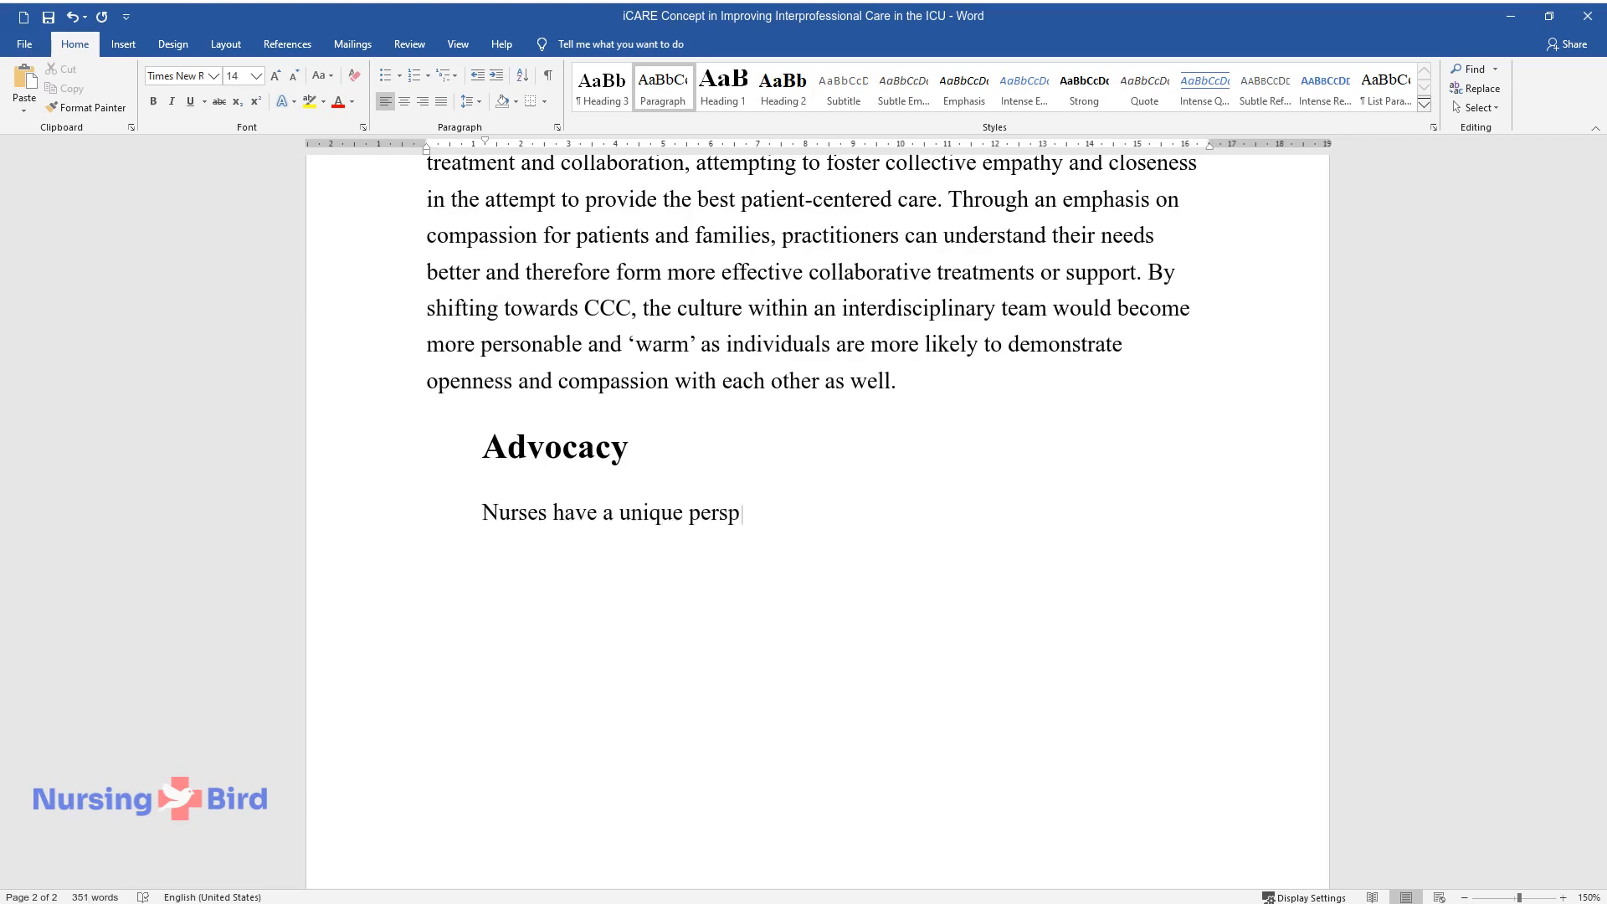
type("ective and responsibility to the pati")
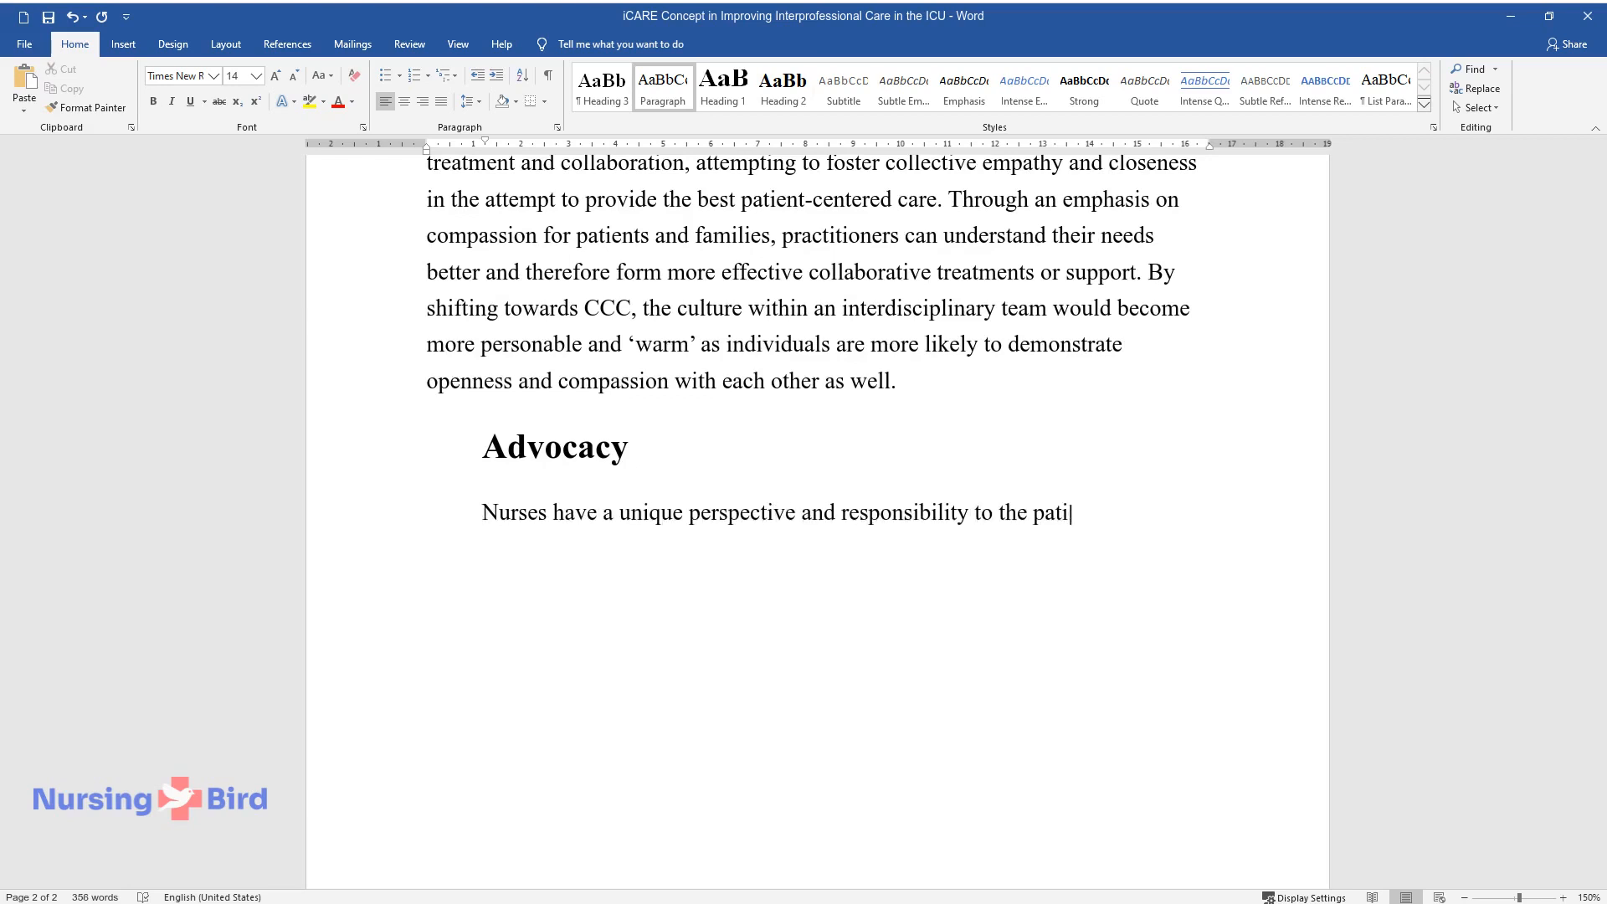
type("ent, which may differ and conflict a")
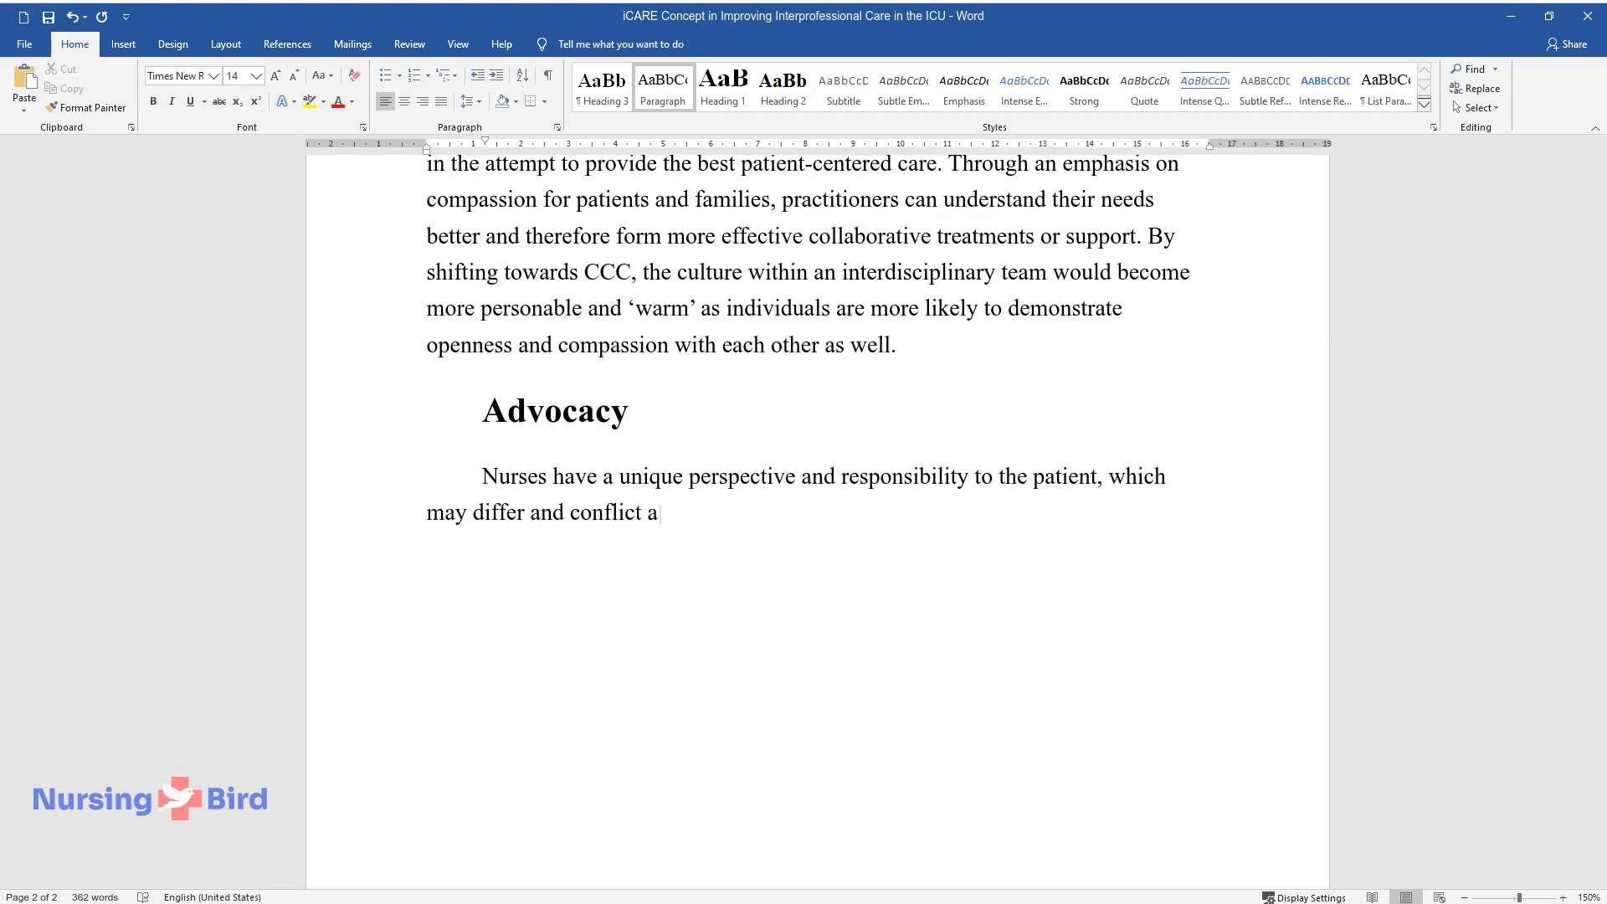
type("t times with physicians, surgeons, a")
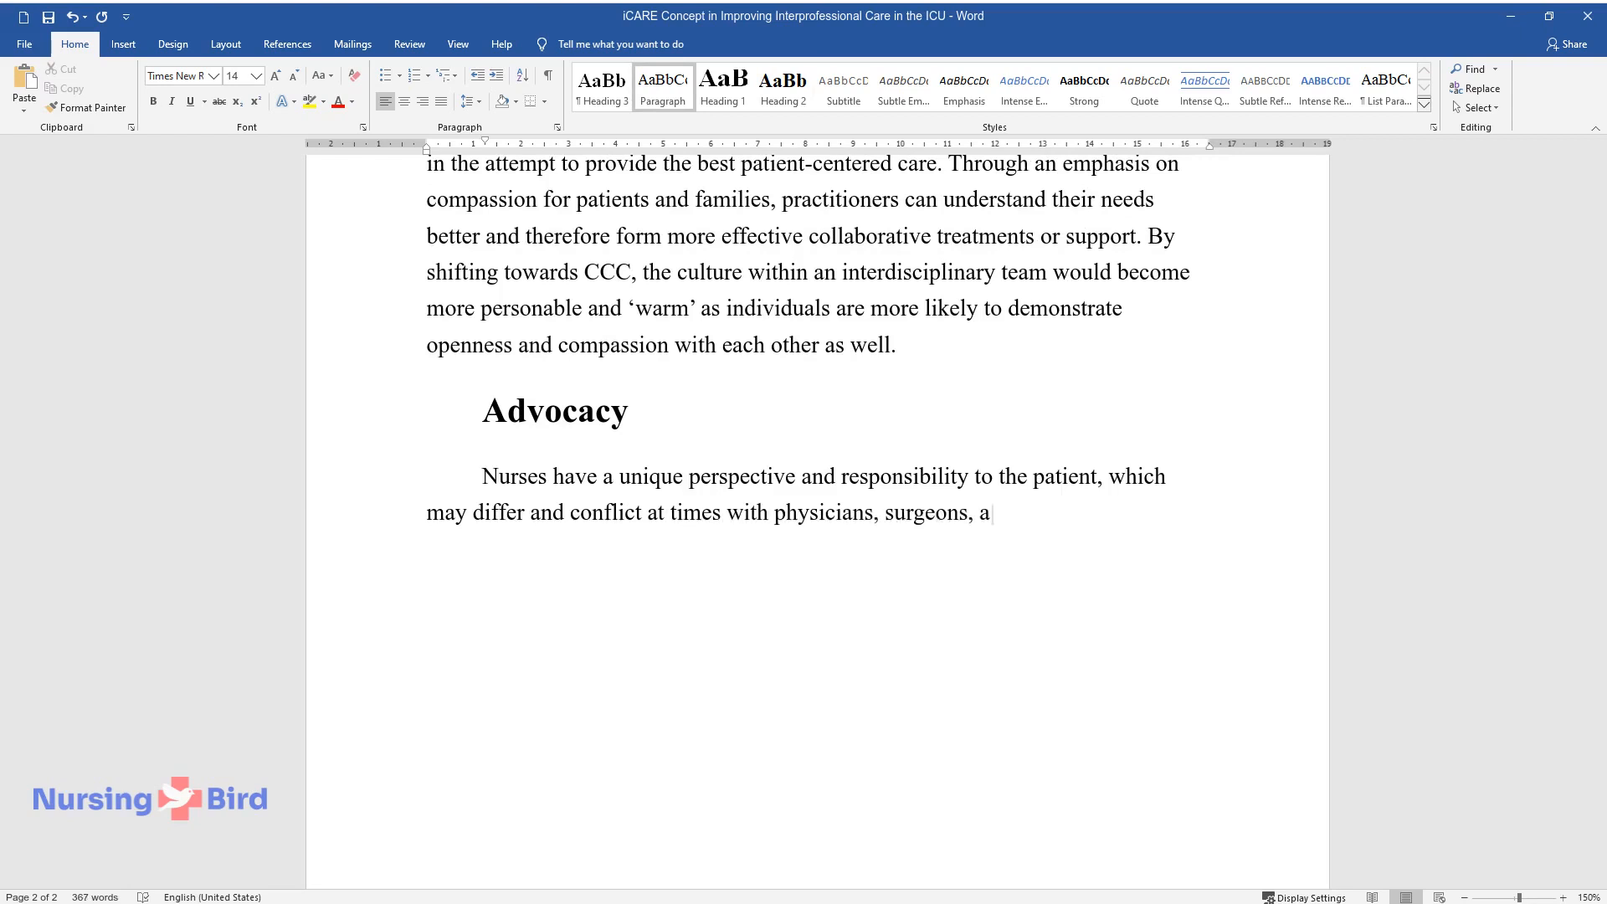
type("nd other members of the interdiscipli")
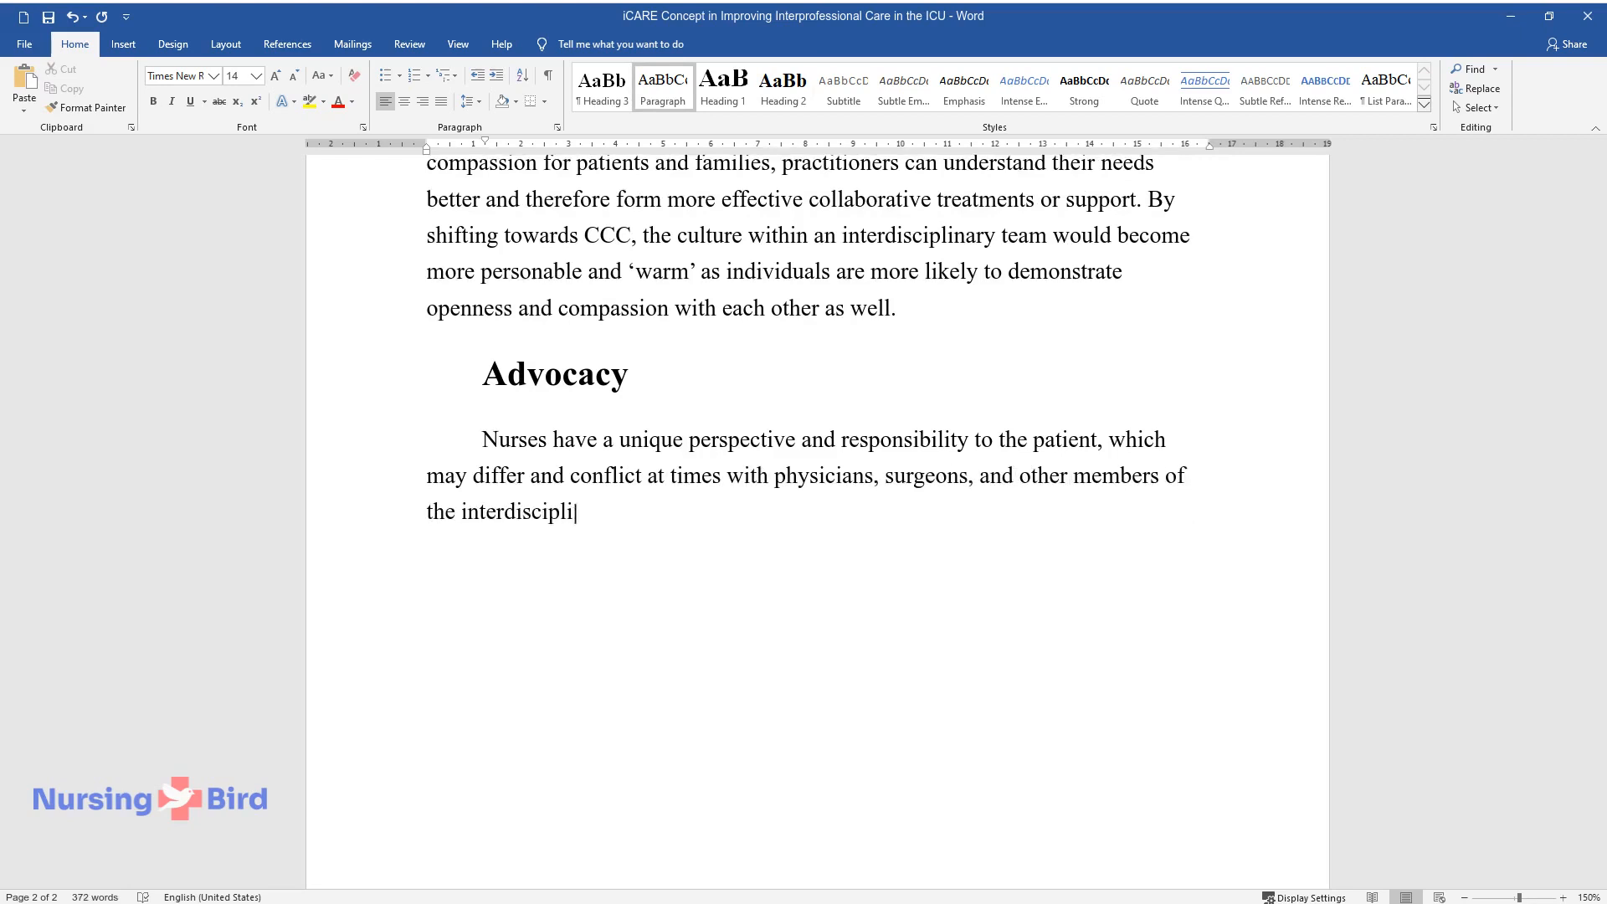
type("nary team who have slightly differin")
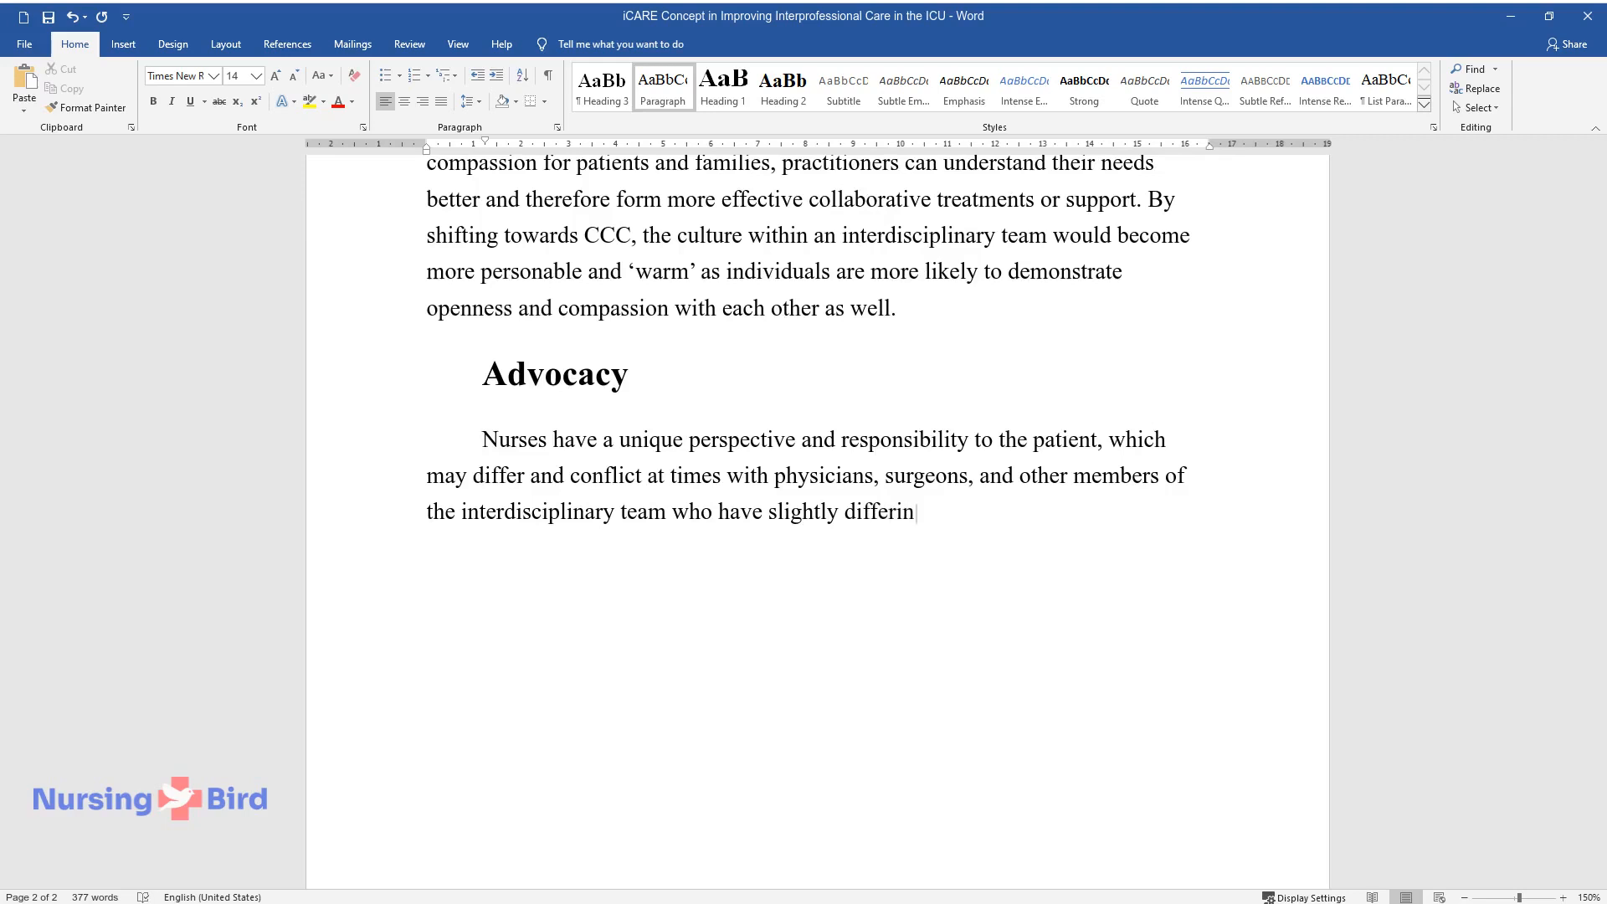
type("g perspectives. For nurses, the key t")
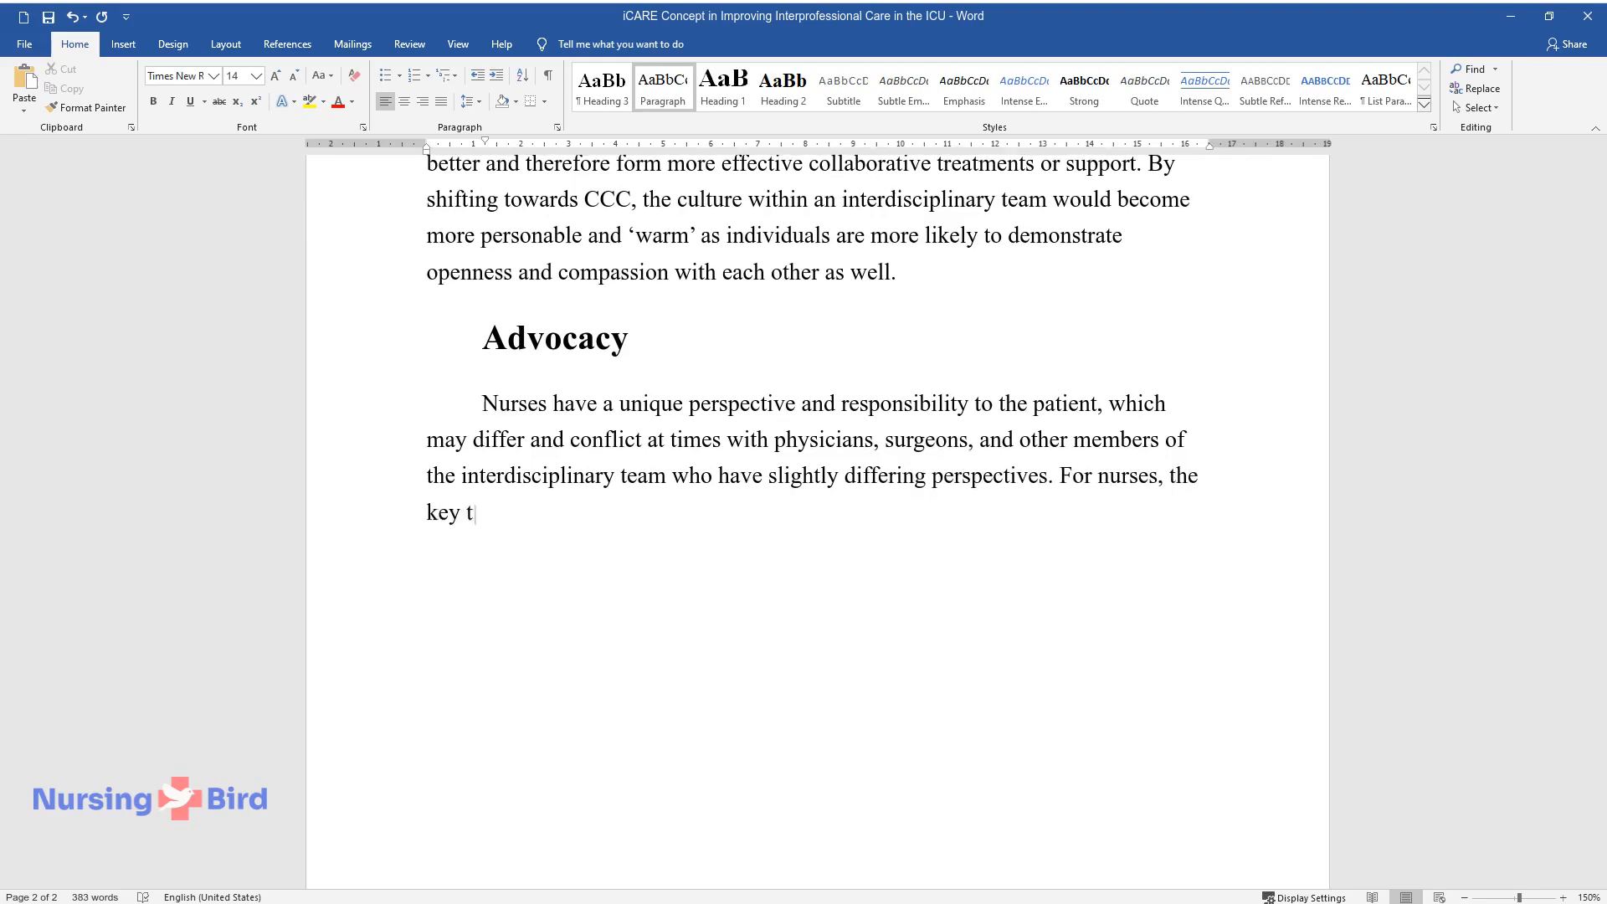
type("hematic responsibilities are support")
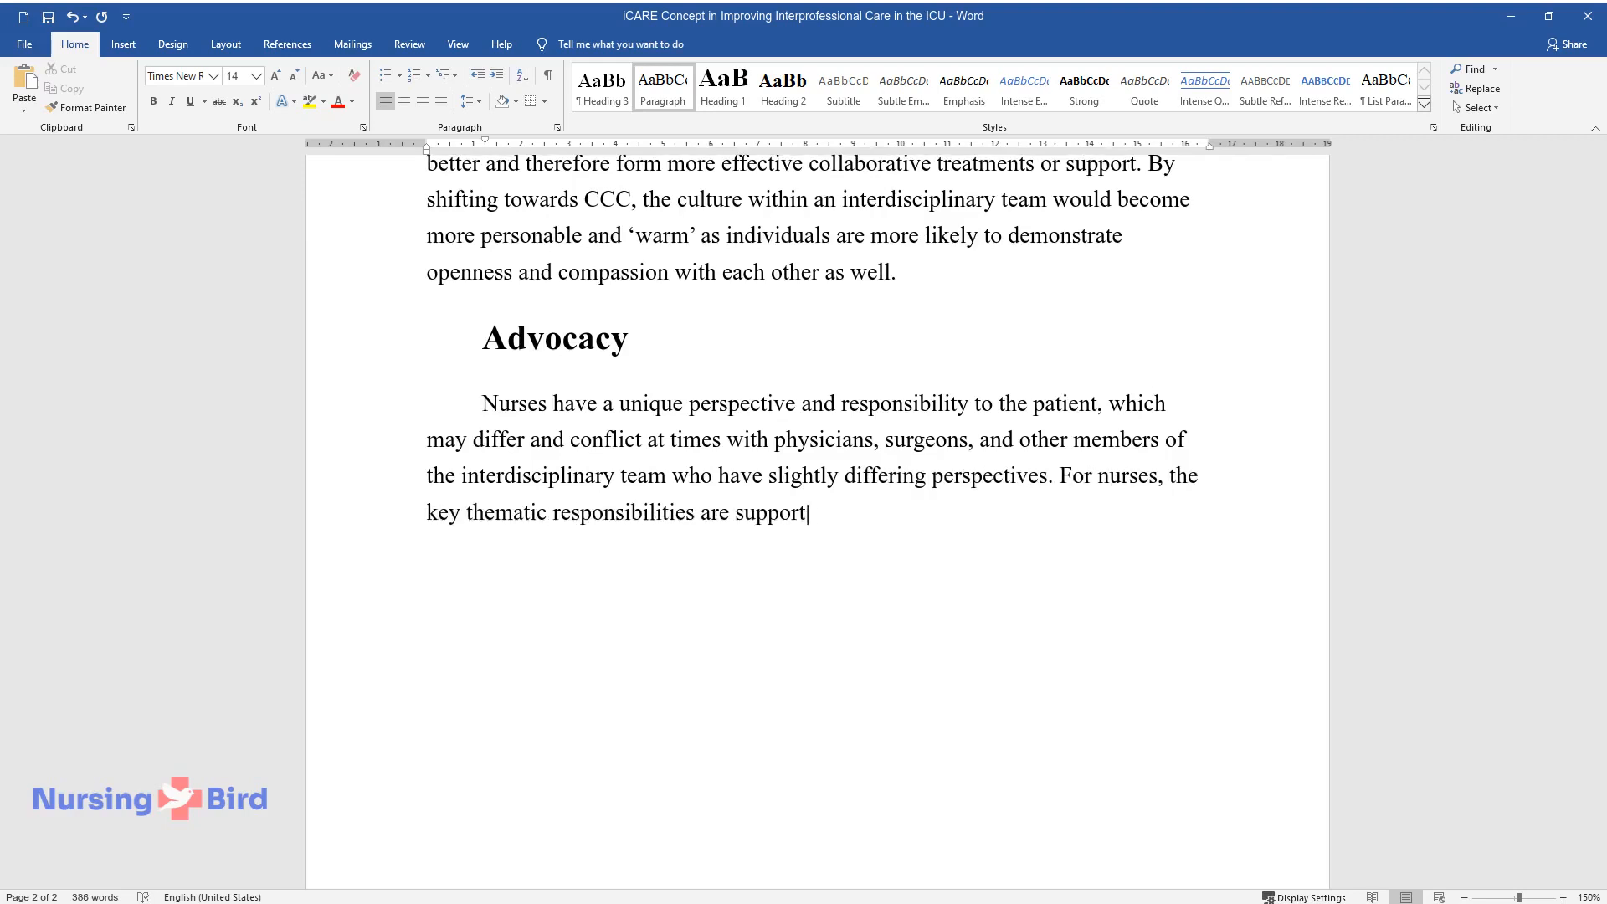
type("ing patient autonomy, protecting the")
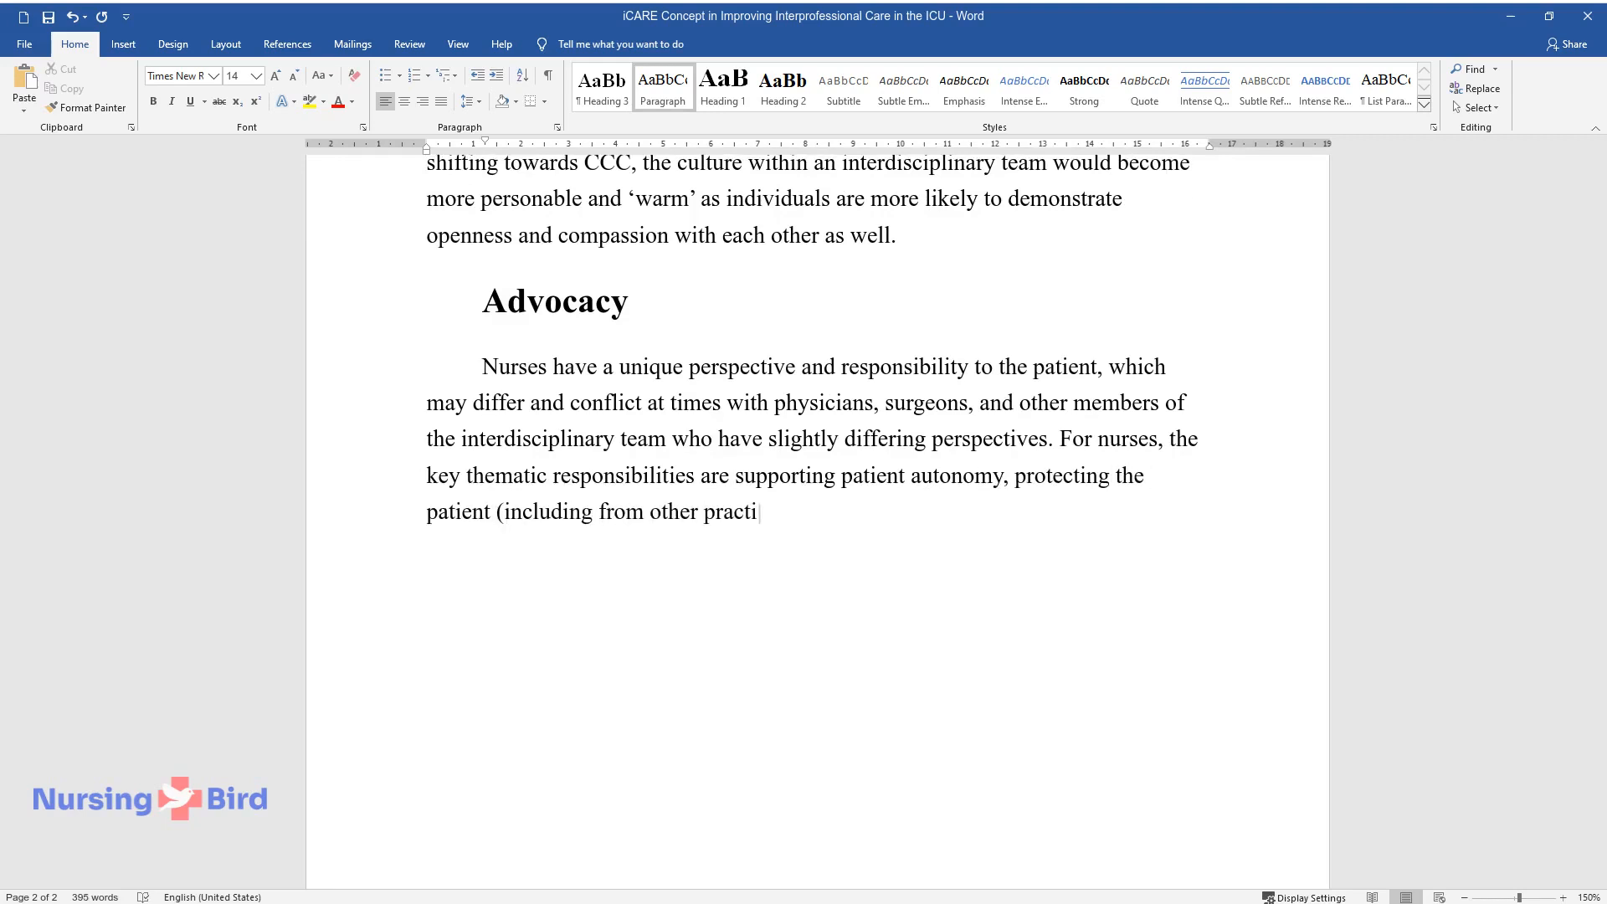
type("tioners), serving as the intermediary between")
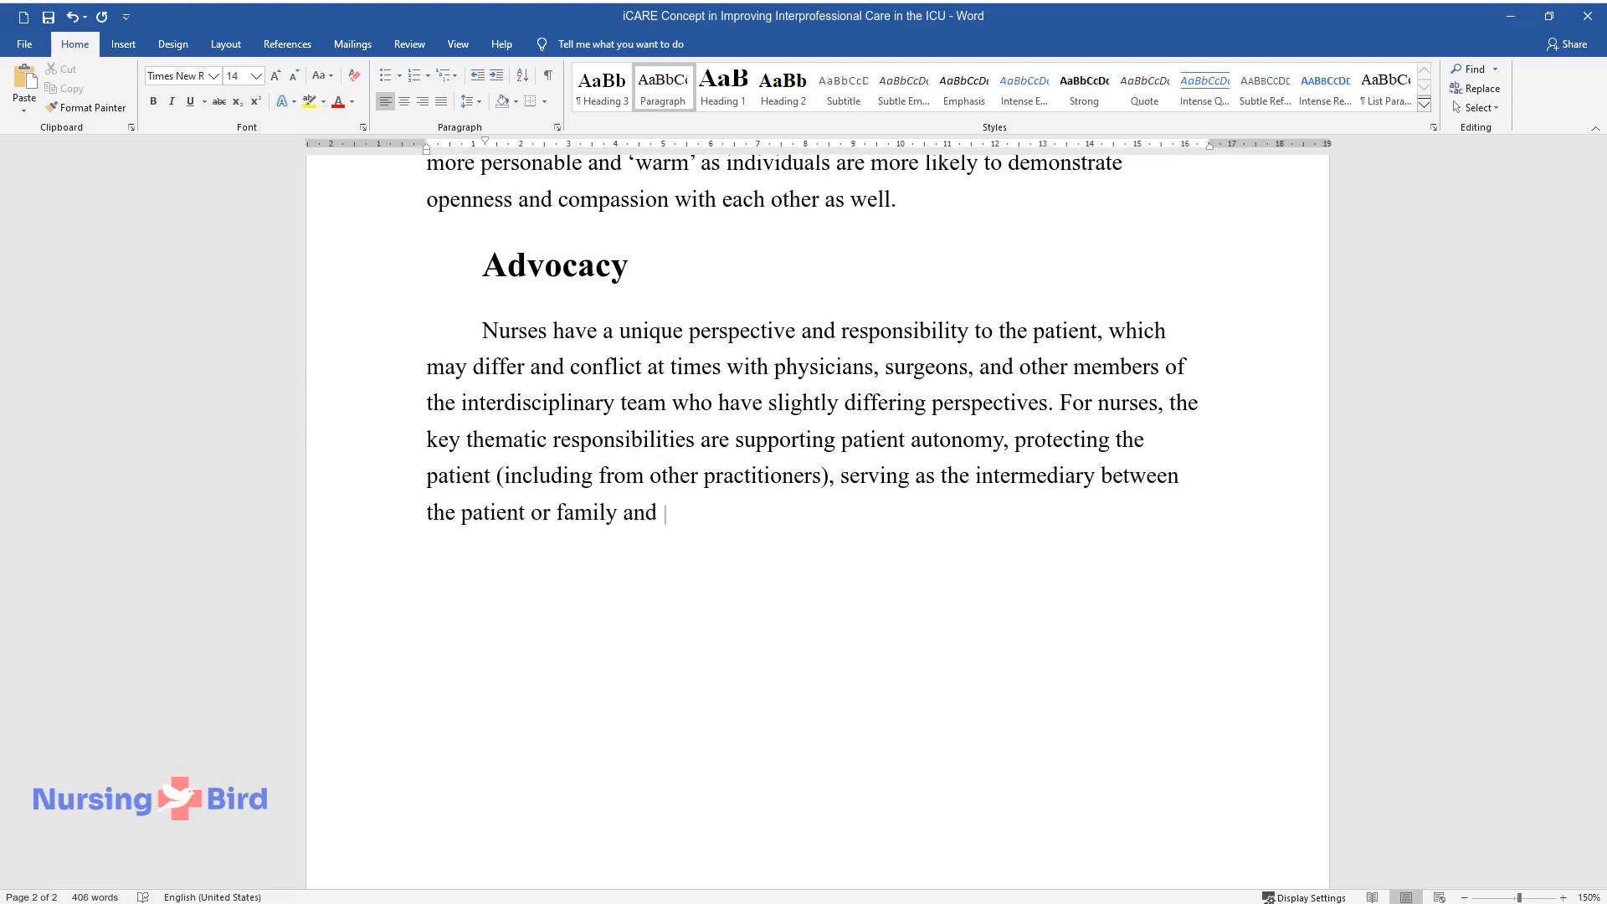
type("the physician, and supporting the well-being of the")
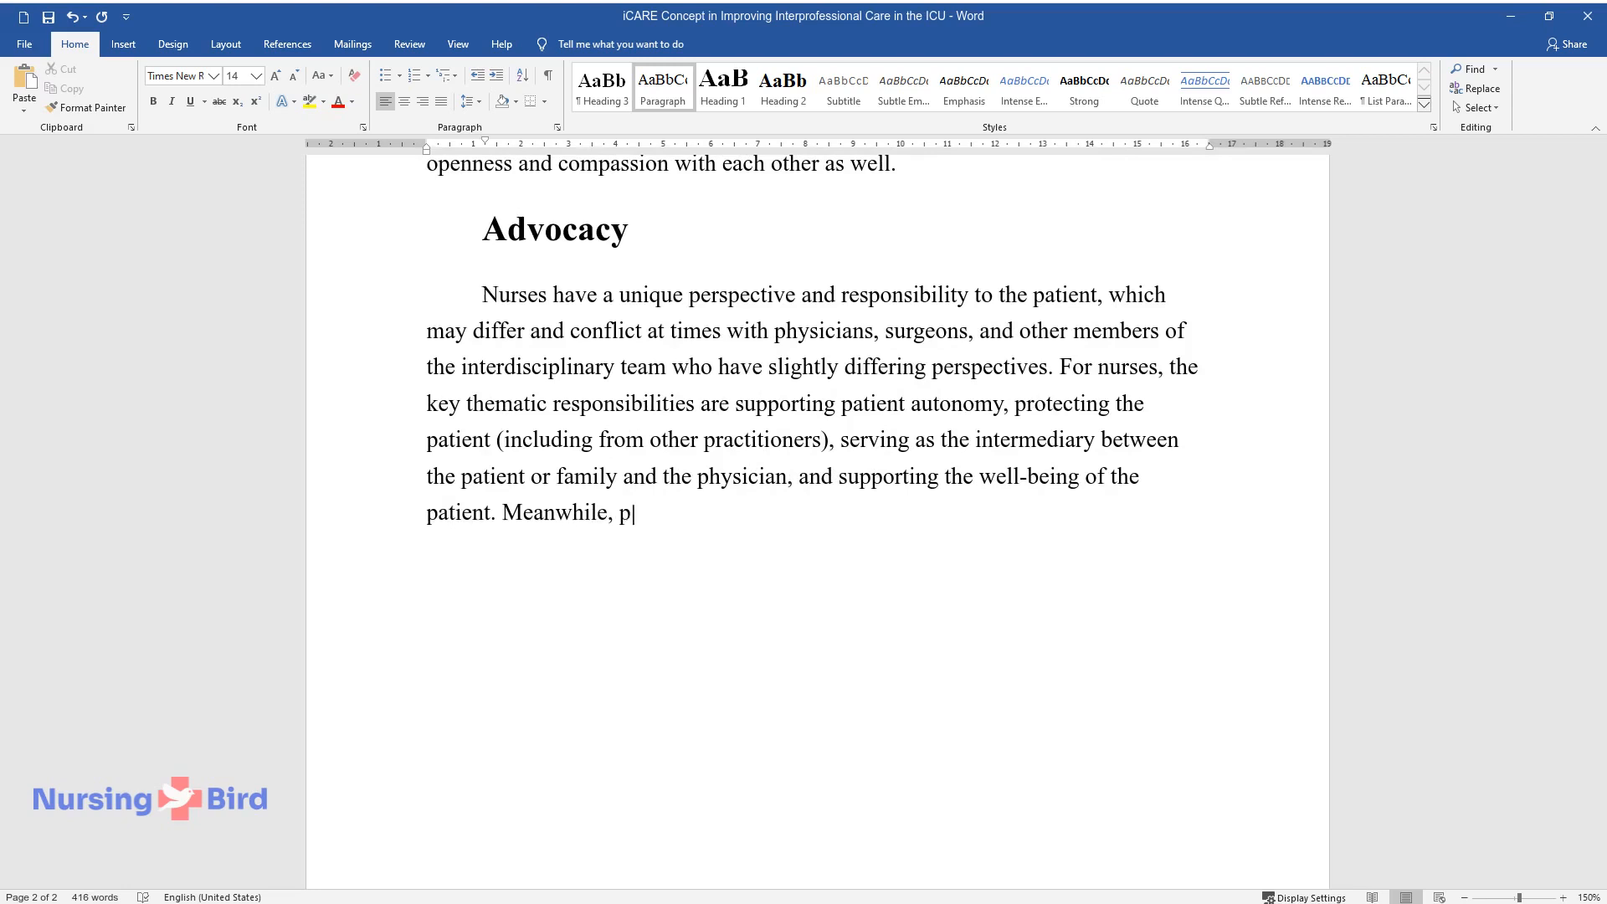
Contrast physicians' direct objectives and the resulting conflict in interprofessional collaboration.
type("hysicians may have more direct objec")
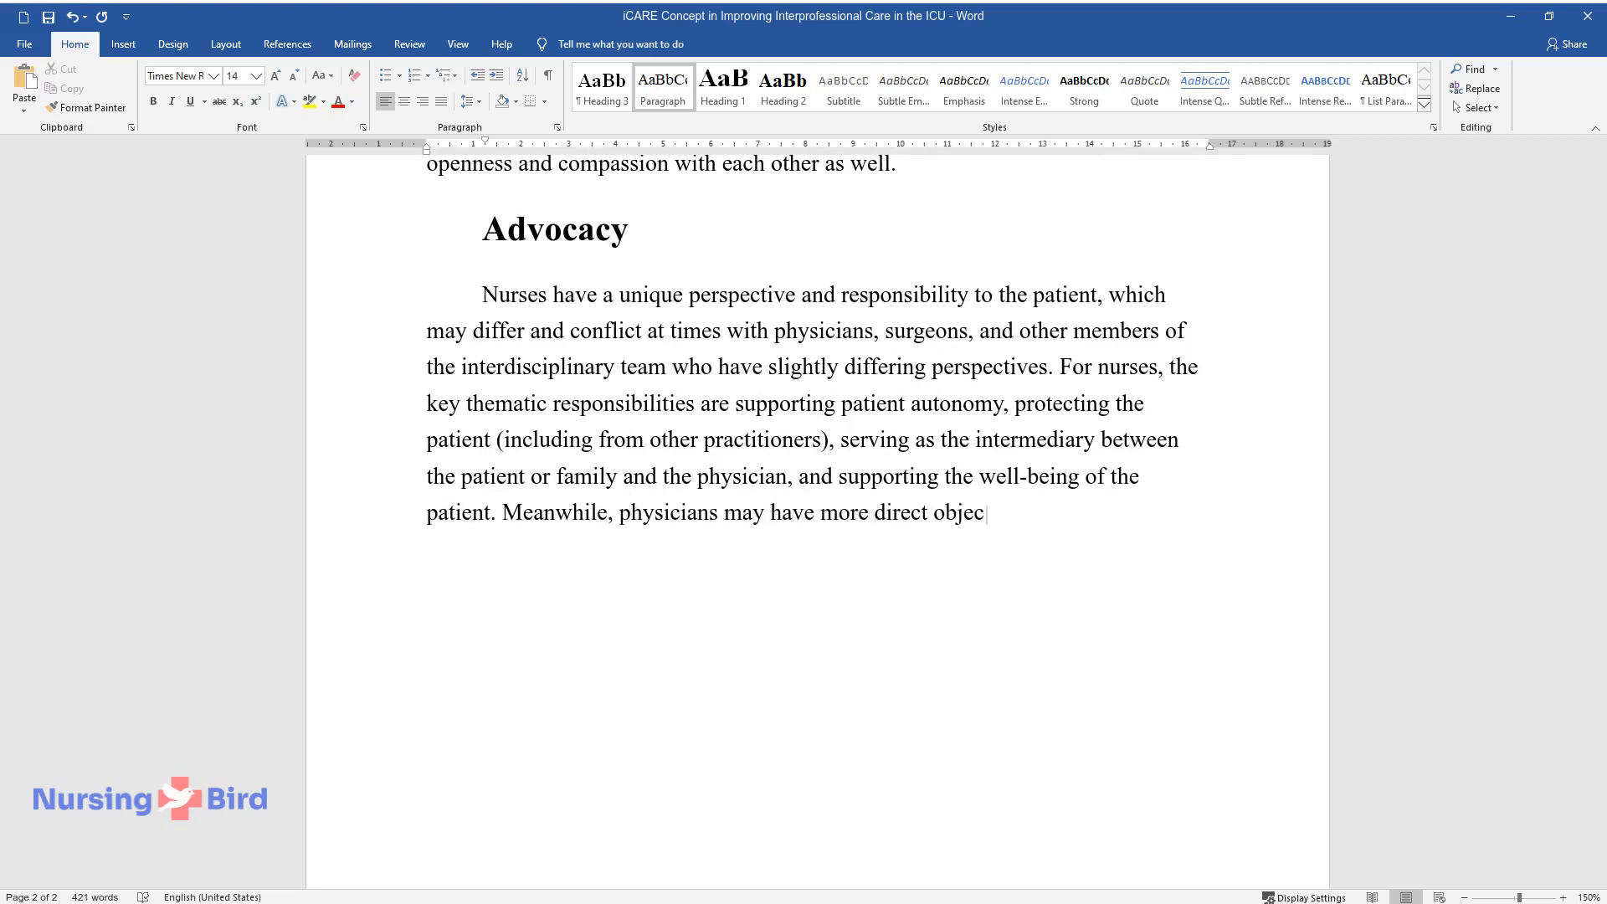
type("tives and responsibilities such as c")
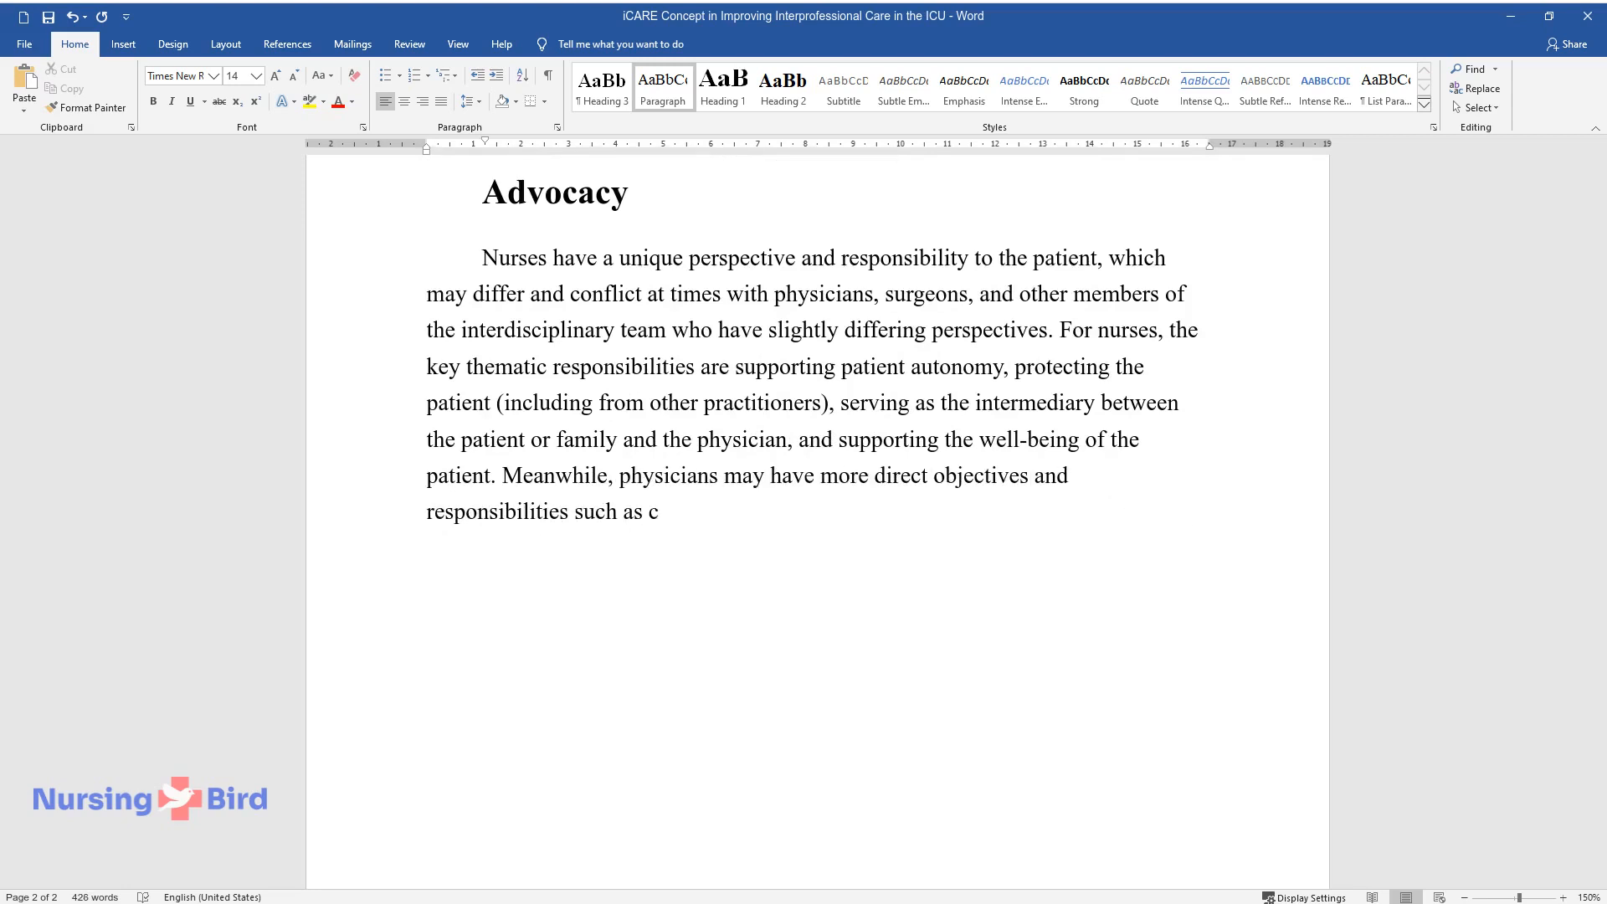
type("ommitment to the survival of the patient and bearing")
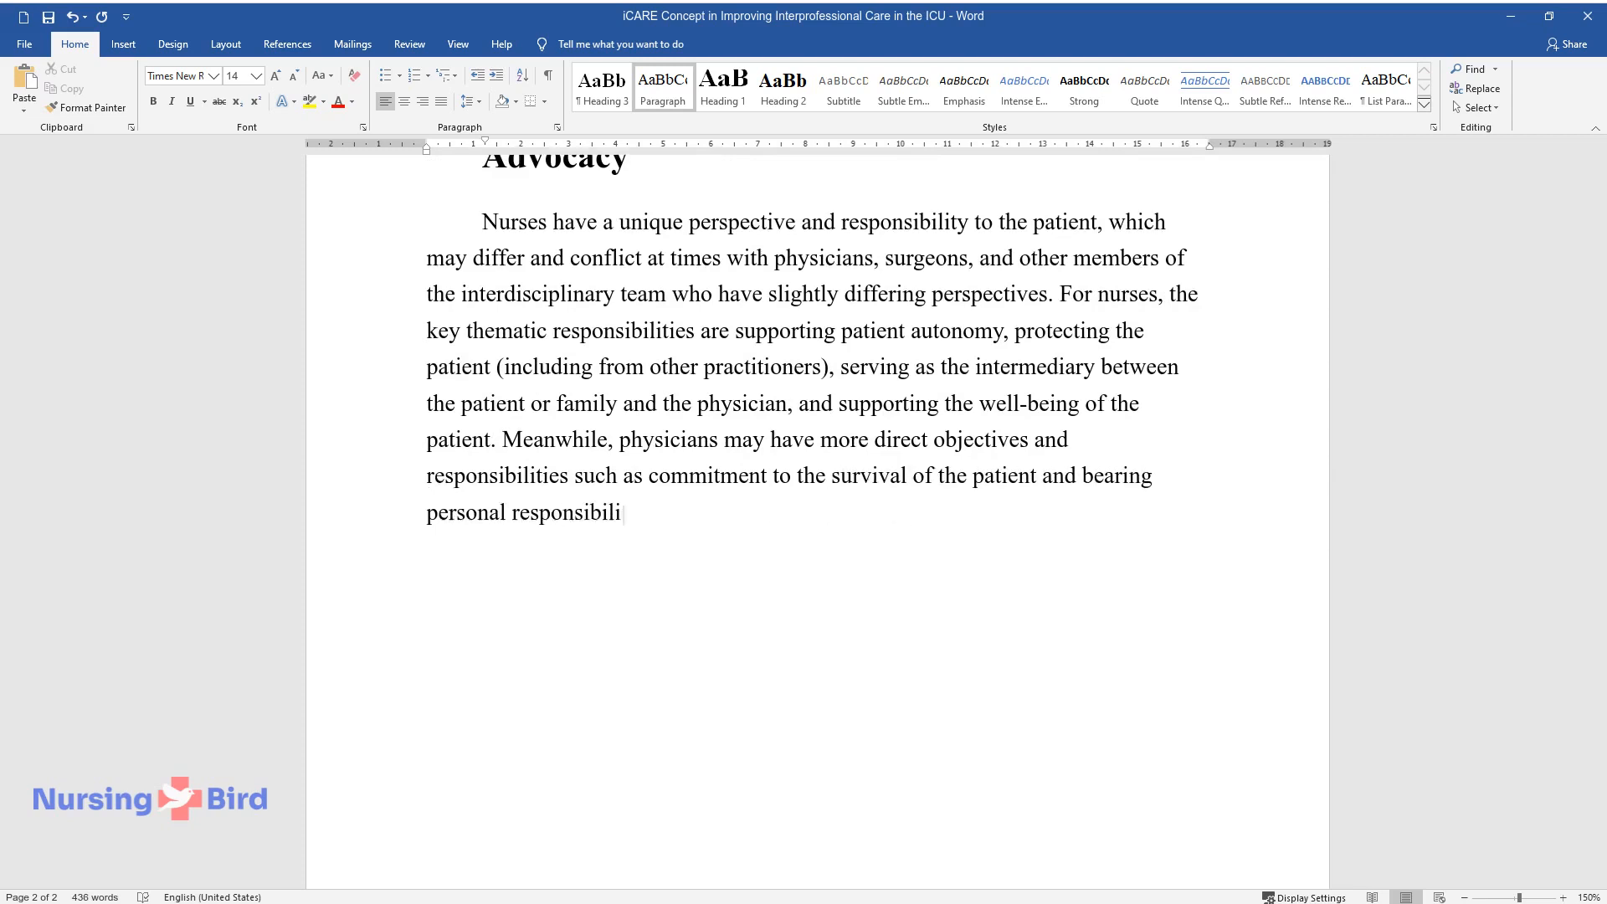
type("ty for the outcome. This may undoubt")
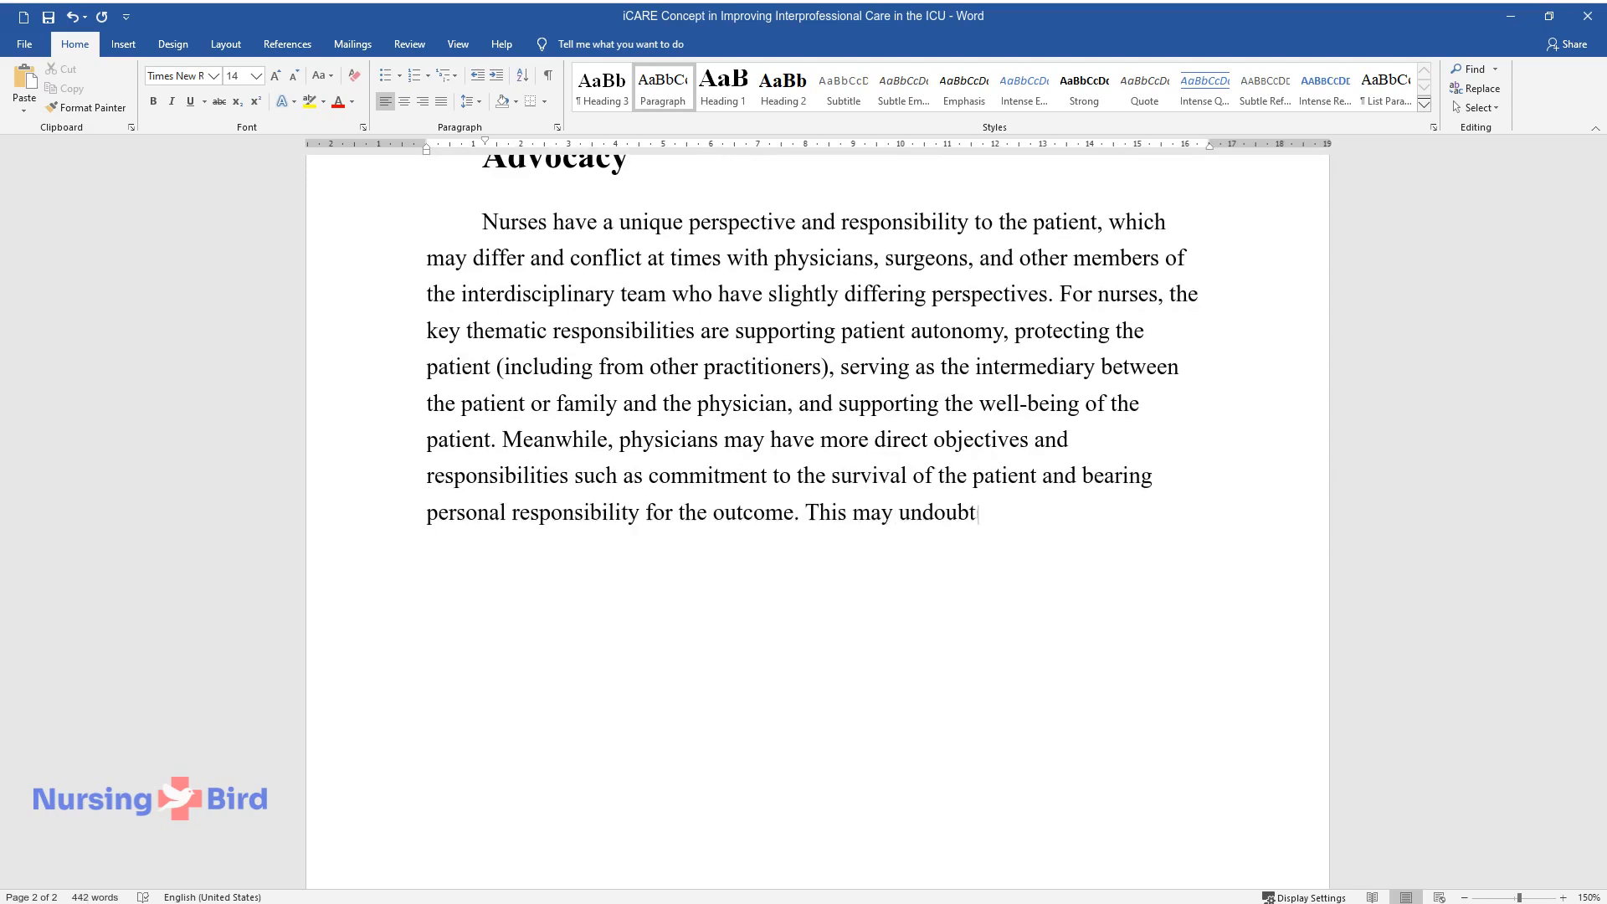
type("edly create conflict in both approac")
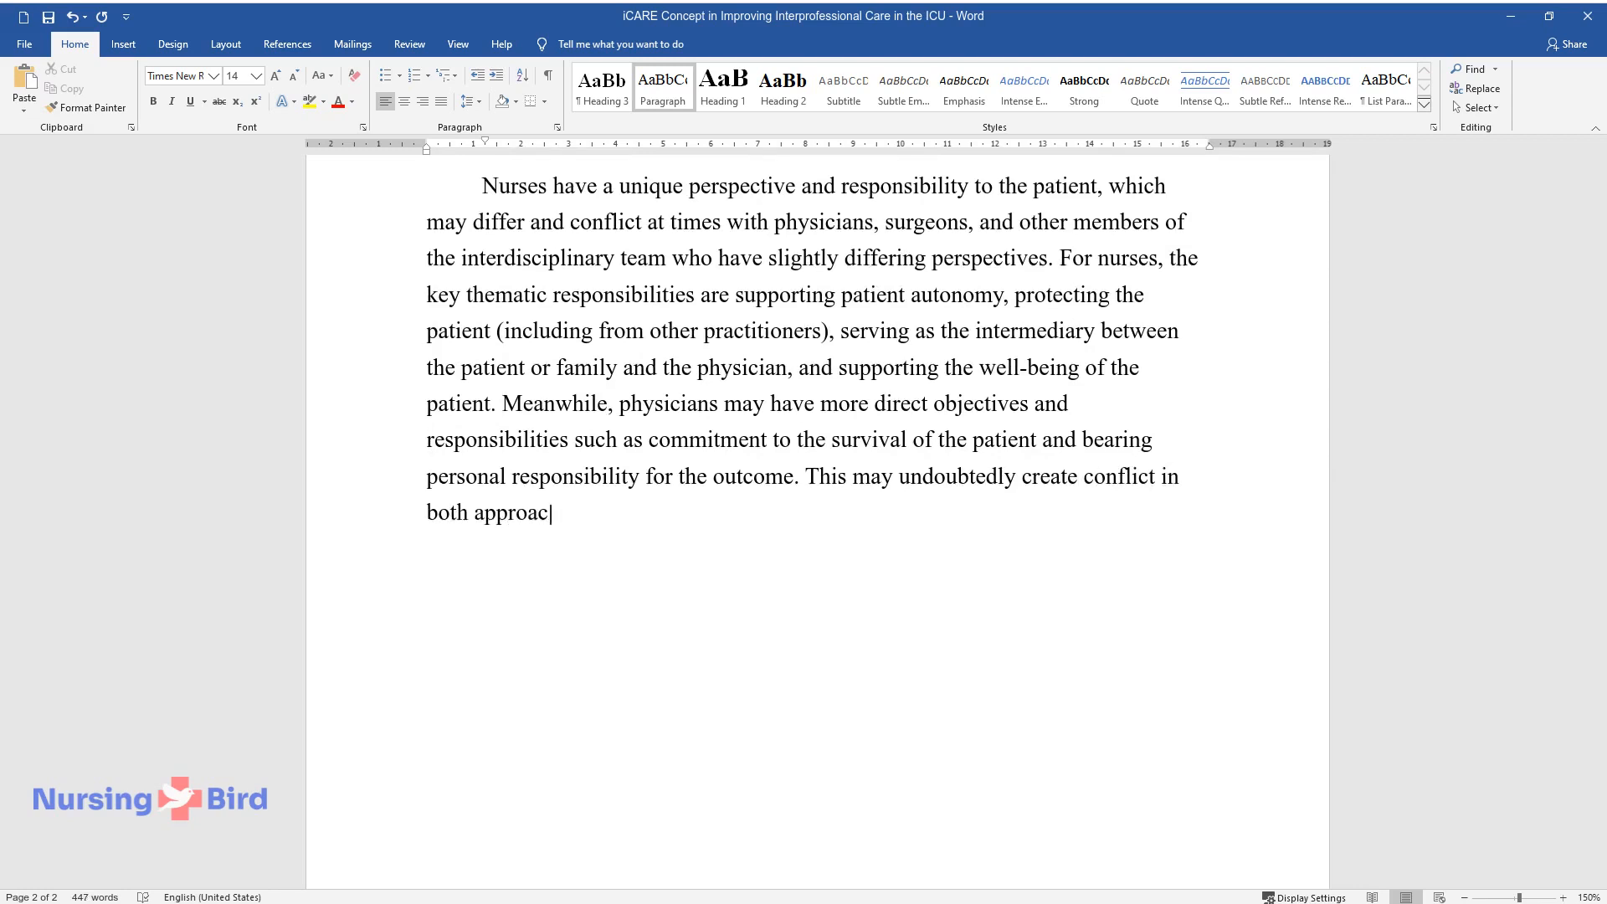
type("hes to treatment in interprofessional")
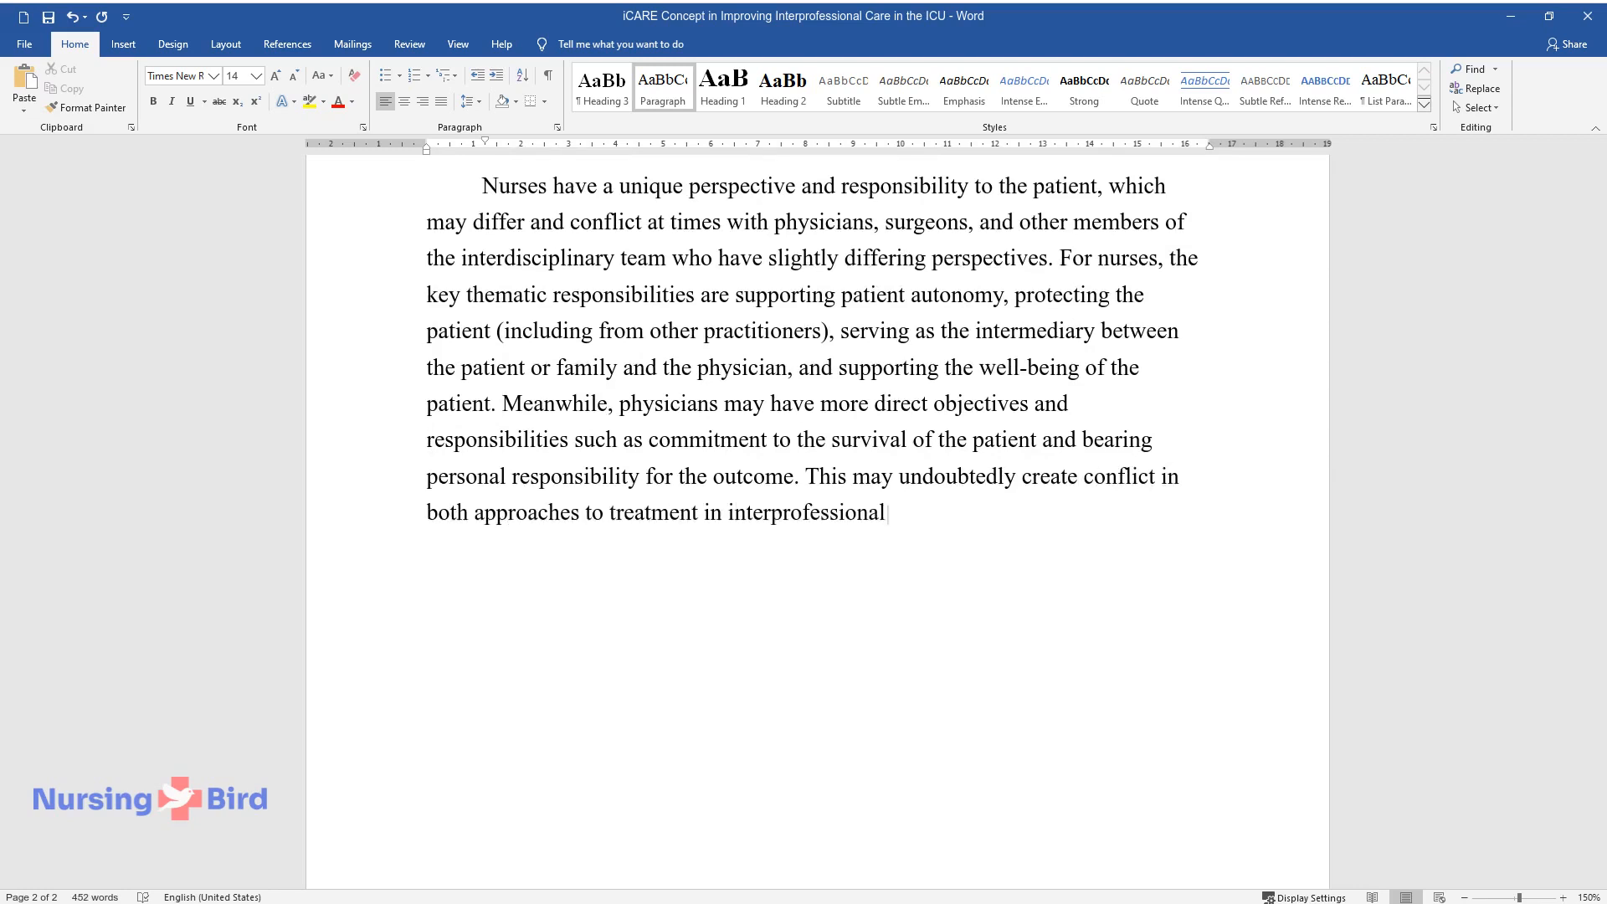
type("collaboration and the communication")
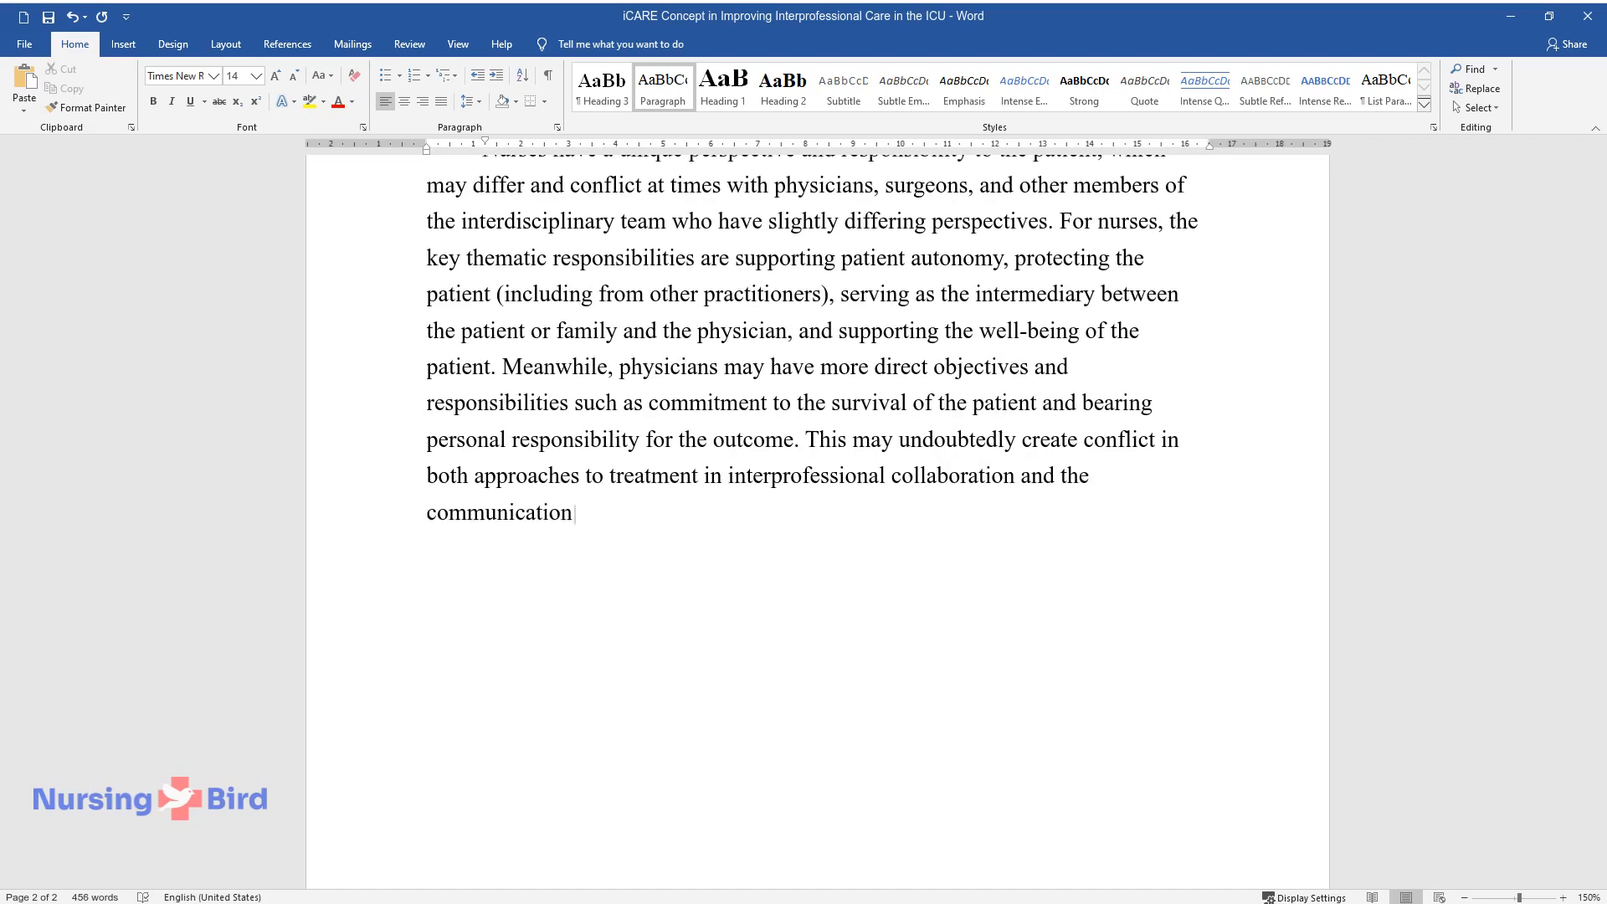
type("of what may be best for the patient")
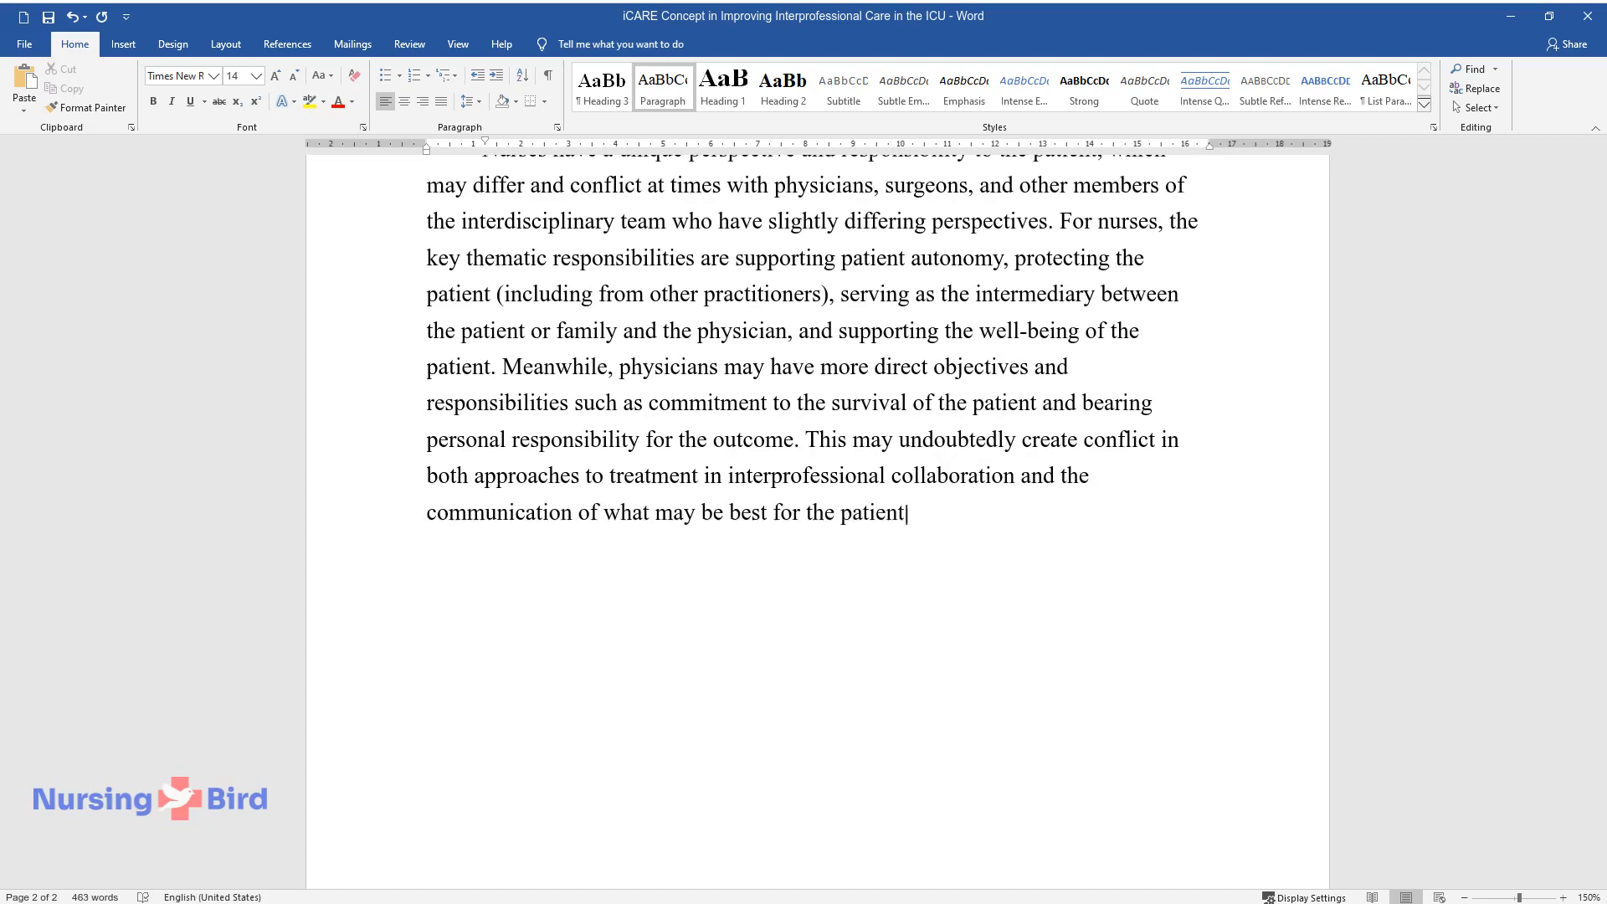
Finish with the nurse's role advocating and starting dialogue on behalf of the ICU patient in heavy condition.
type("It is the role of the nurse to advo")
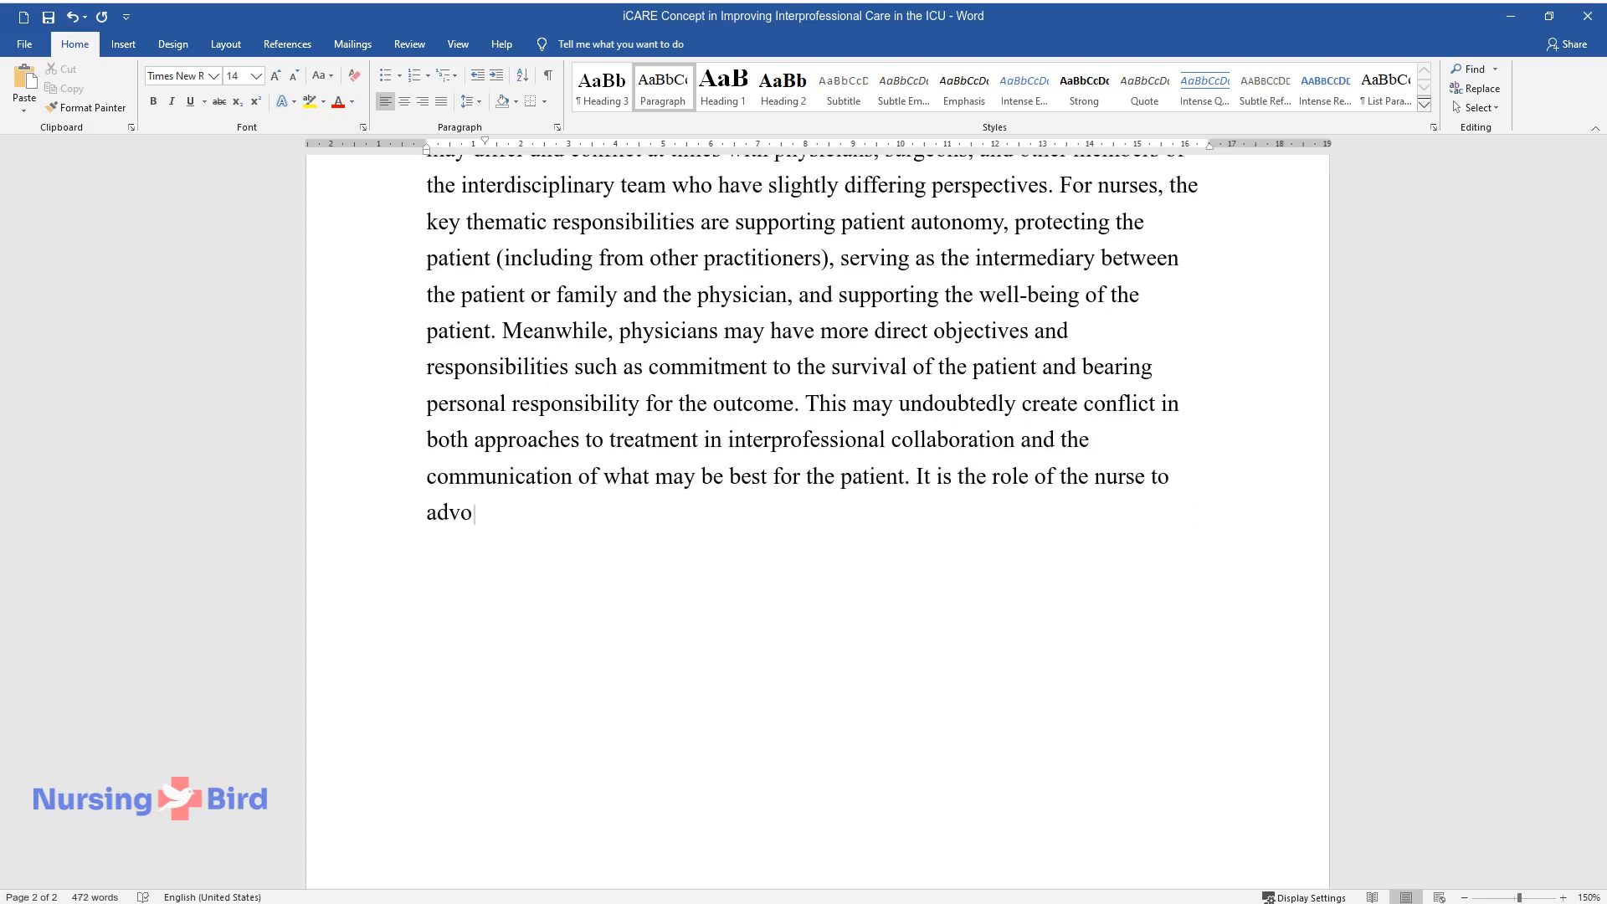
type("cate on behalf of the patient and their family on the best course of action, even")
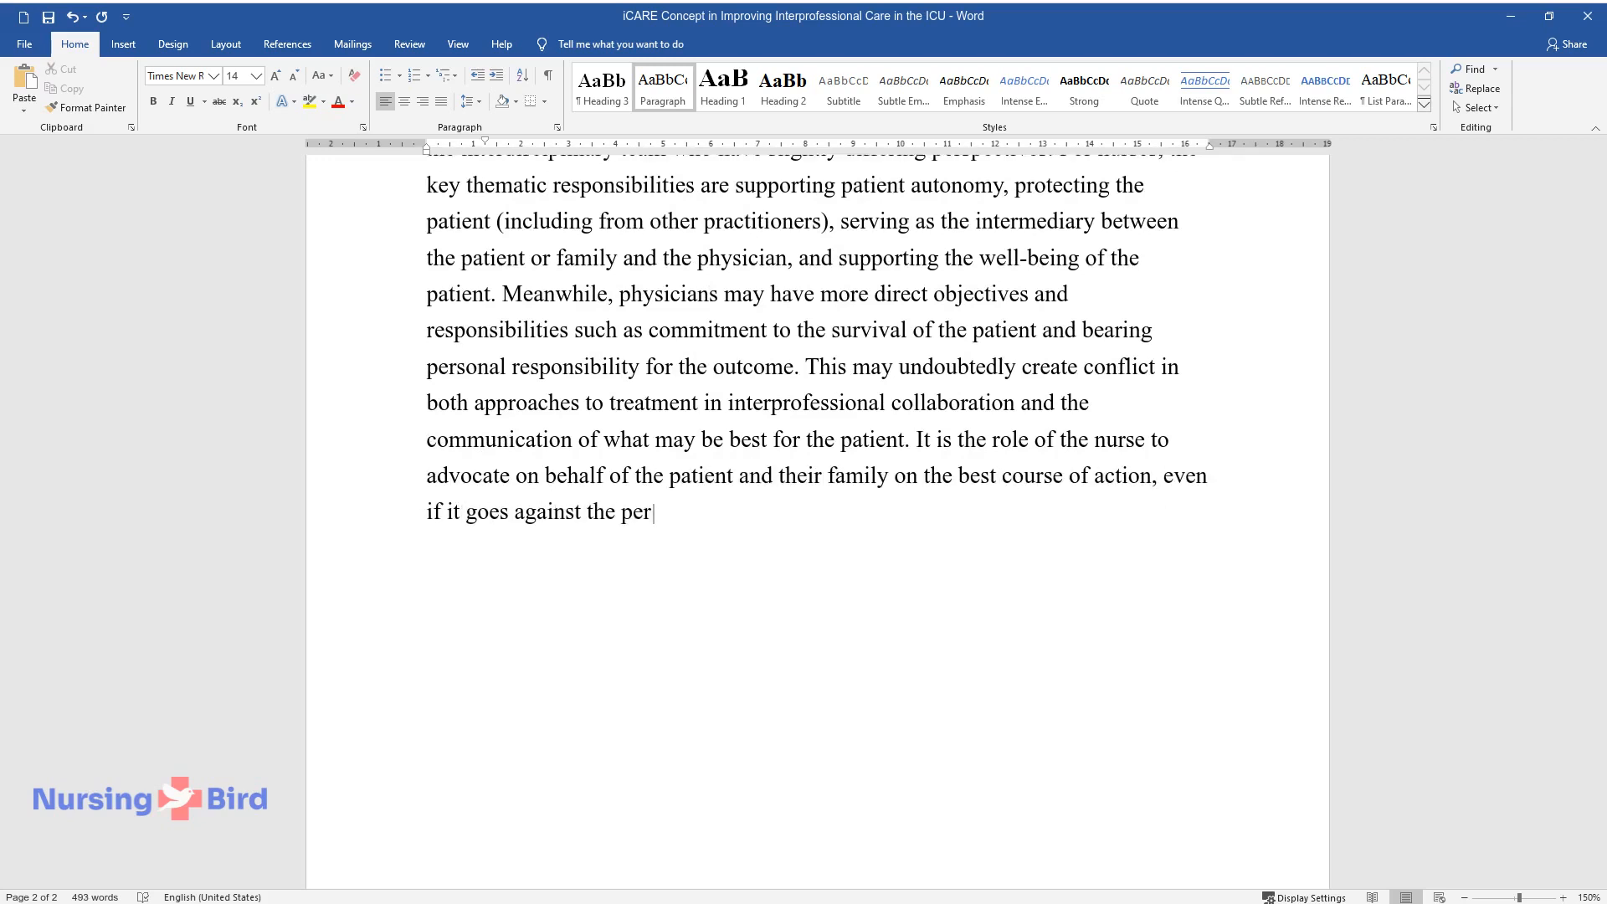
type("ceptions of a physician. Other members of the")
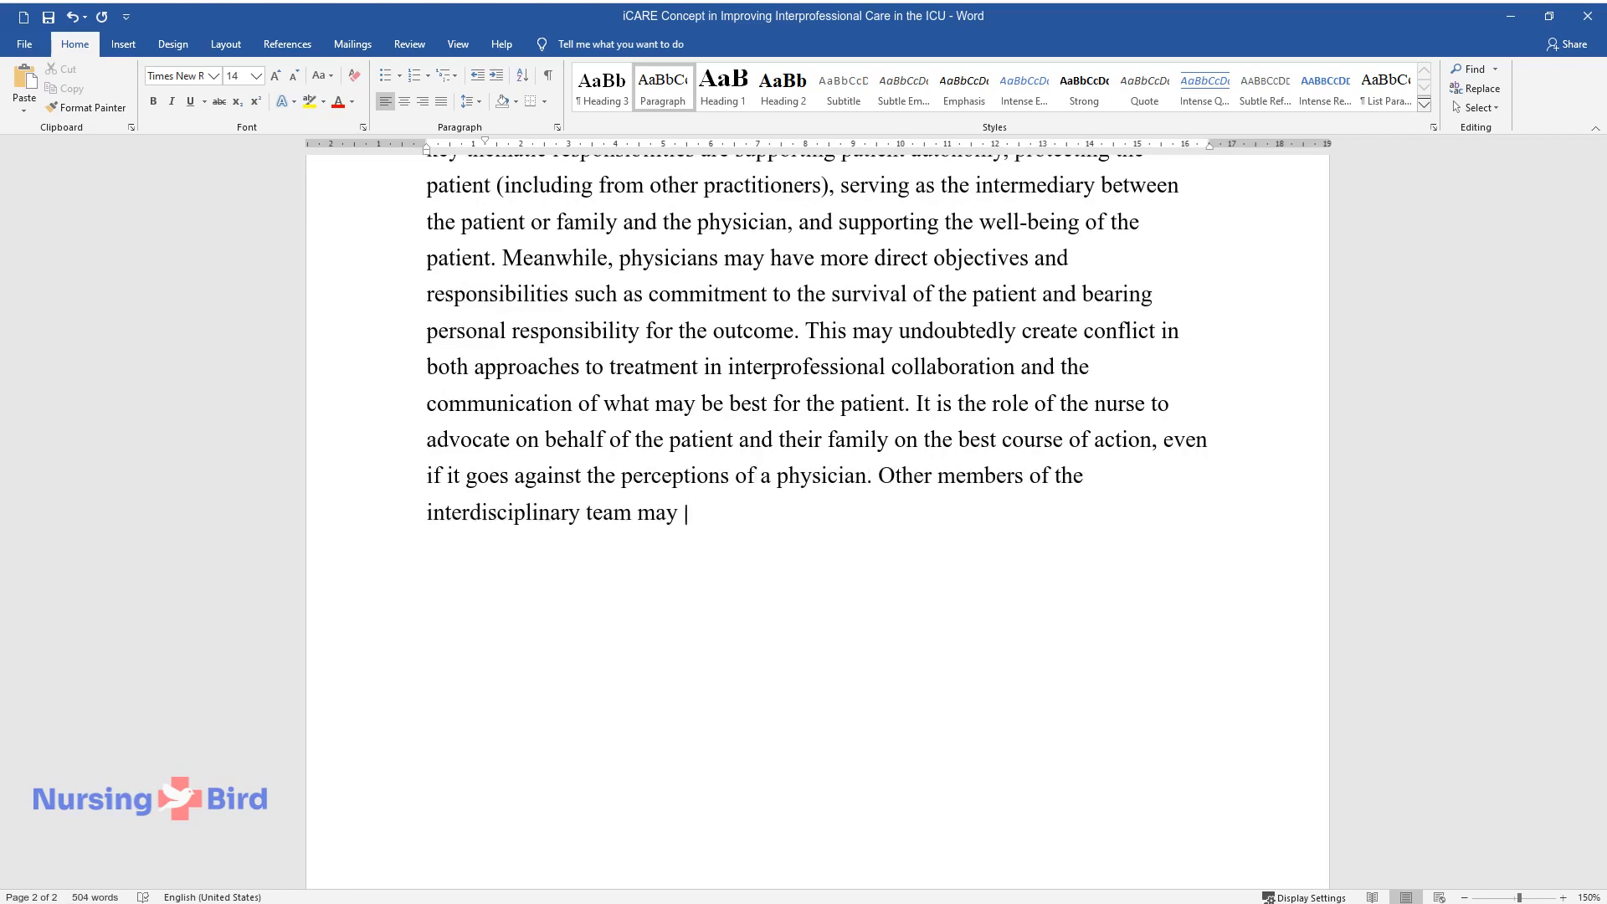
type("be less willing to consider elements")
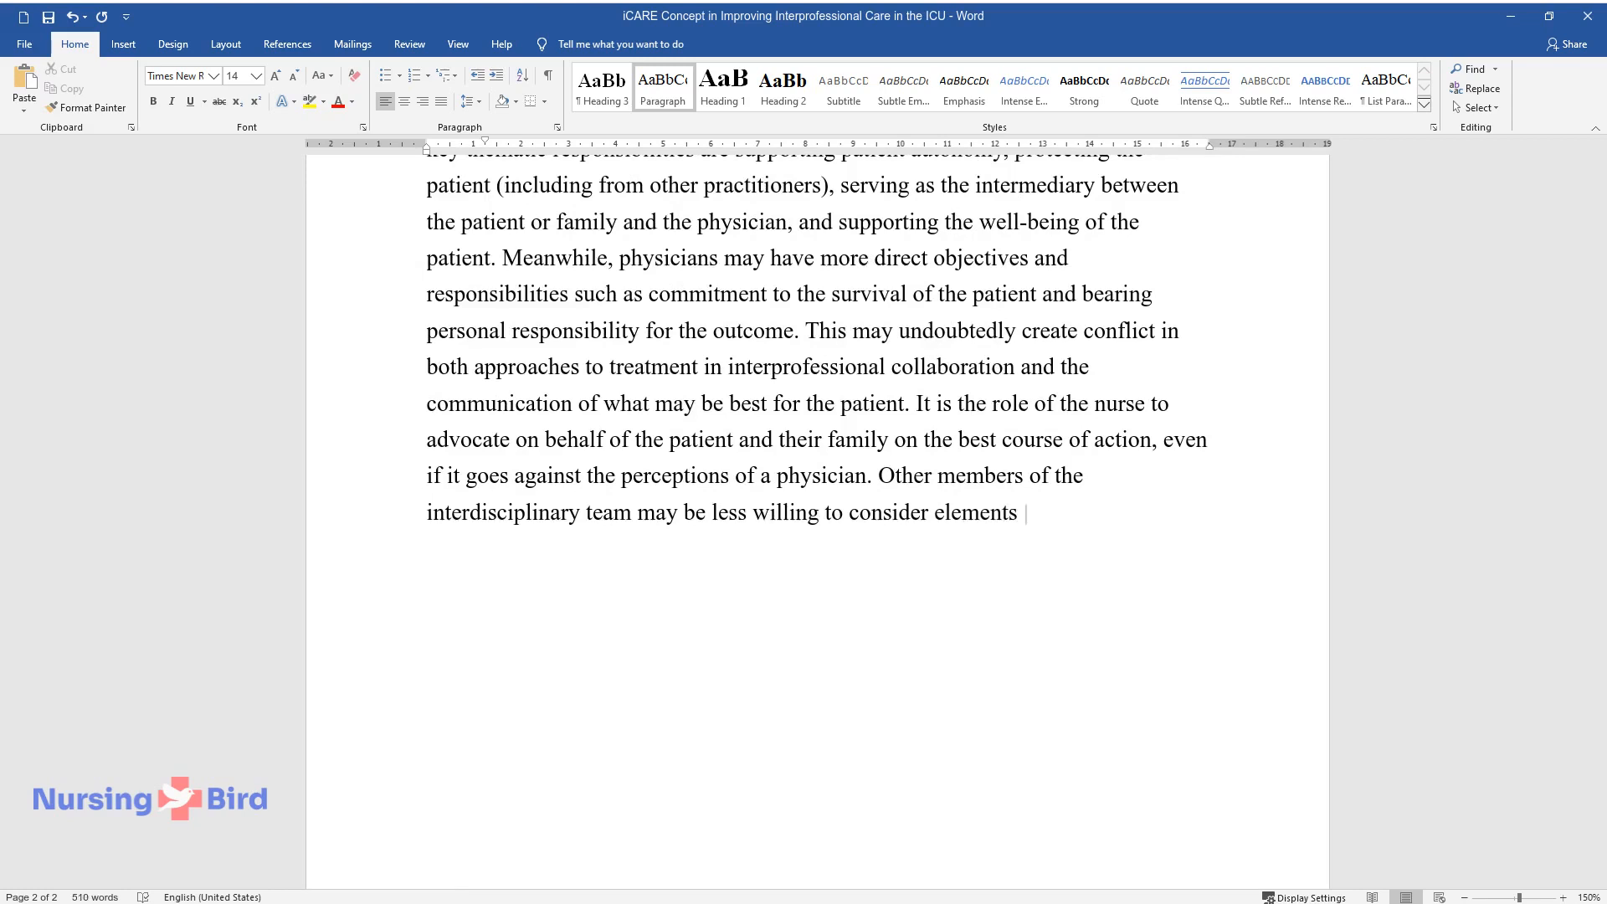
type("of patient autonomy and desires, but")
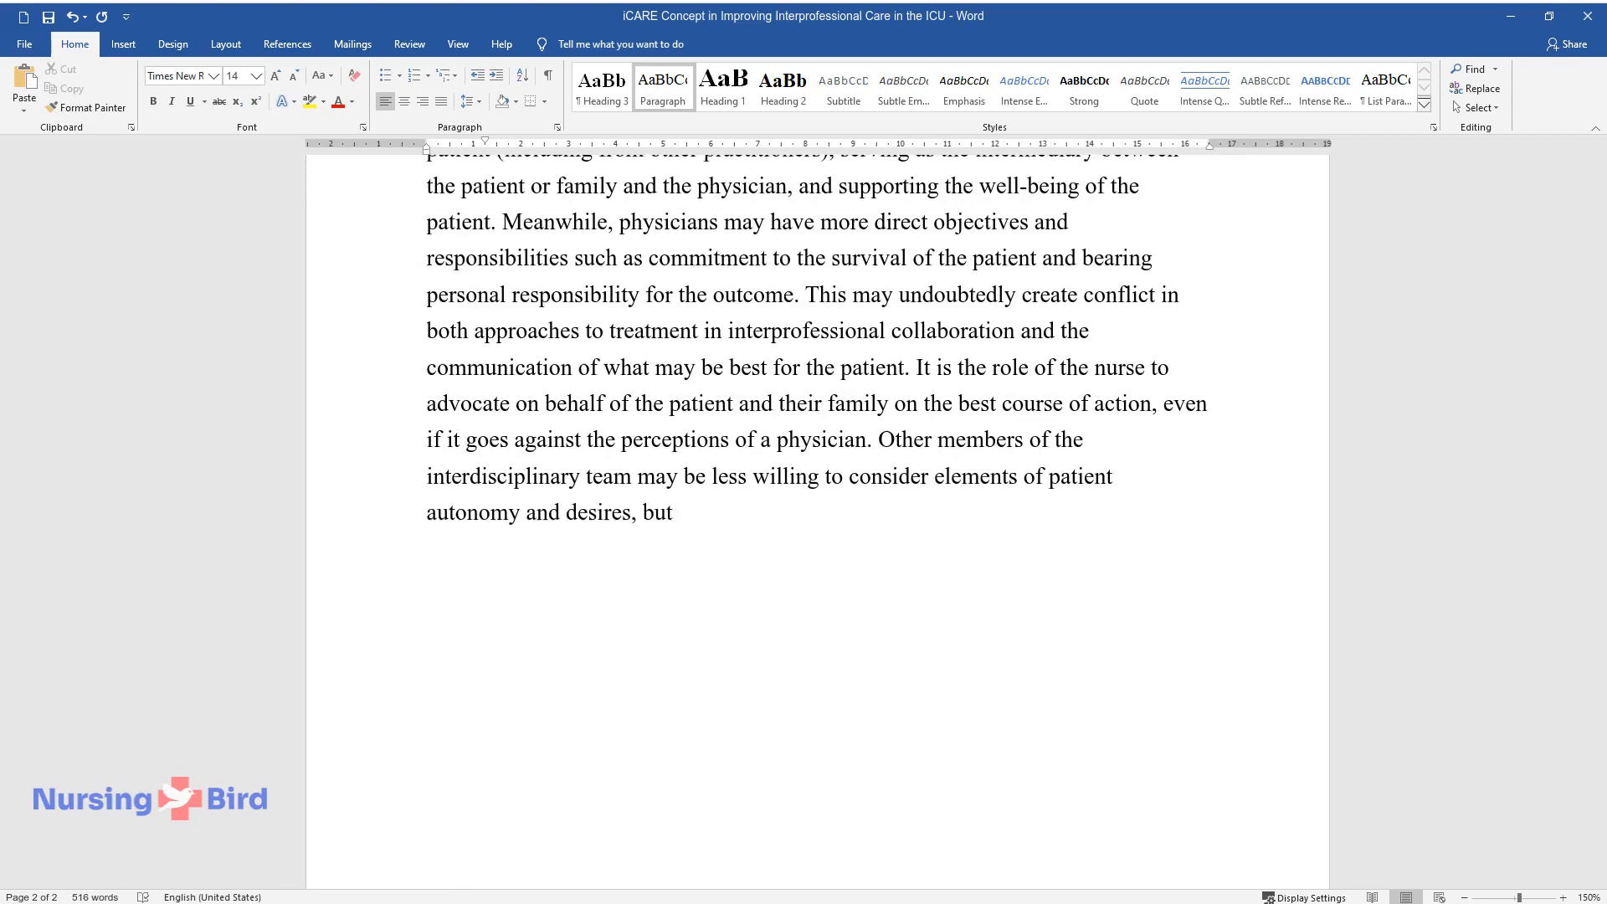
type("a nurse is responsible for starting")
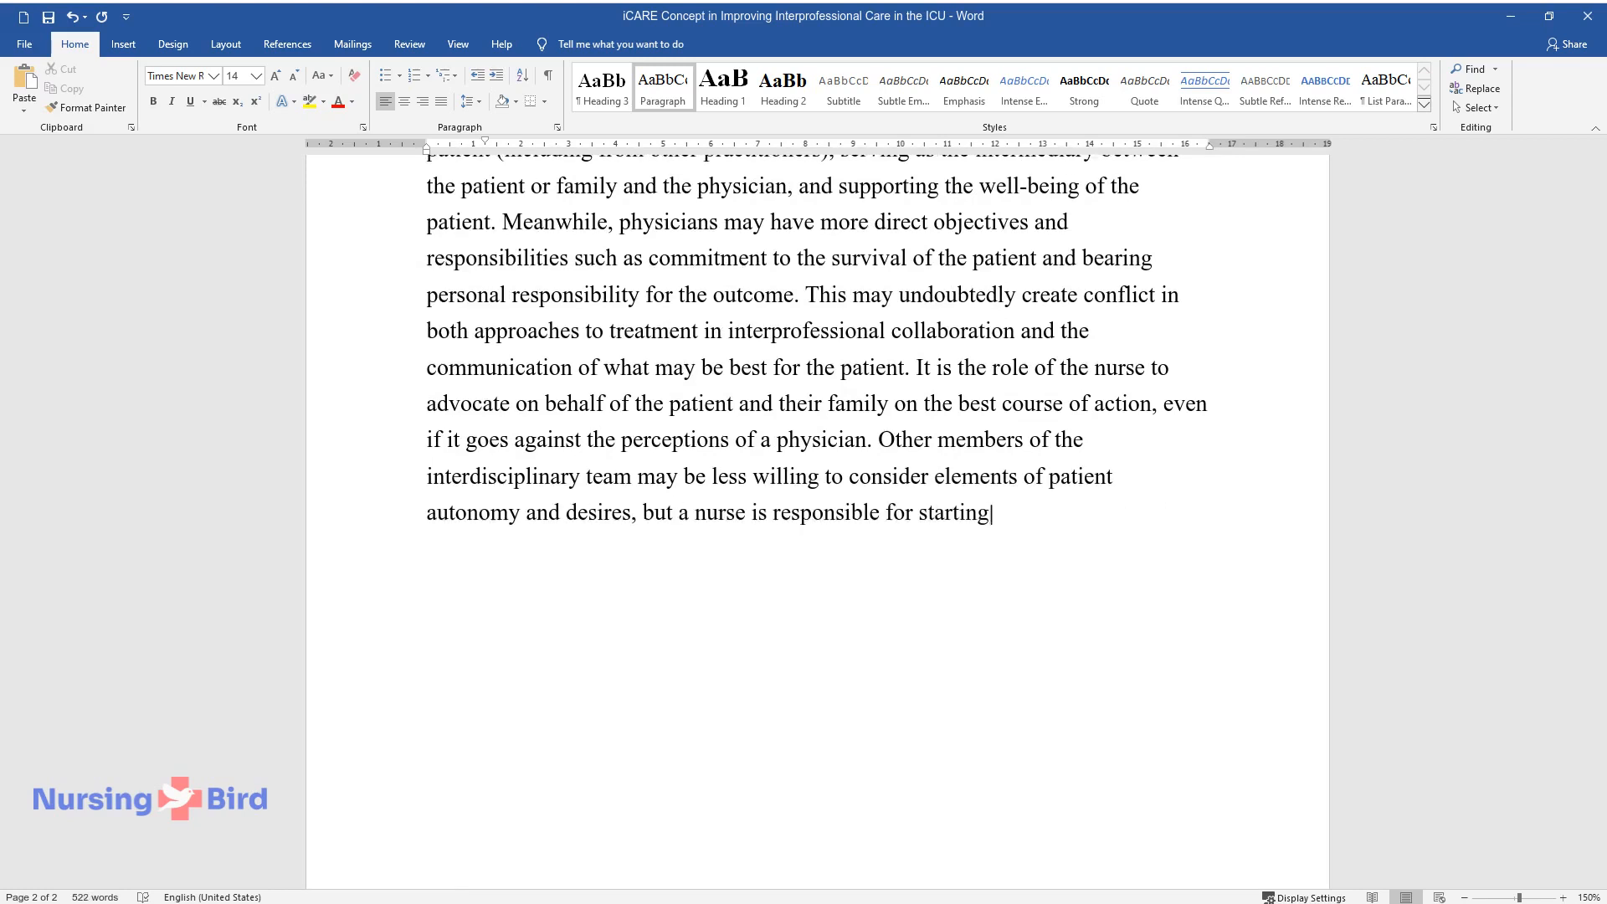
type("the dialogue on behalf of the patie")
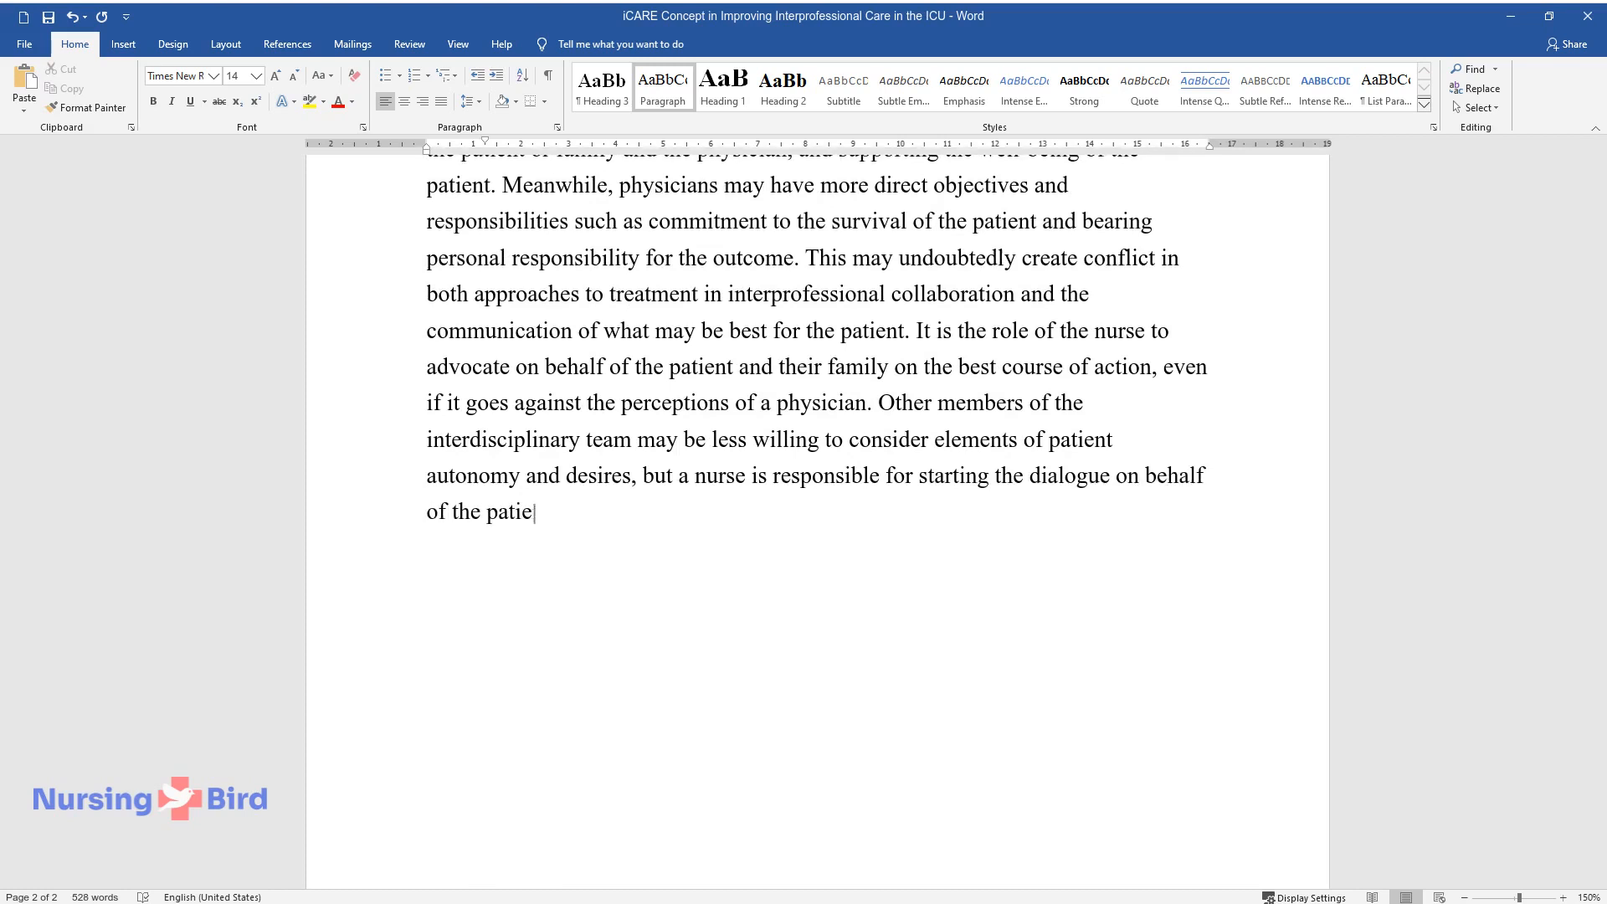
type("nt, who is likely in heavy condition while in the ICU.")
type("Resilience")
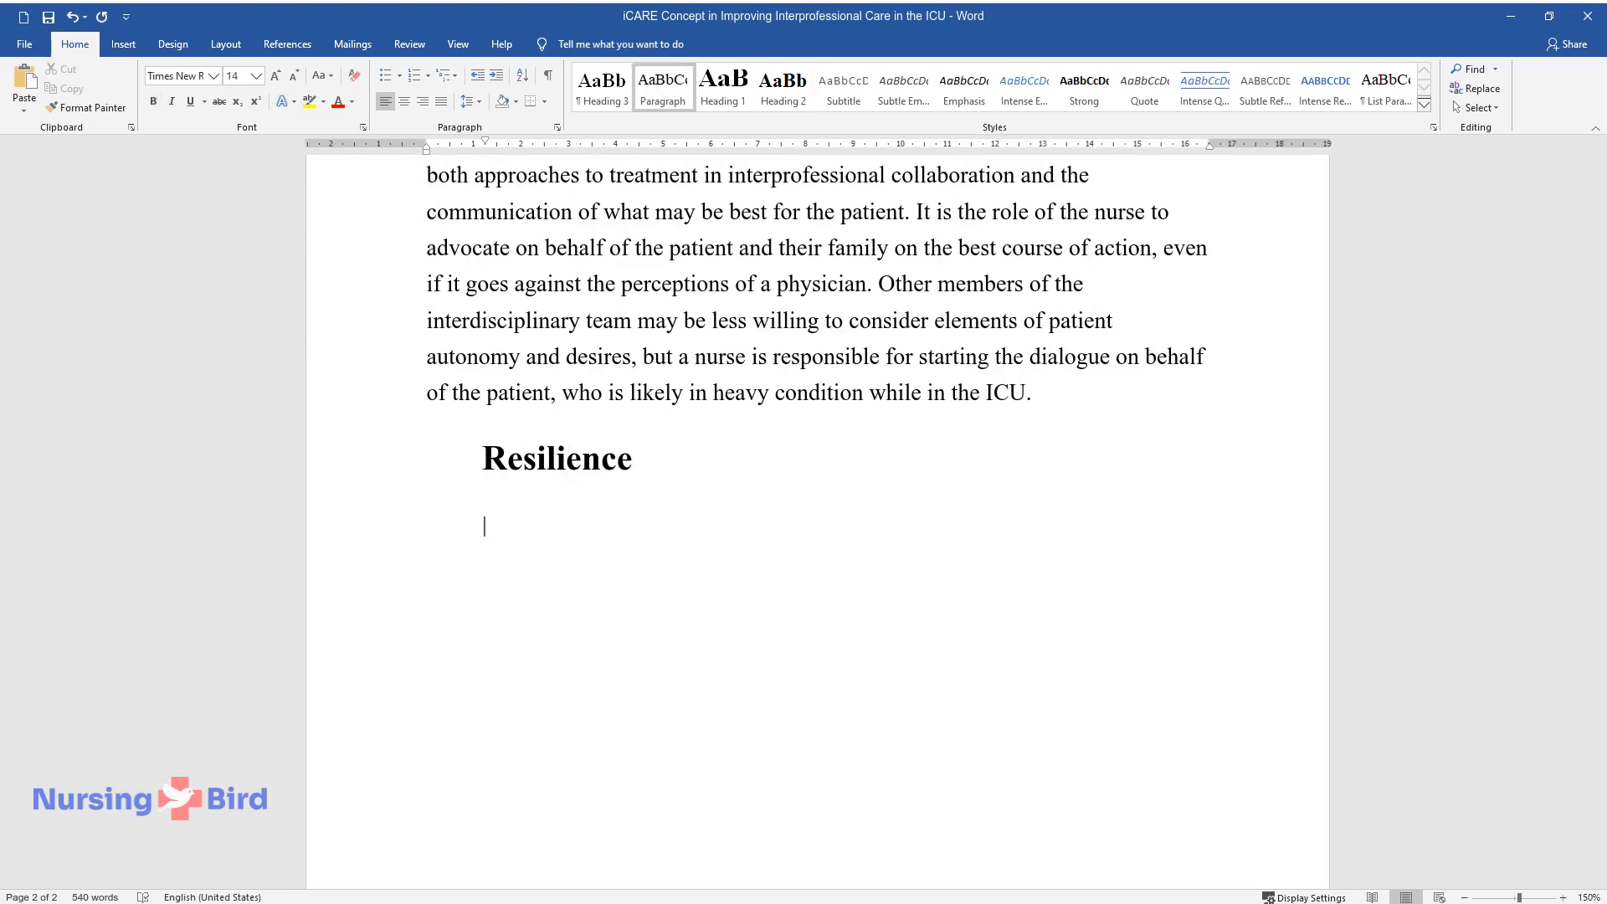
Write the Resilience paragraph's opening on modern research and resilience traits like optimism and flexibility.
type("While early literature presented resilience as avoidin")
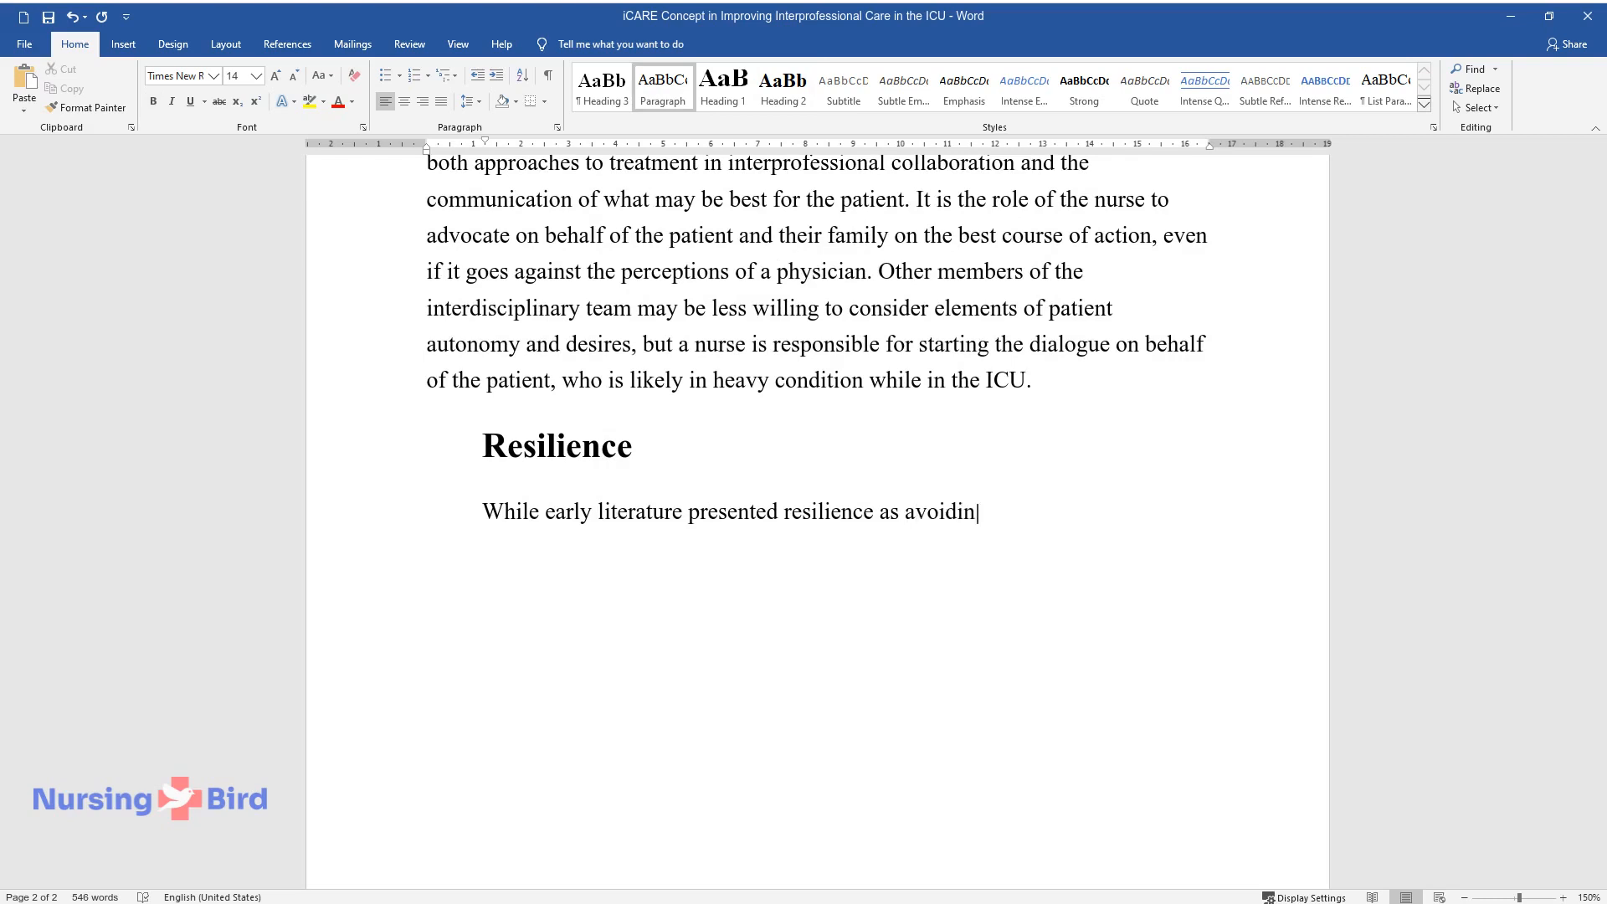
type("g burnout, modern research demonst")
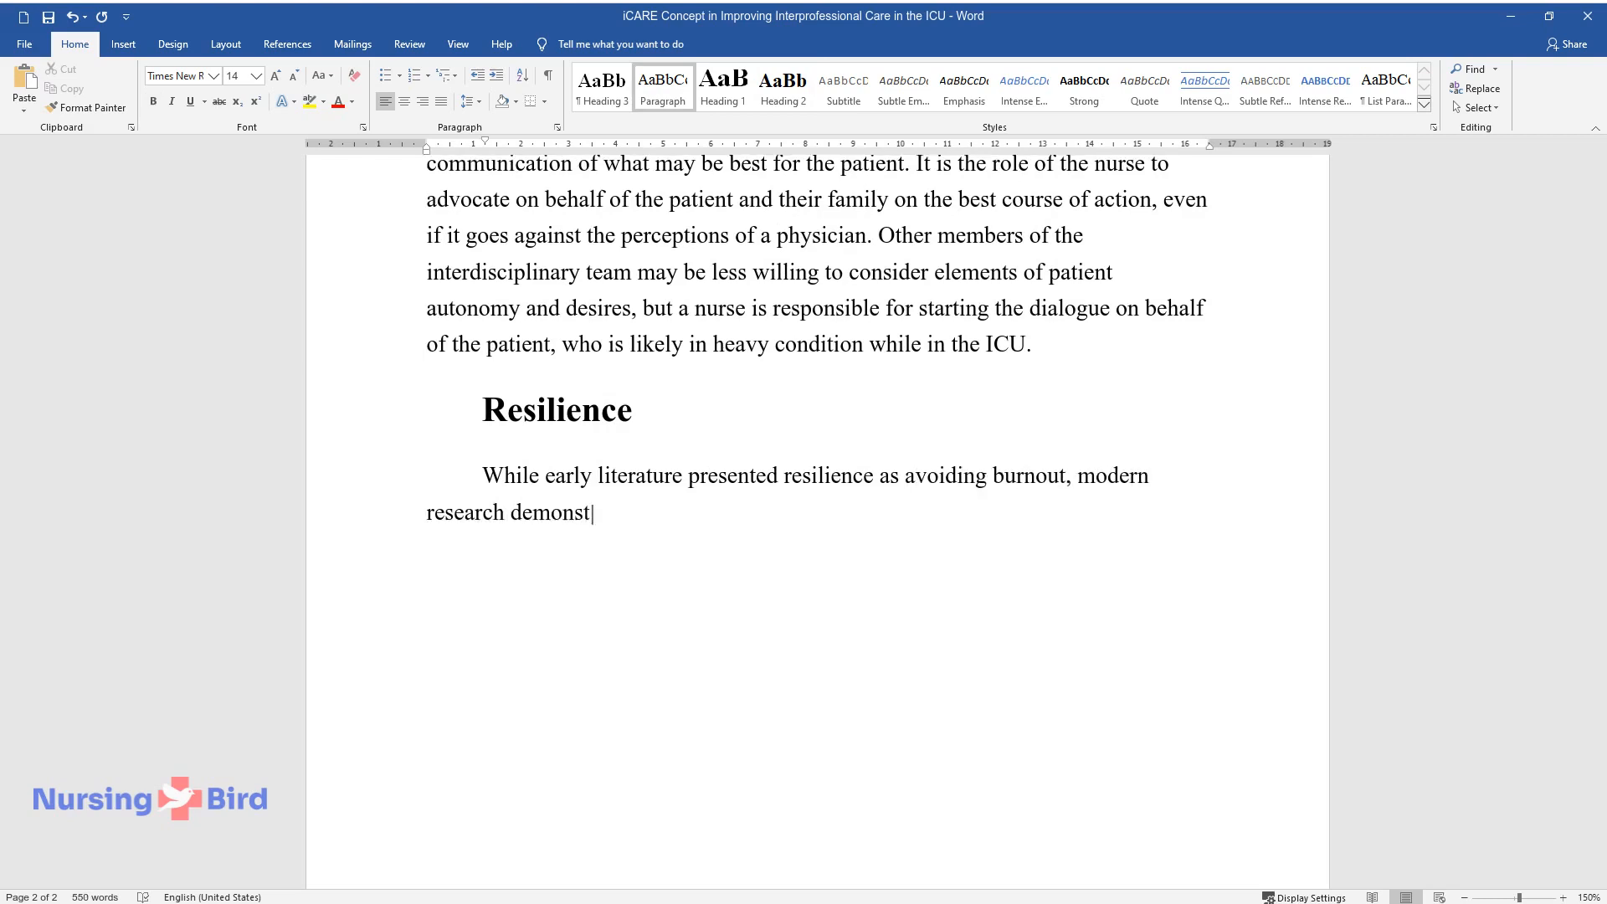
type("rates that resilience stems from the ability to adapt to")
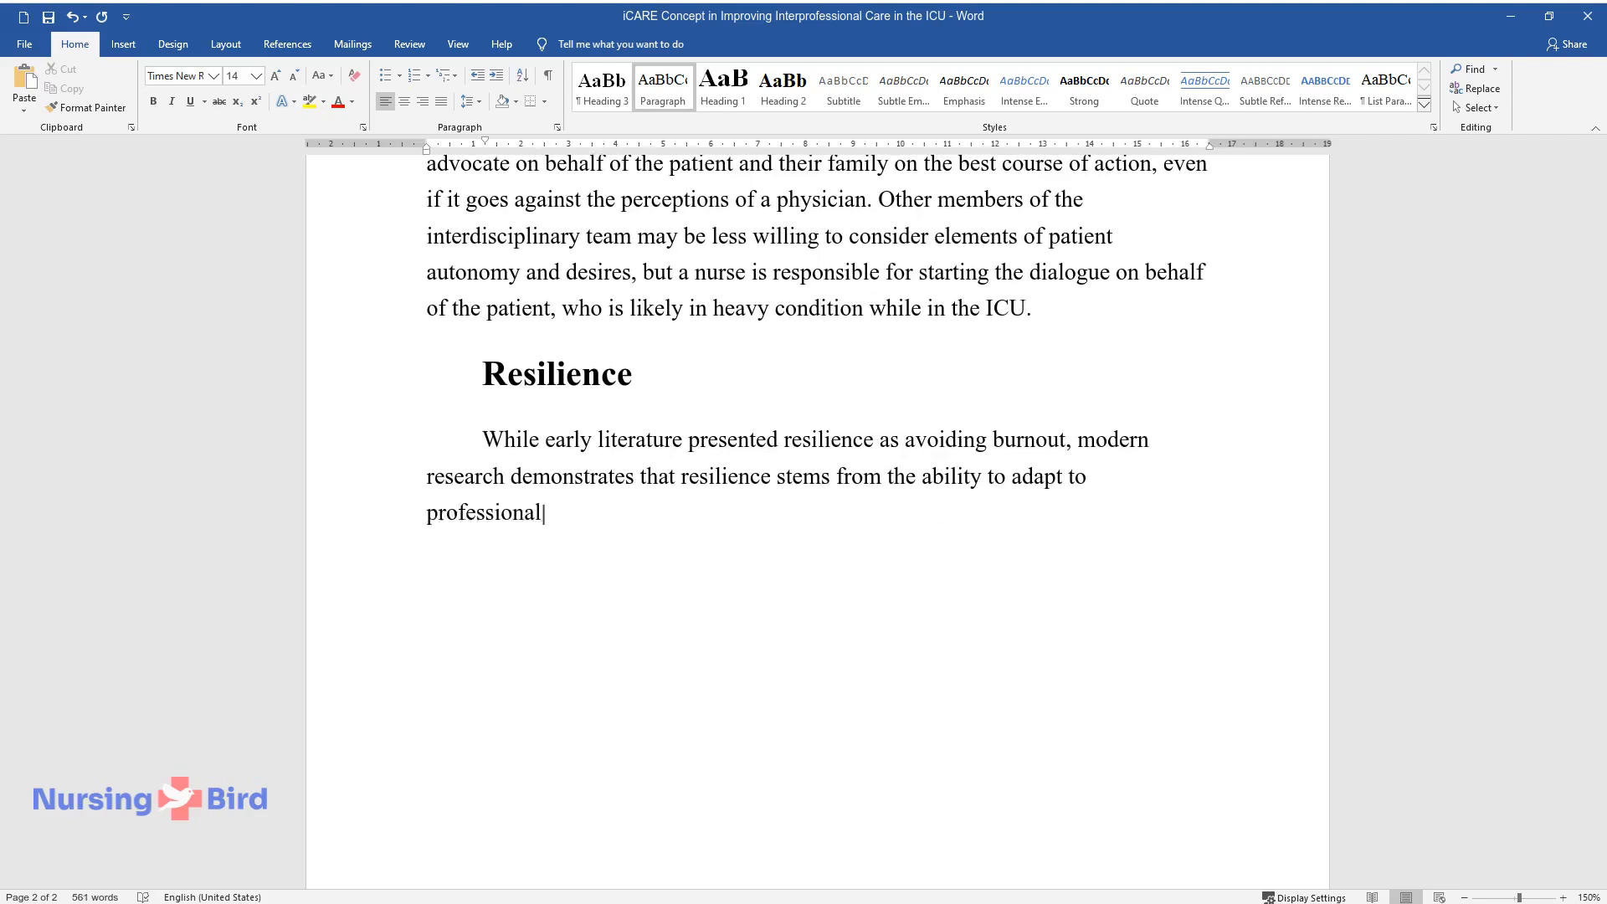
type("roles and challenges, and actually")
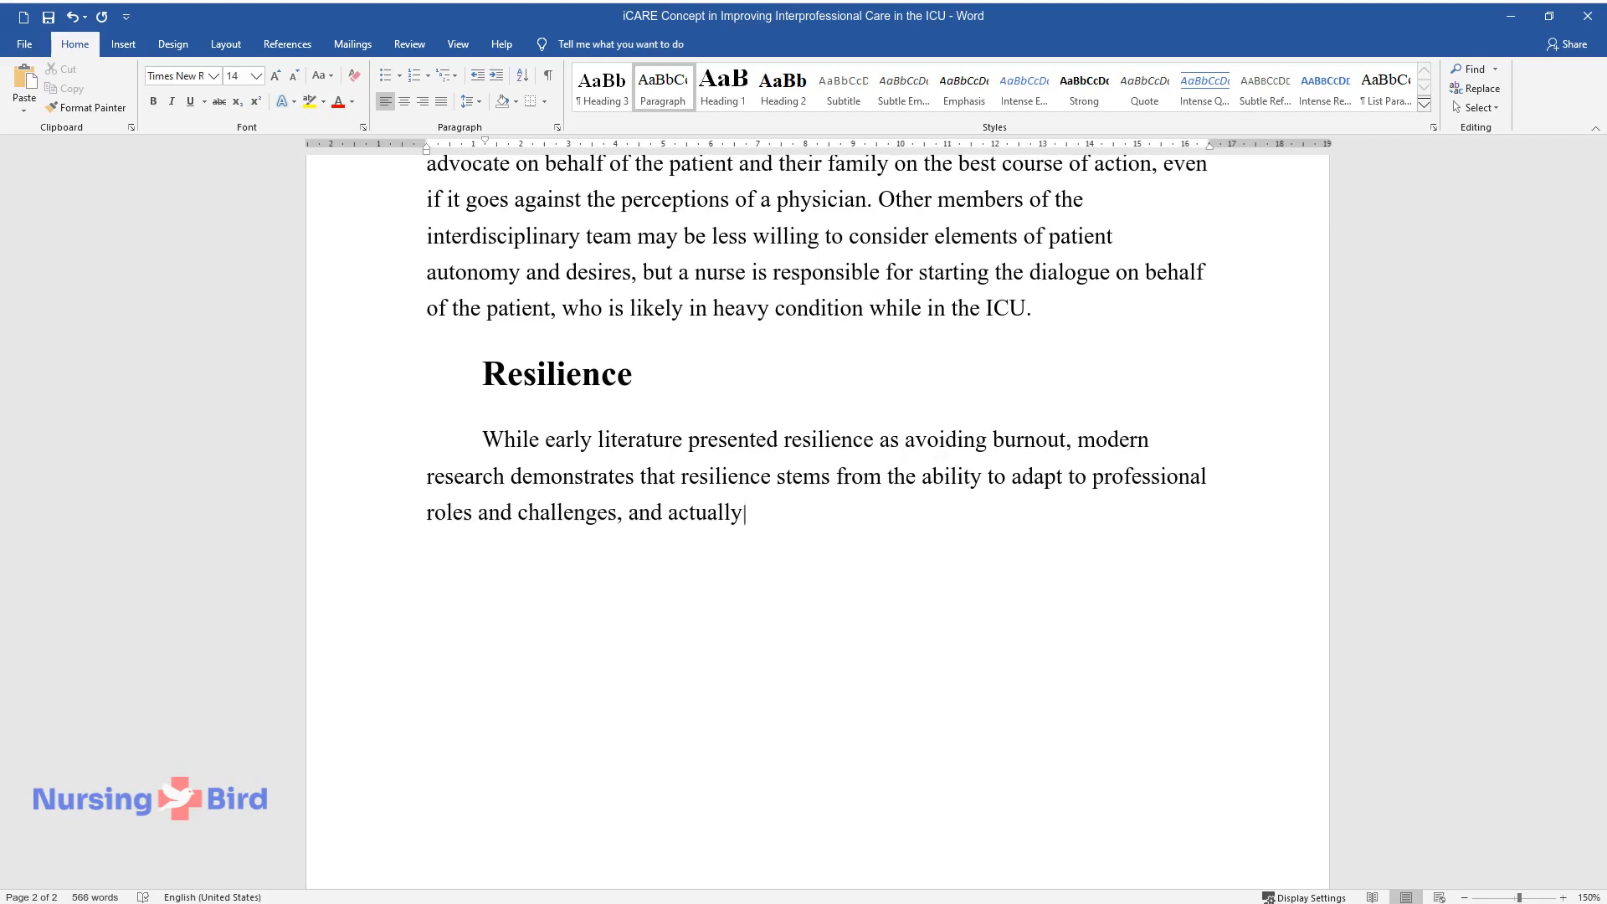
type("thrive in such an environment. Some of the key")
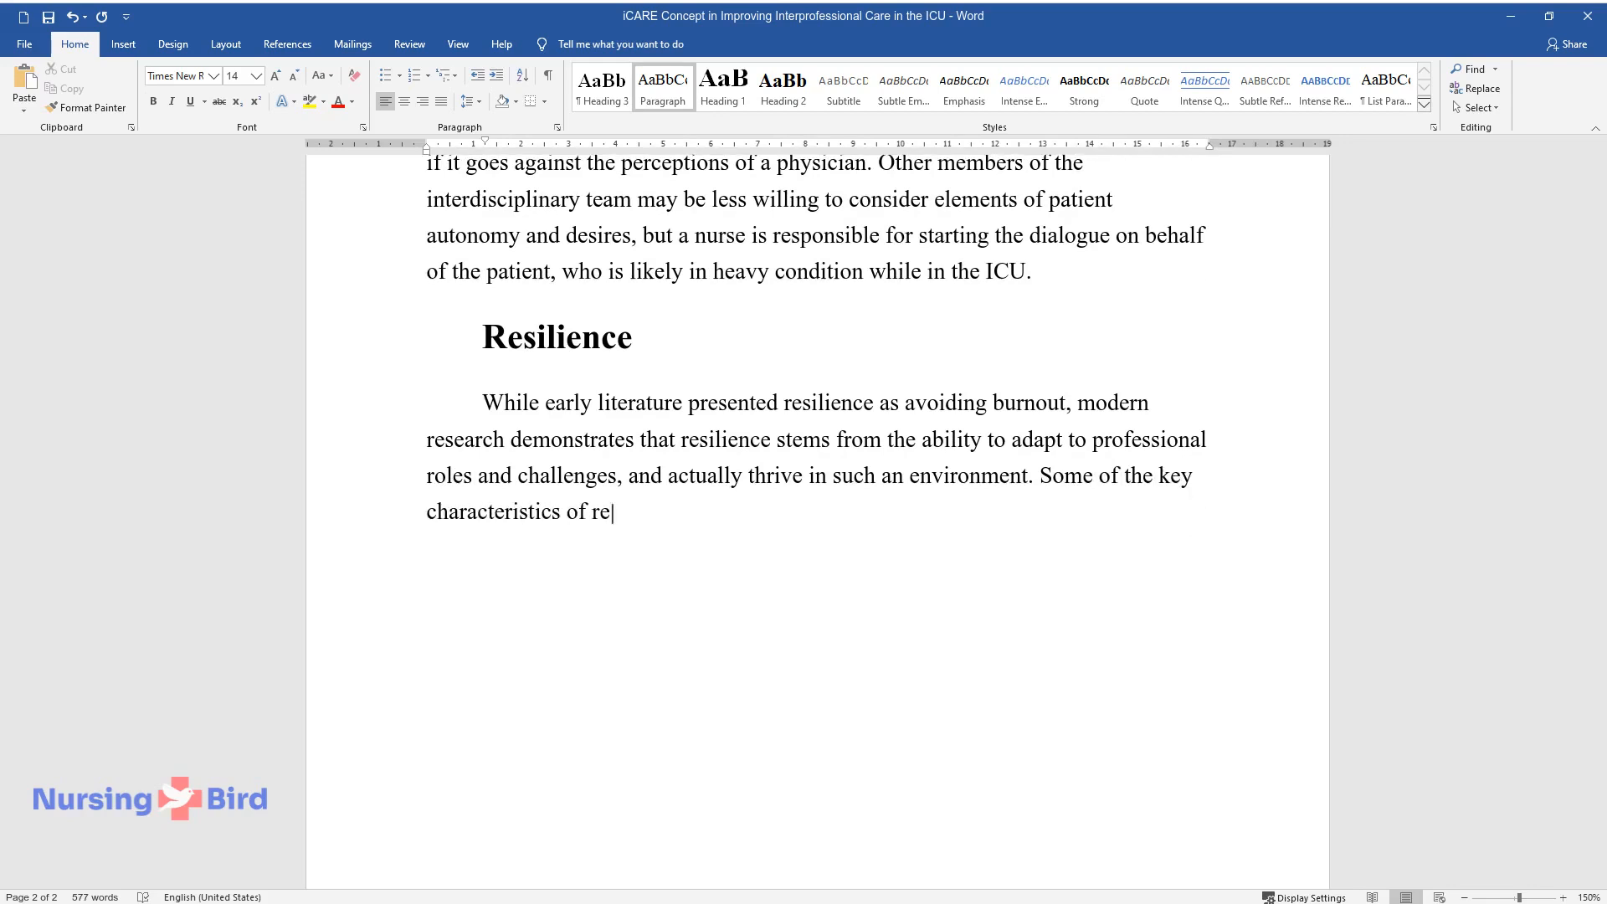
type("silience are optimism, flexibility")
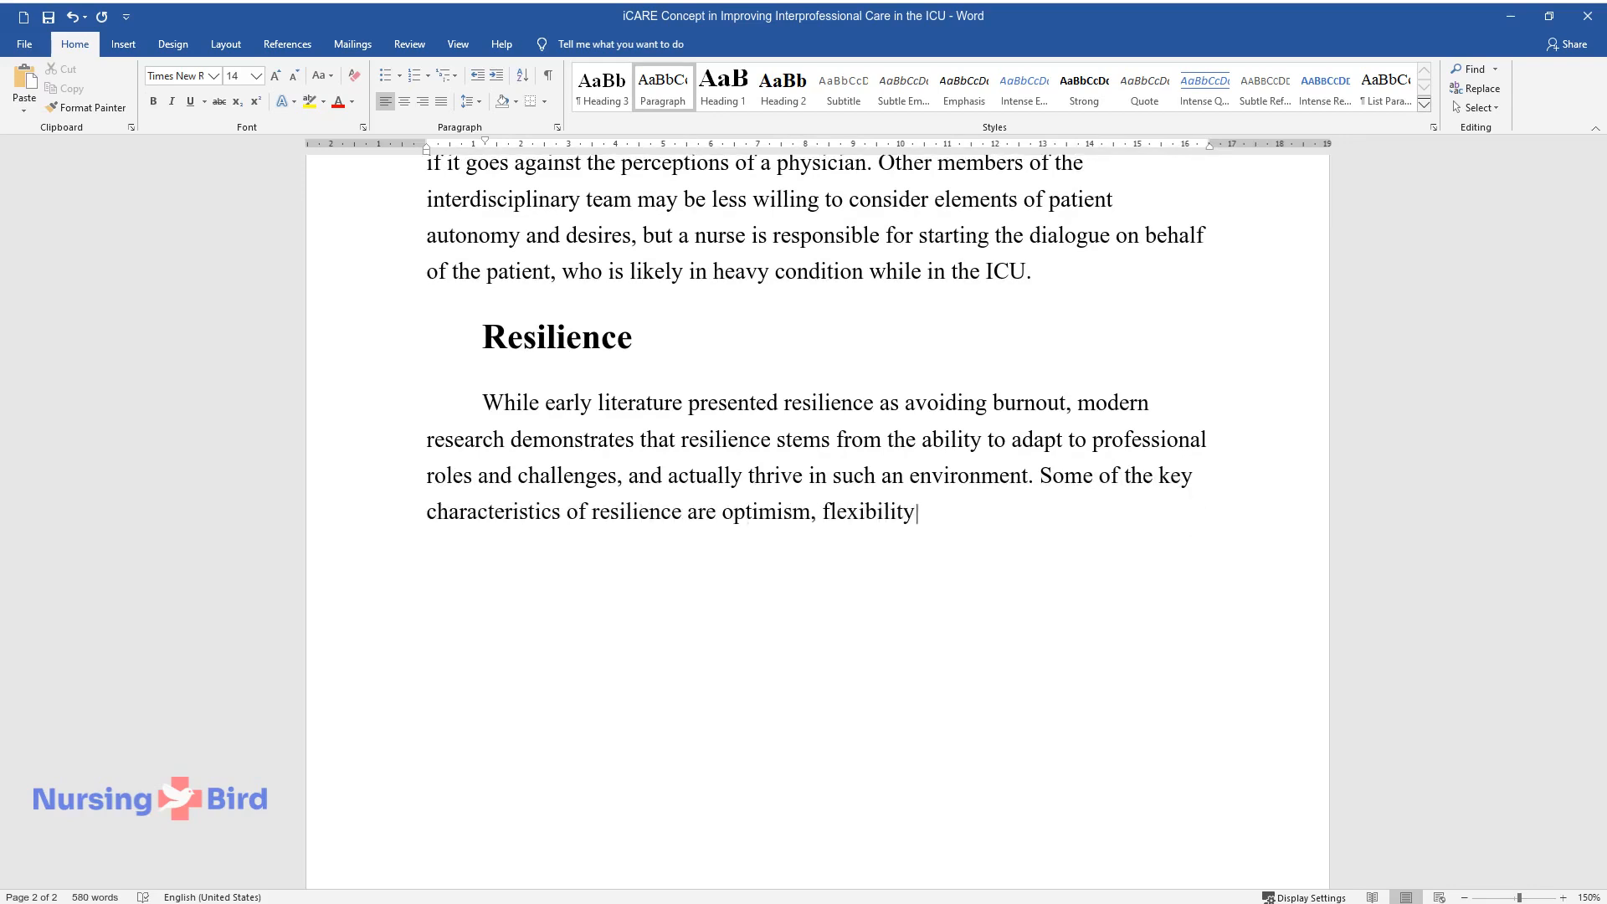
type(", tolerance, organizational skills")
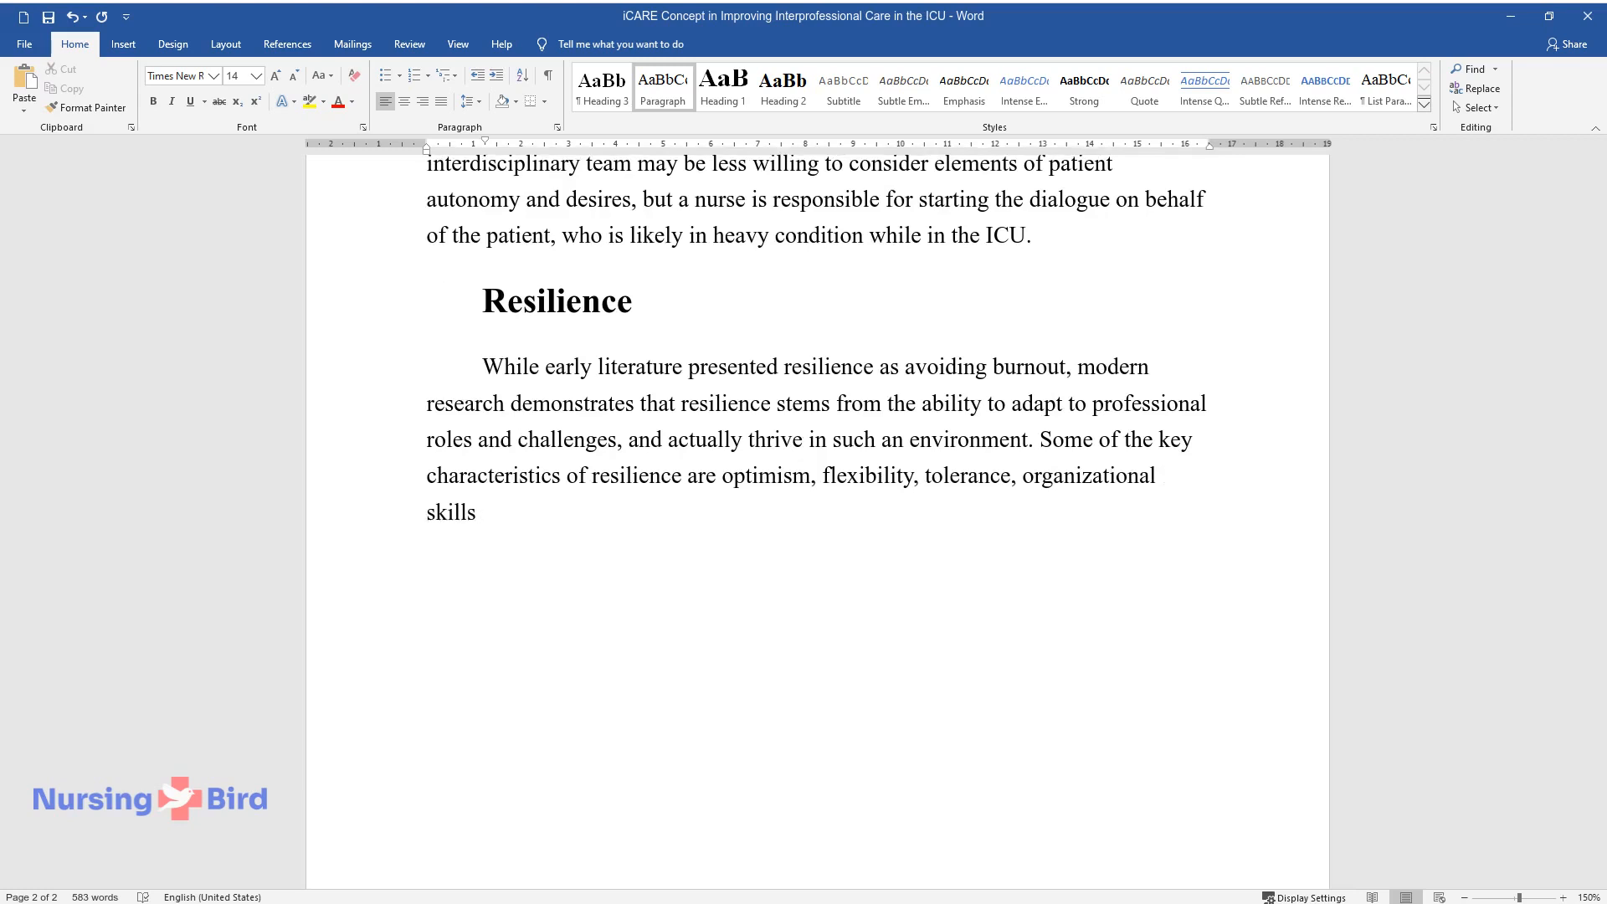
type(", teamwork, upholding professional")
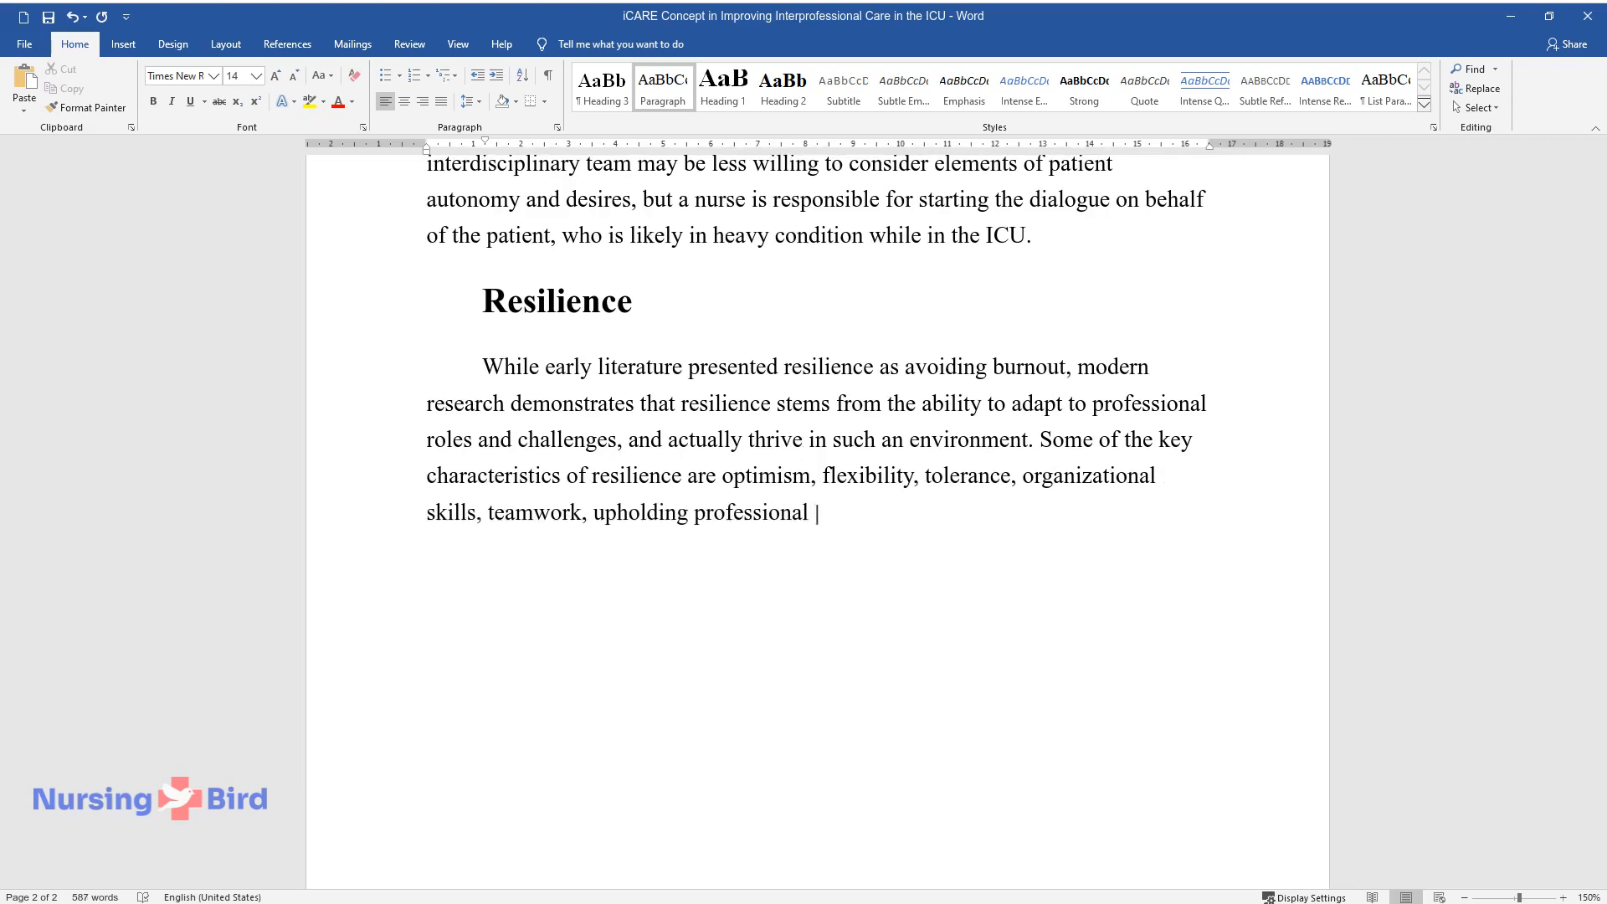
type("boundaries, and a strong sense of")
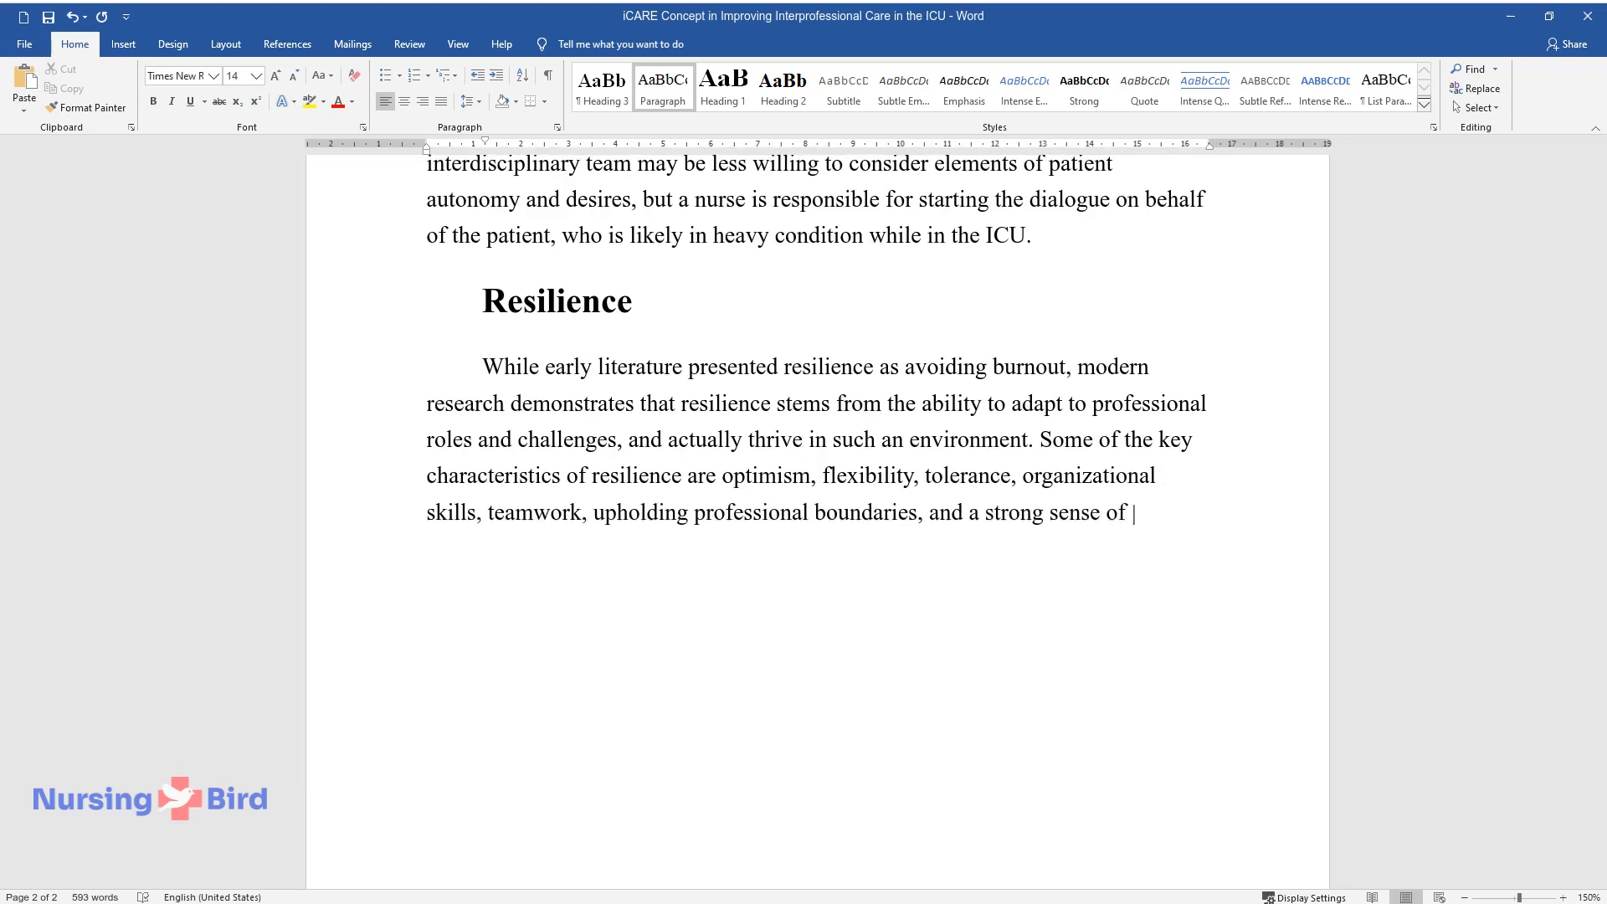
type("self-worth. A nurse can enhance re")
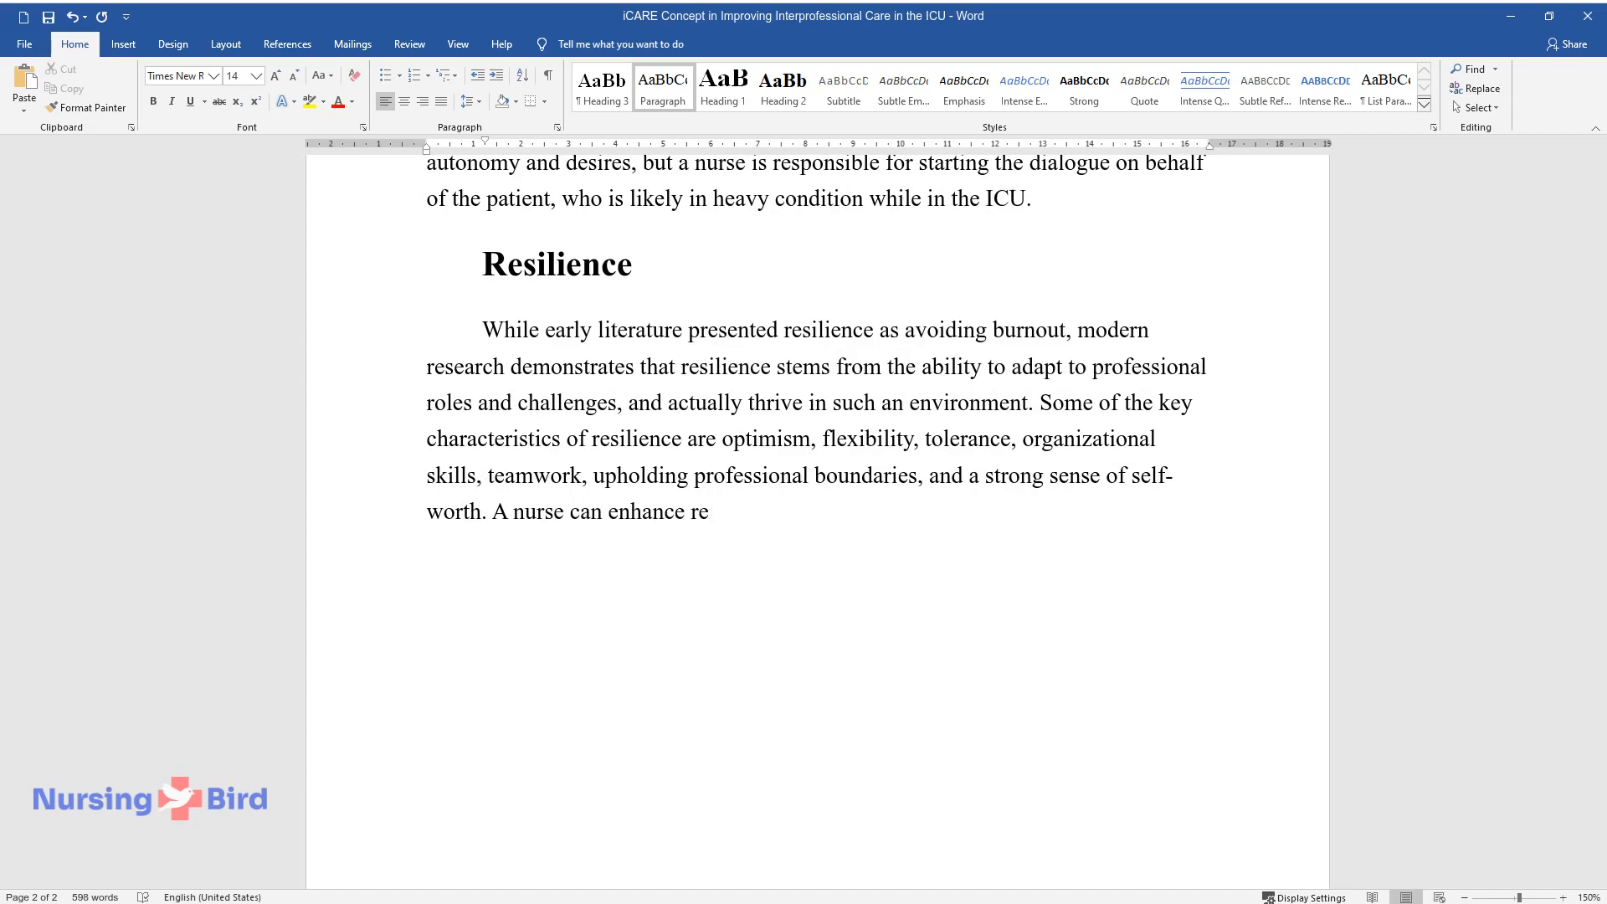
Describe how a nurse enhances team resilience through communication, making the team unified and responsive to change.
type("silience in an interprofessional team by maintaining")
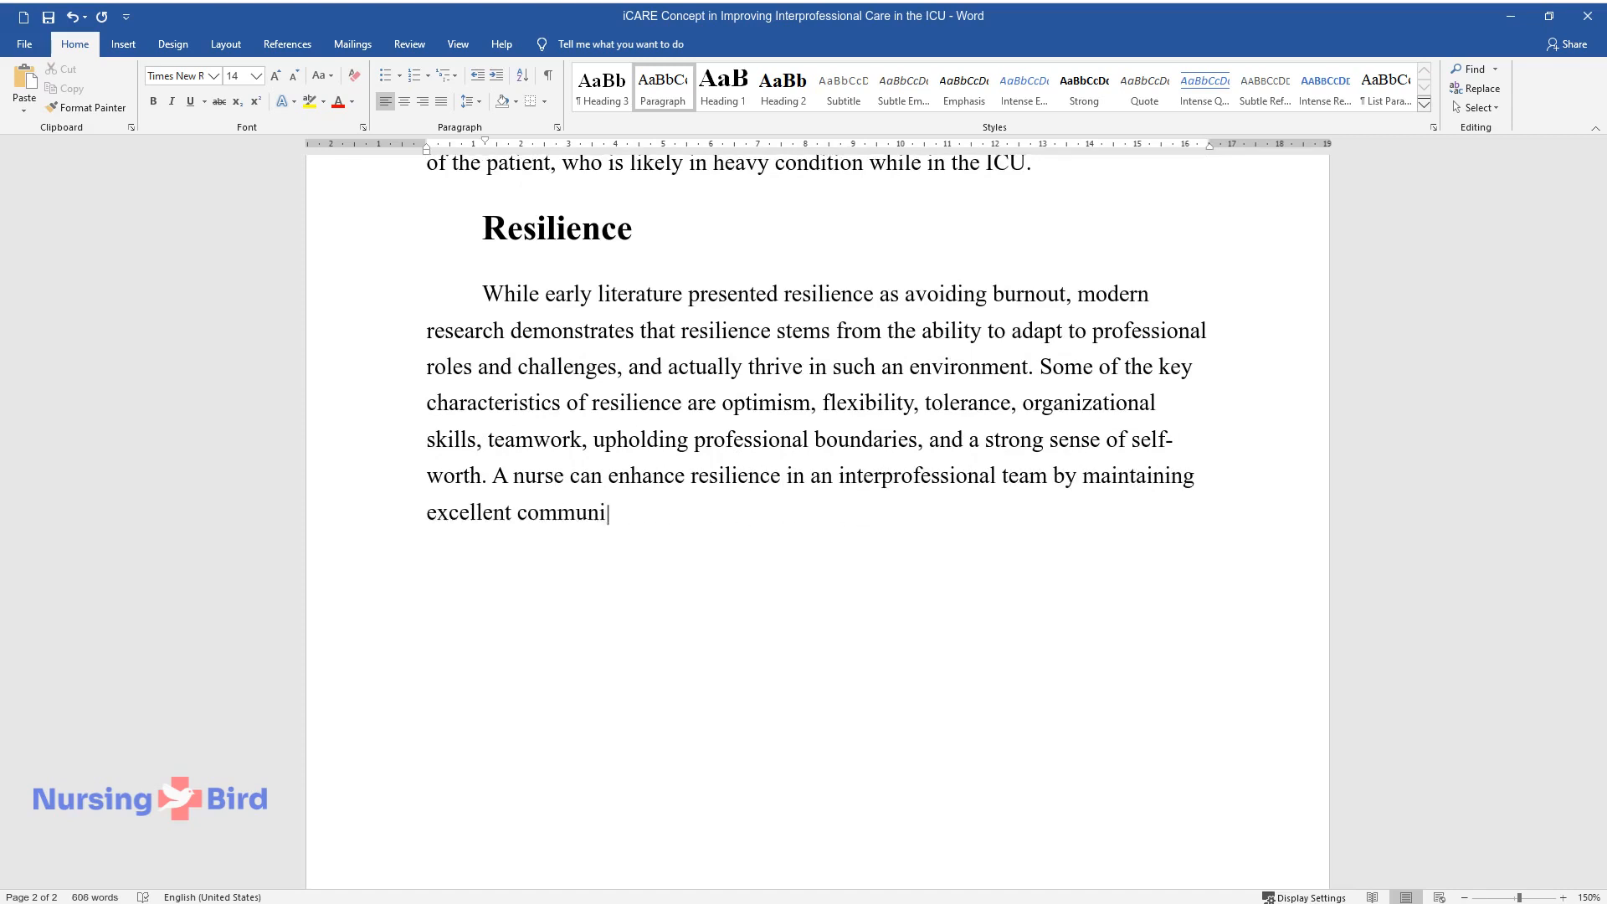
type("cation, both informational, in order for team members to remain")
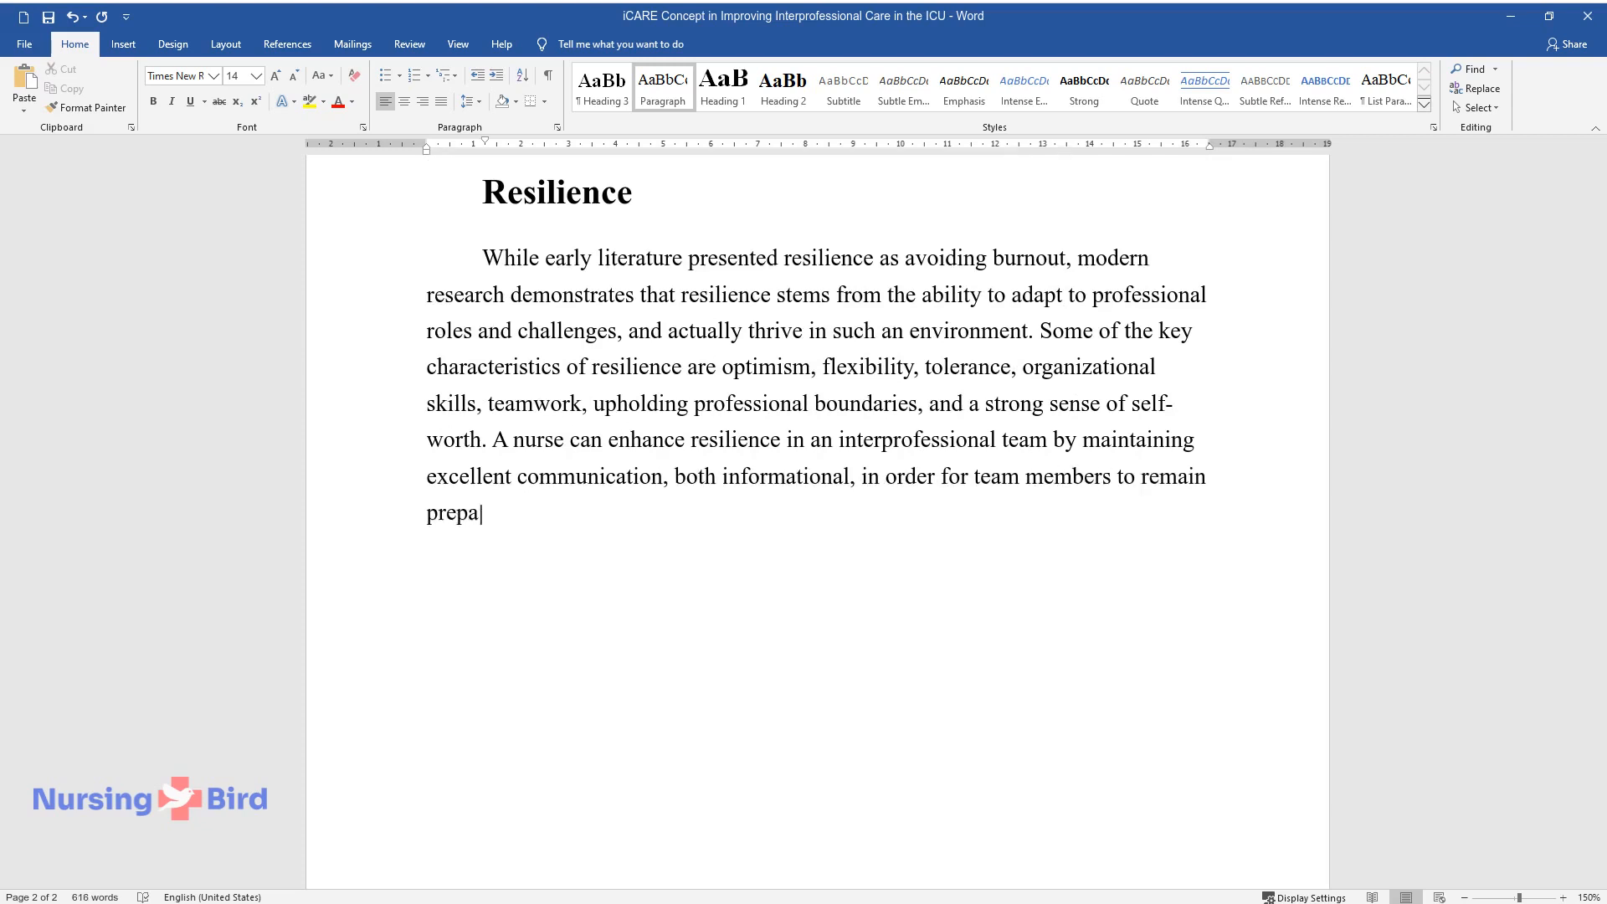
type("red, as well as emotional, ensuring that team members feel included a")
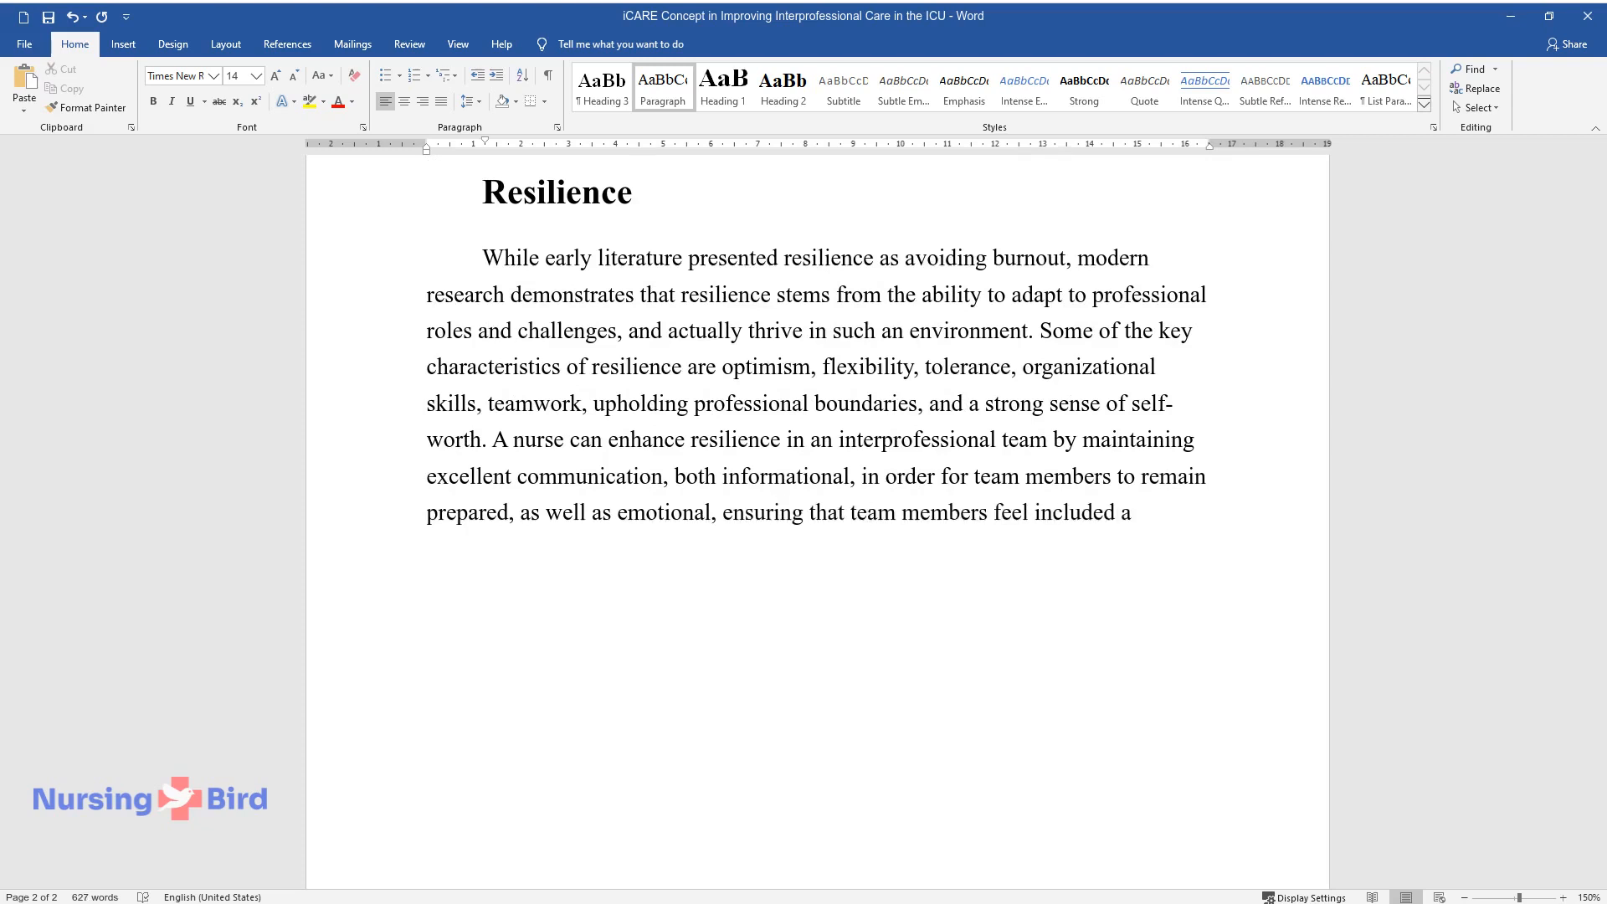
type("nd valued. Tight collaboration in")
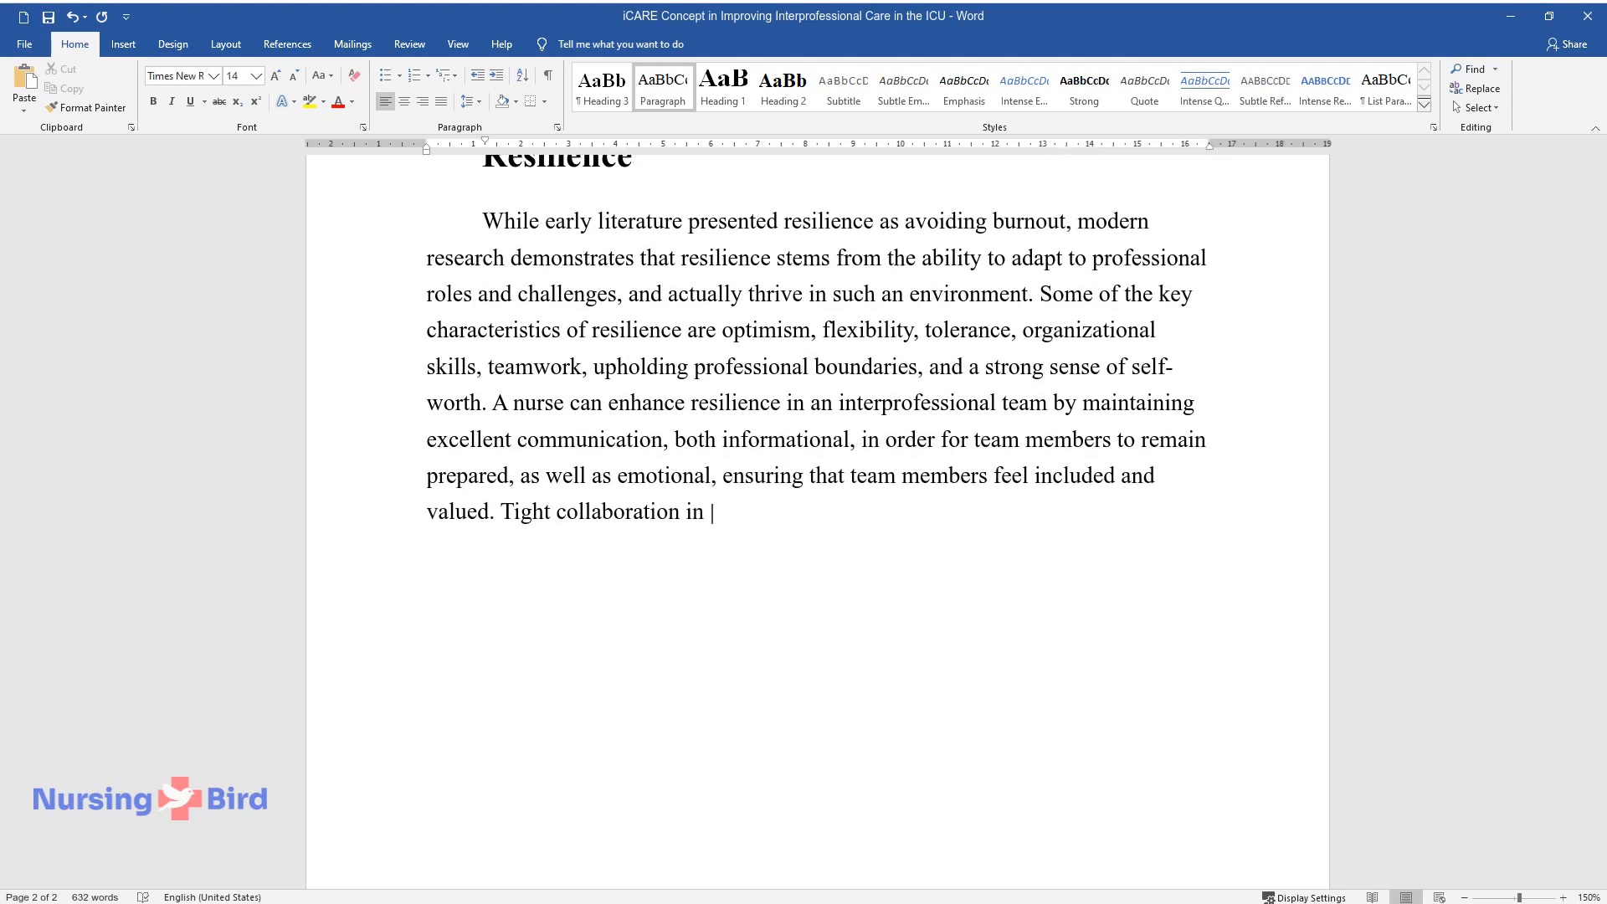
type("a high-stress environment can strengthen resilience,")
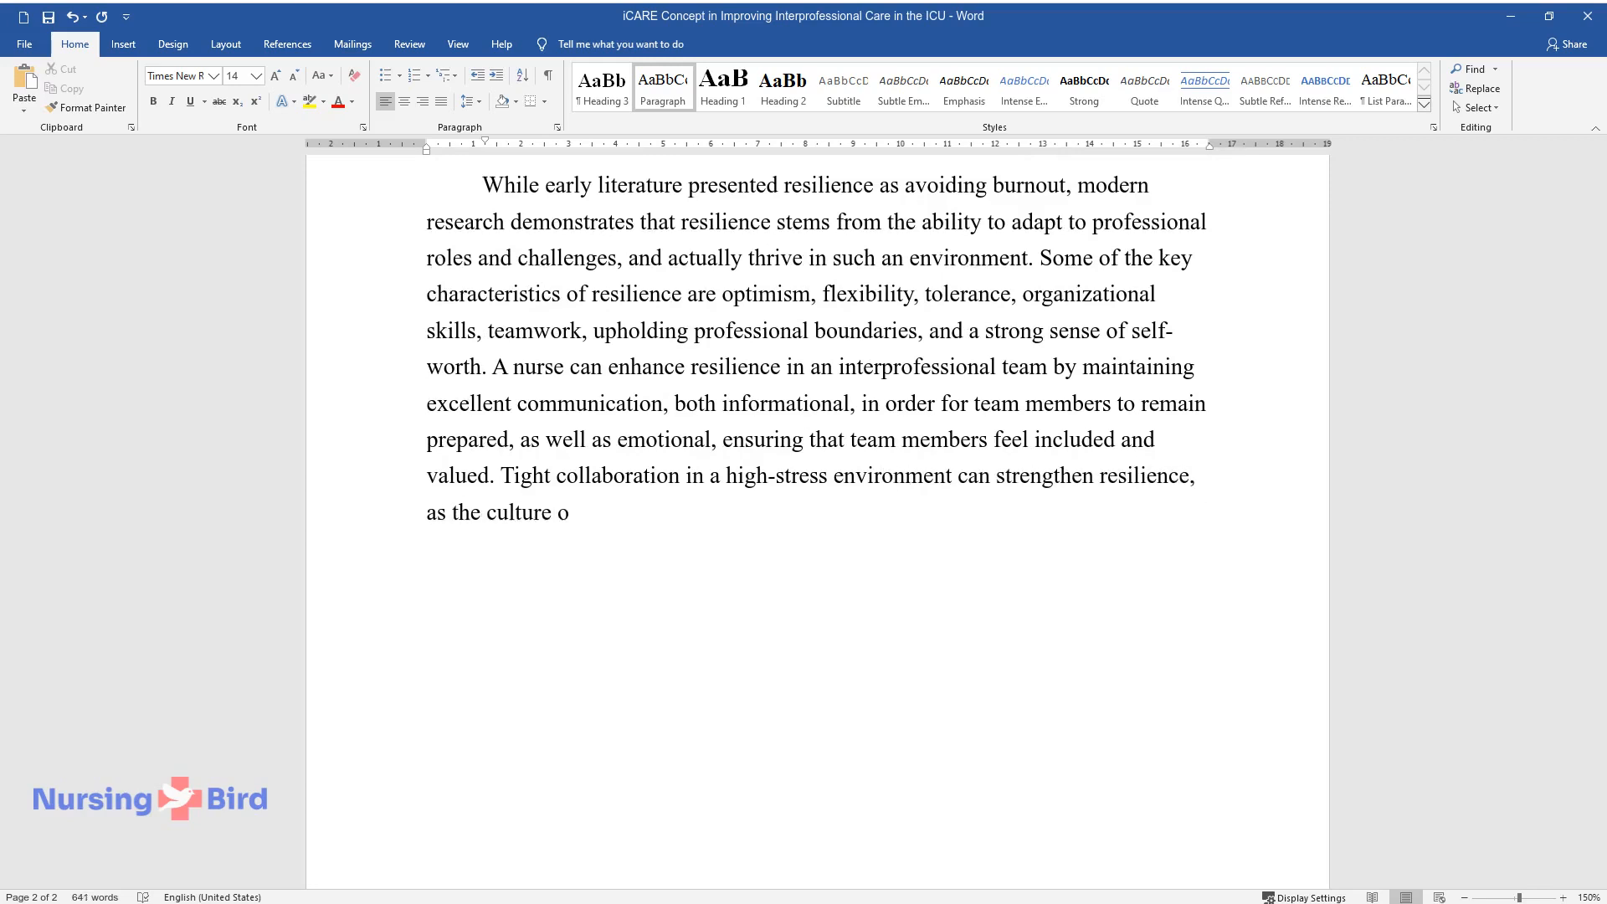
type("f the multidisciplinary team will b")
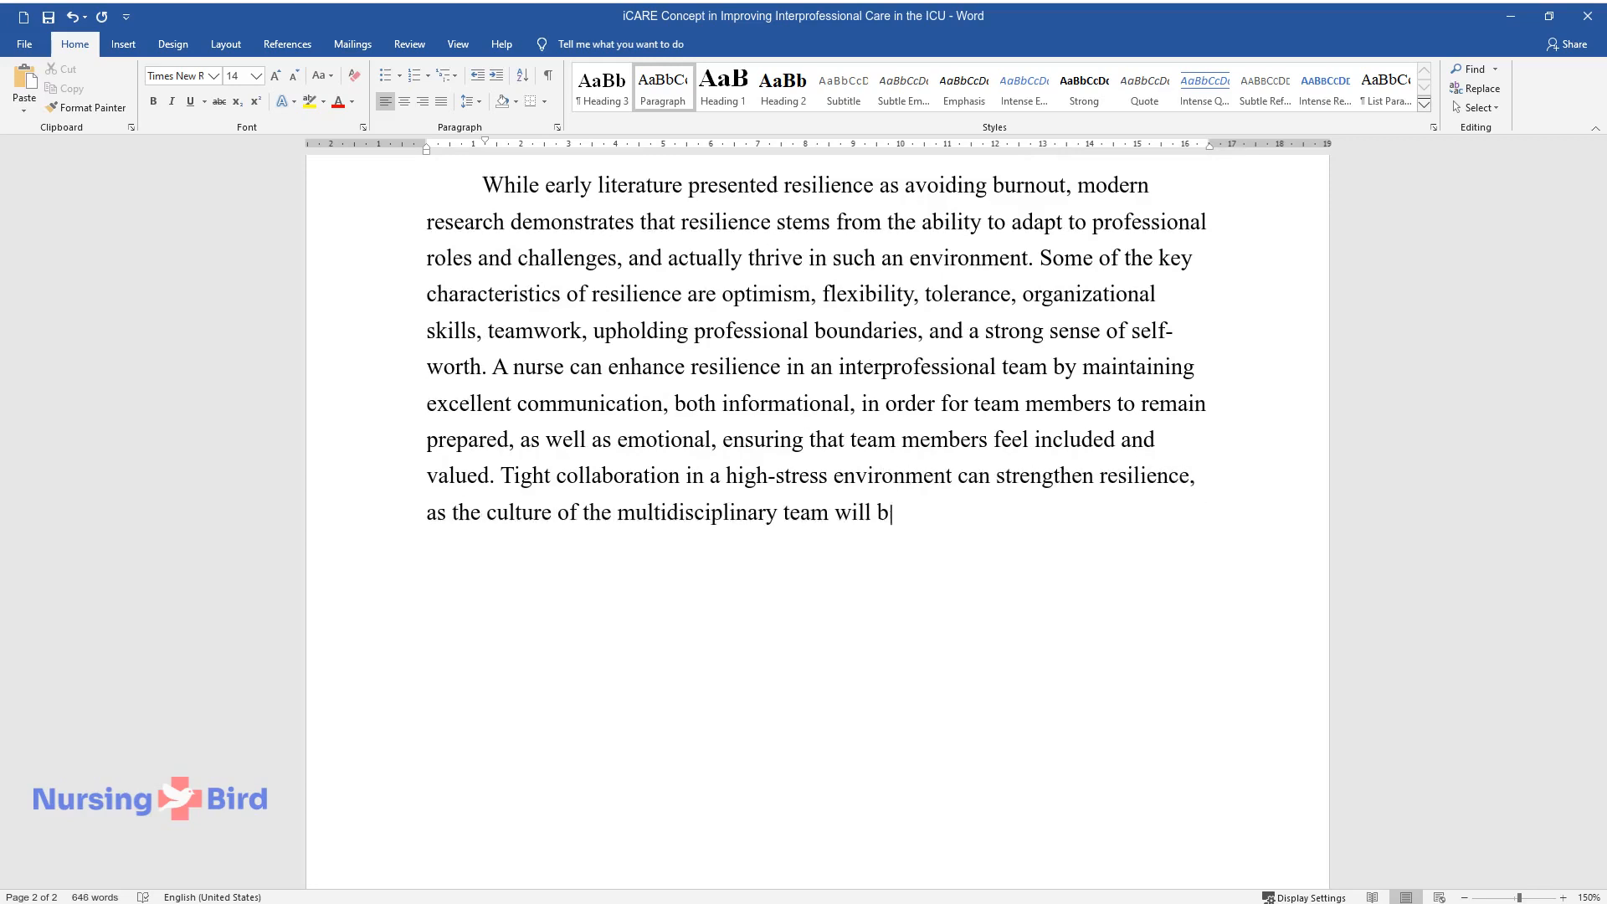
type("e more unified and responsive to change.")
type("Evidenc")
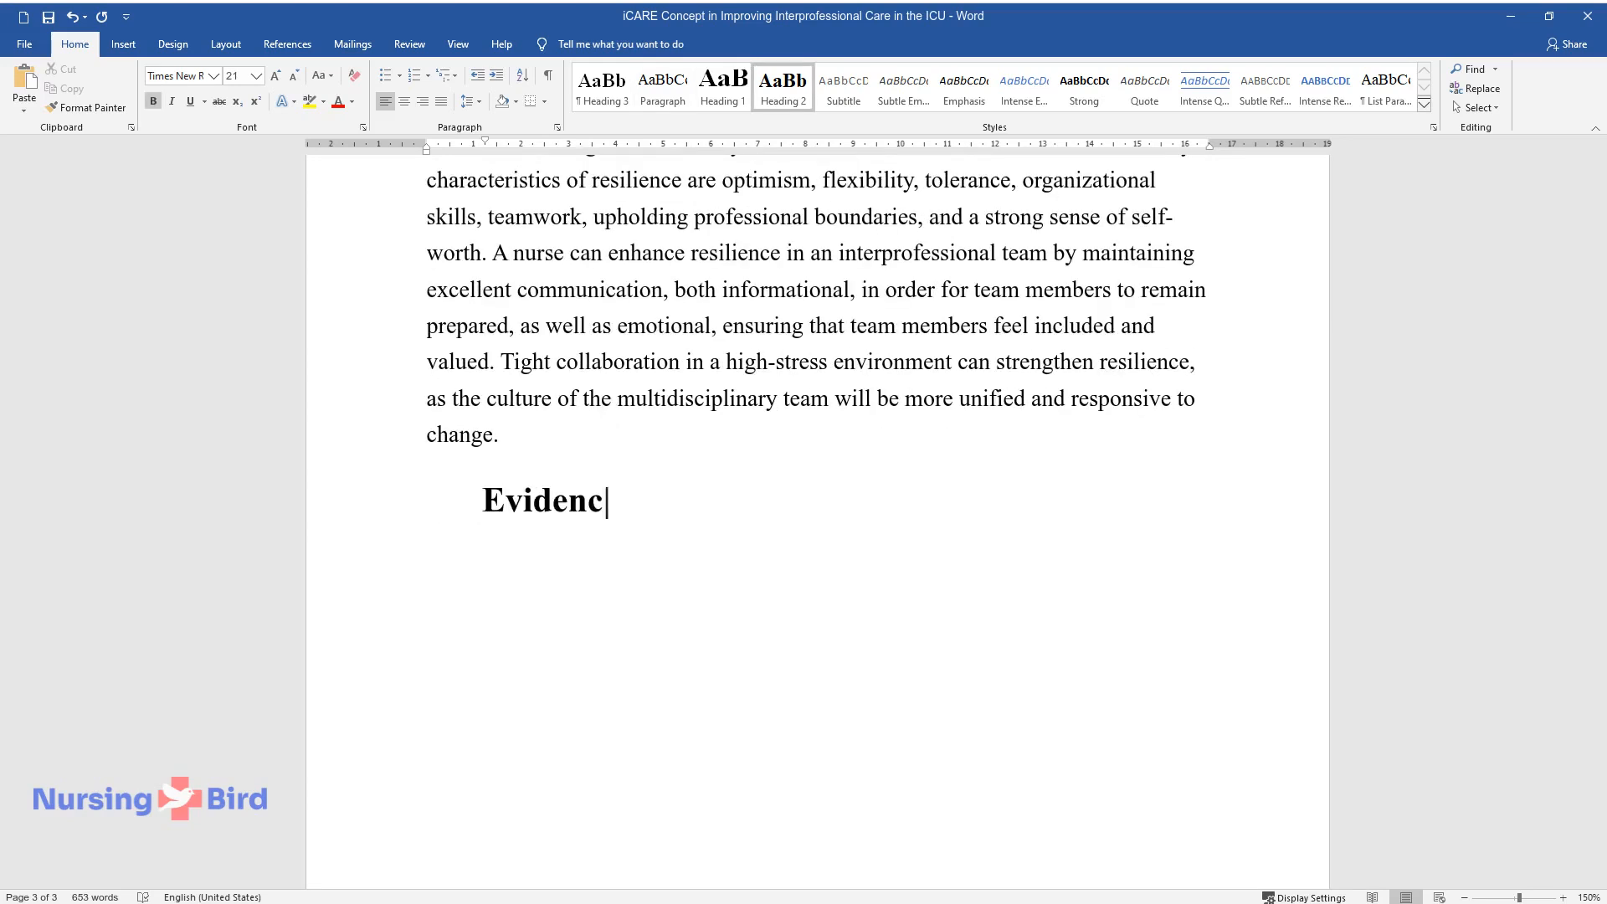
Complete the Evidence-Based Practice heading and write about ICU complexity and cohesive coordination enabling EBP.
type("e-Based Practice")
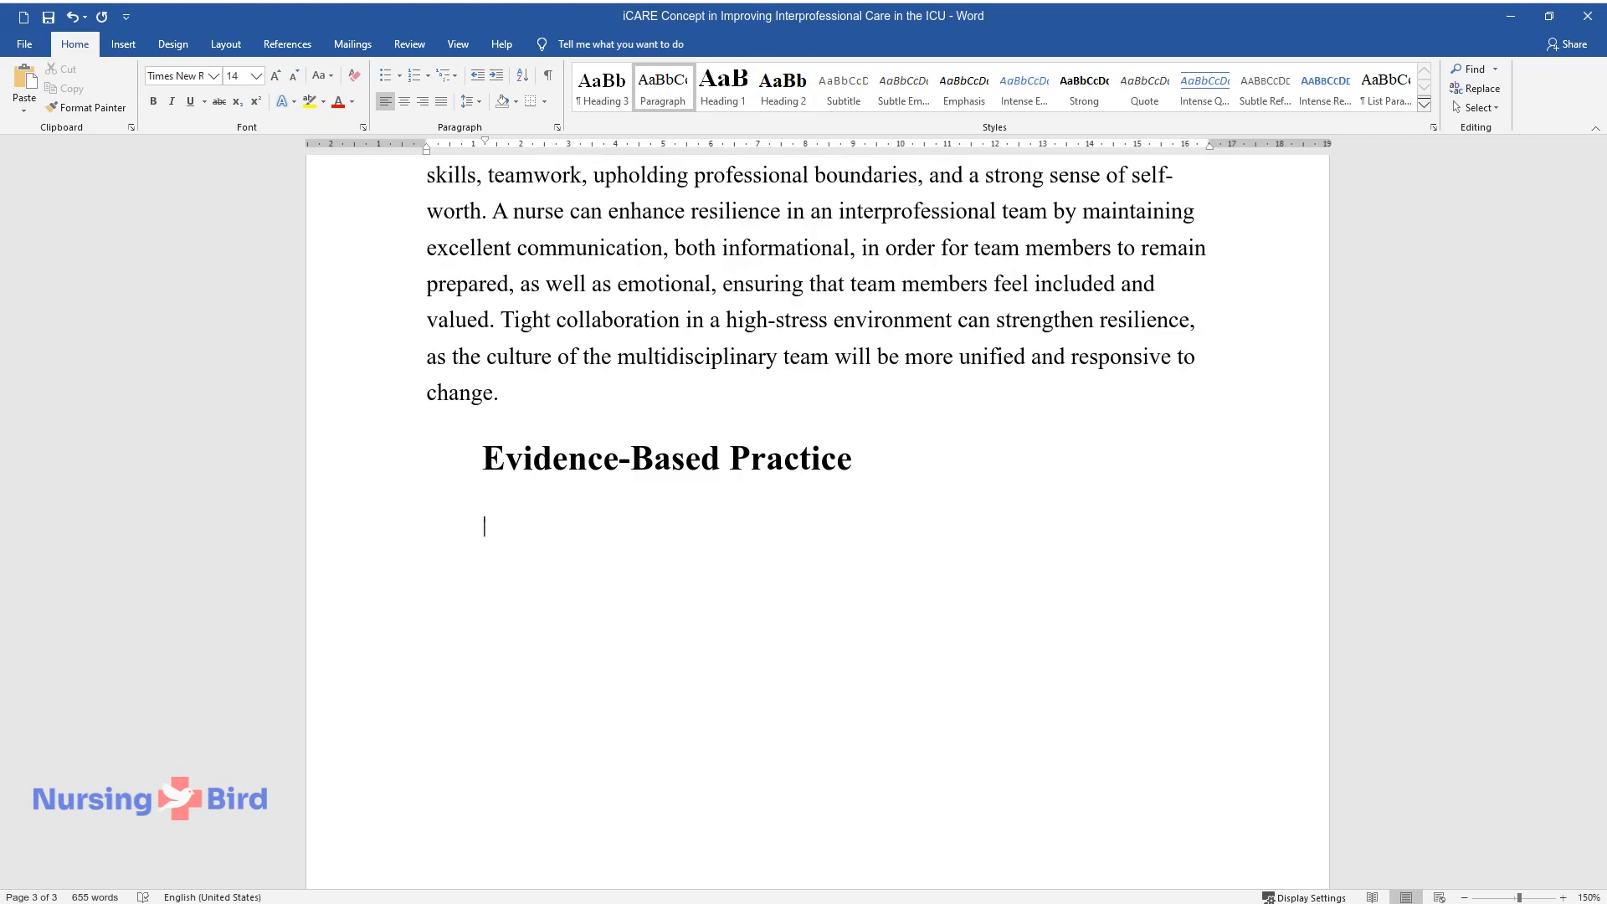
type("While collaborative care is")
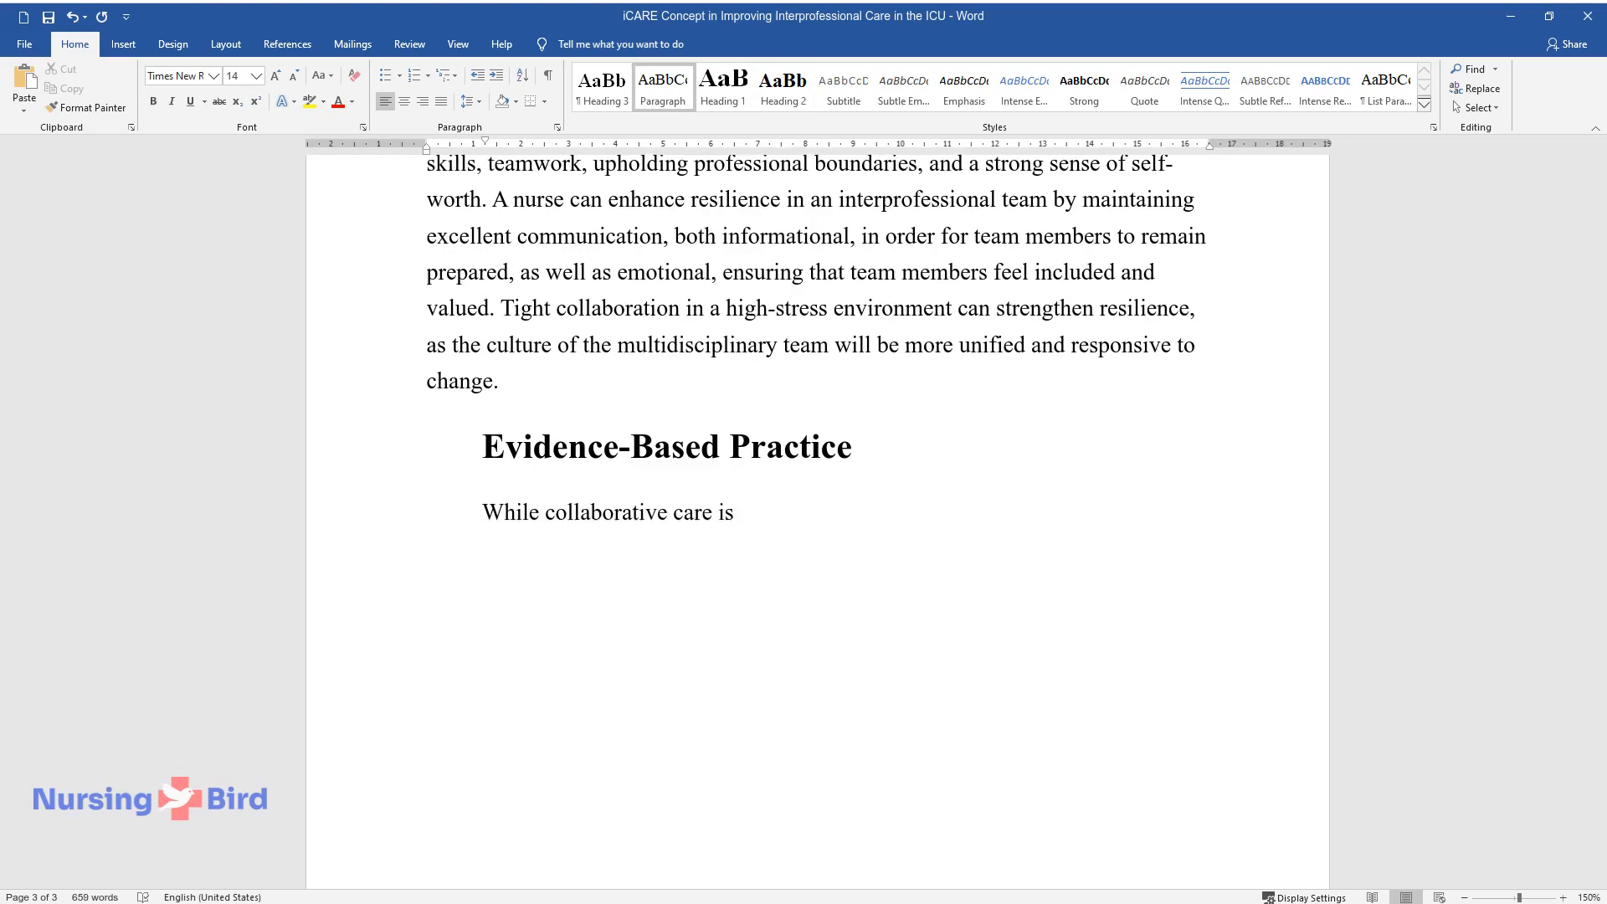
type("vital in the ICU to ensure better o")
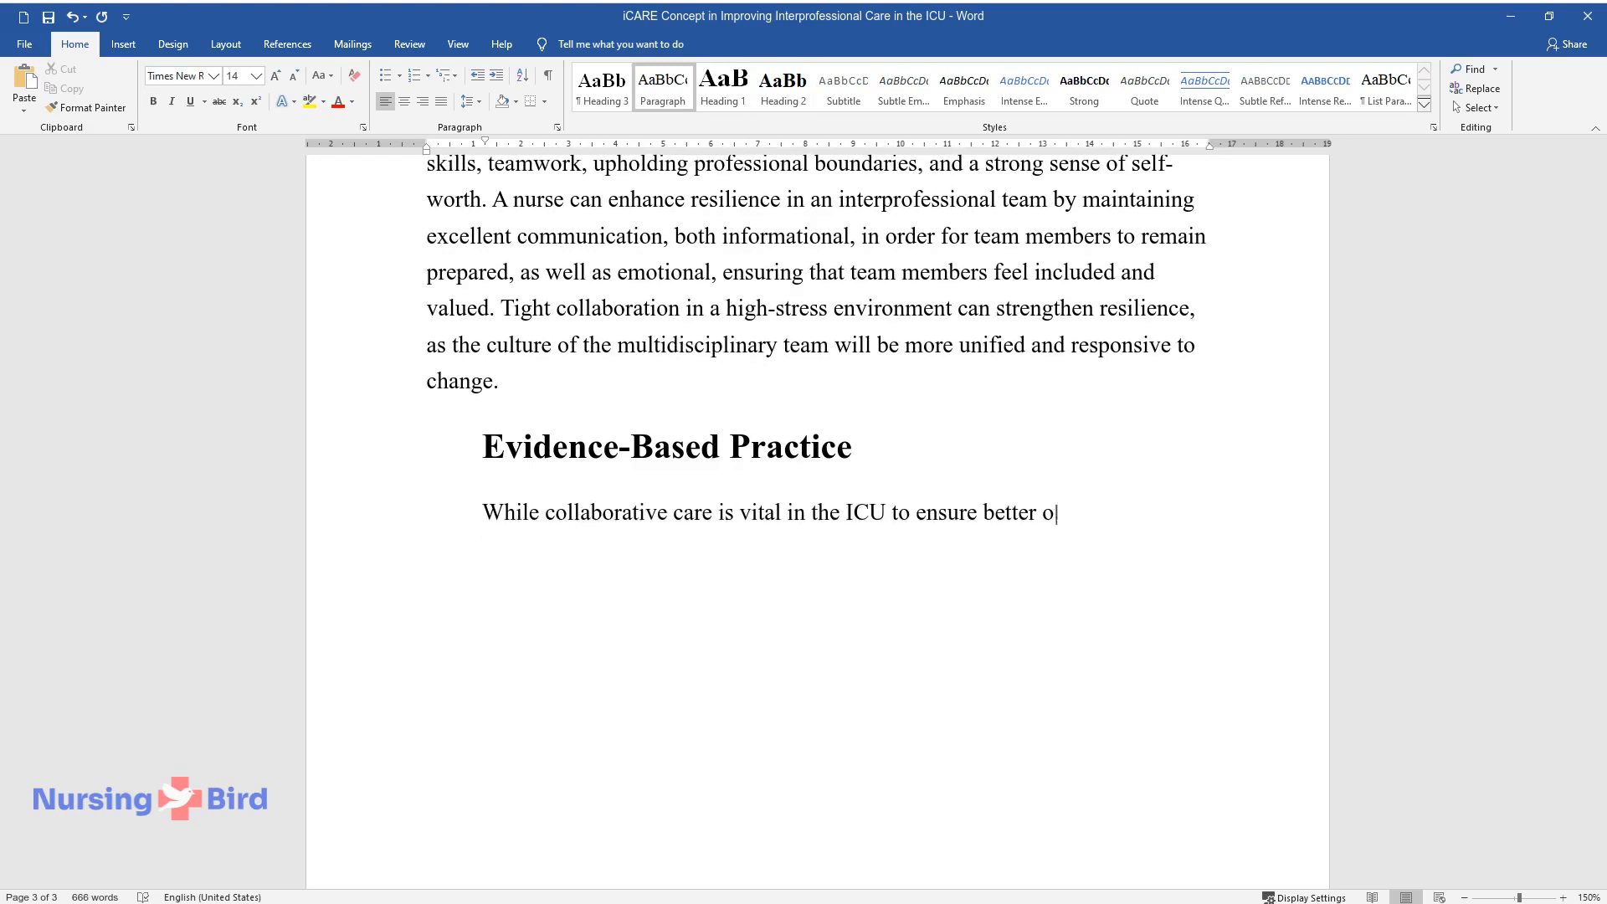
type("utcomes, the environment is often c")
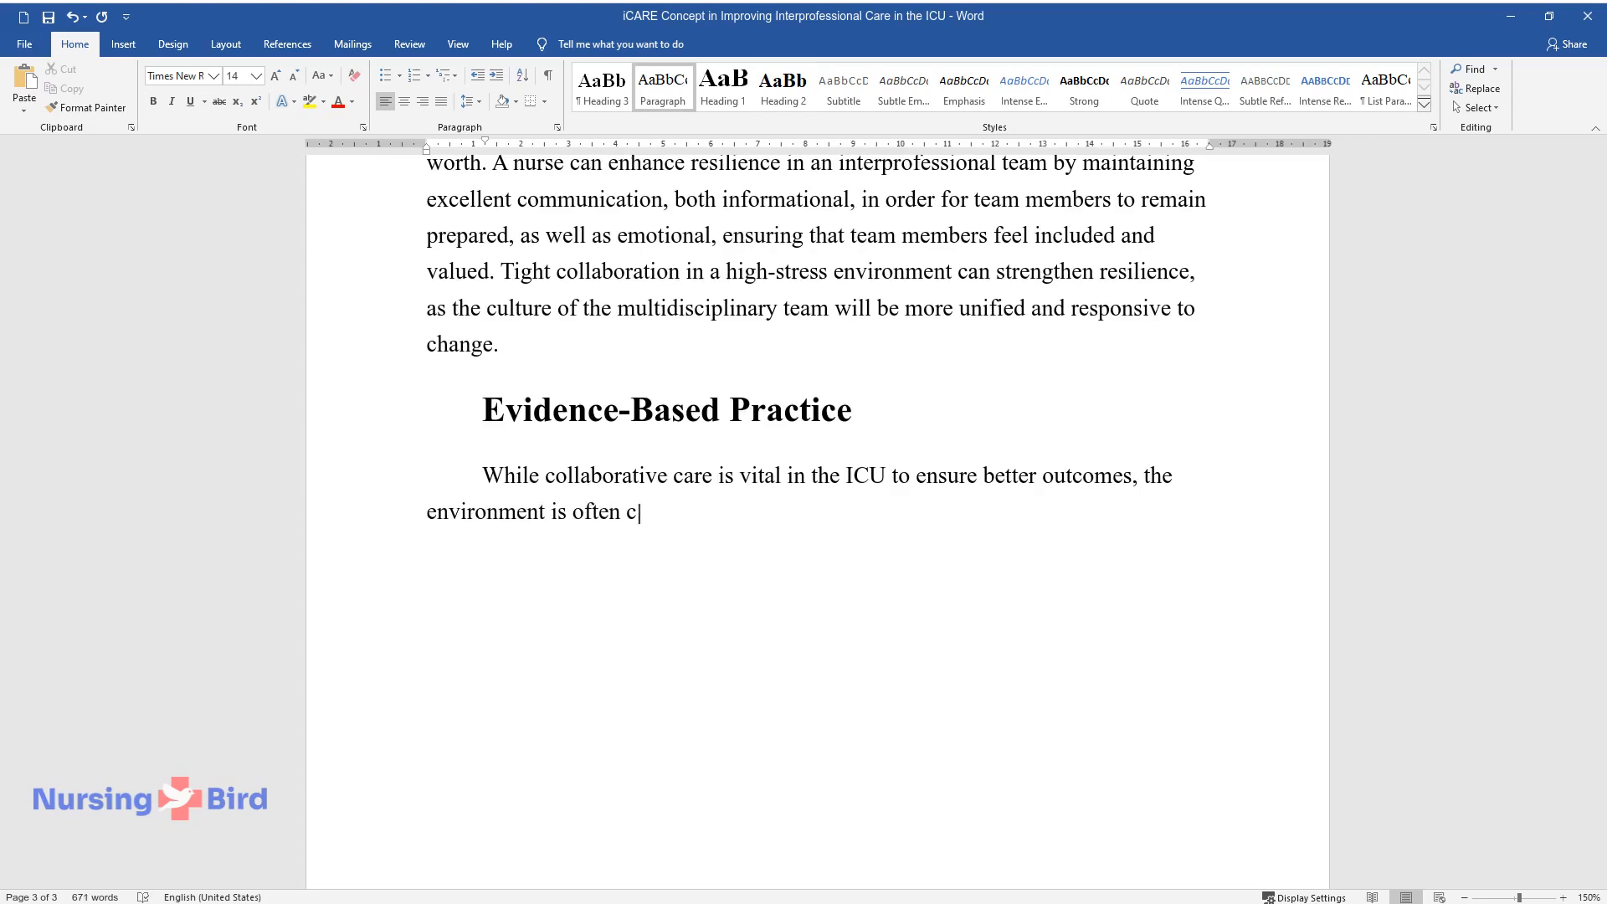
type("omplex, dynamic, and rapidly moving")
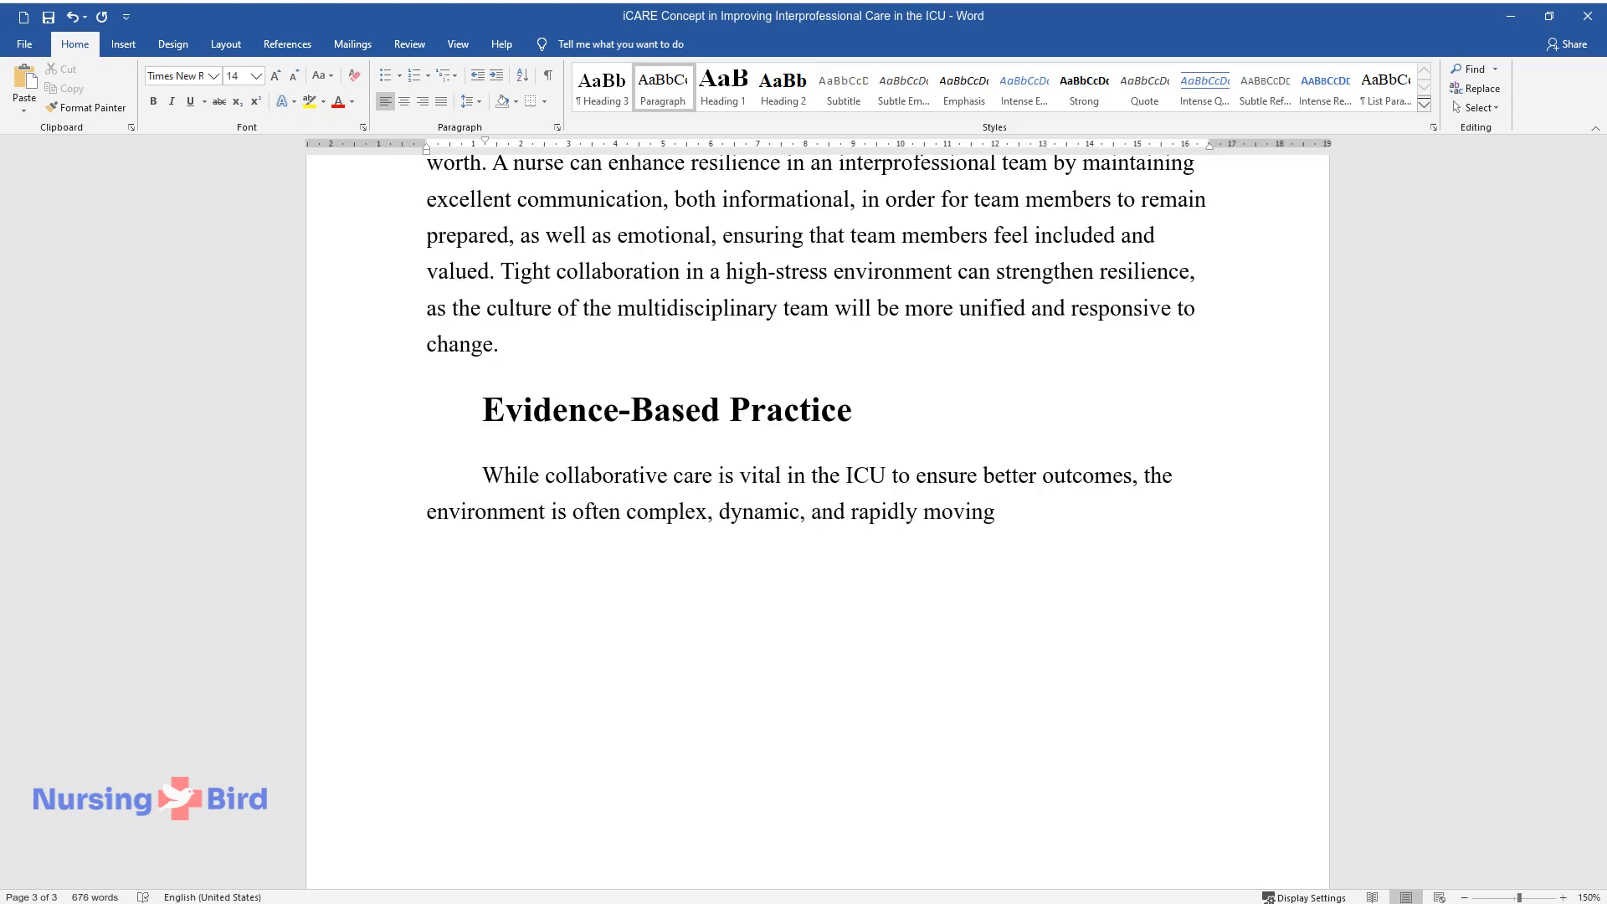
type("which decreases communication. How")
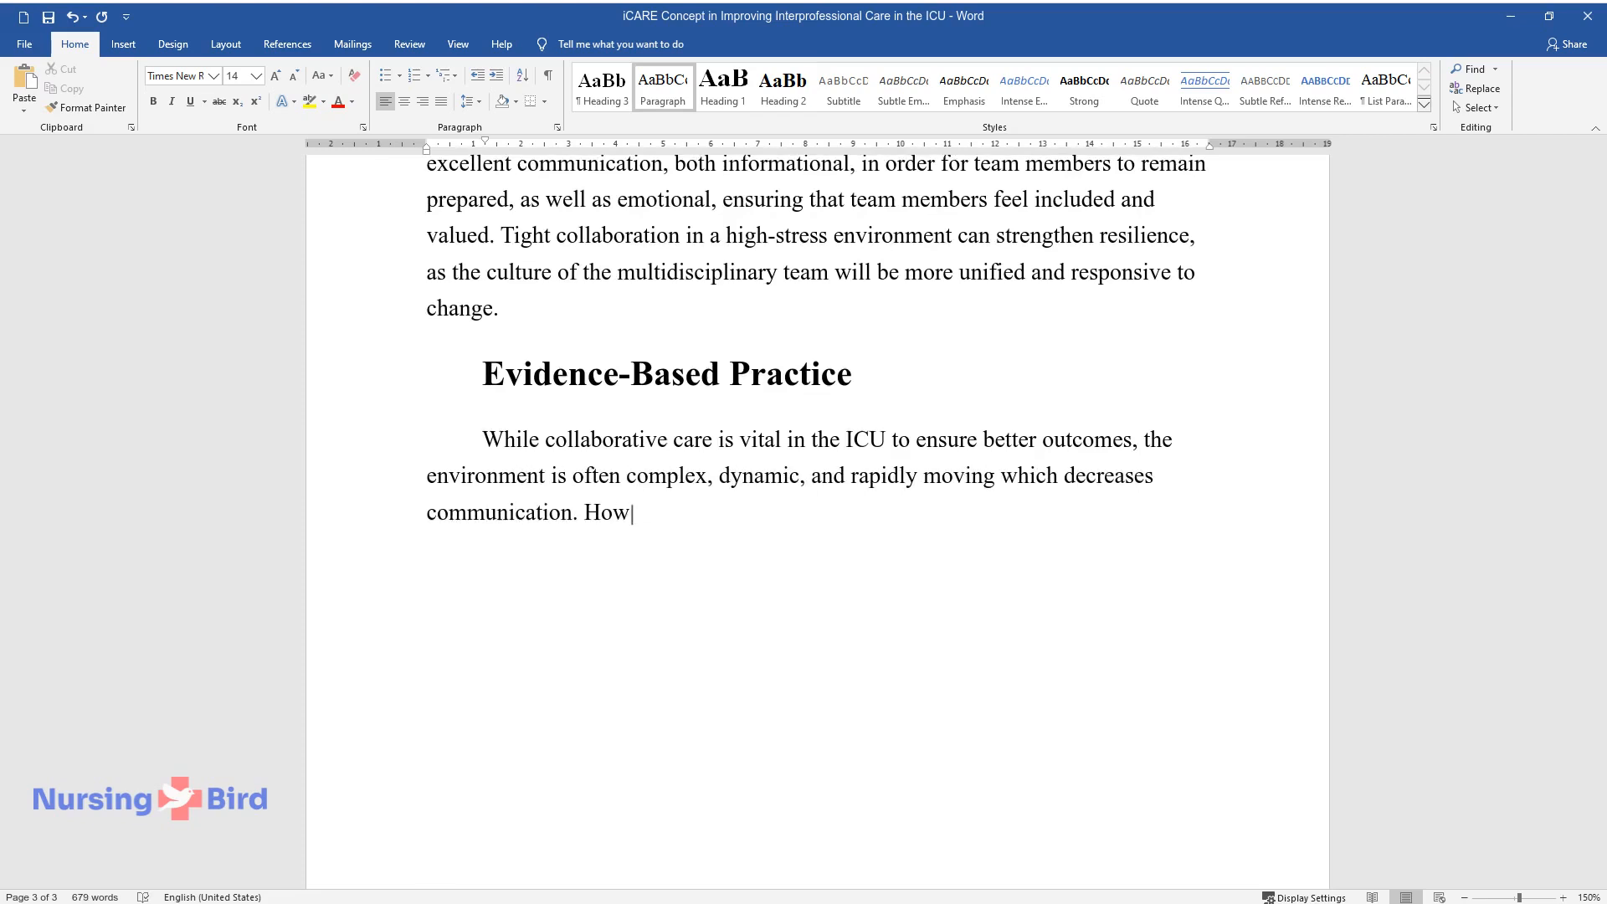
type("ever, findings in studies have deter")
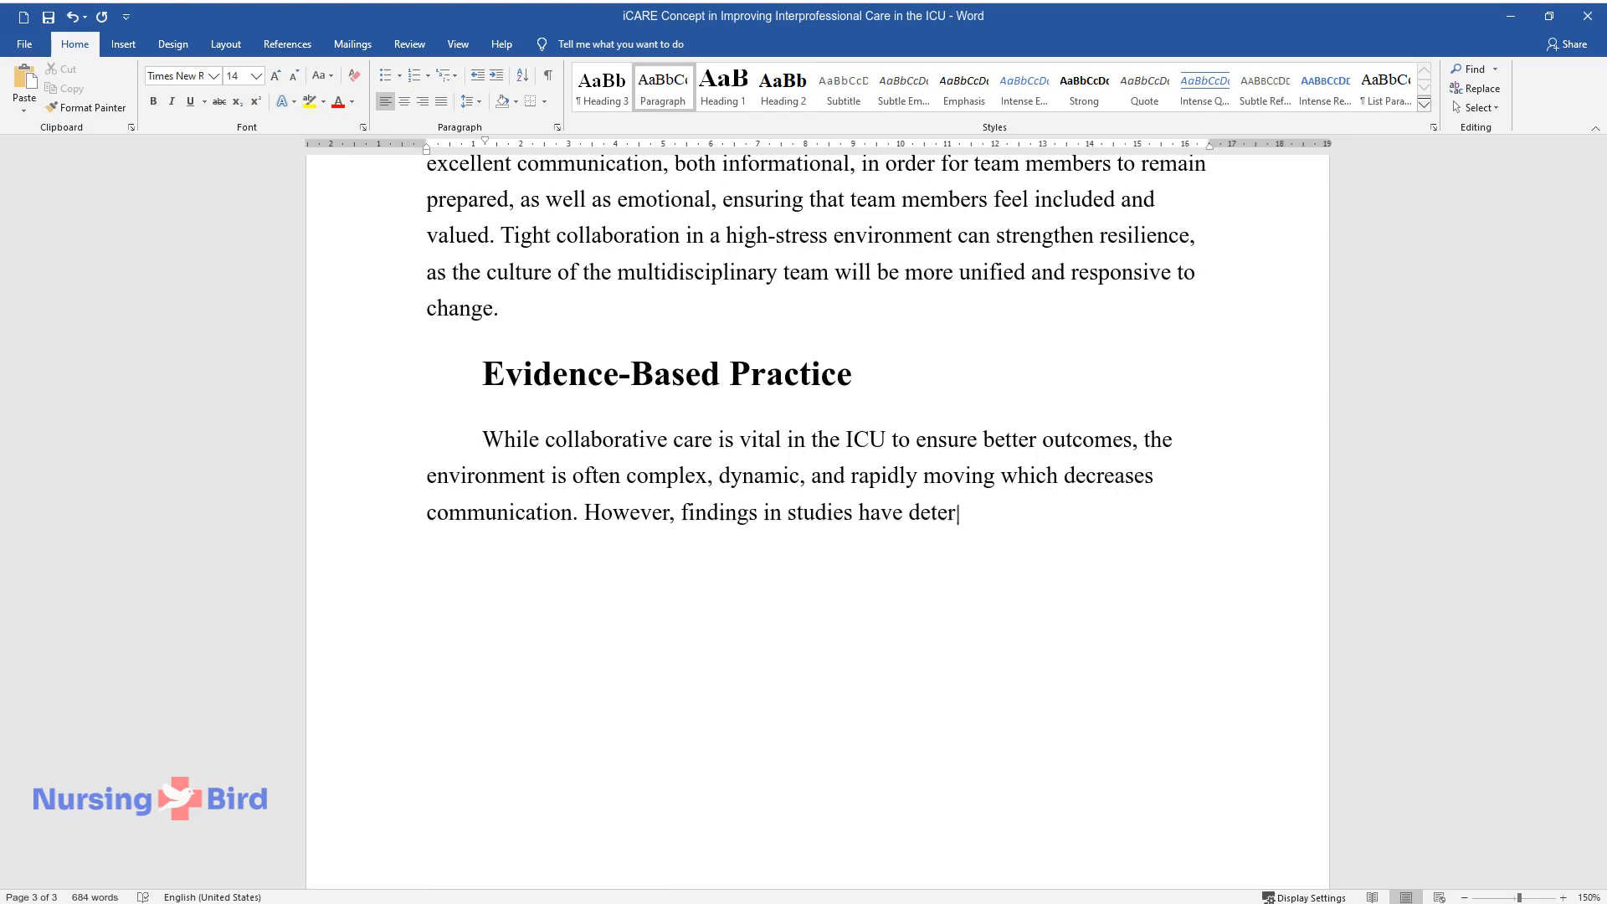
type("mined that evidence-based practice")
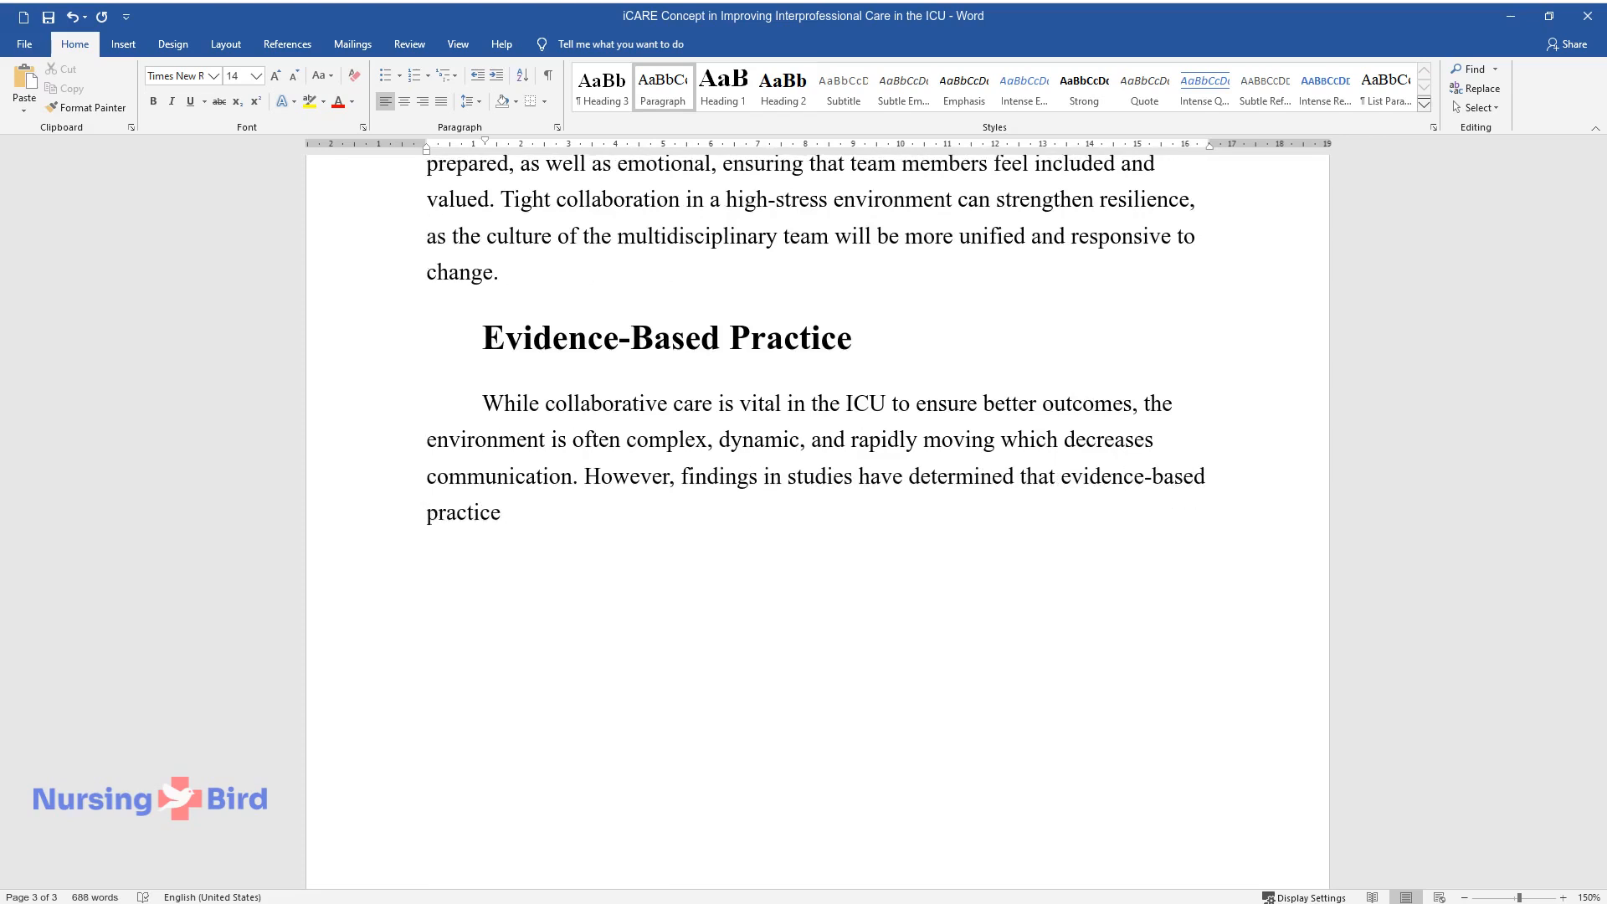
type("is best implemented when there is c")
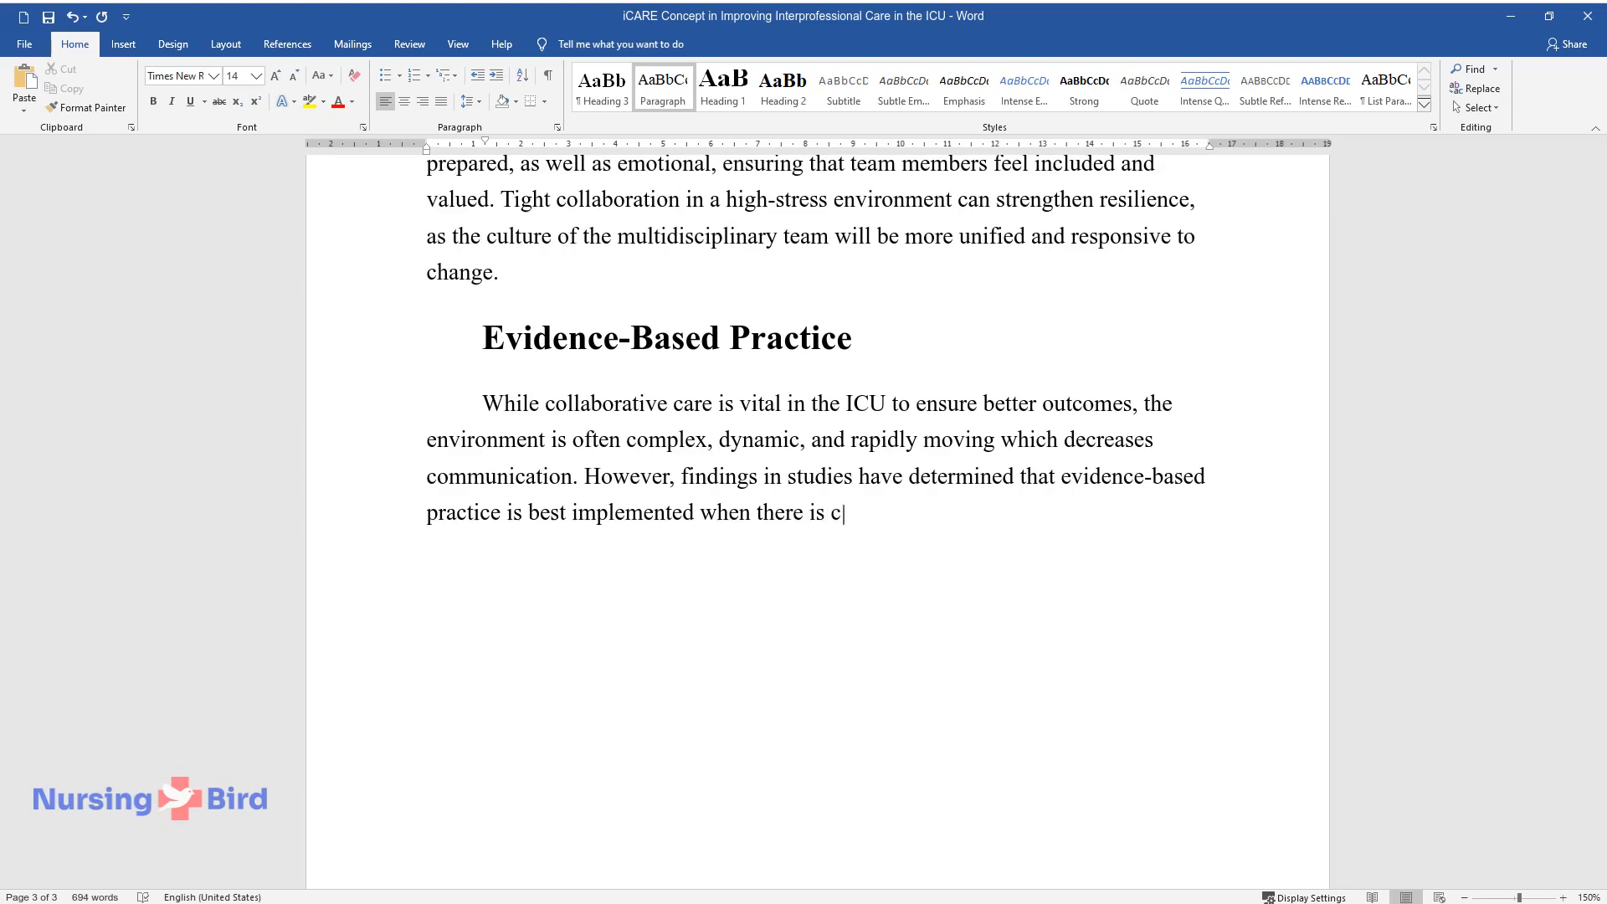
type("ohesive and comprehensive coordinat")
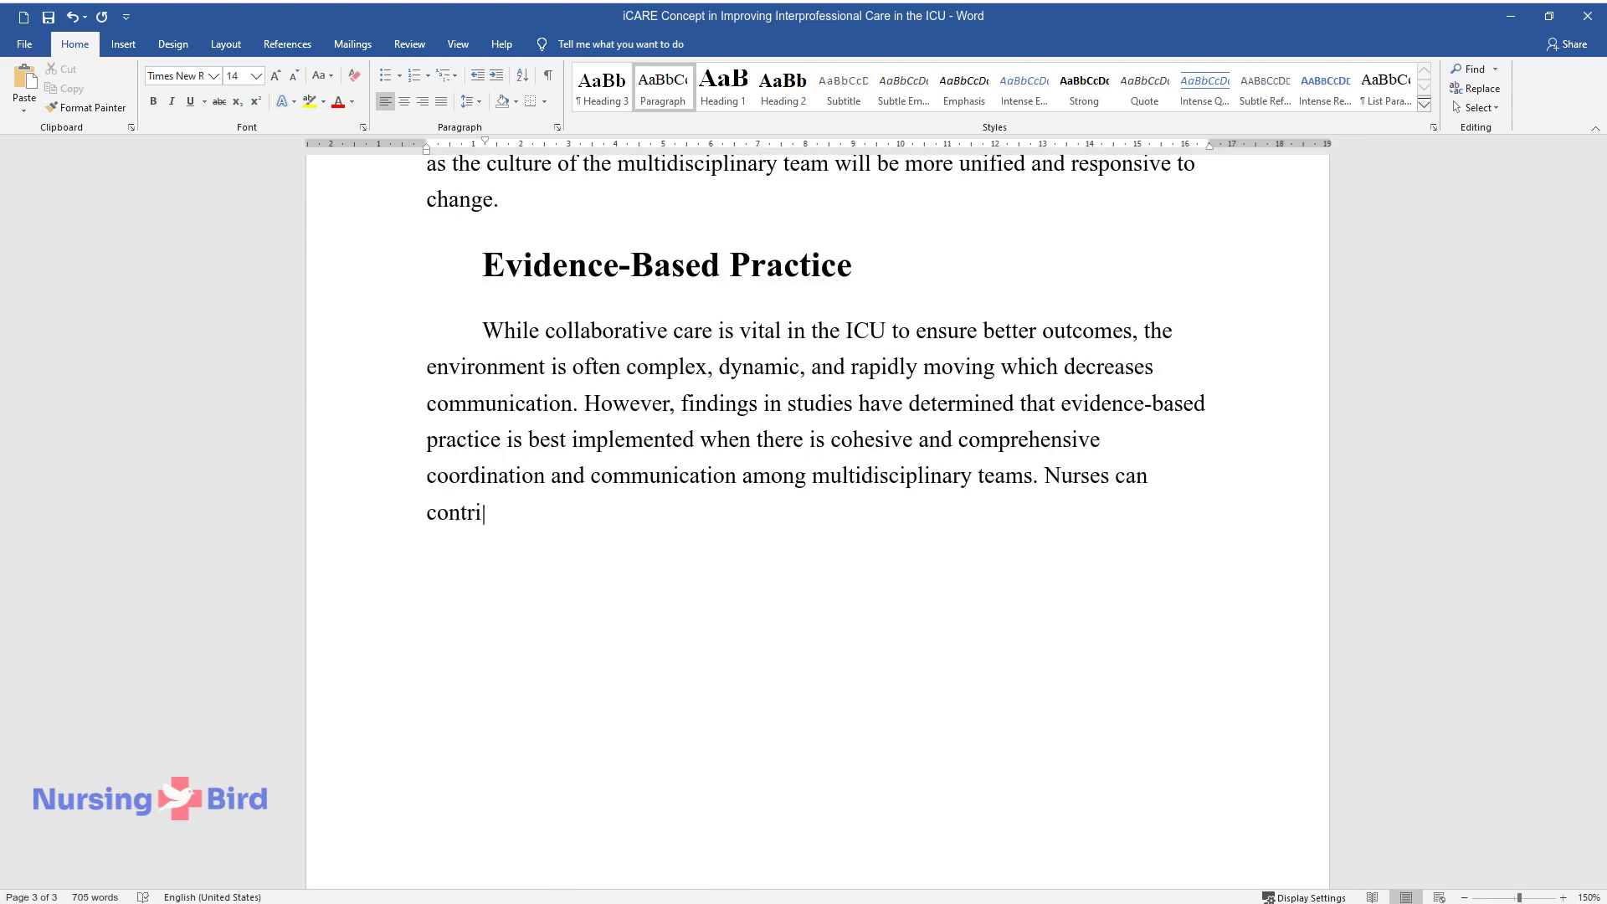
Explain the nurse's two contributions: EBP communication among members and a shared mental approach in ICU teams.
type("bute to this in two ways, by enhanc")
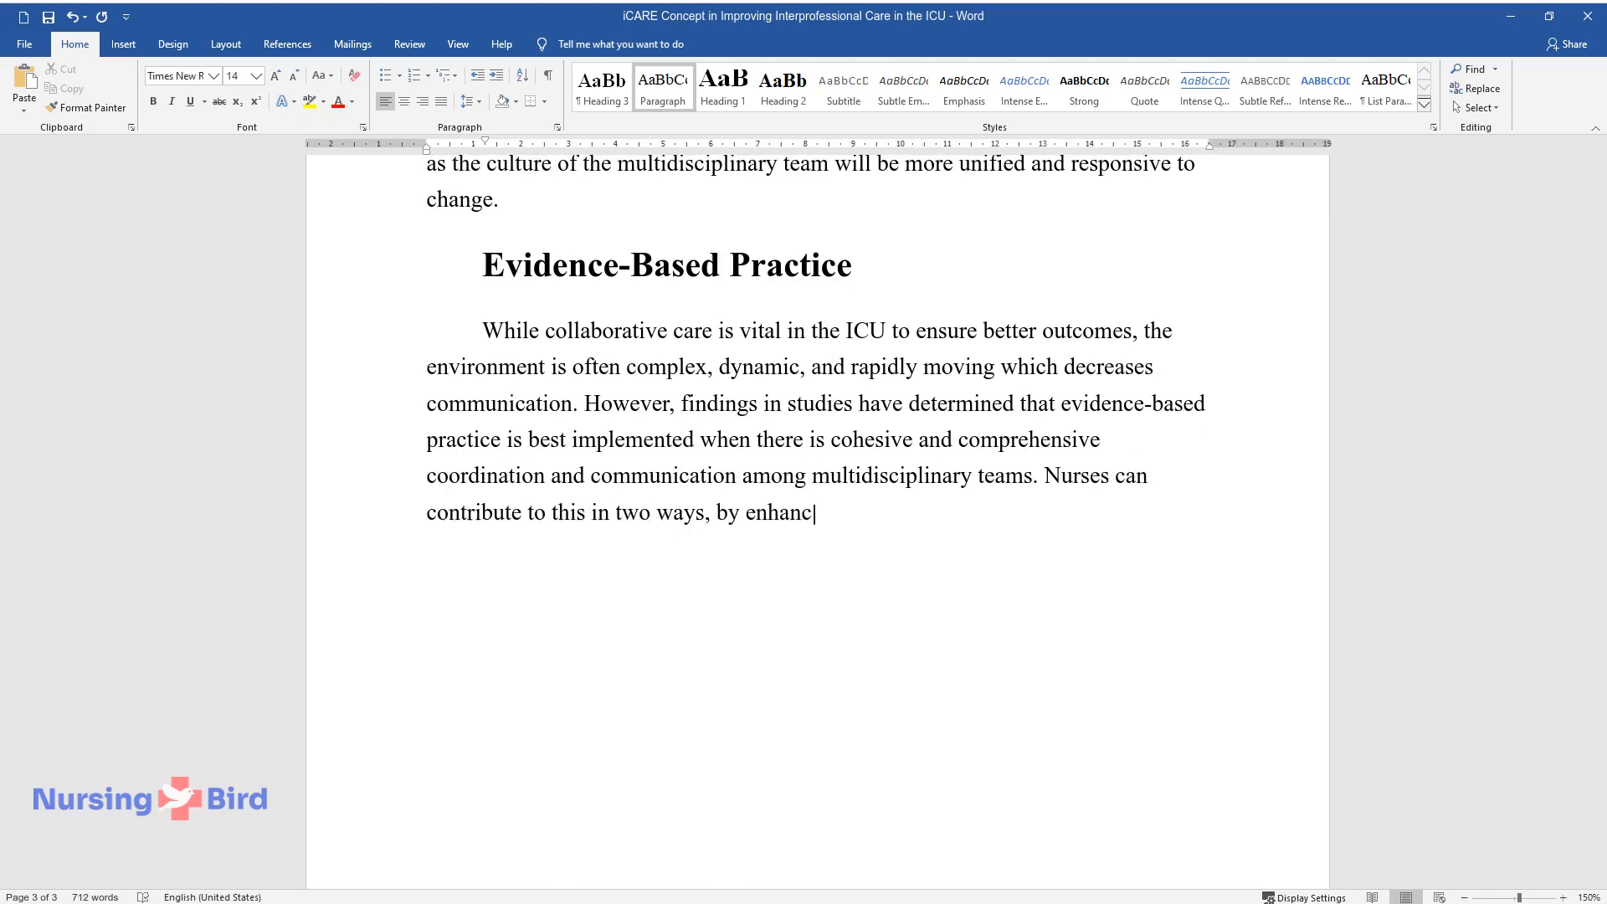
type("ing evidence-based practice communication by keeping track of all the")
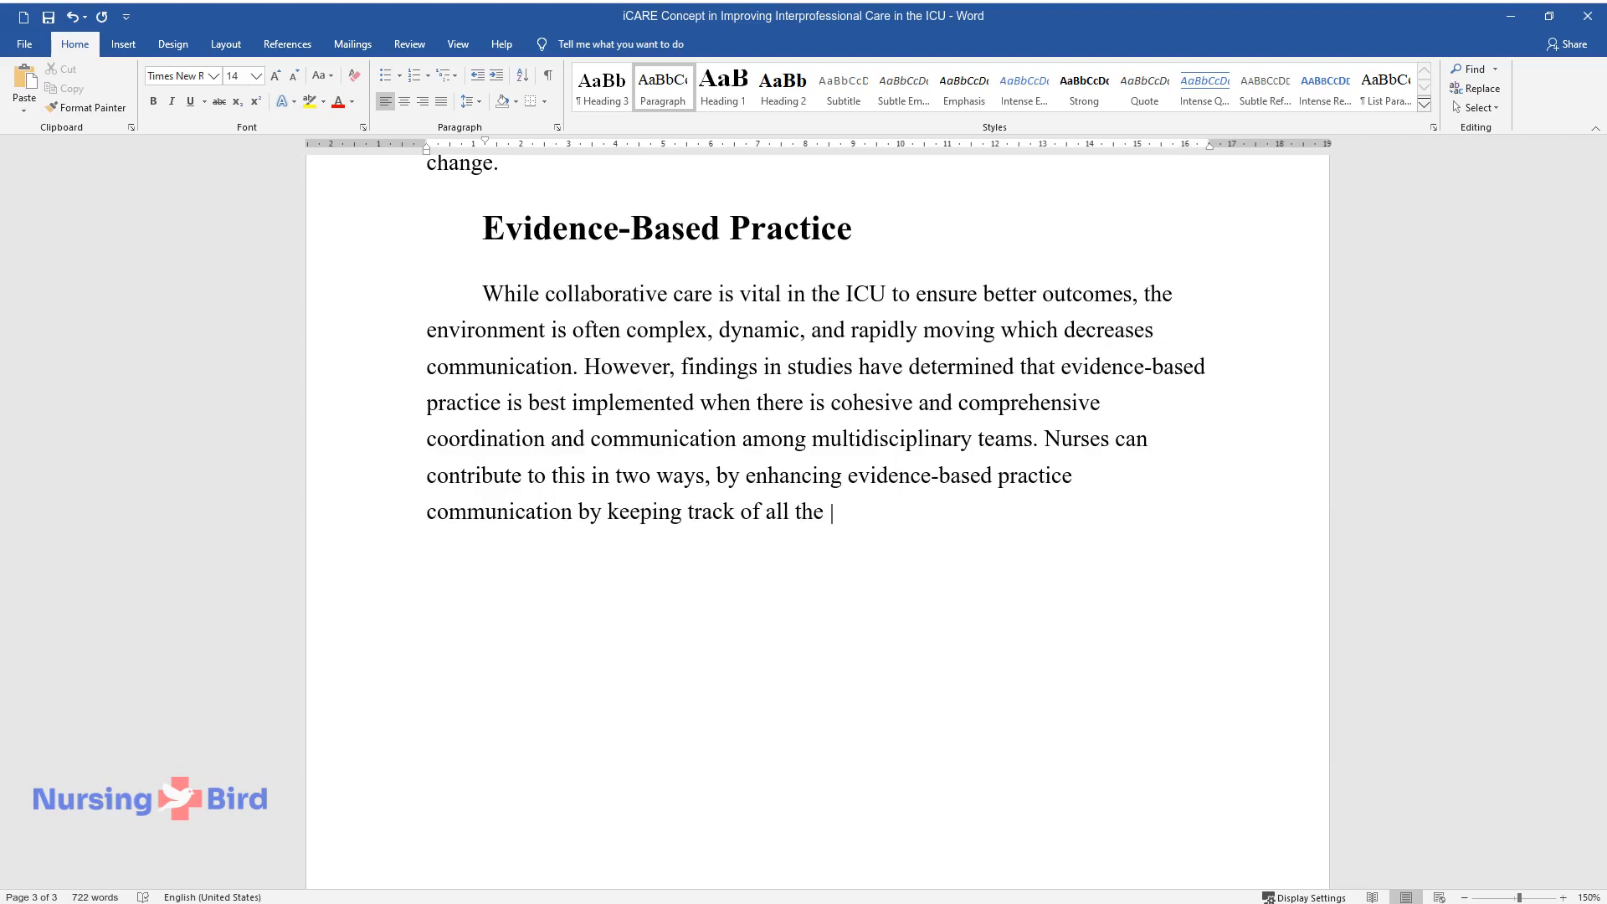
type("interventions by different specialists")
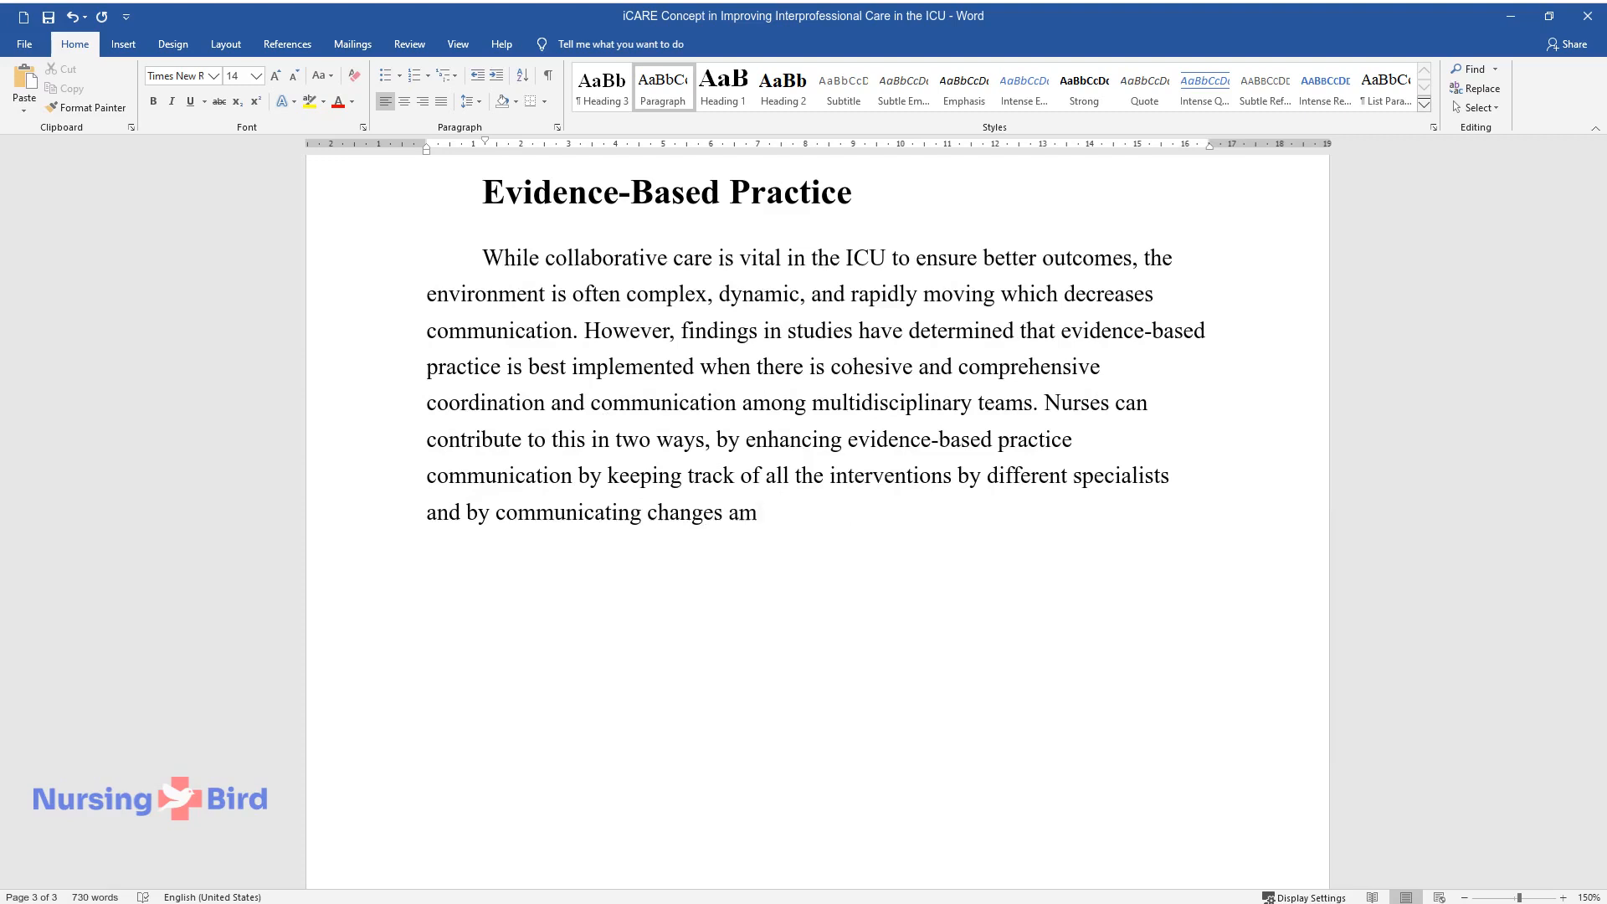
type("ong team members, as well as by fost")
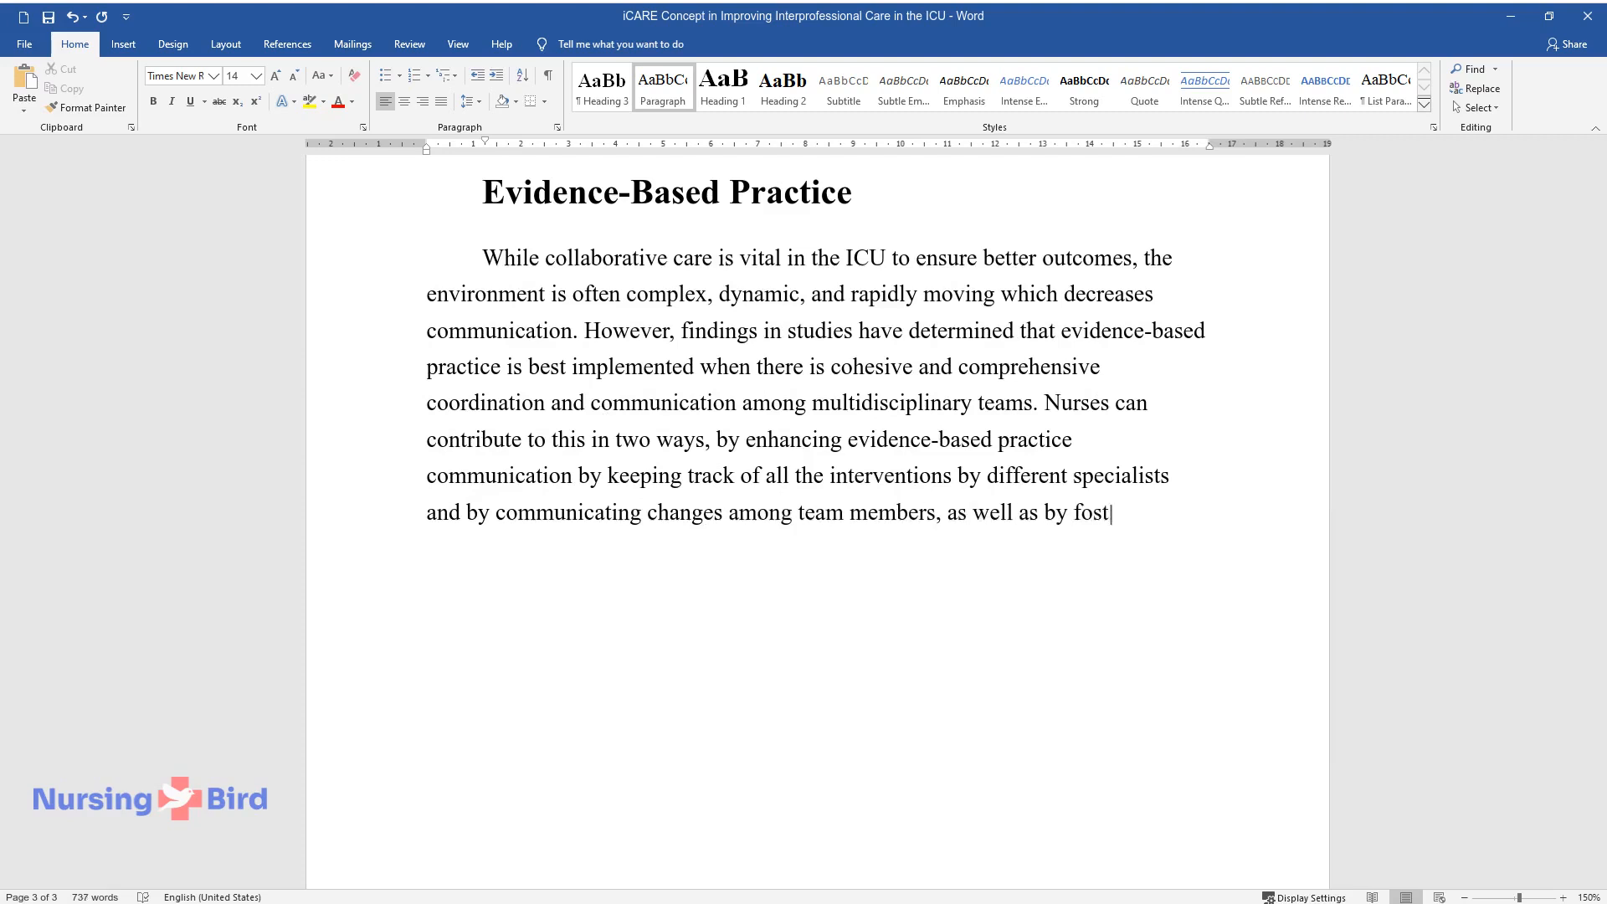
type("ering a culture in the ICU teams wi")
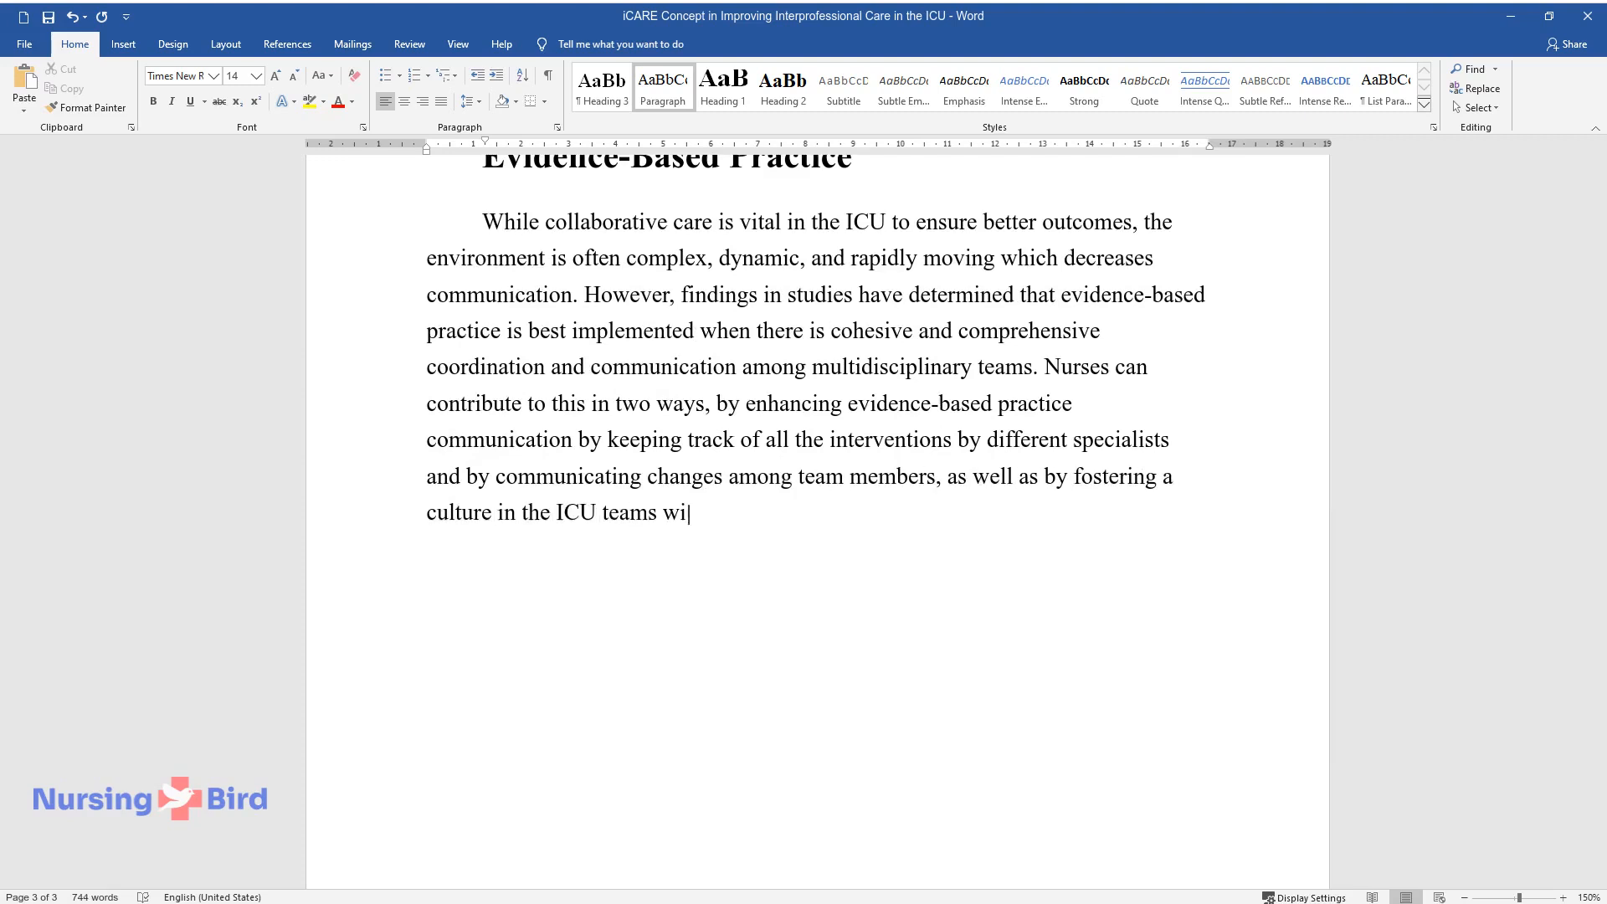
type("th a shared mental approach. The key component of")
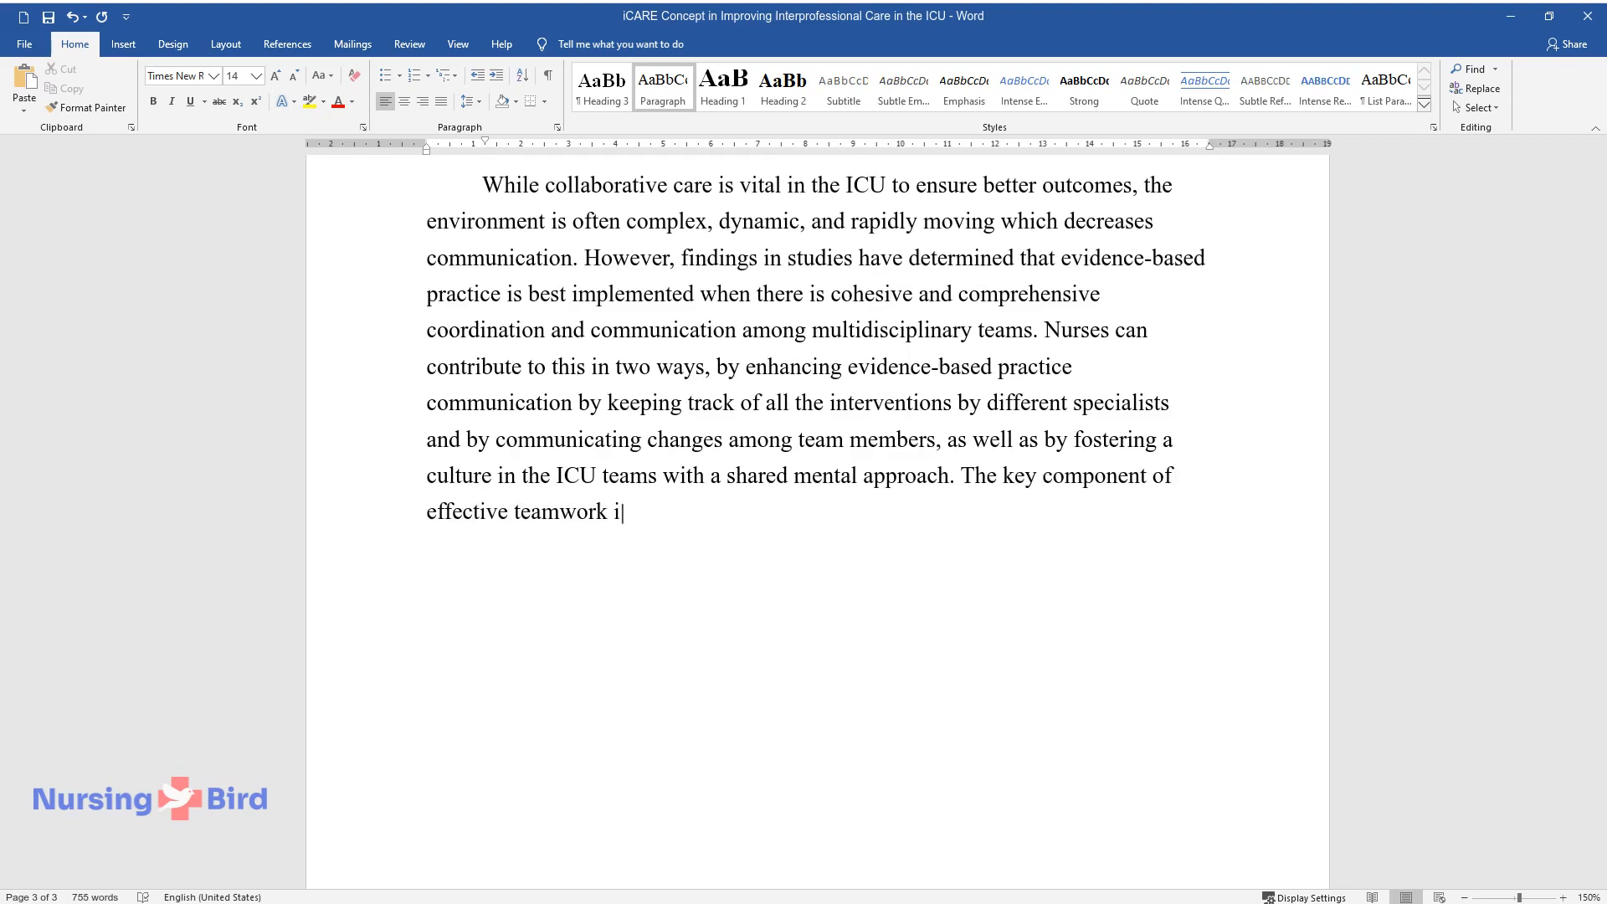
type("s having all the specialists on the same page and having a")
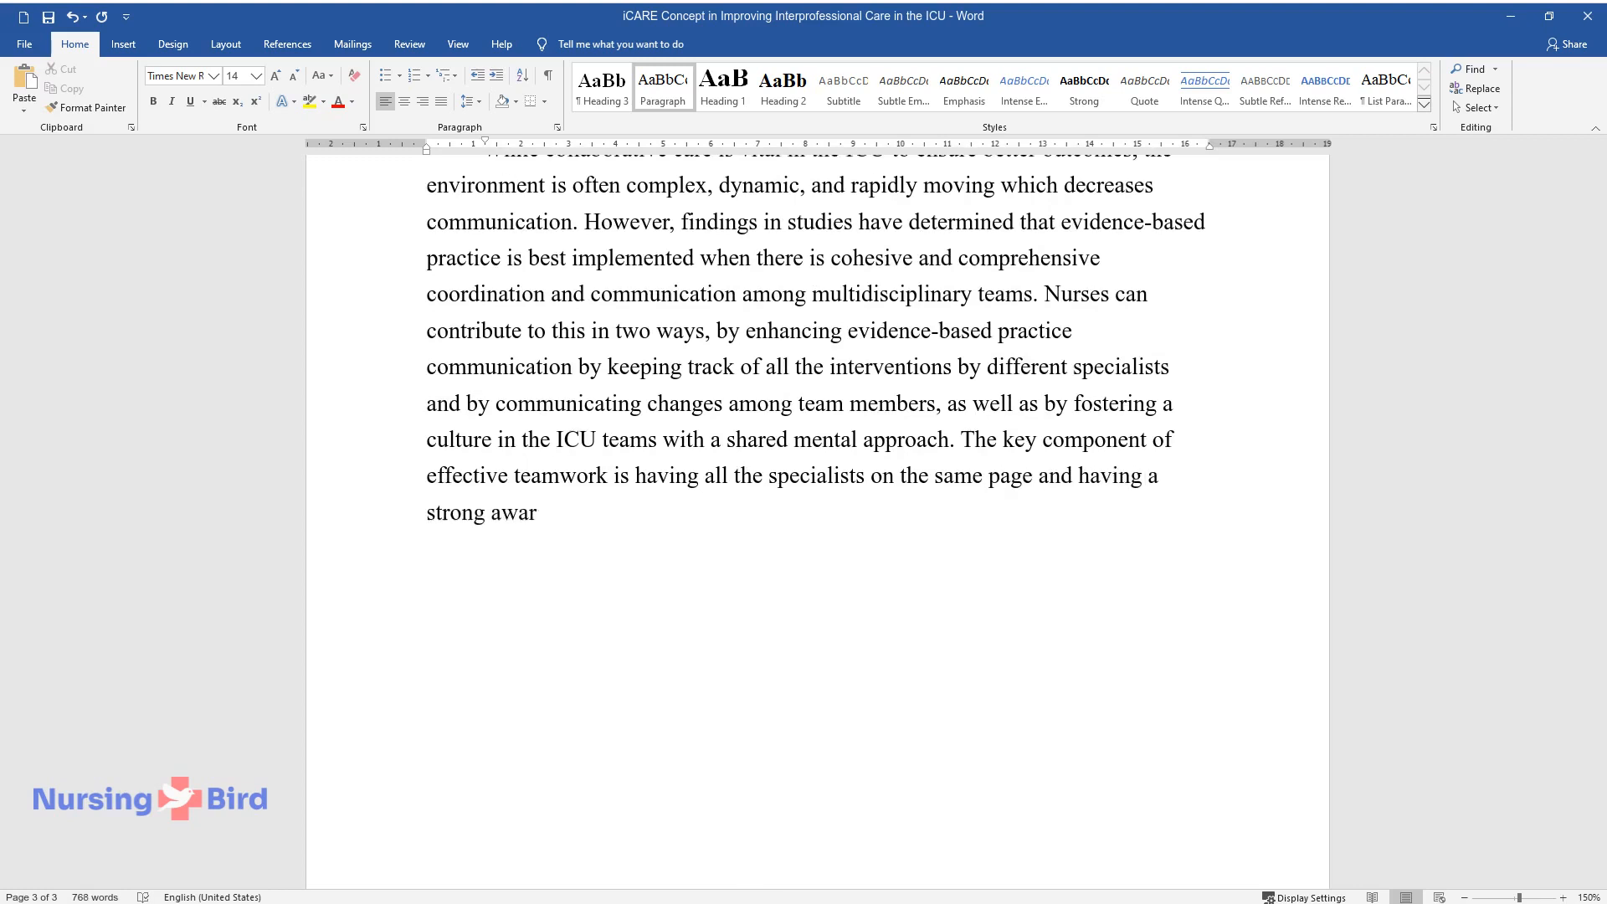
type("eness regarding their abilities and")
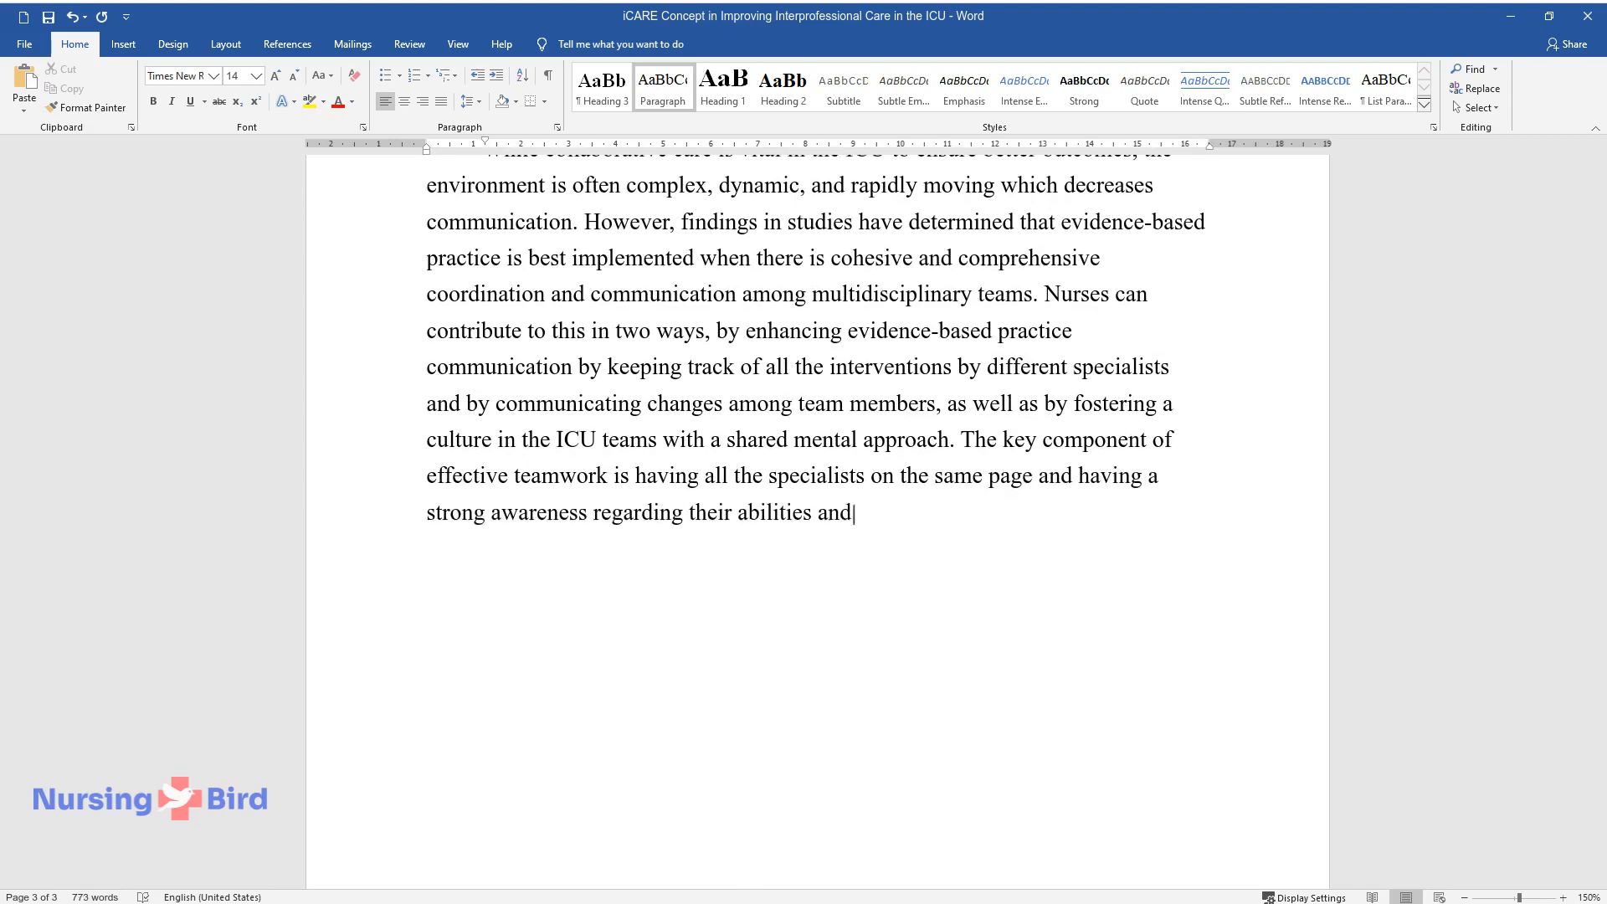
type("treatments as well as those of their")
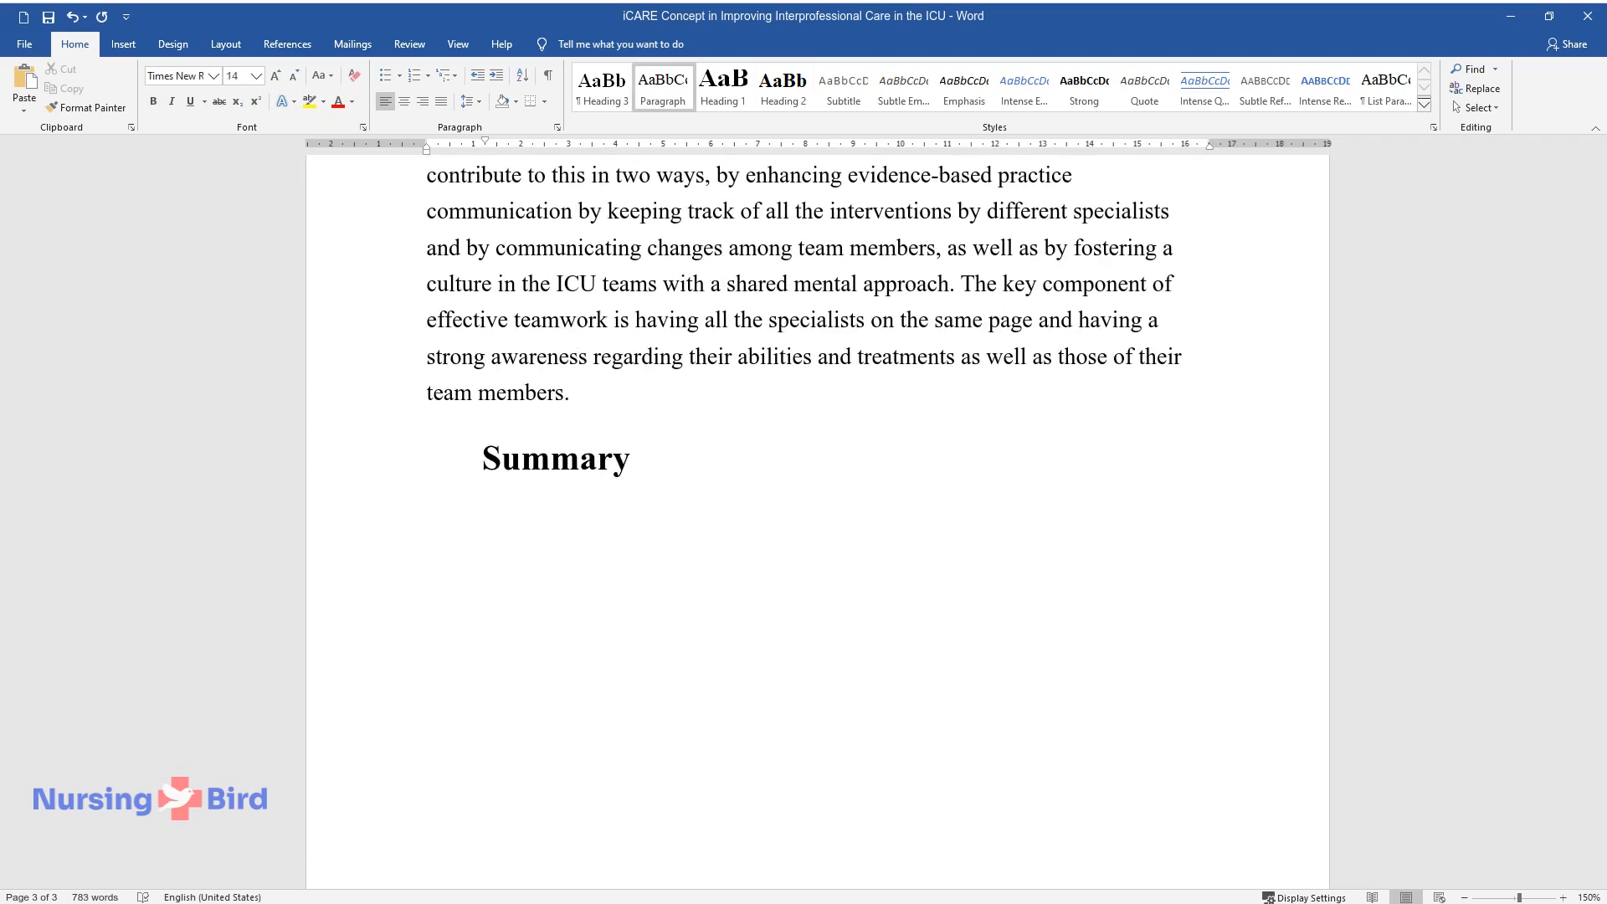
Begin the Summary paragraph on ICU teams' high-stress environment and the iCARE components' nursing aims.
type("ICU interprofessional teams c")
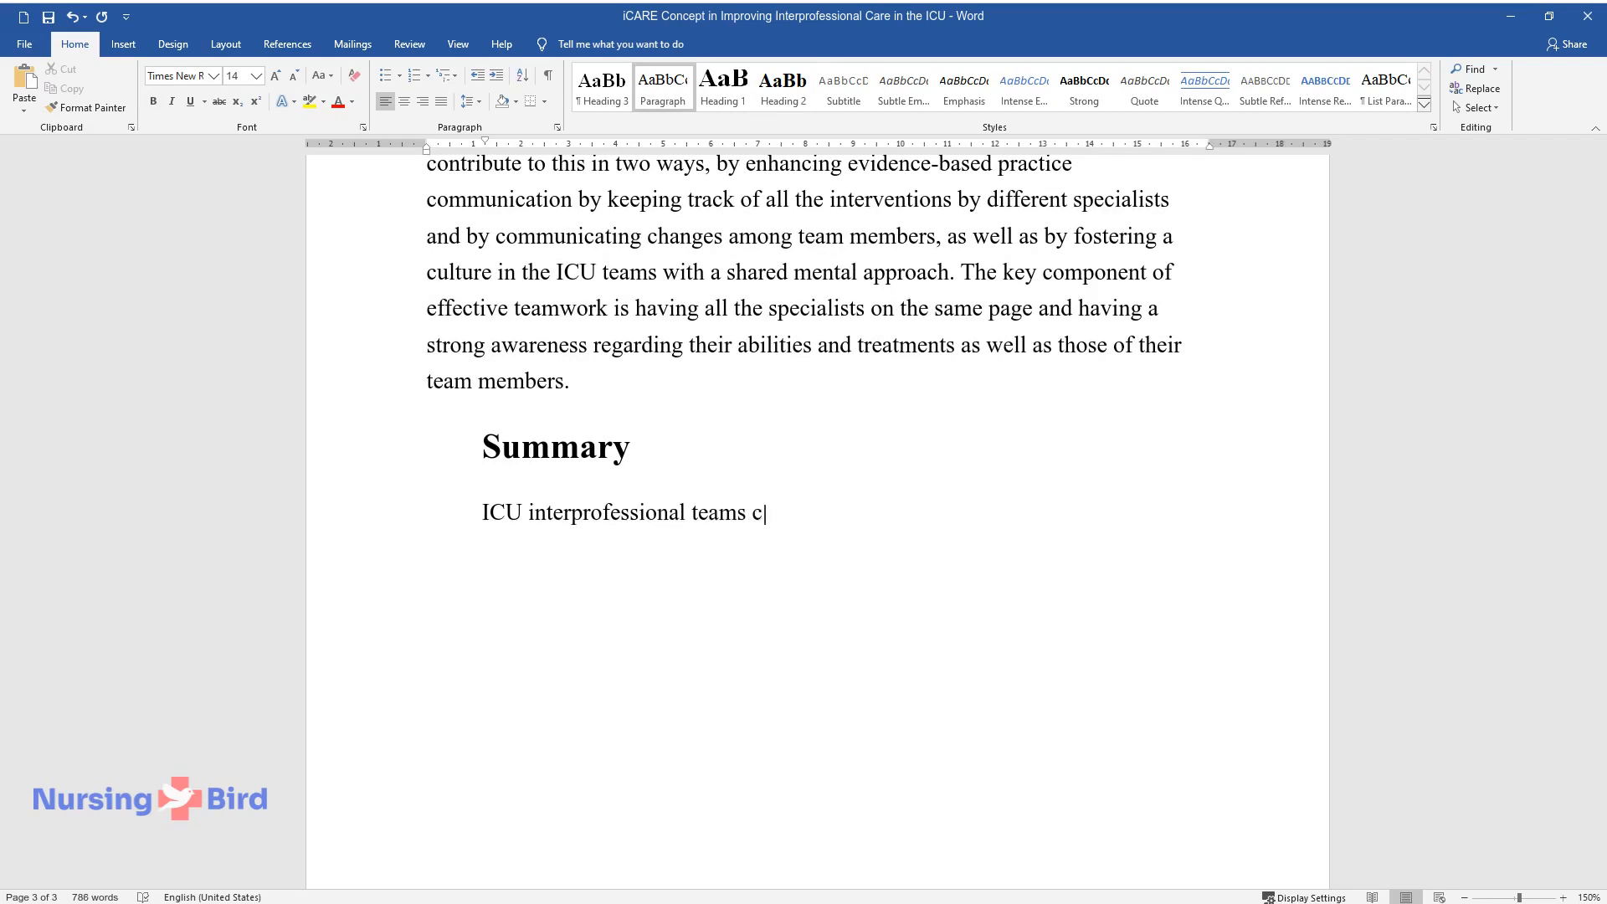
type("ollaborate in a complex and high-str")
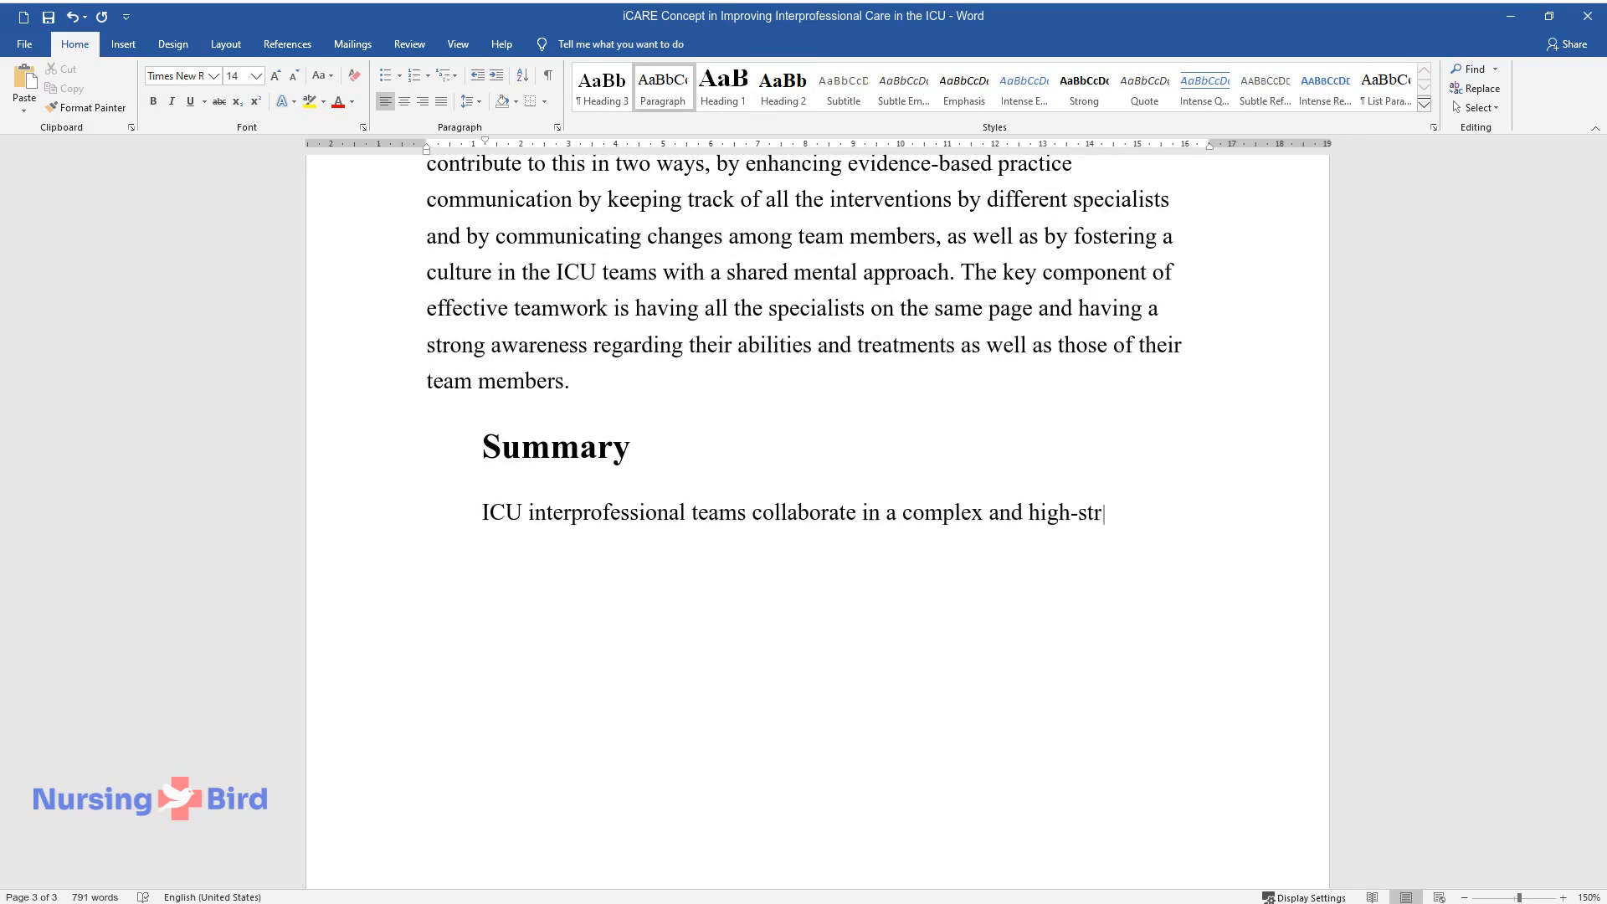
type("ess environment, often fighting to")
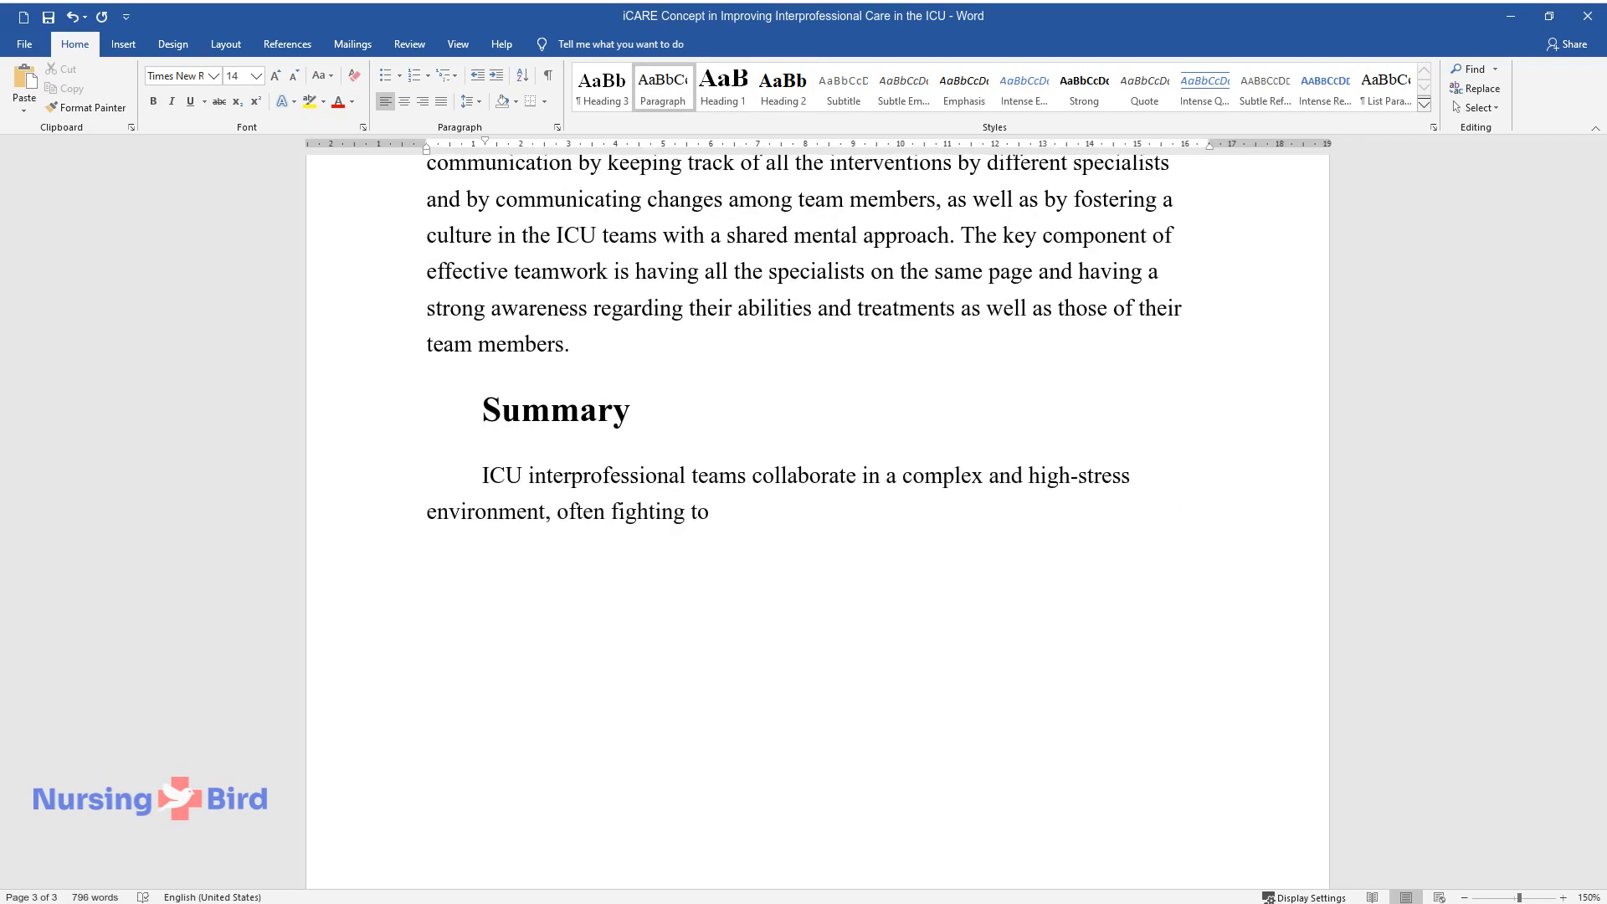
type("preserve the lives of patients. iCAR")
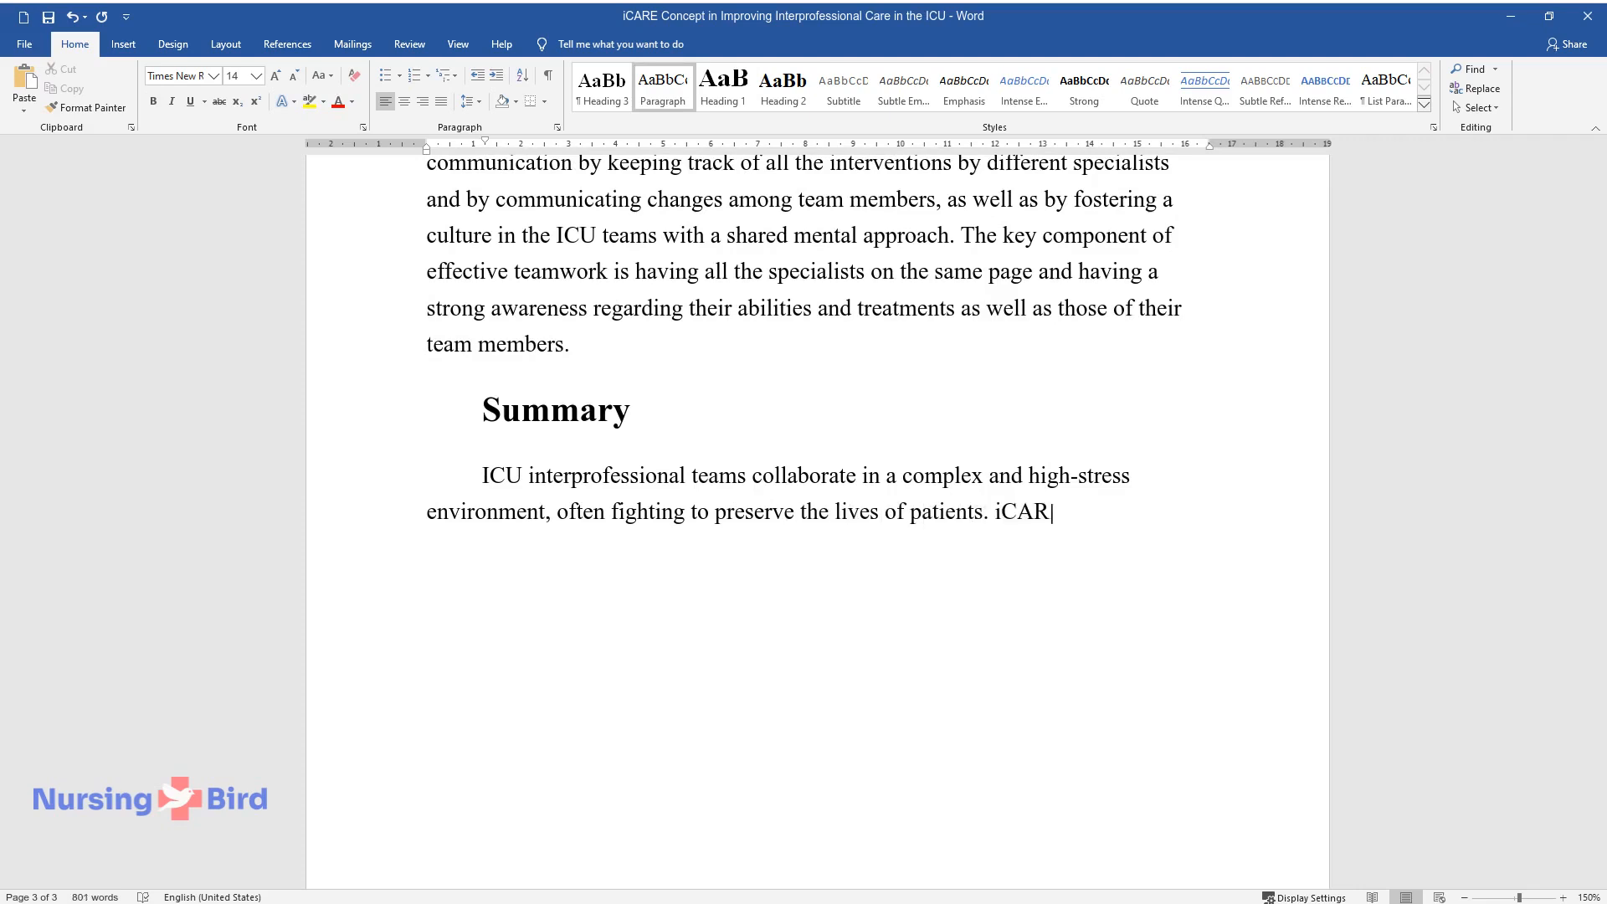
type("E components discussed in this paper")
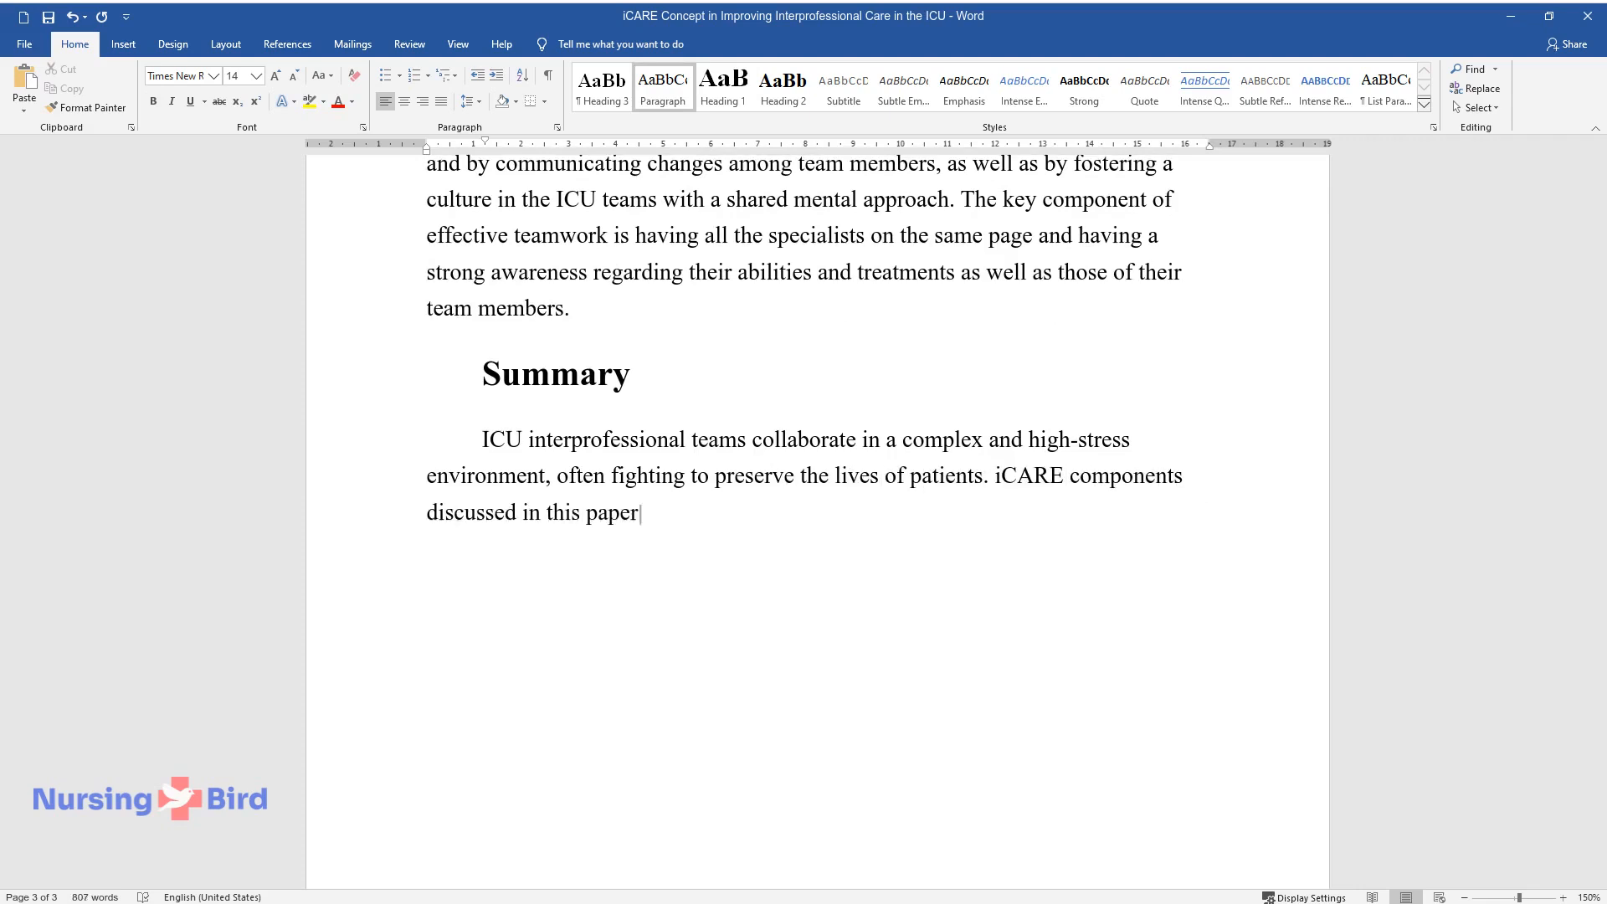
type("are aimed at providing nursing action that can enhance and")
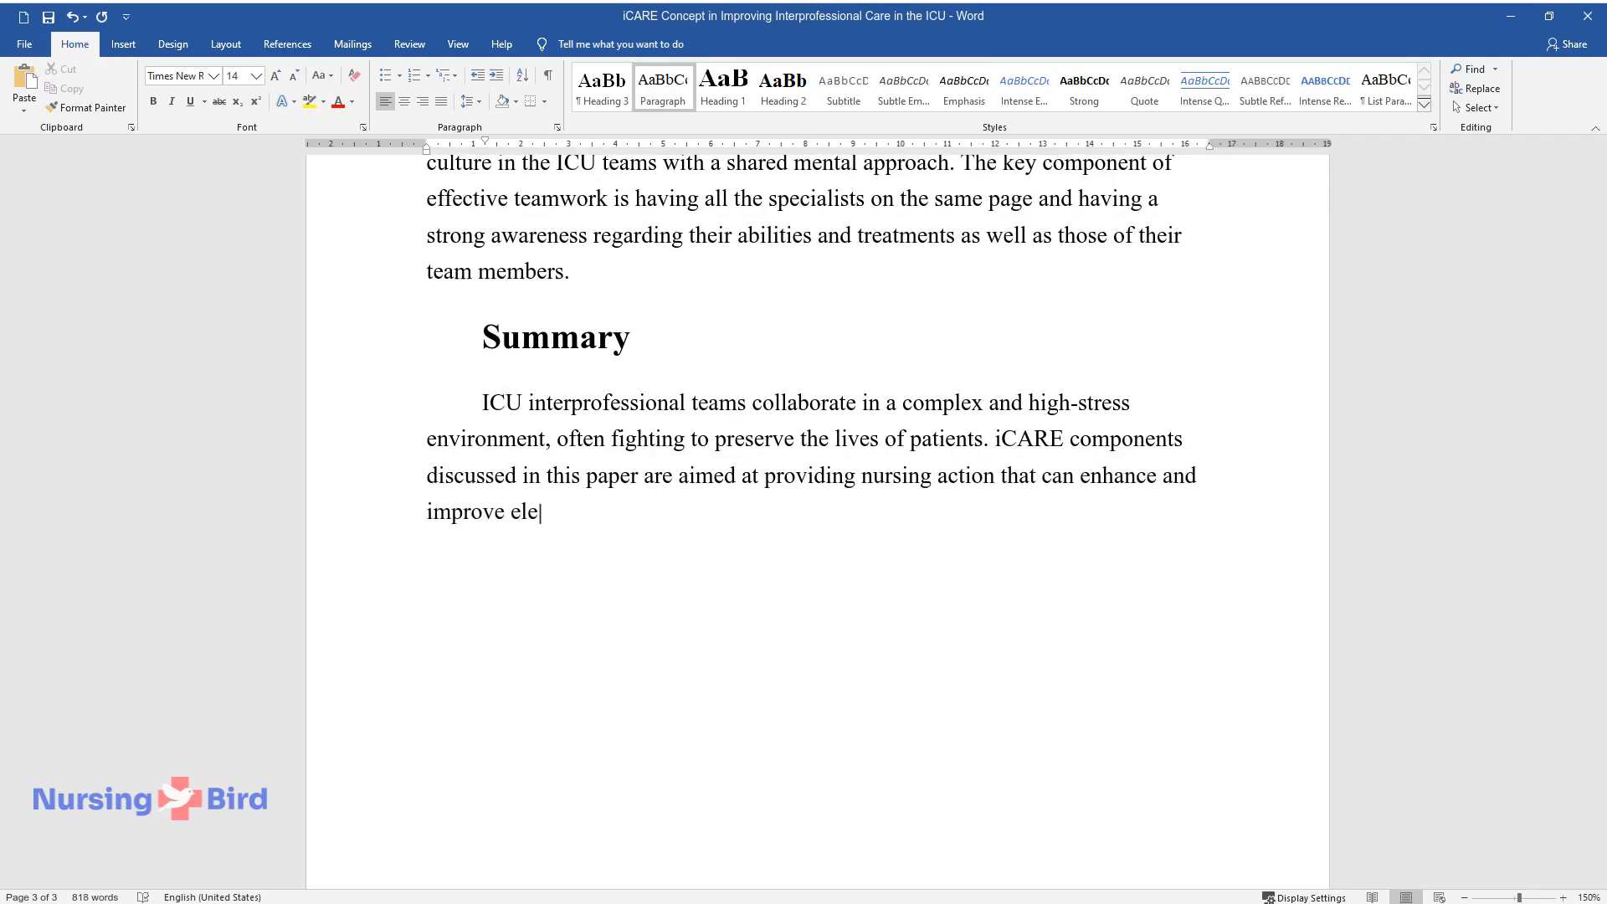
type("ments of interprofessional collaboration. The majority of aspects")
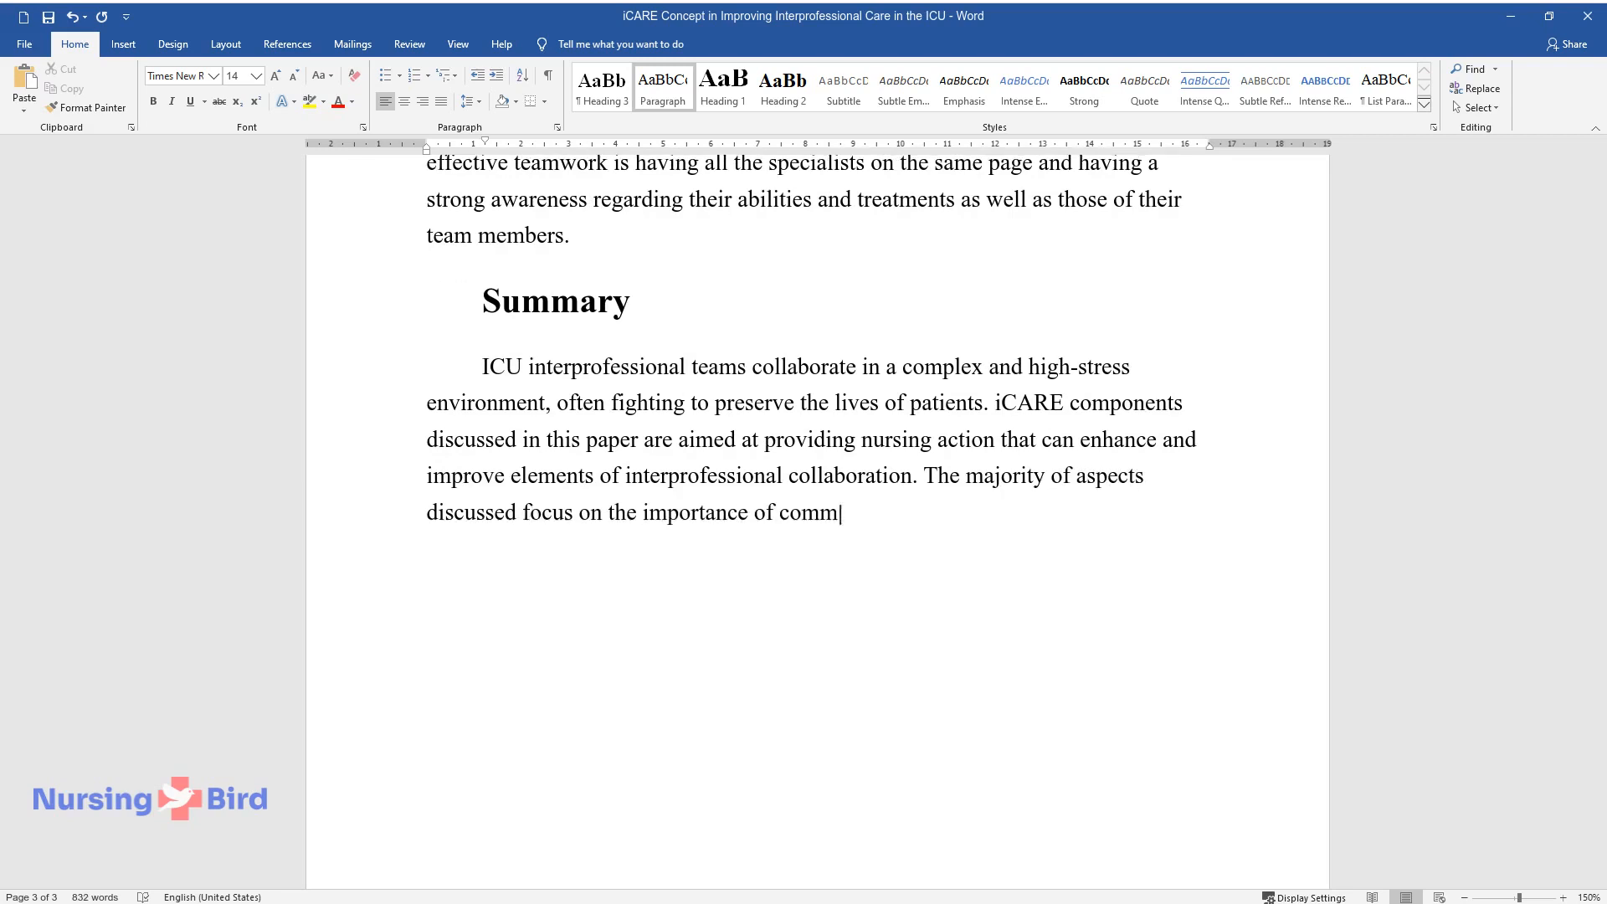
Continue the Summary on communication, team effectiveness and employing iCARE principles in the ICU.
type("unication, and how it in various way")
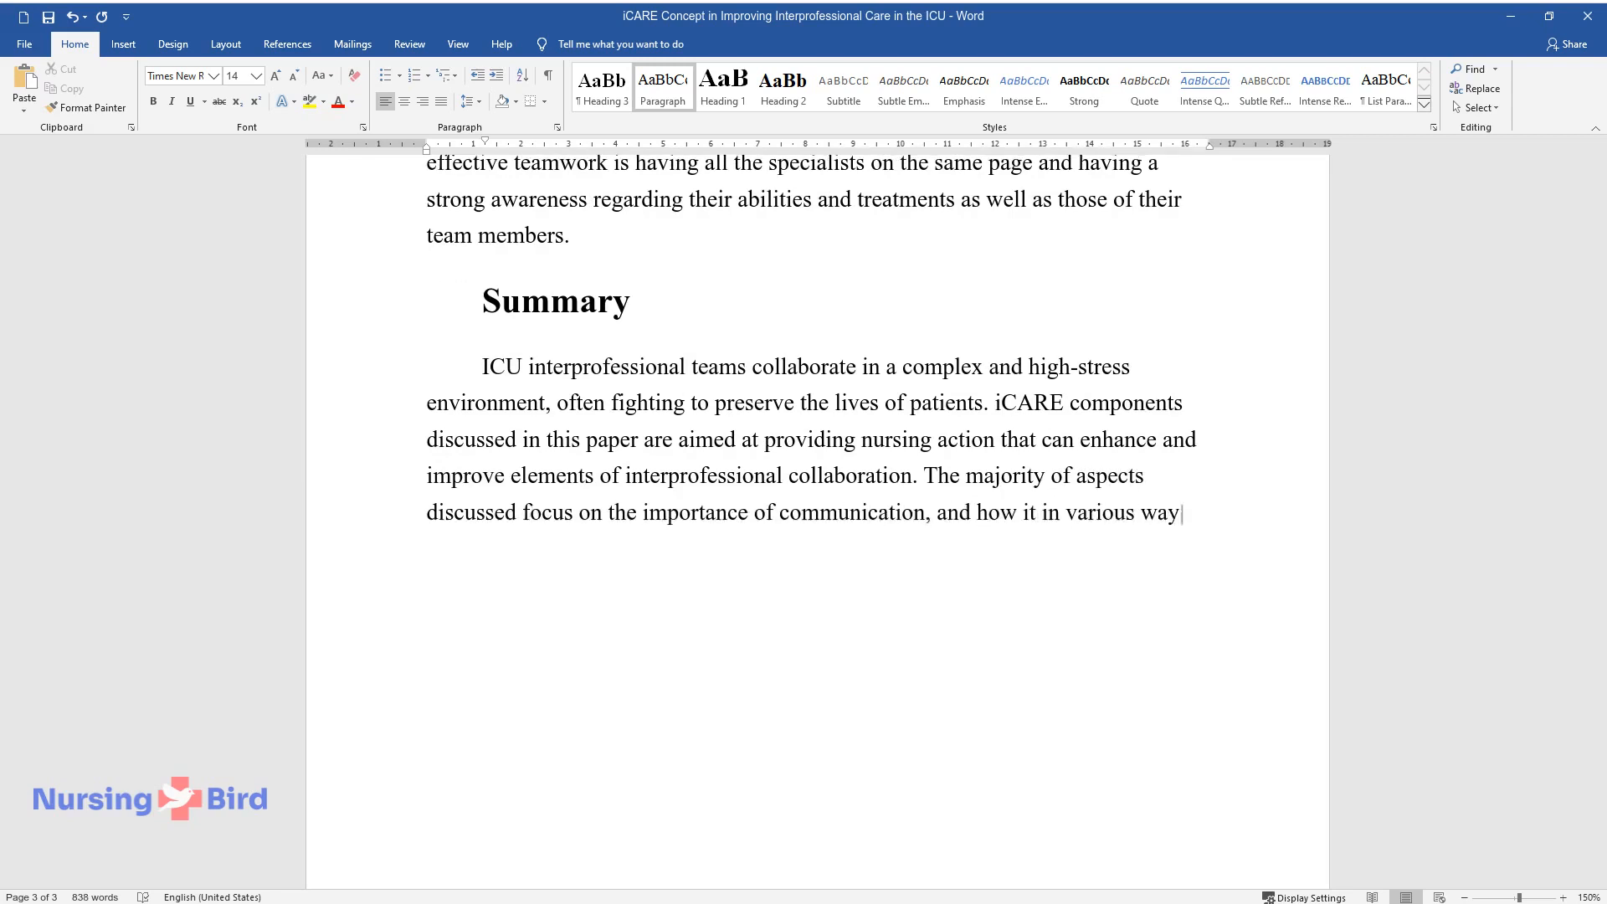
type("s contributes to the effectiveness")
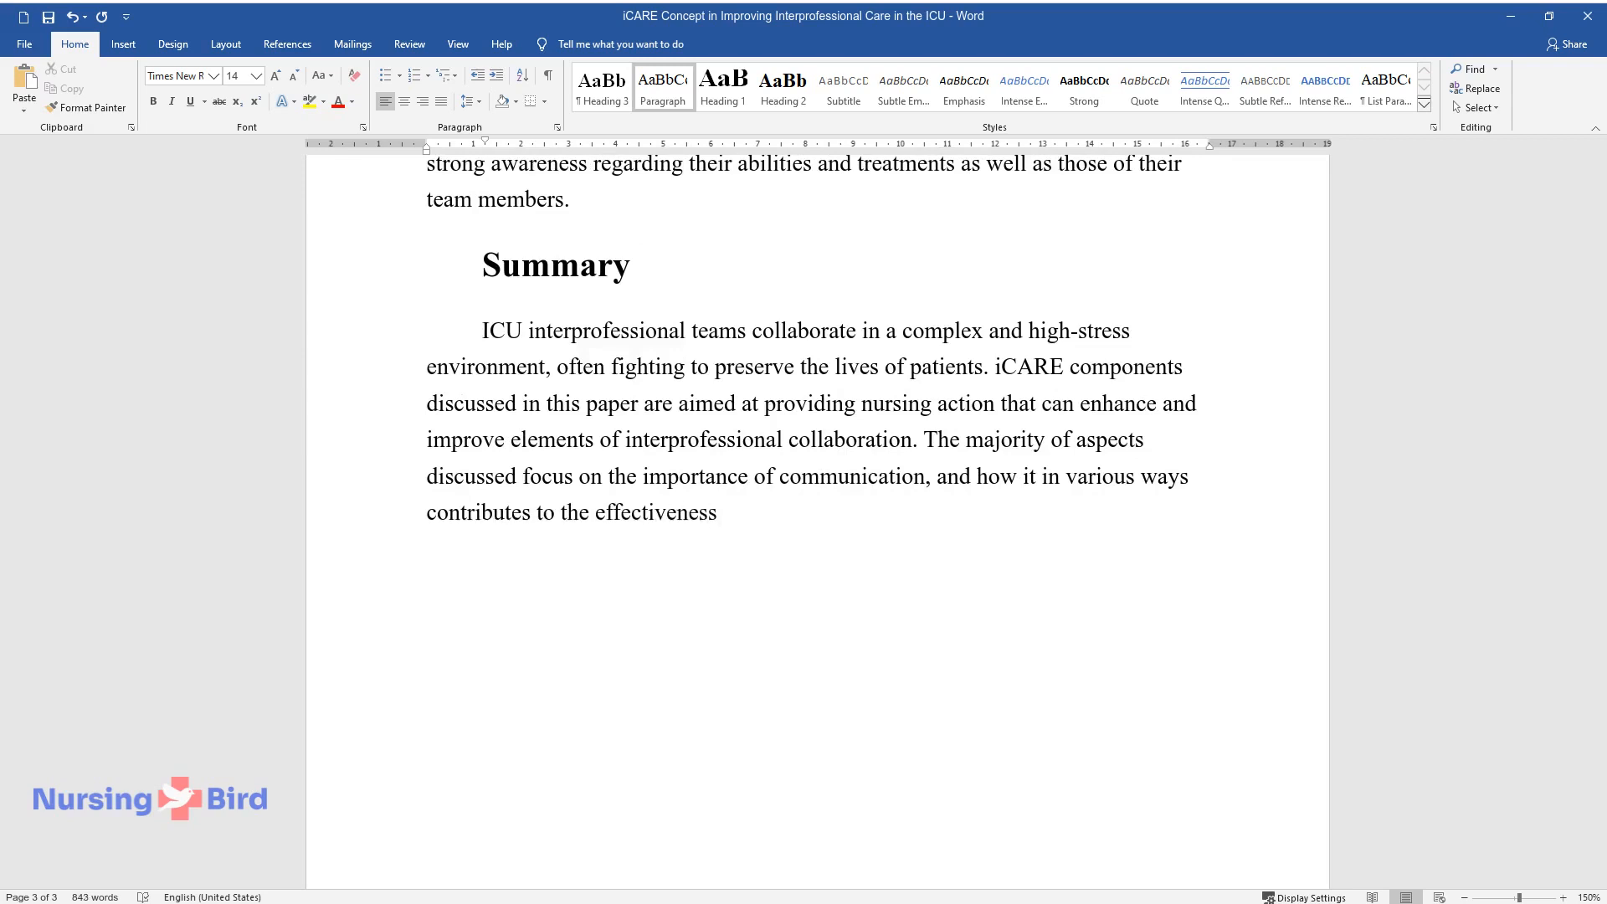
type("of the team in achieving the best outcomes,")
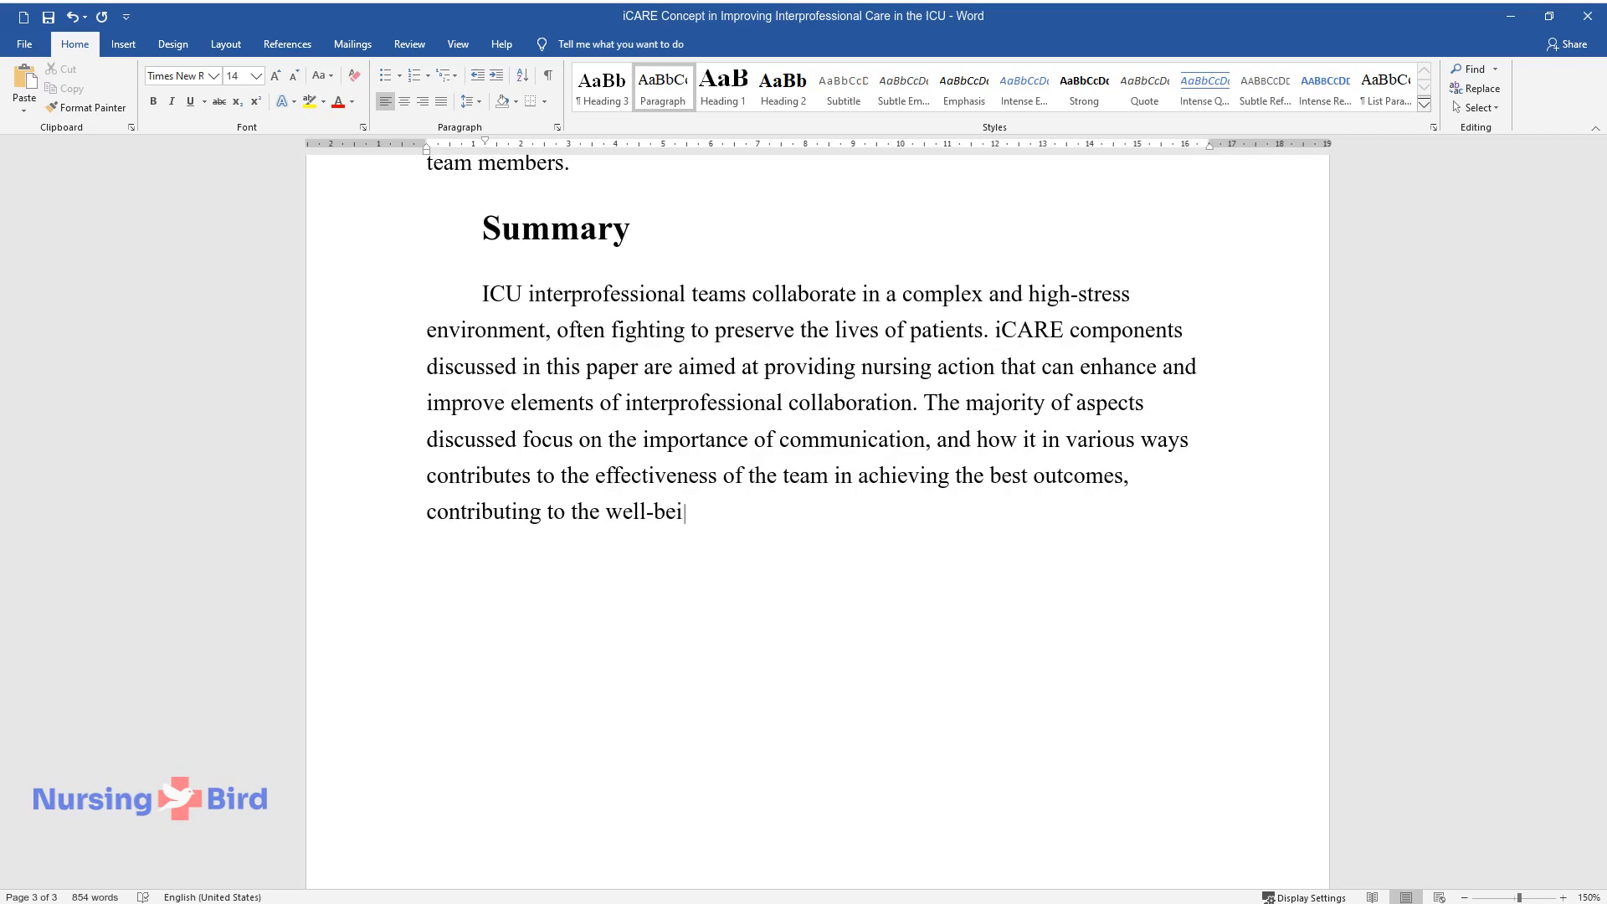
type("ing of the patient, or working more e")
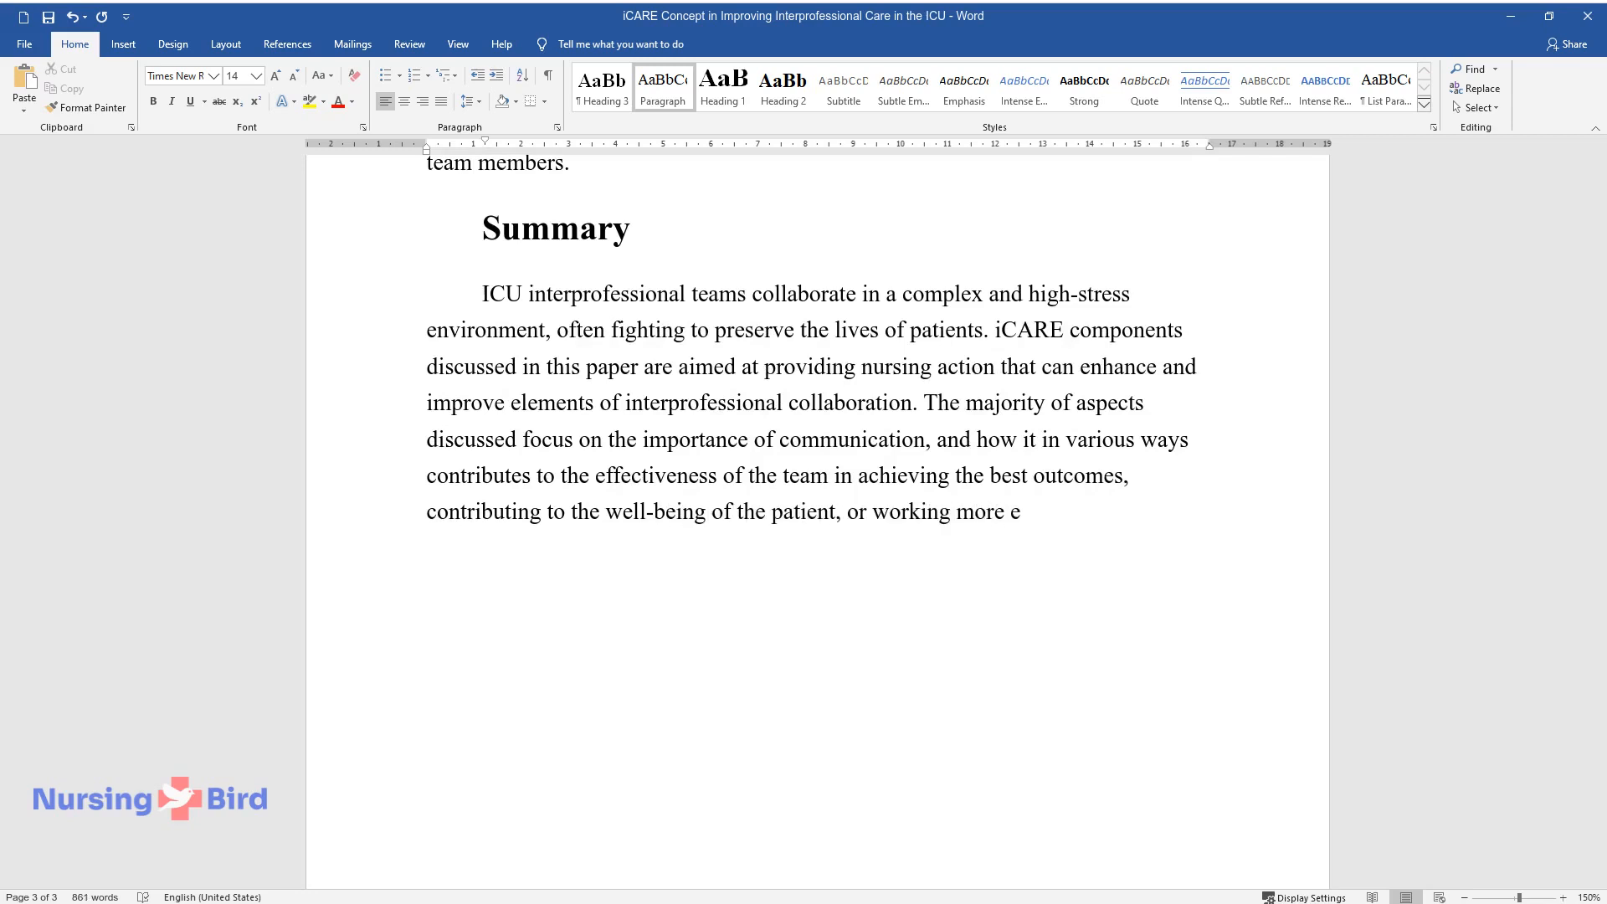
type("fficiently and evidence-based as a t")
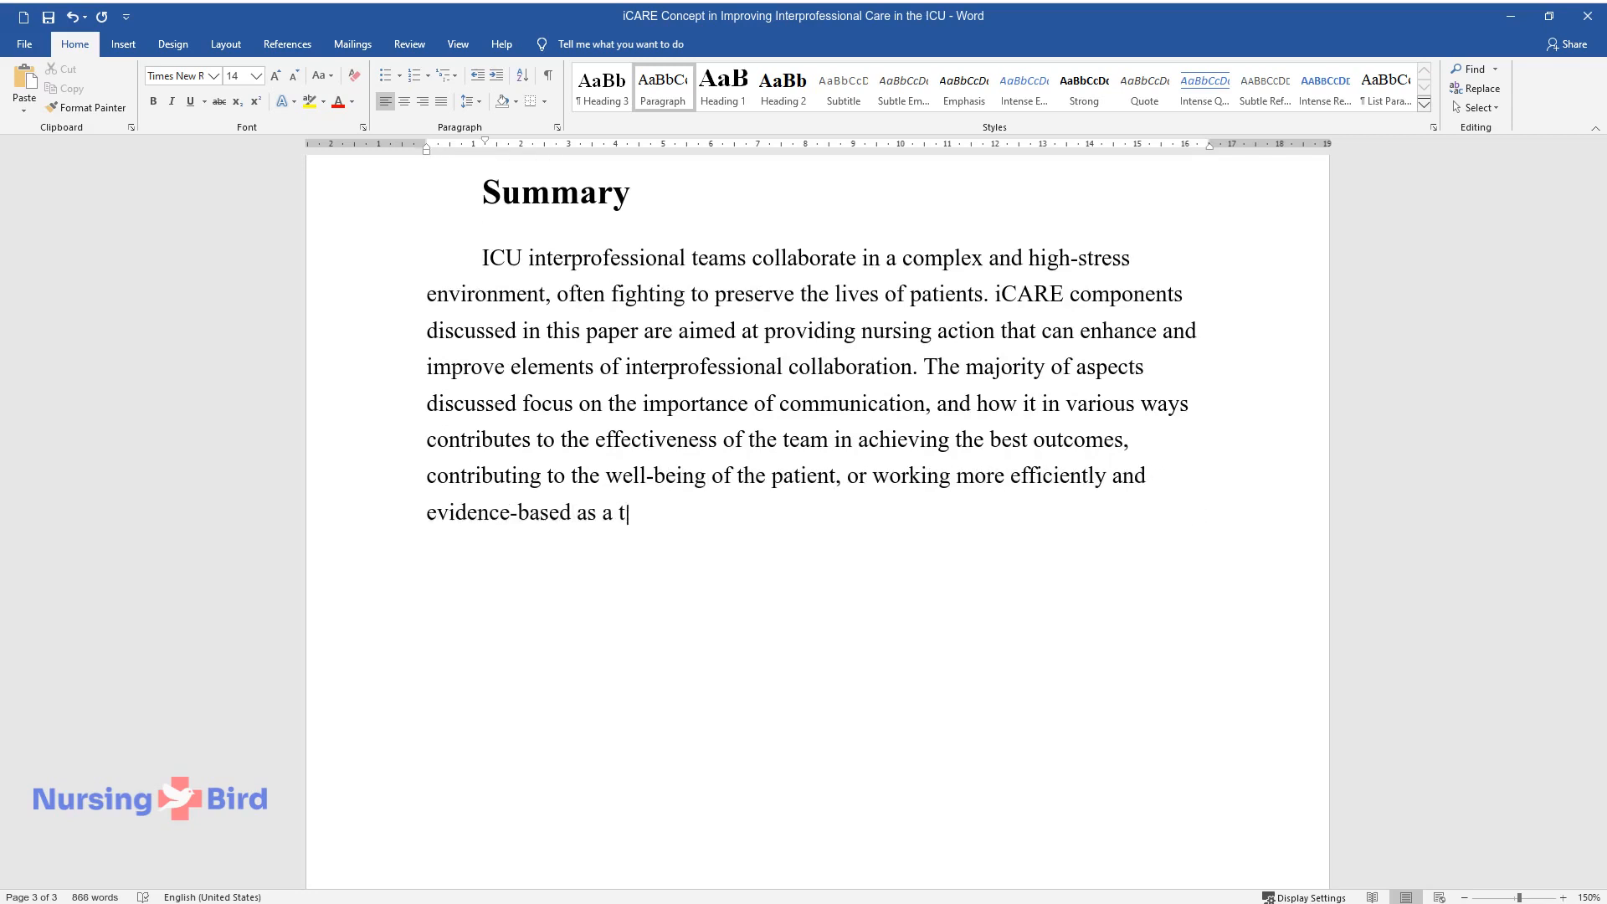
type("eam. Employing the iCARE principles")
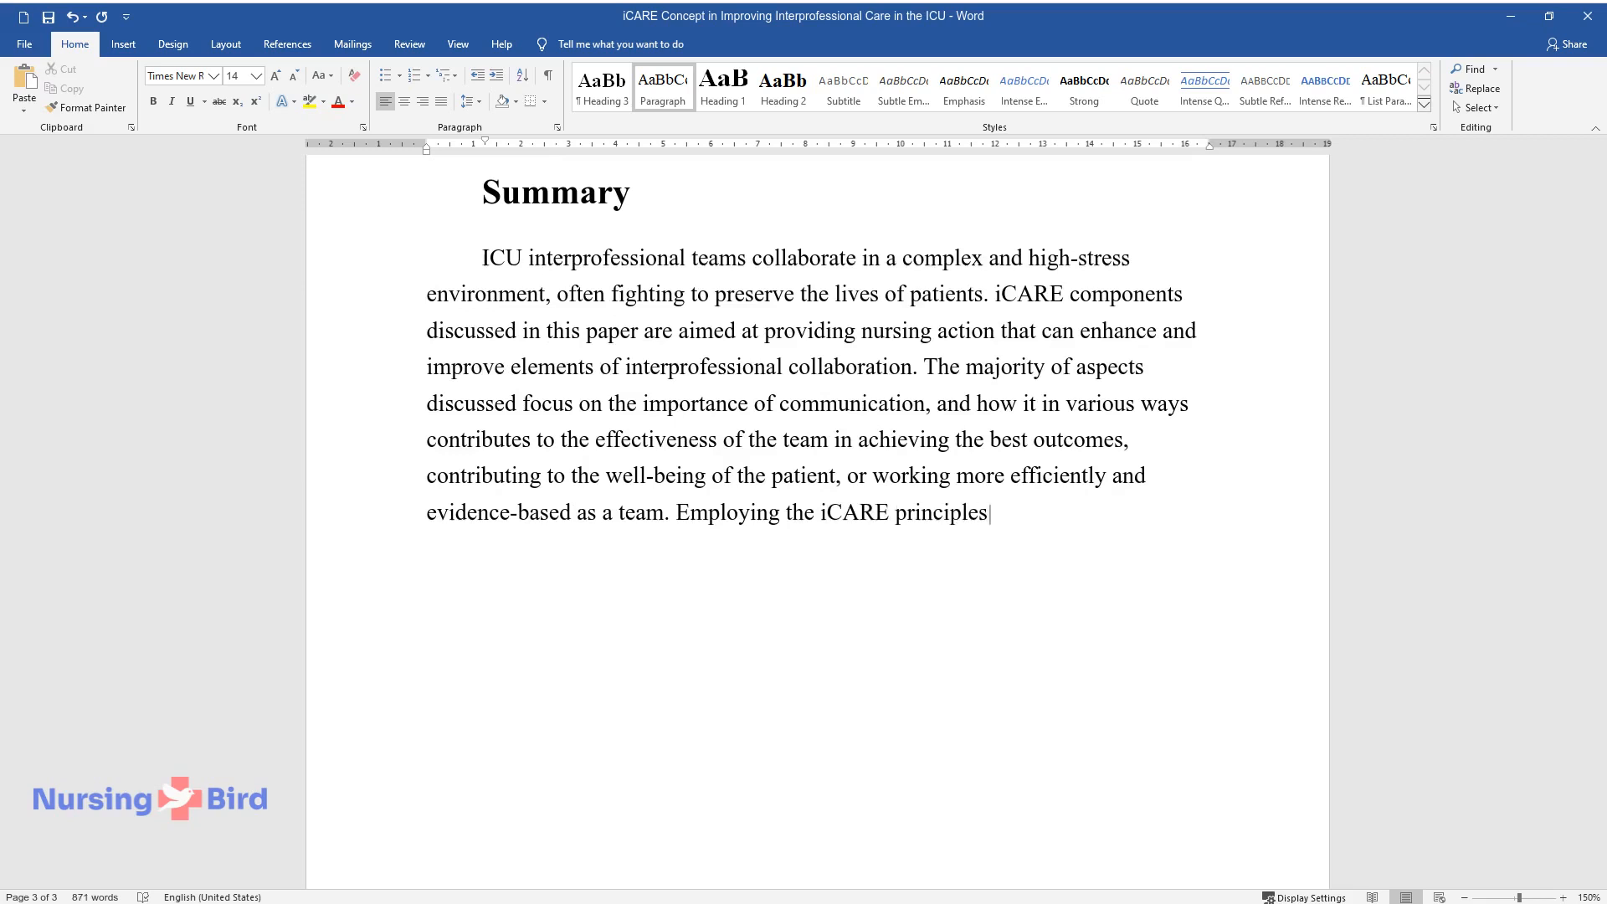
type("and interventions discussed in an ICU setting can beneficially impact t")
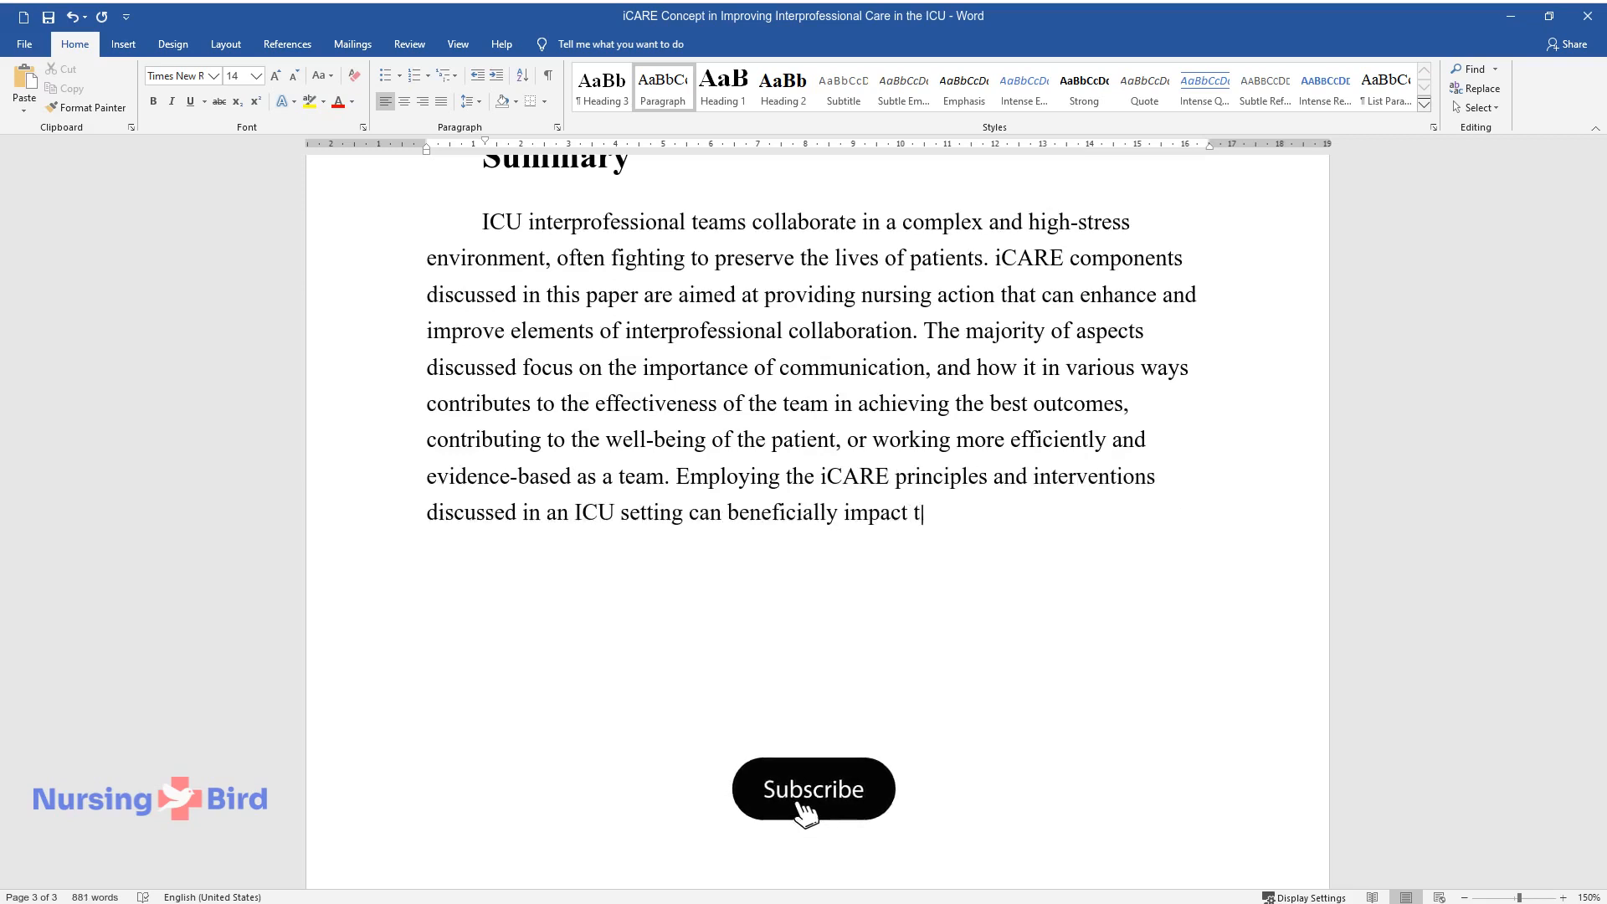
left_click(814, 789)
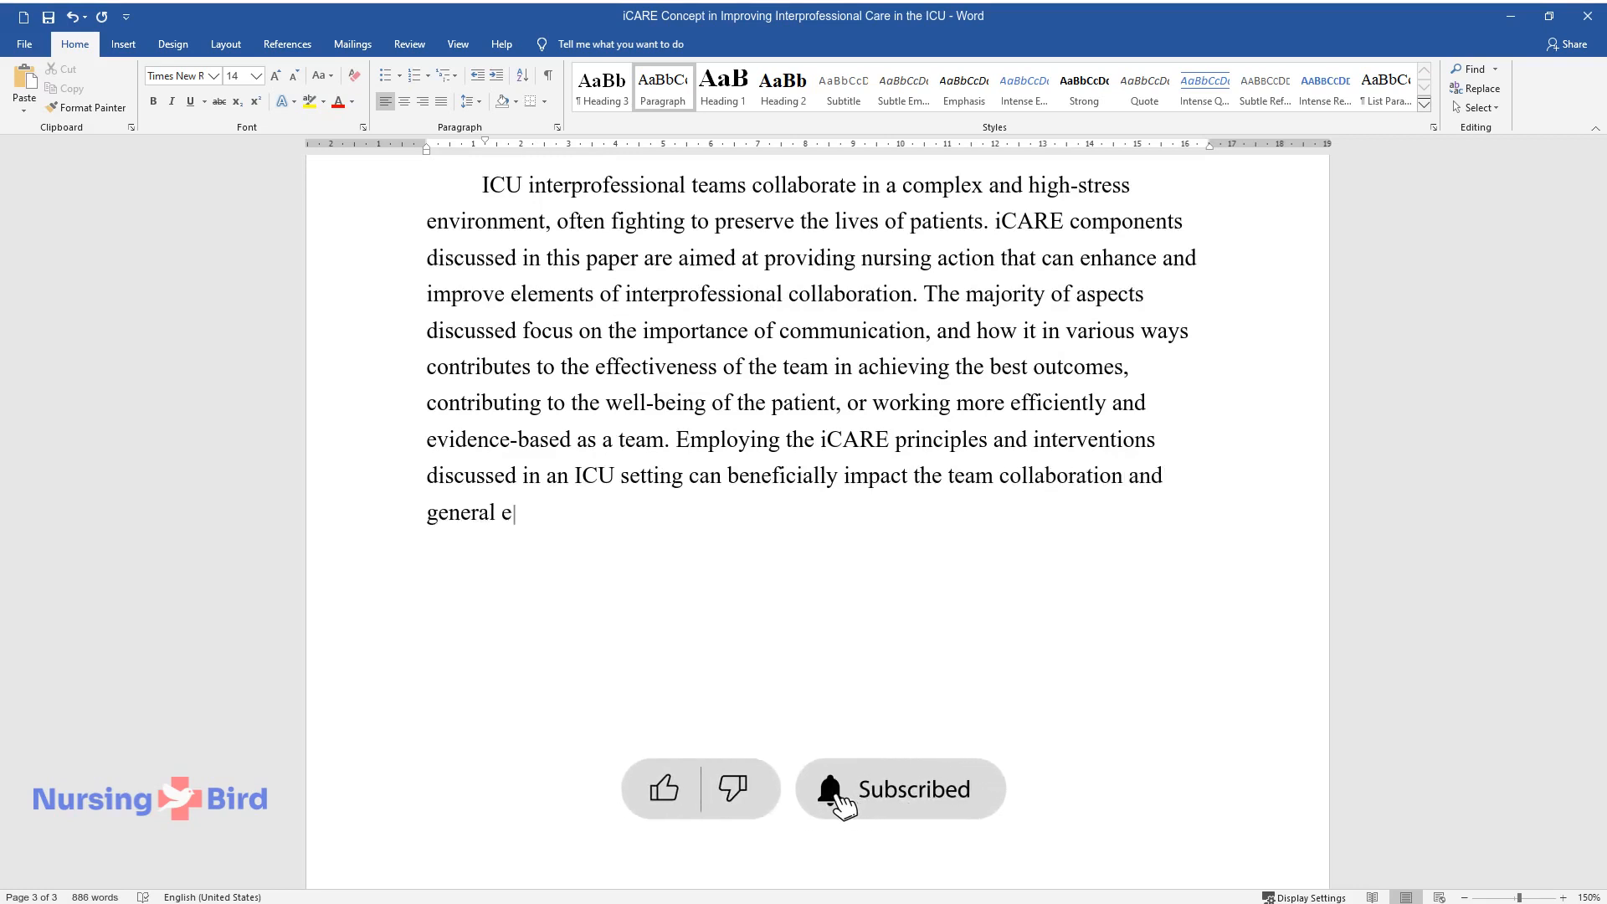